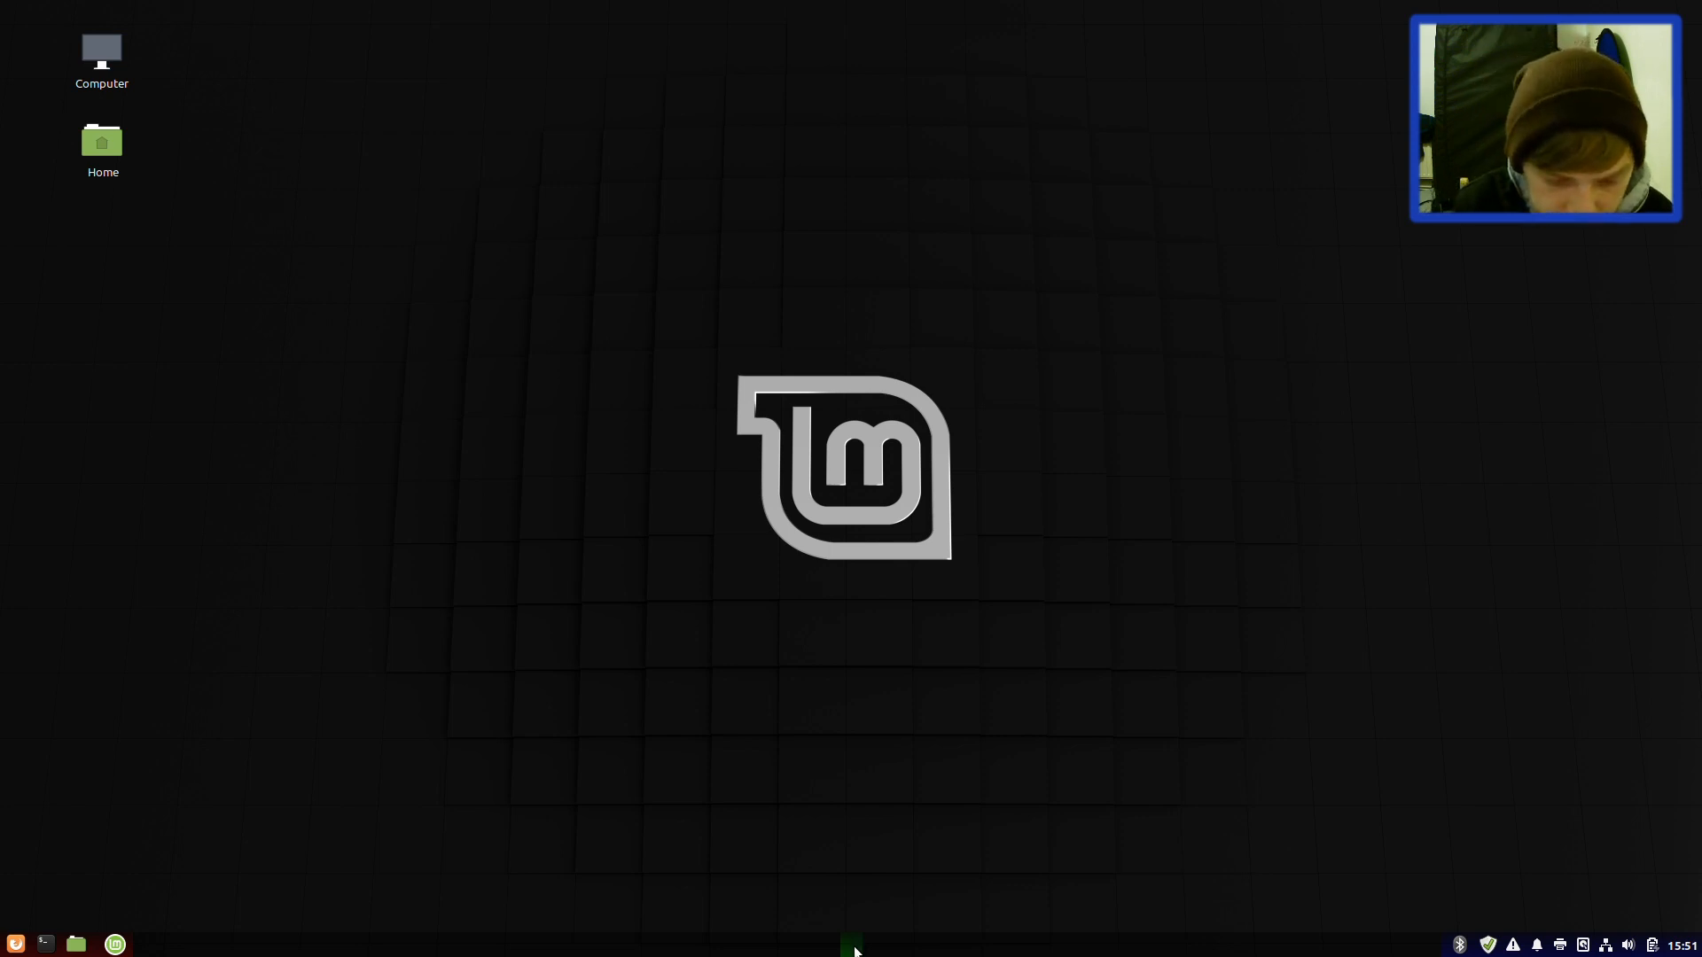
Move the panel to the top edge and remove the Grouped window list applet, confirming with Yes.
right_click(860, 954)
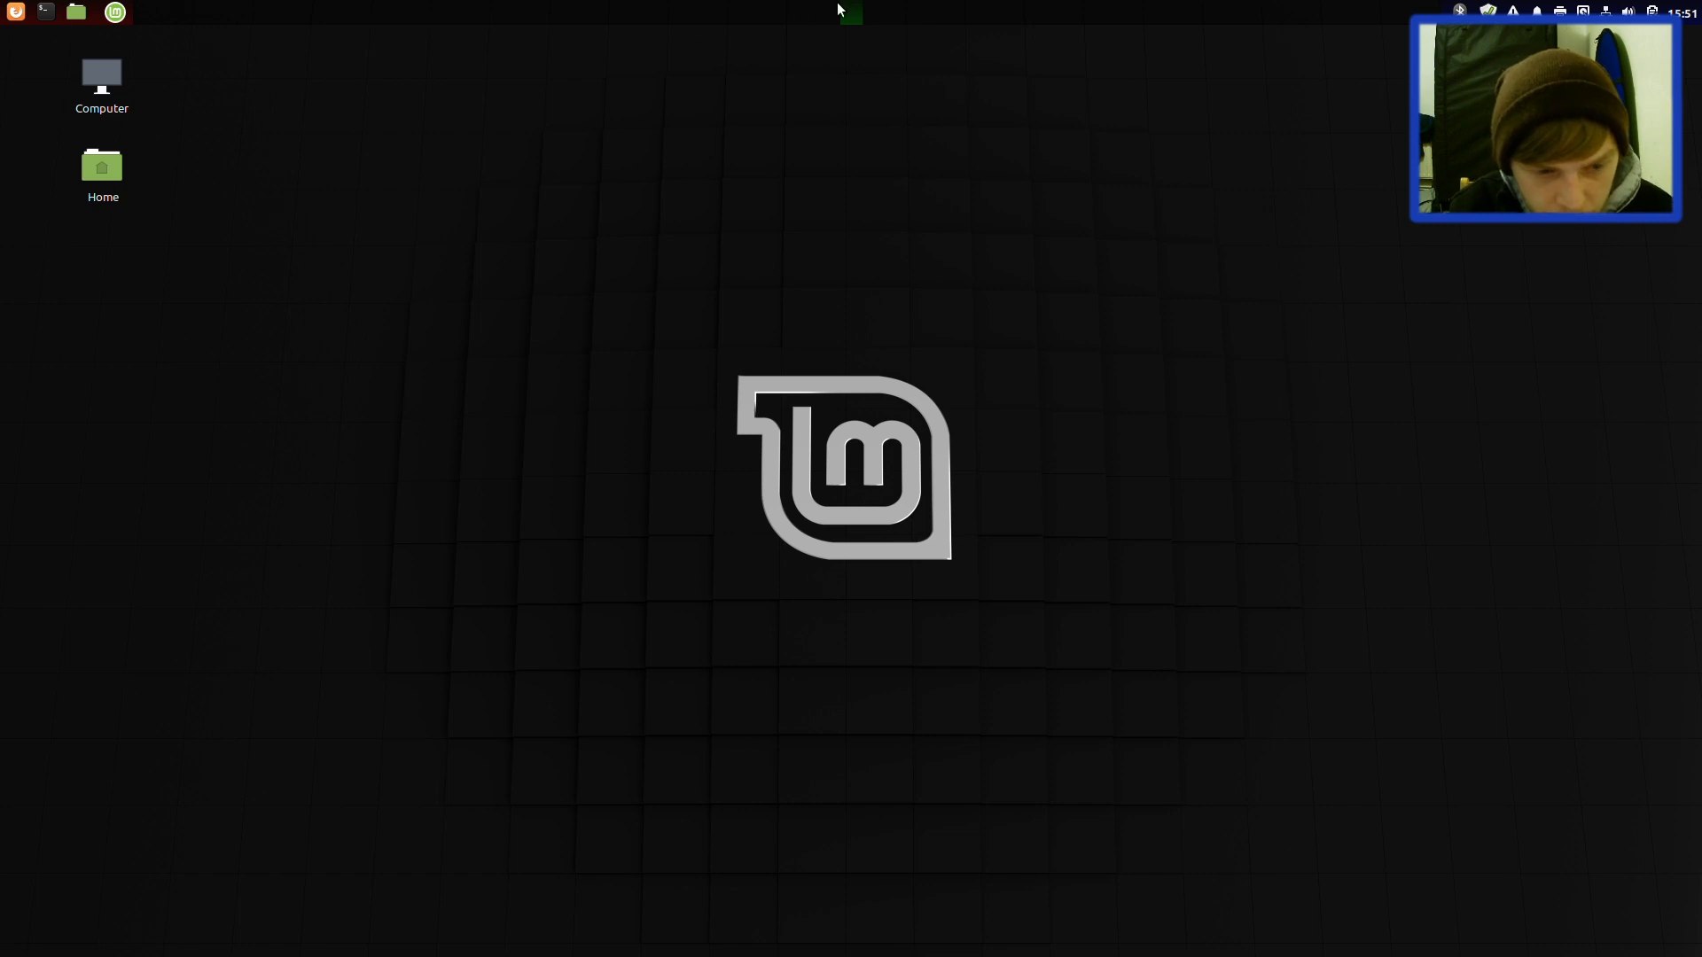
right_click(117, 12)
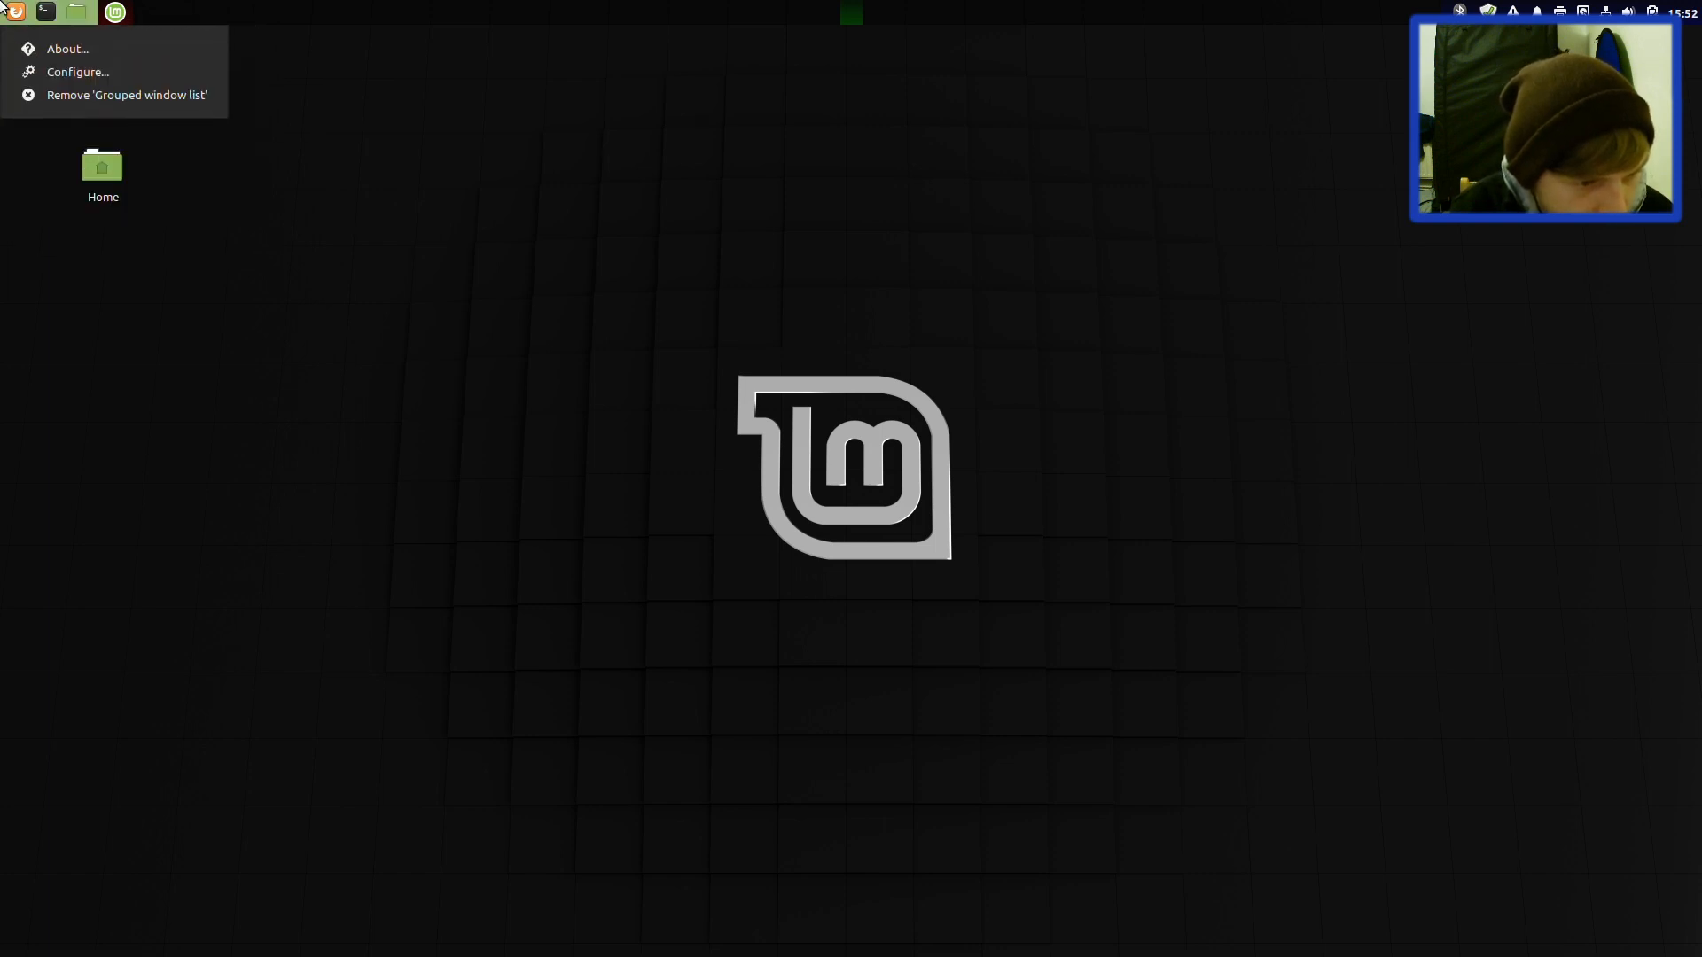
left_click(129, 94)
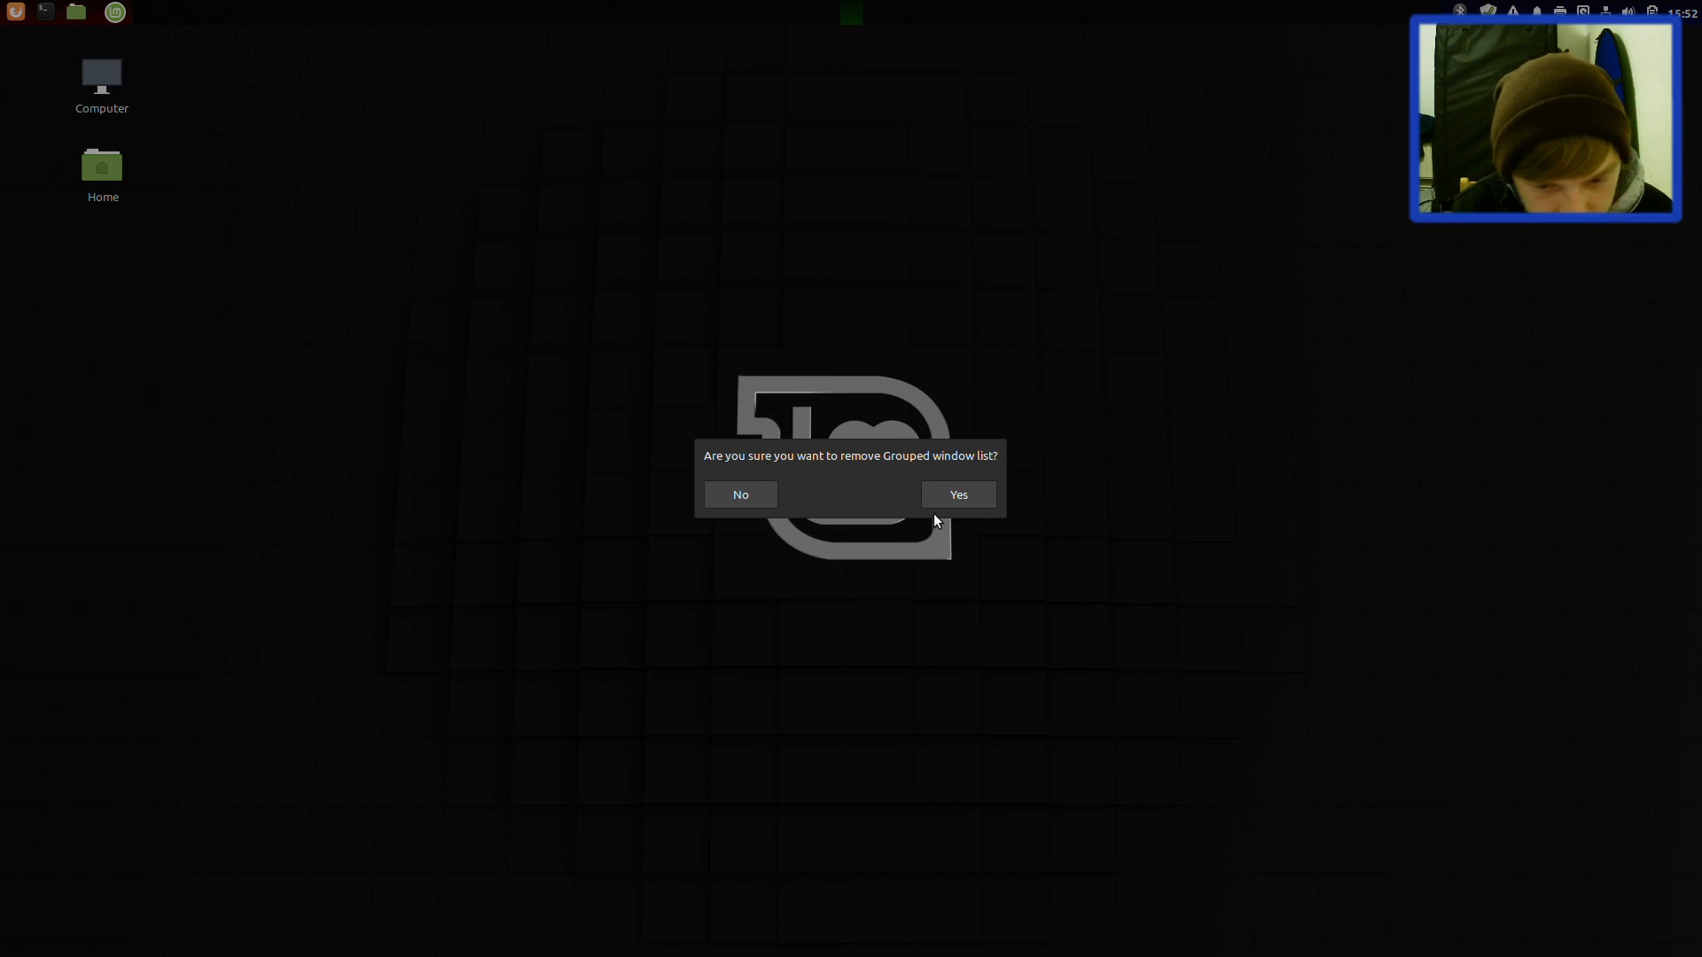
left_click(958, 494)
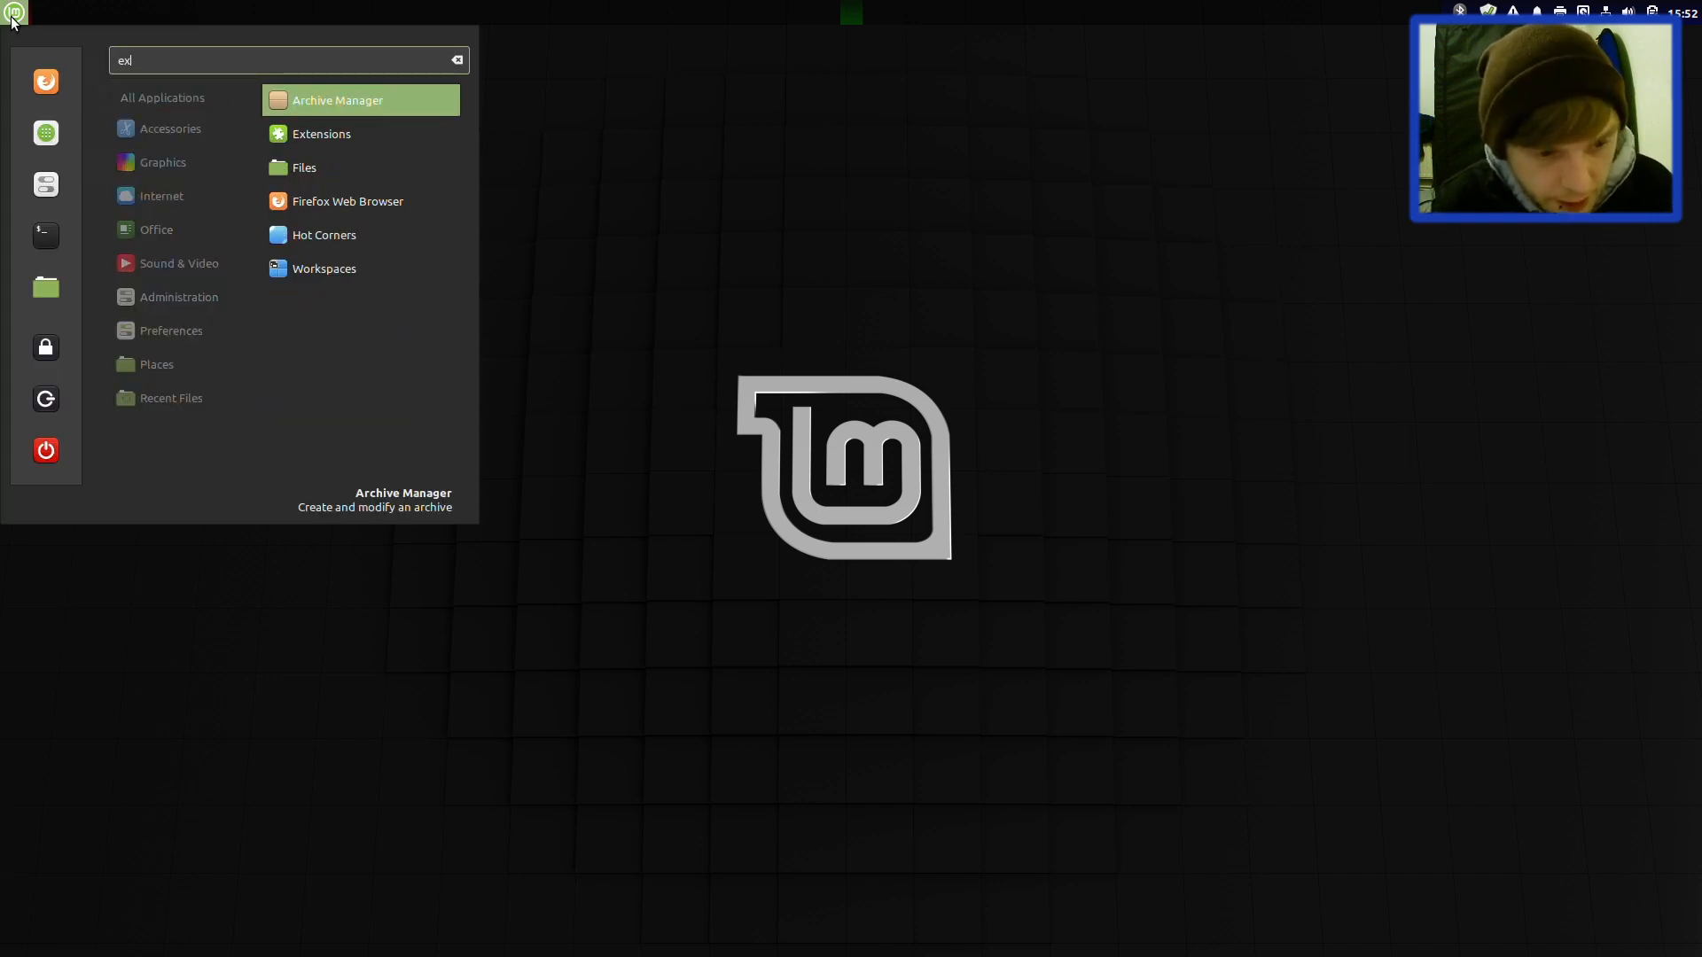
Check in Extensions that Transparent panels is enabled, close it, and bring up the desktop's options.
left_click(321, 134)
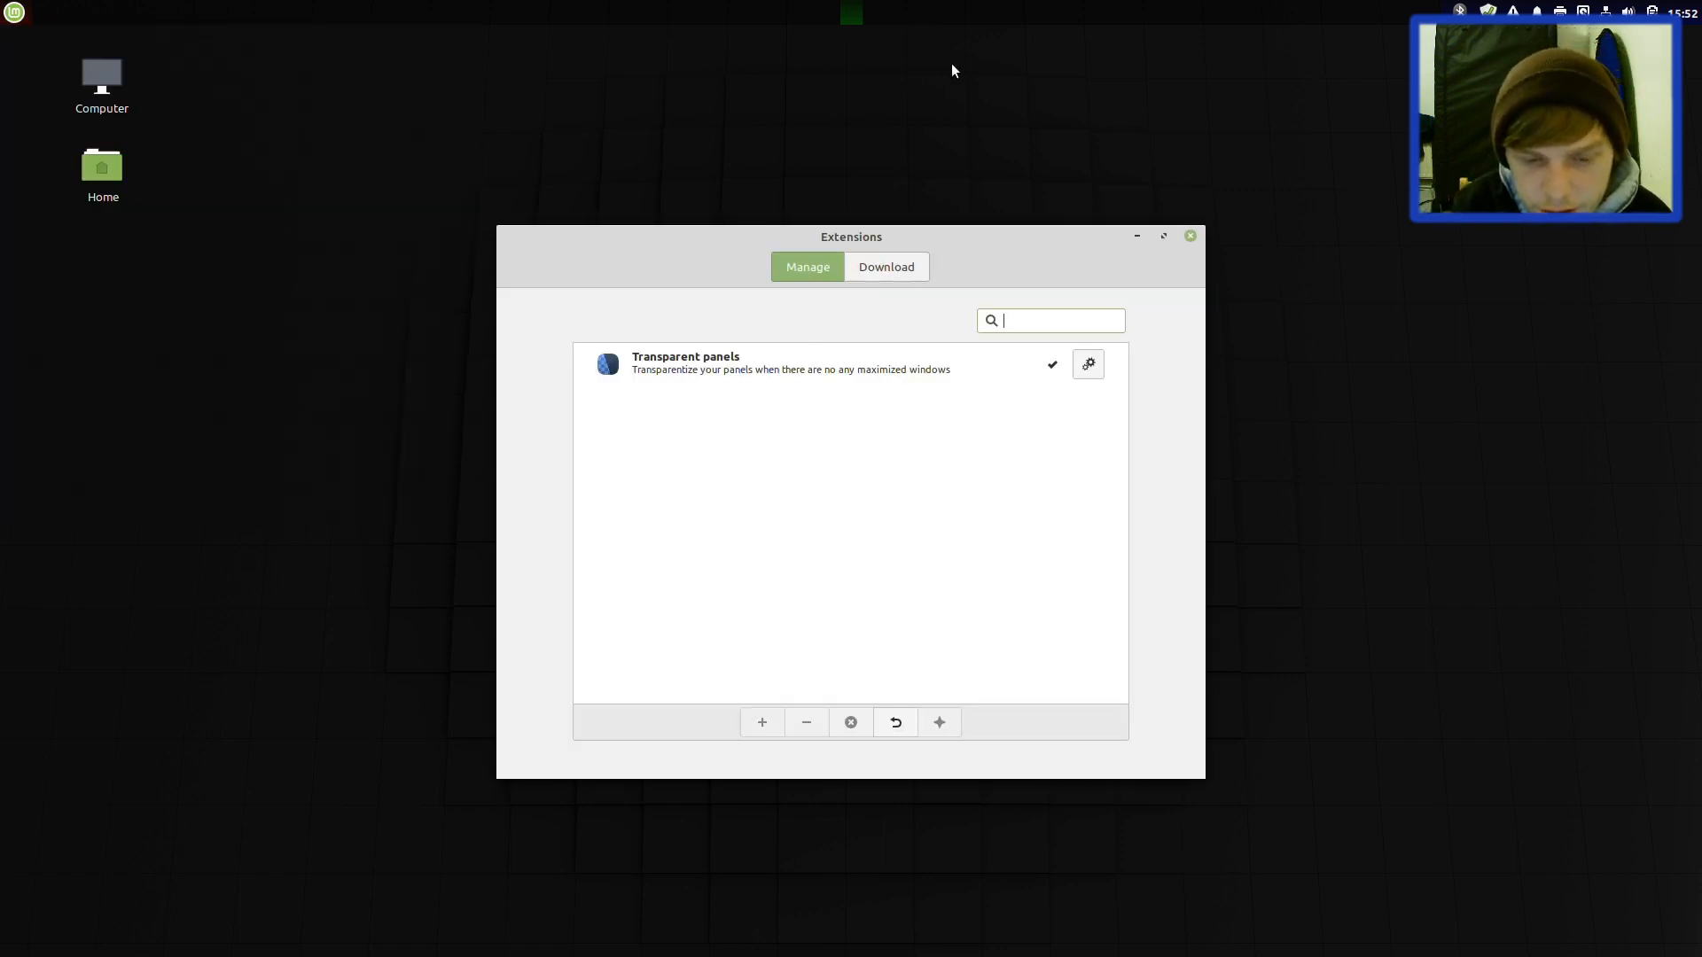
left_click(1190, 234)
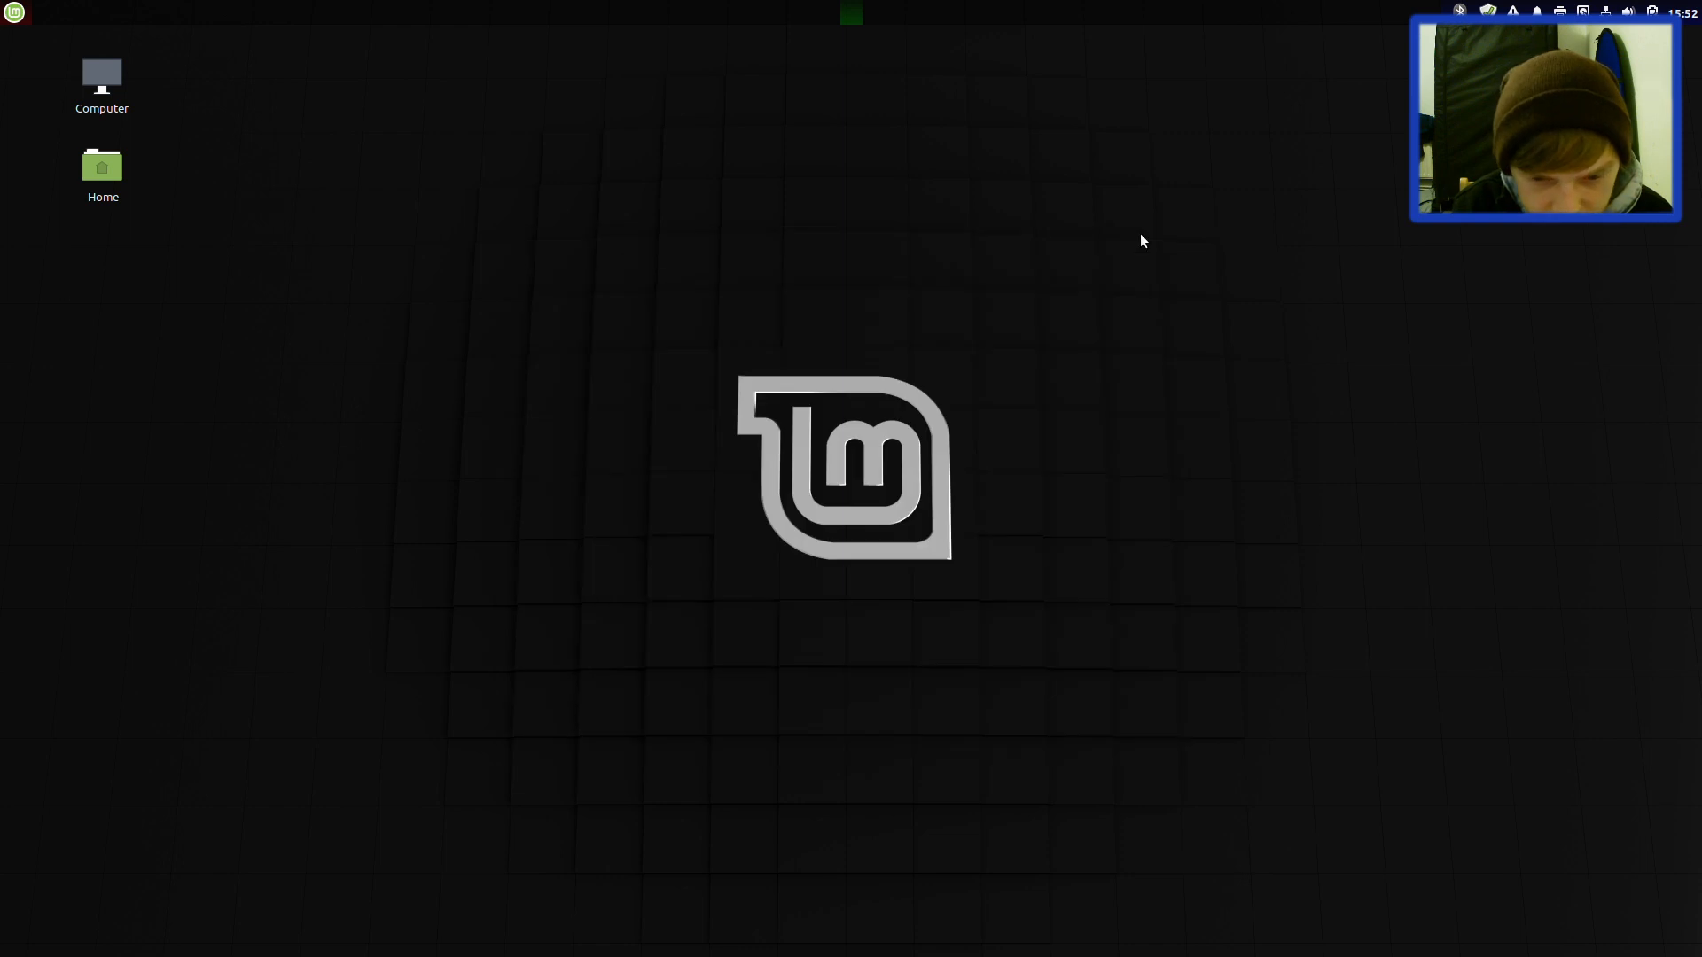
right_click(1141, 241)
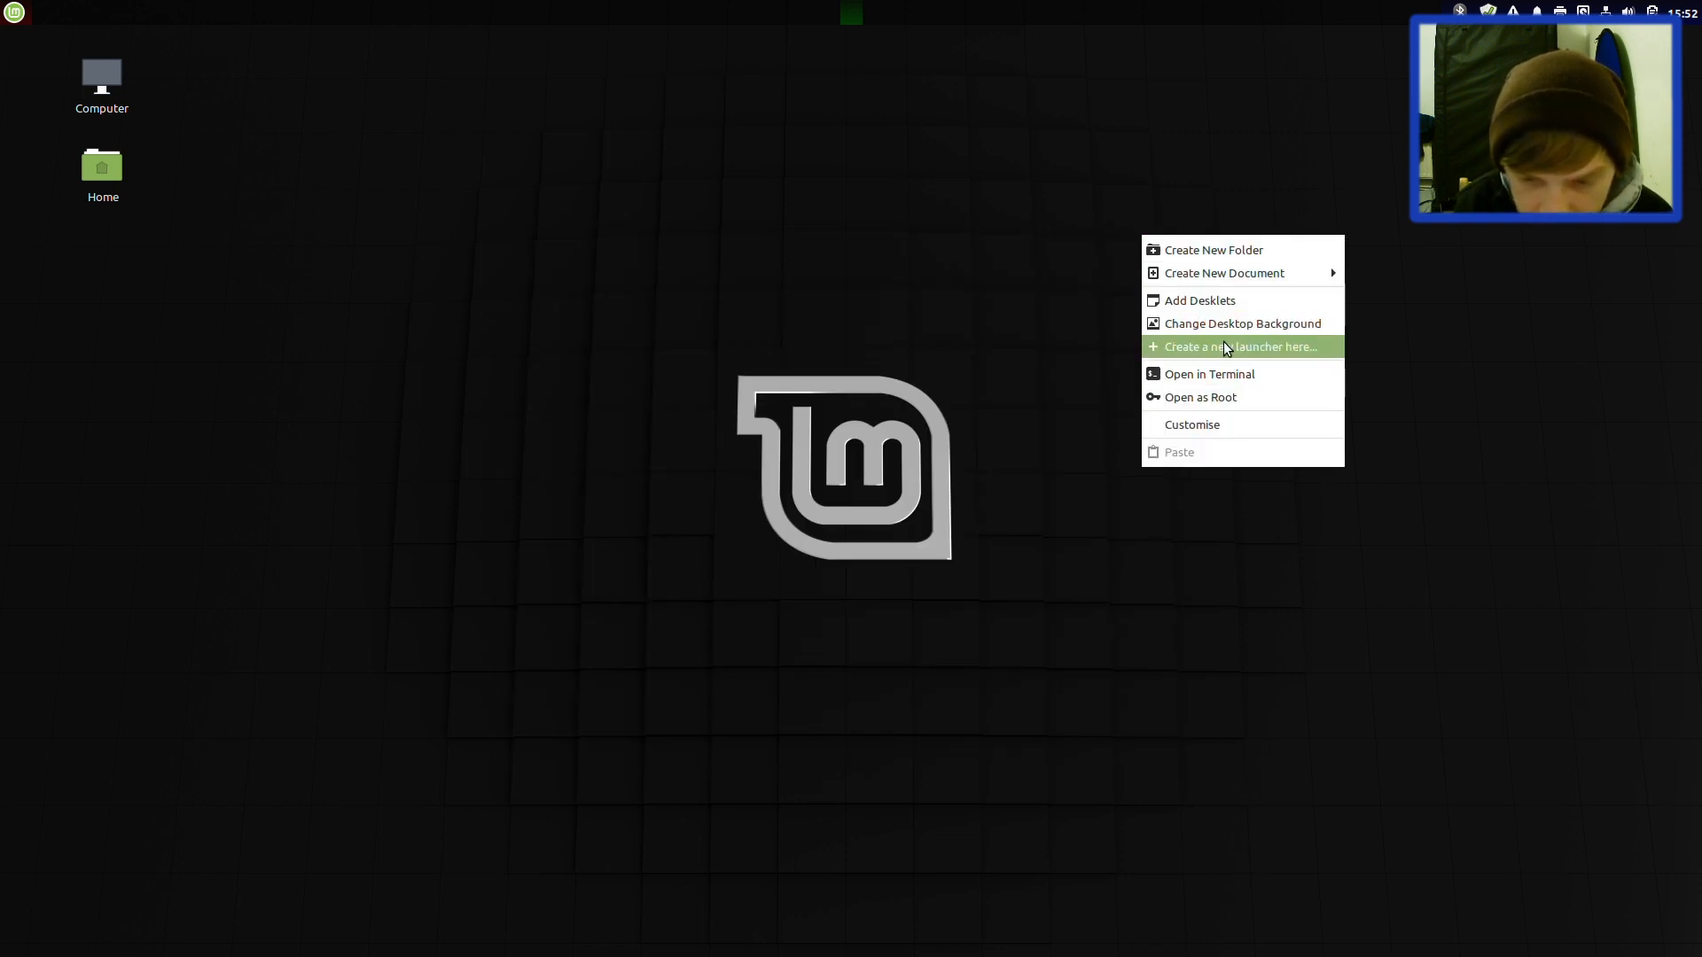
From Change Desktop Background, browse the Tricia collection and try the Argentina and Clouds wallpapers.
left_click(1219, 337)
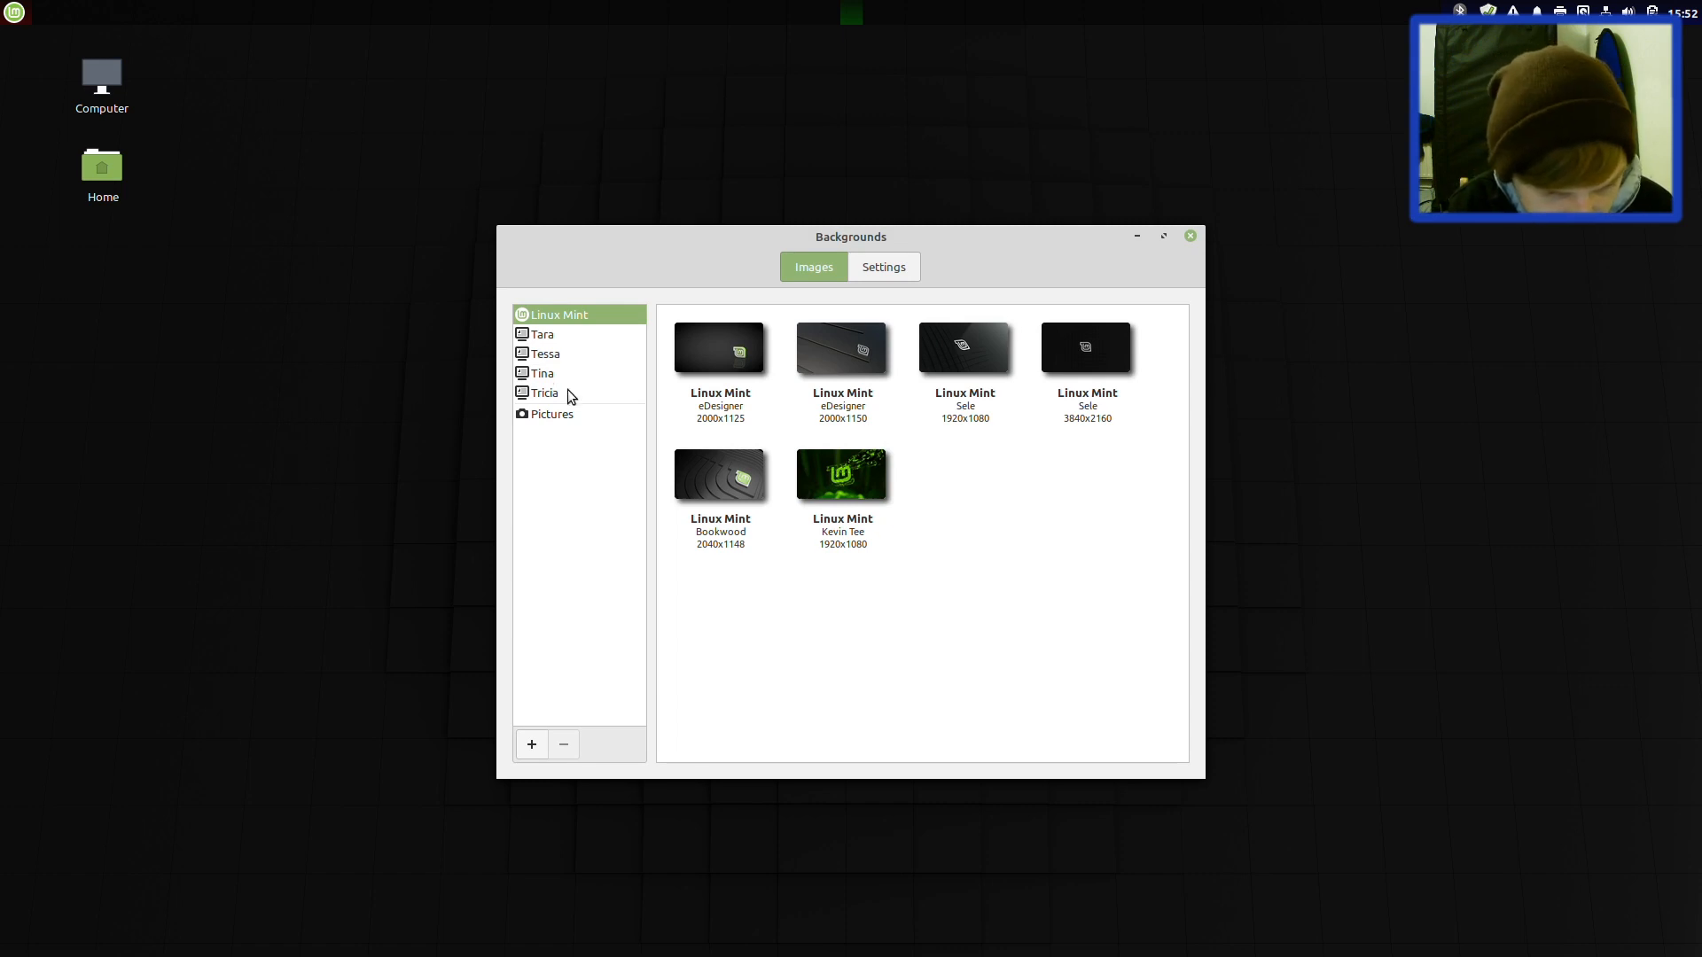
left_click(544, 392)
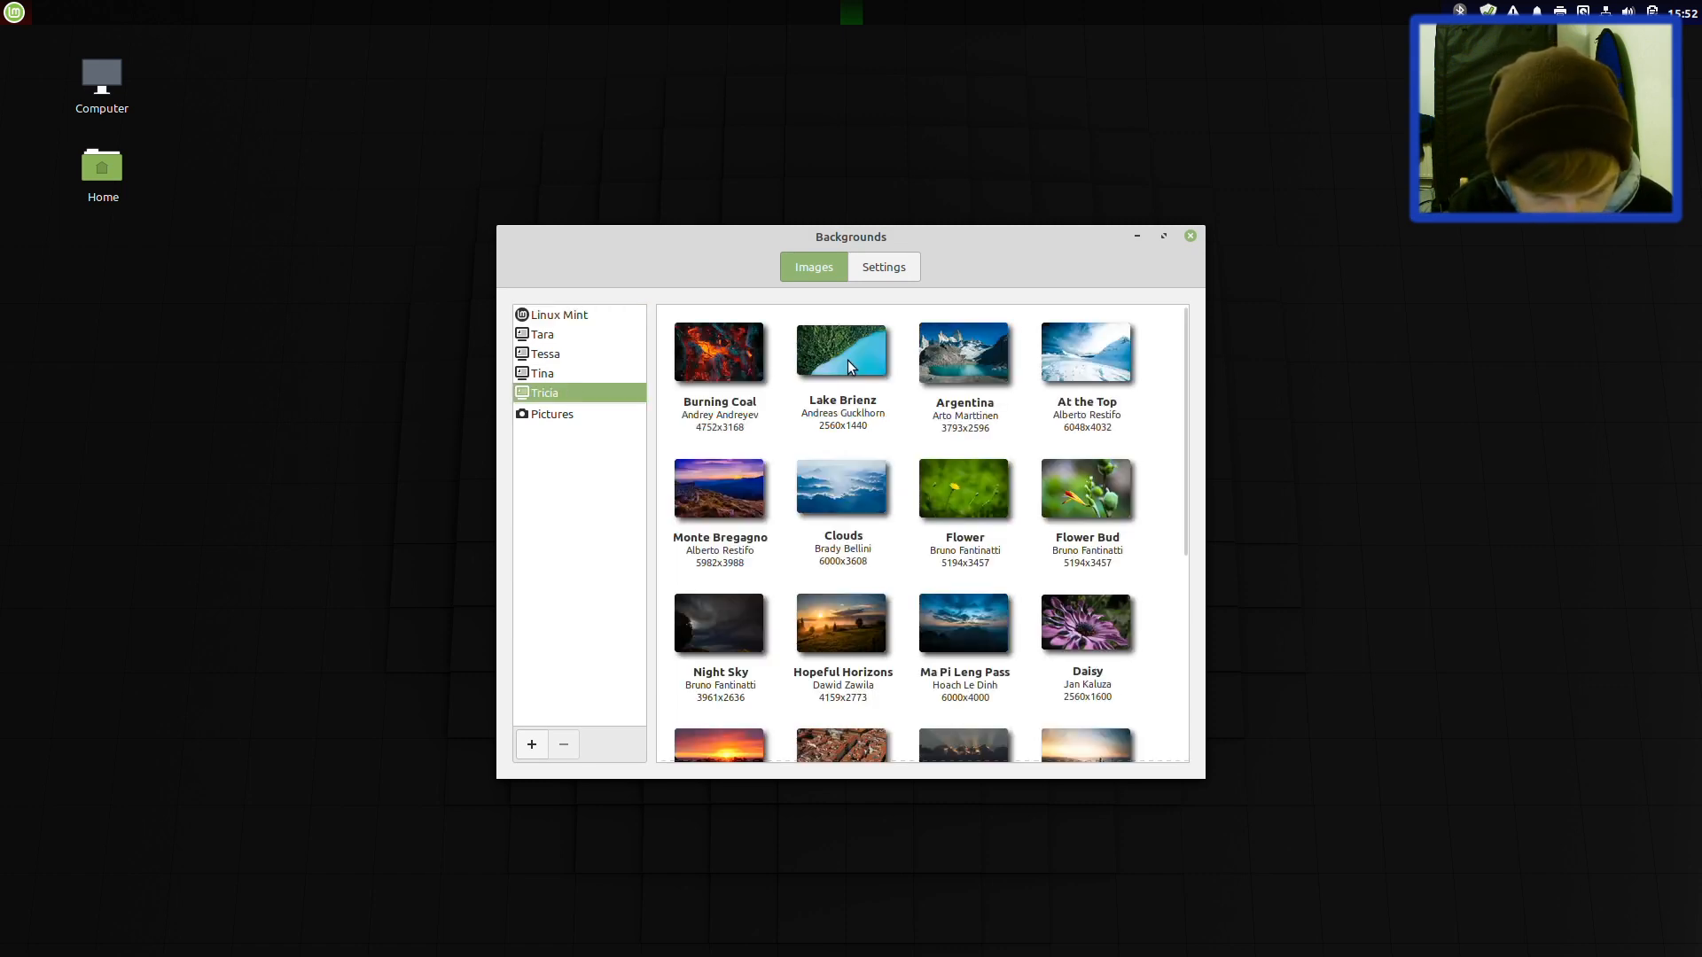
scroll("down", 3)
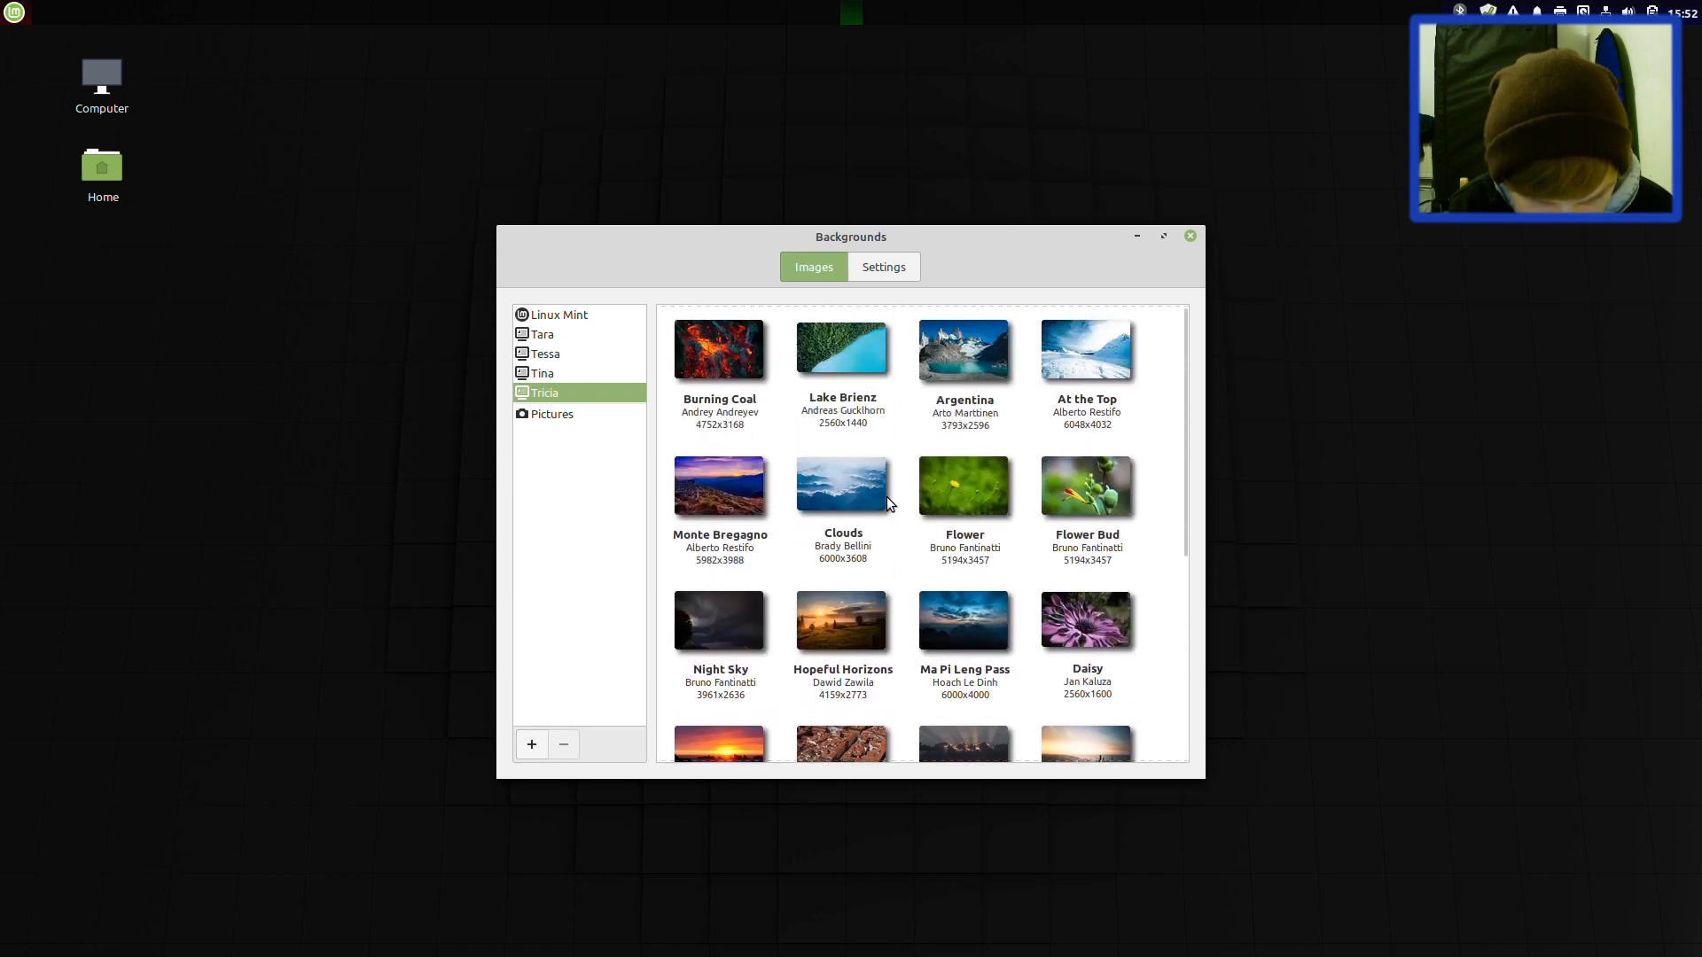
left_click(965, 349)
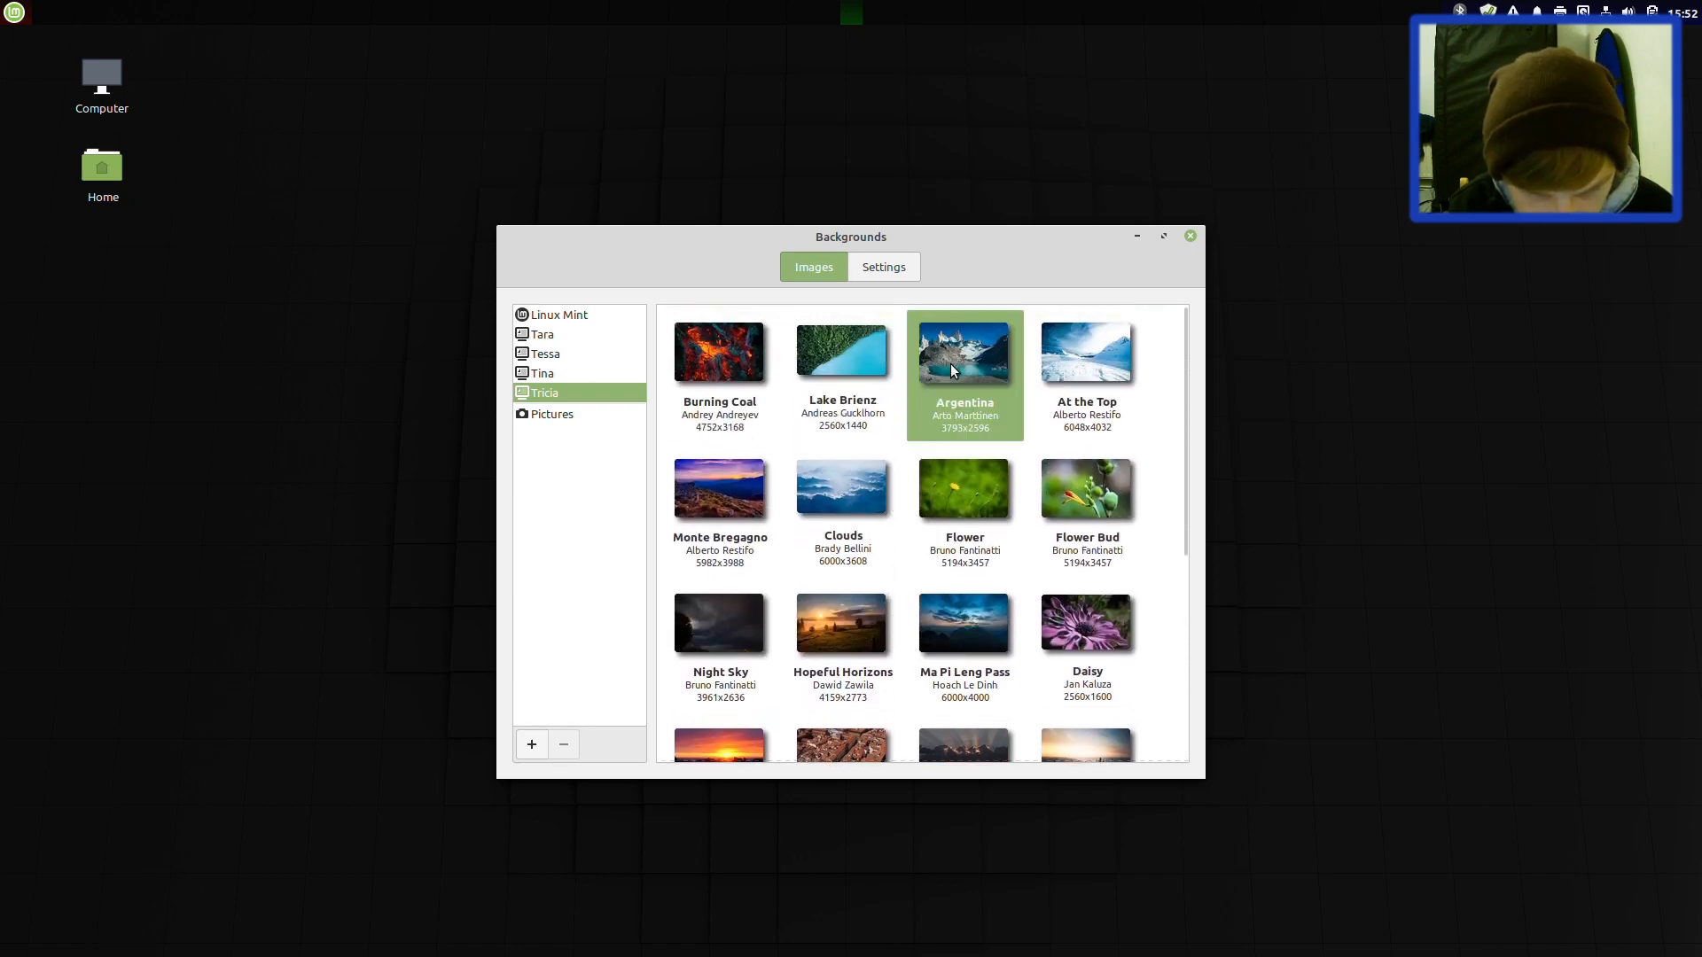
left_click(964, 351)
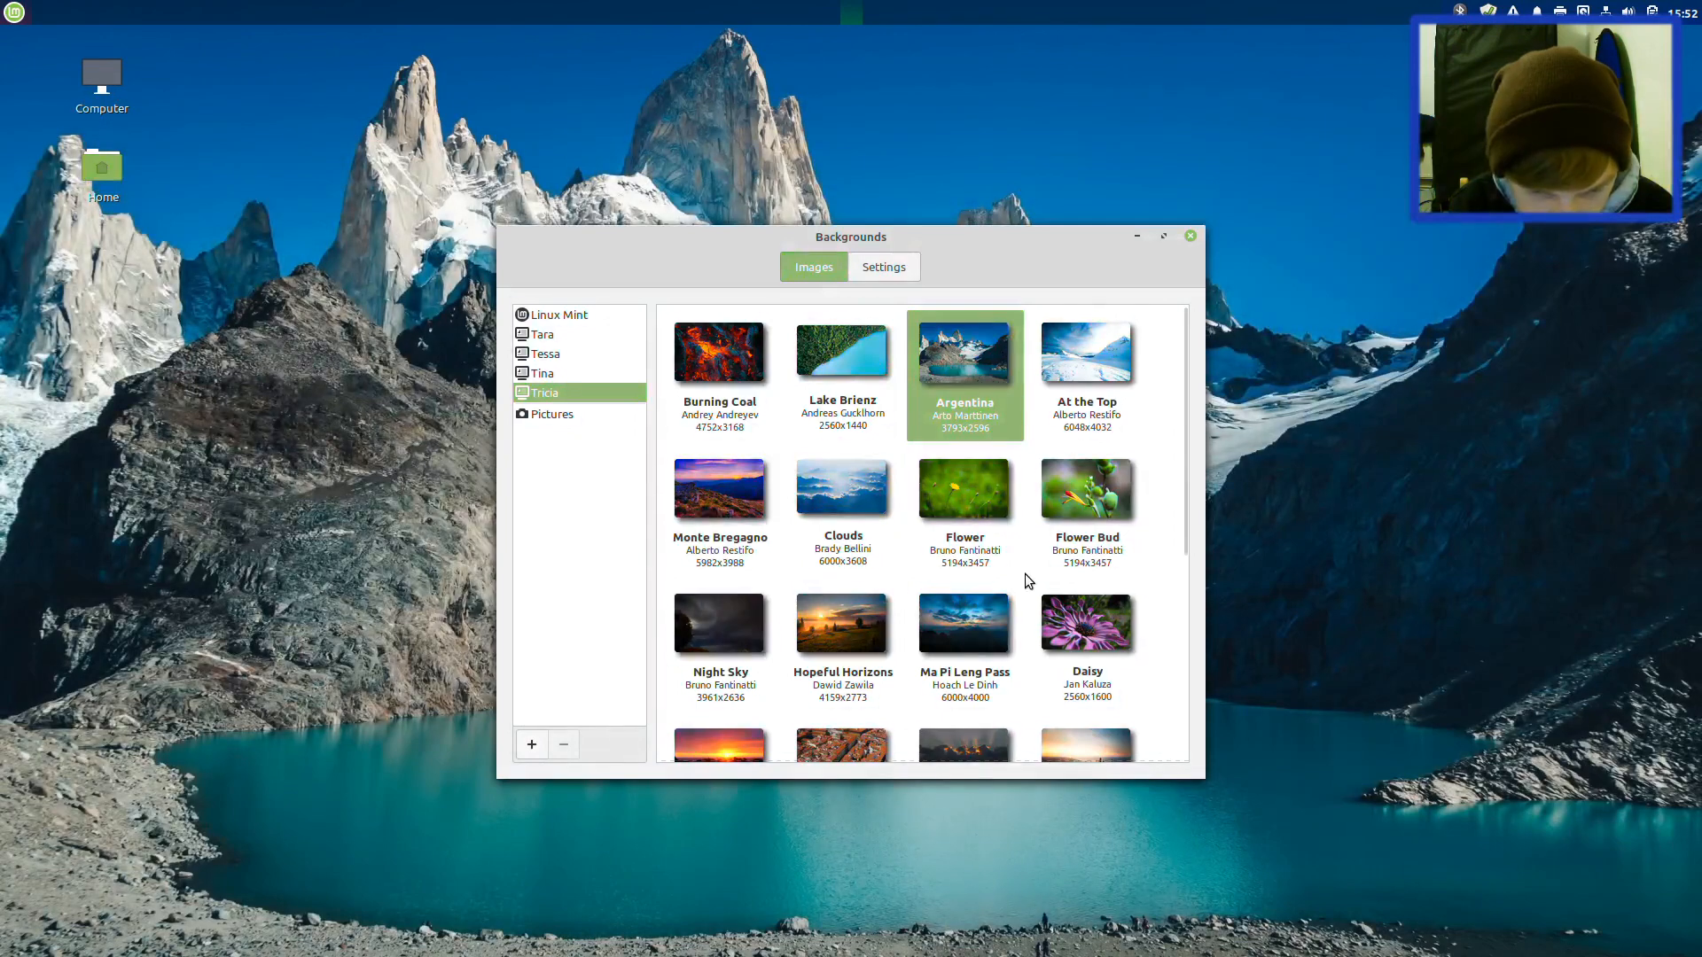
scroll("down", 3)
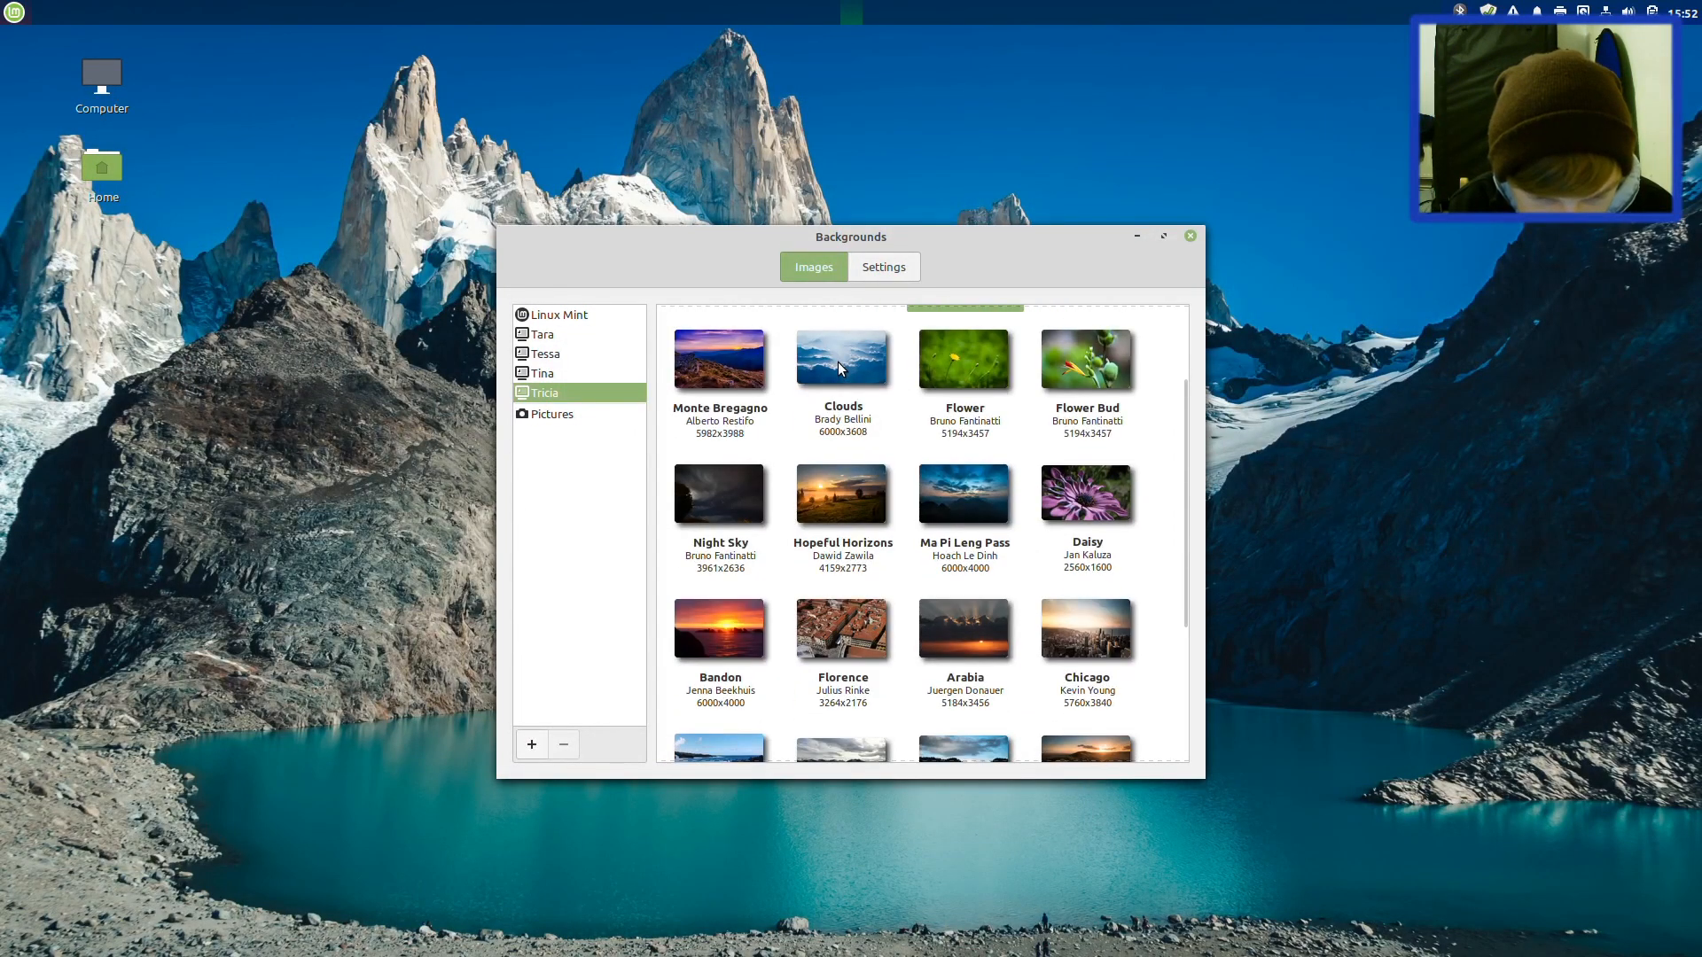
left_click(842, 358)
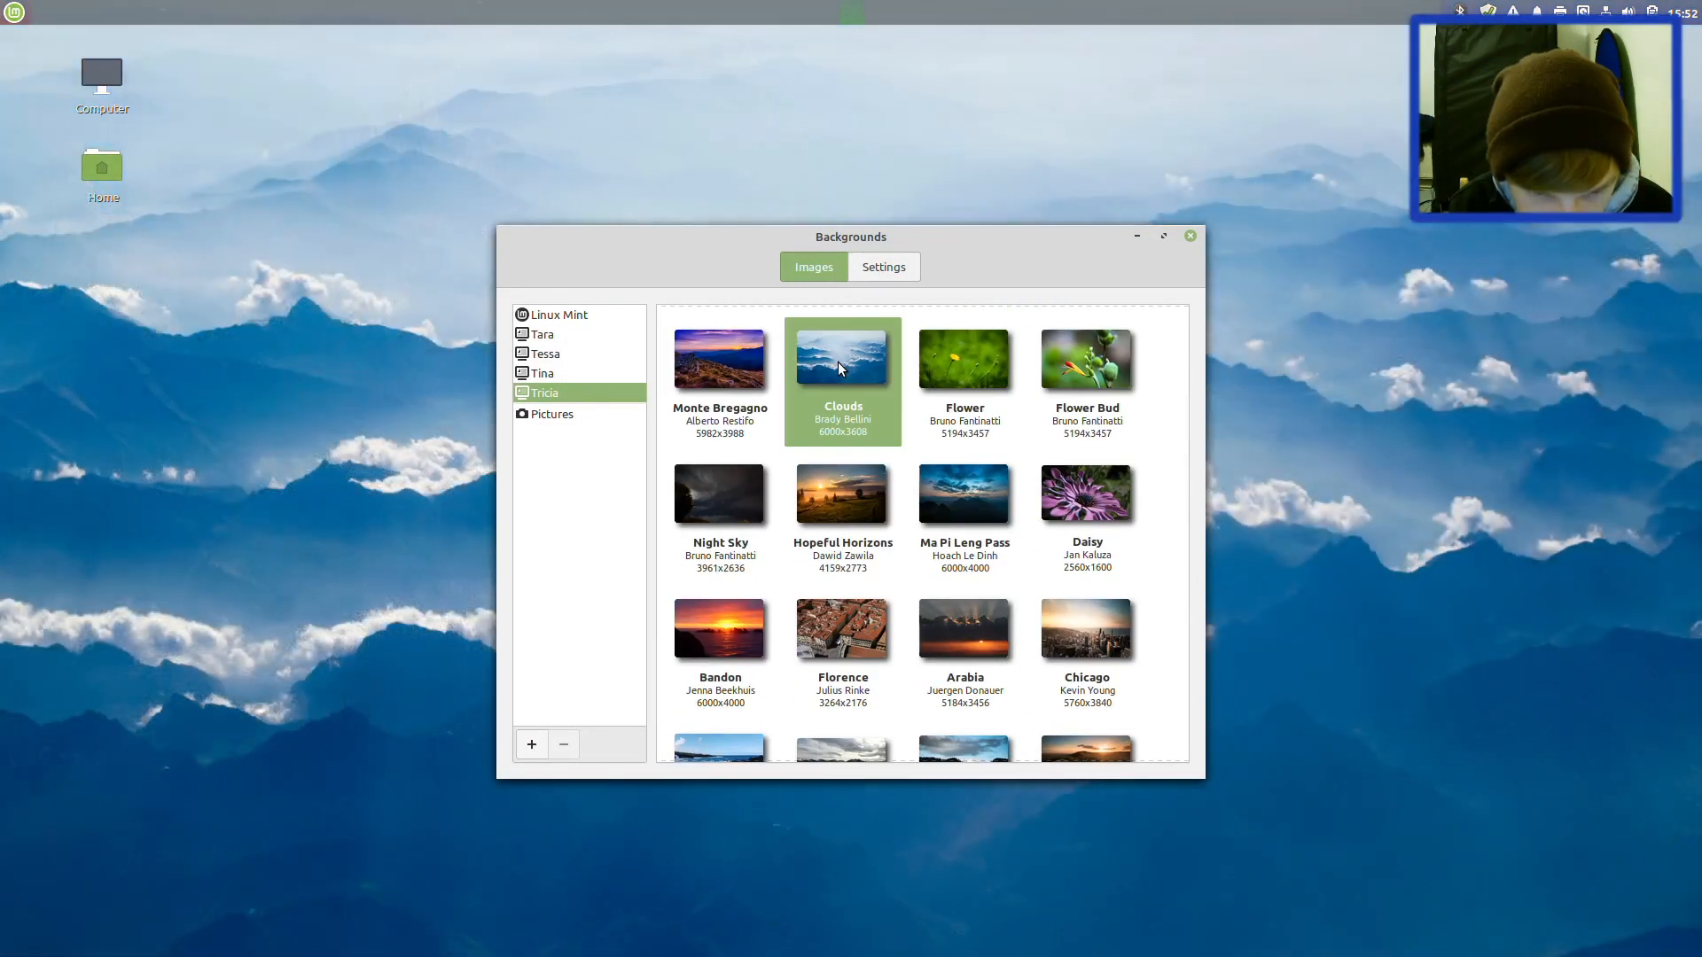
Settle on the Mauritius grassland photo as the wallpaper and close Backgrounds.
scroll("down", 3)
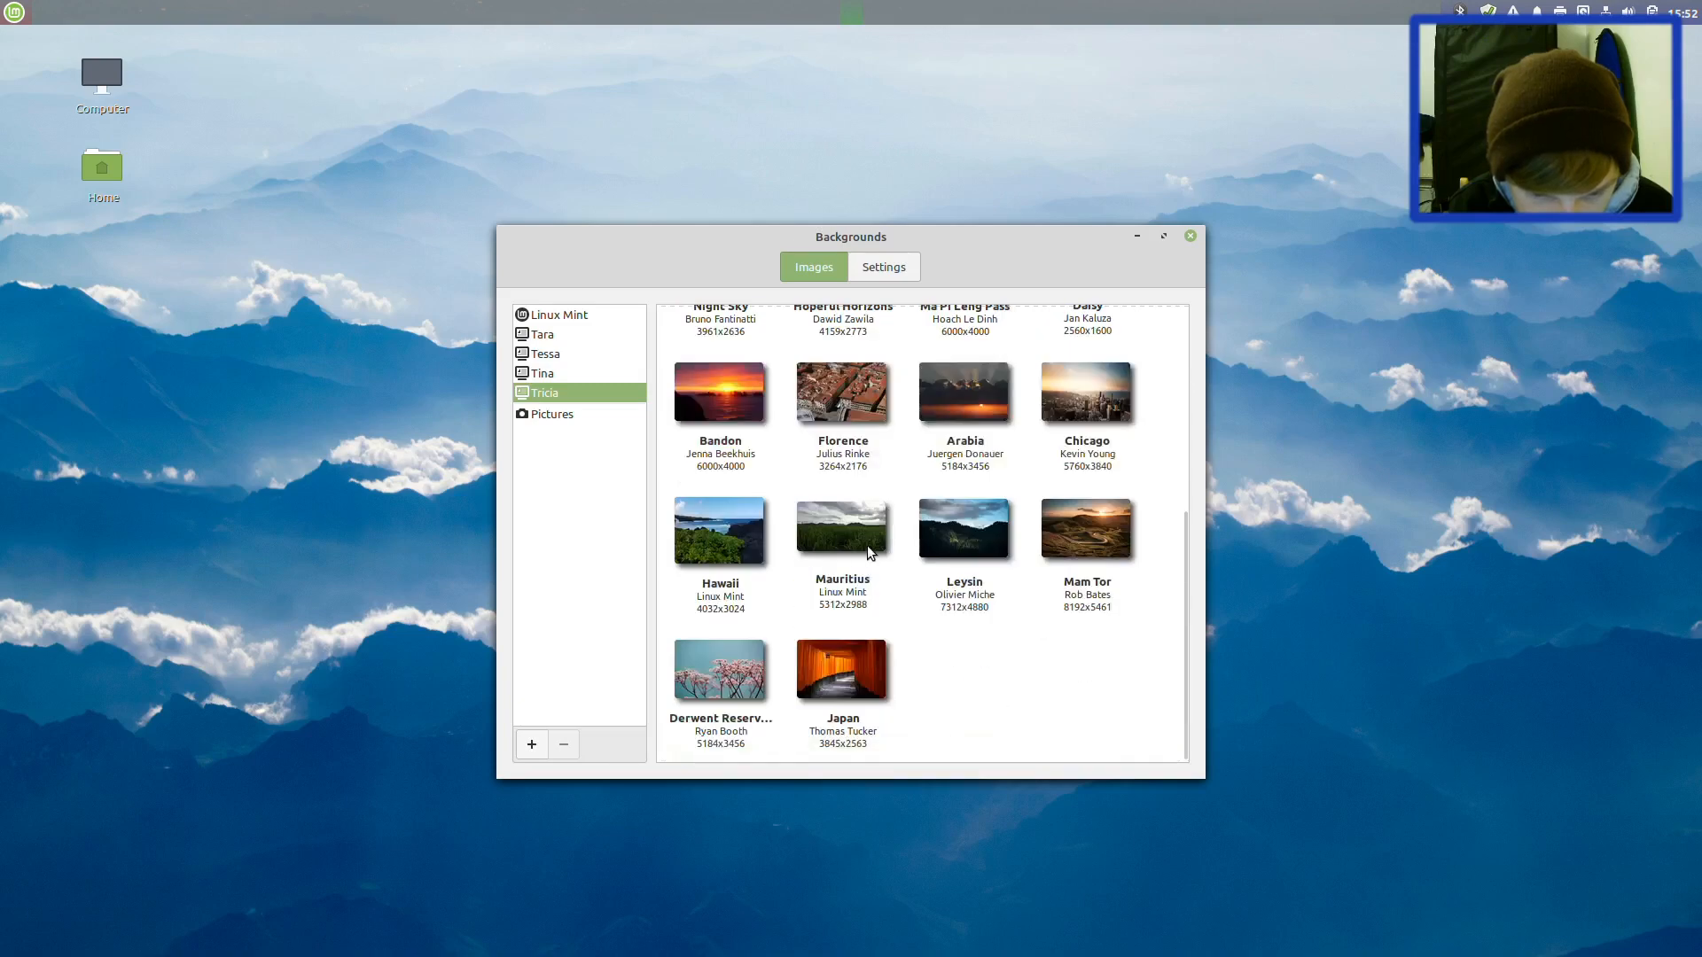
left_click(842, 530)
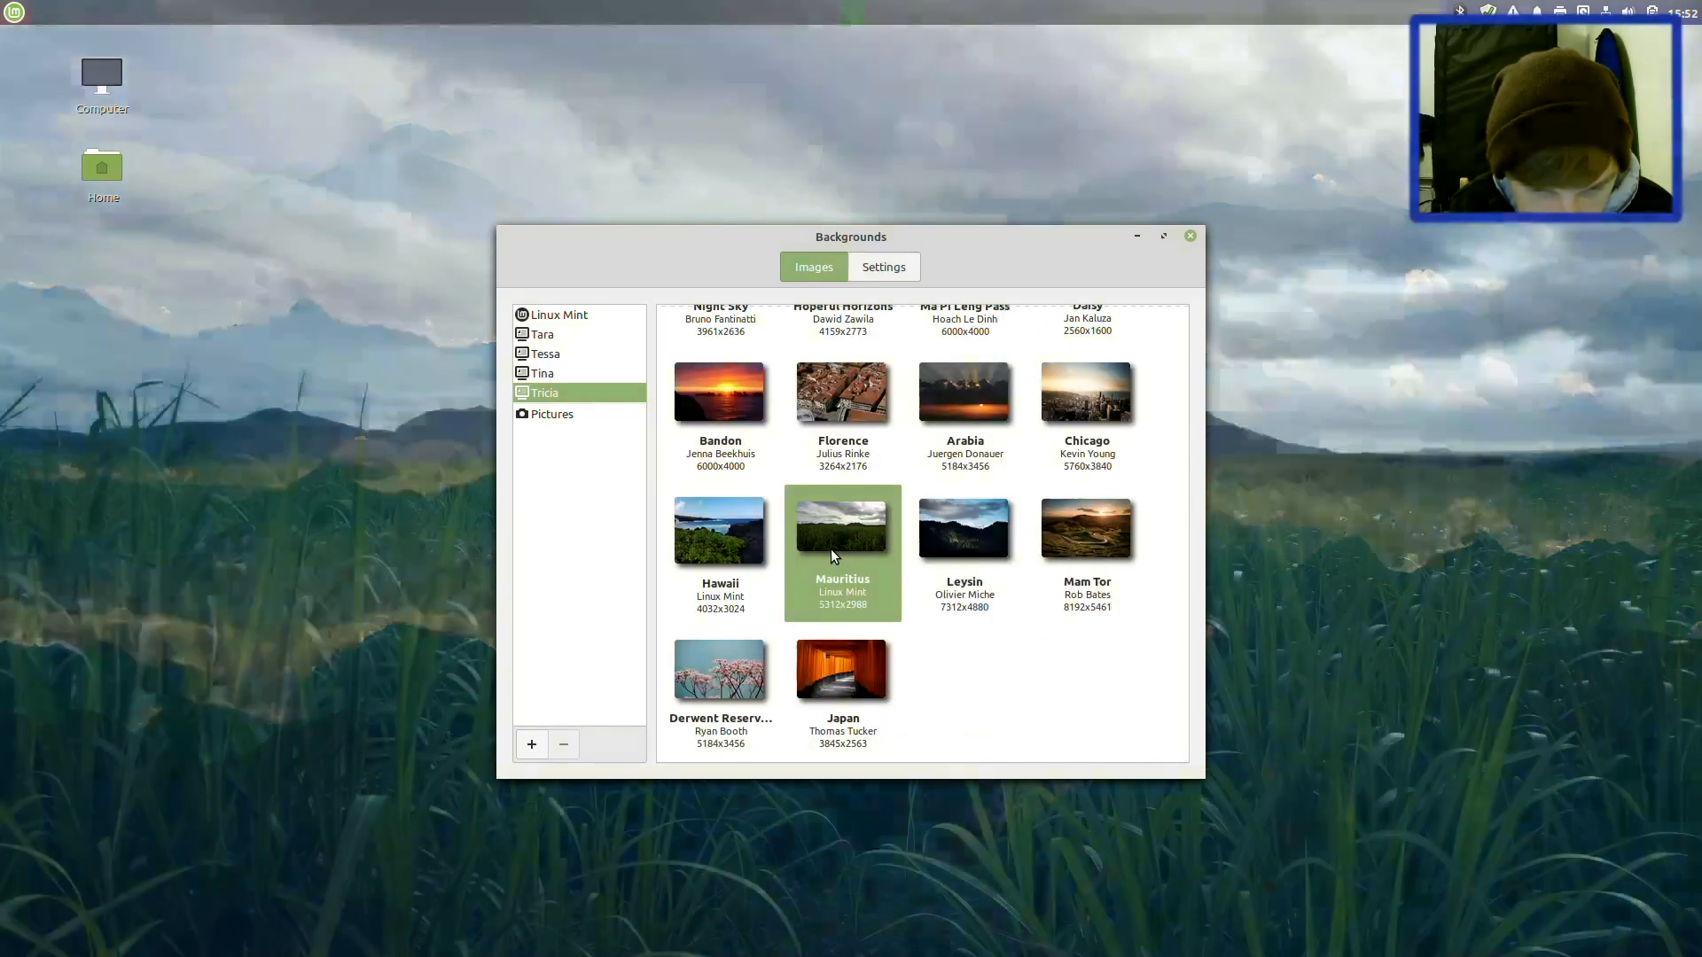
left_click(1190, 236)
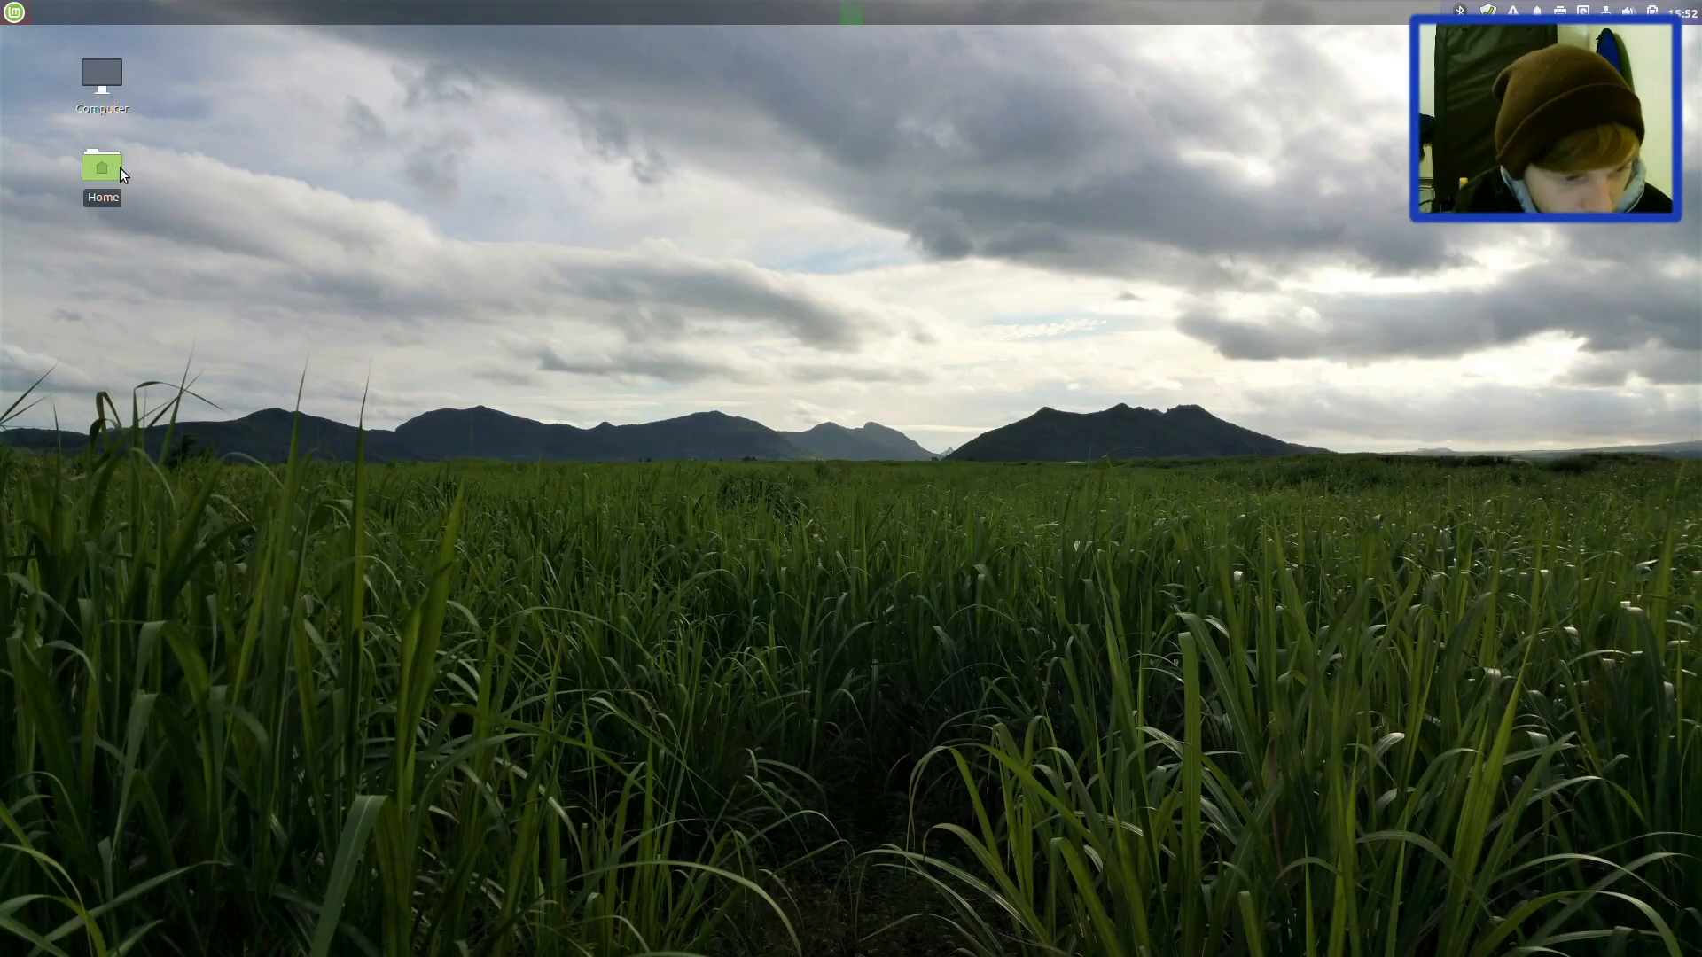
Open the Home folder, use the top panel's menu, and get the Plank dock running along the bottom.
double_click(103, 166)
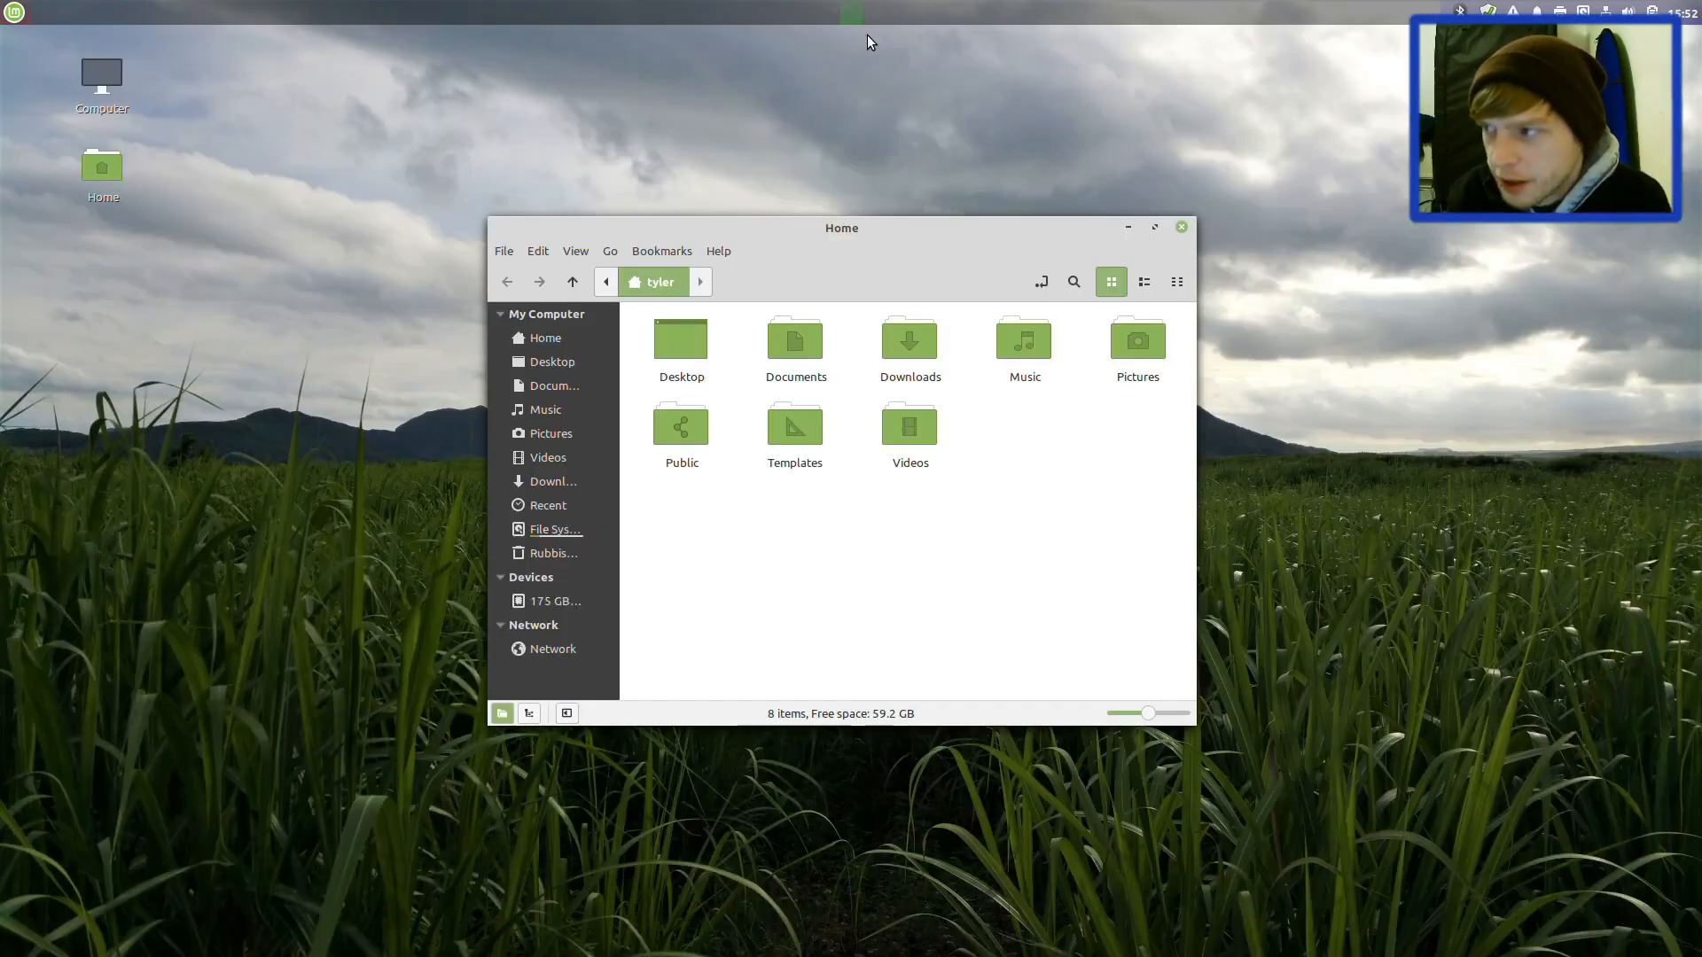
mouse_move(783, 192)
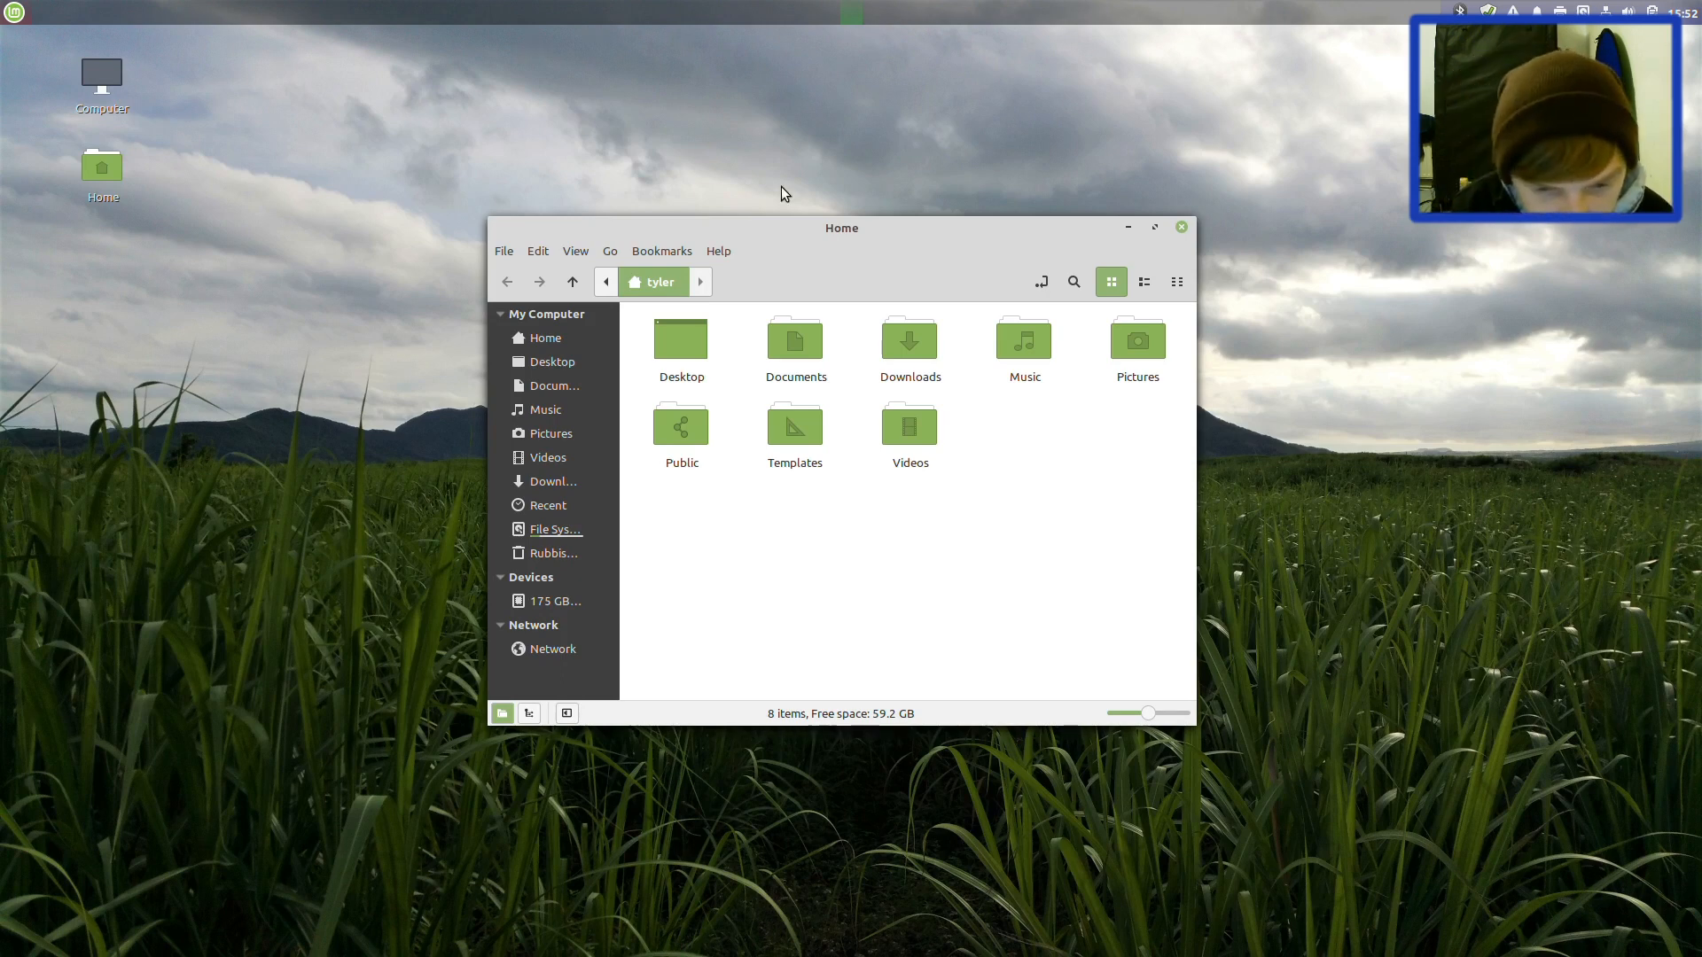
right_click(849, 7)
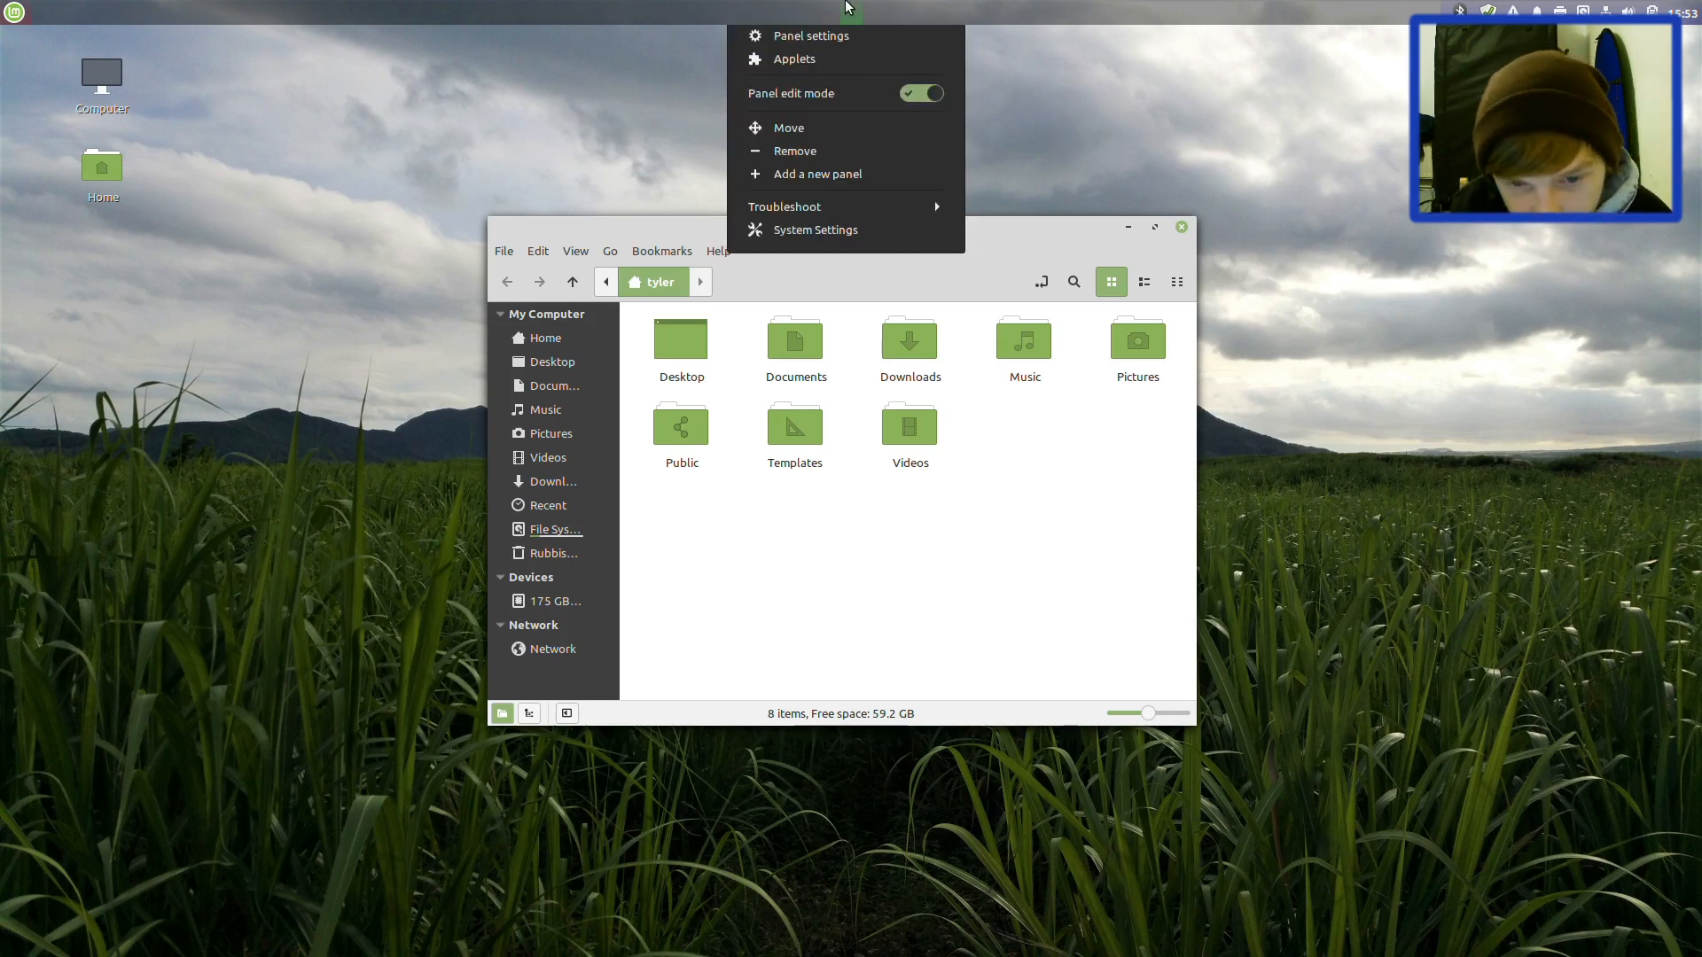
left_click(922, 106)
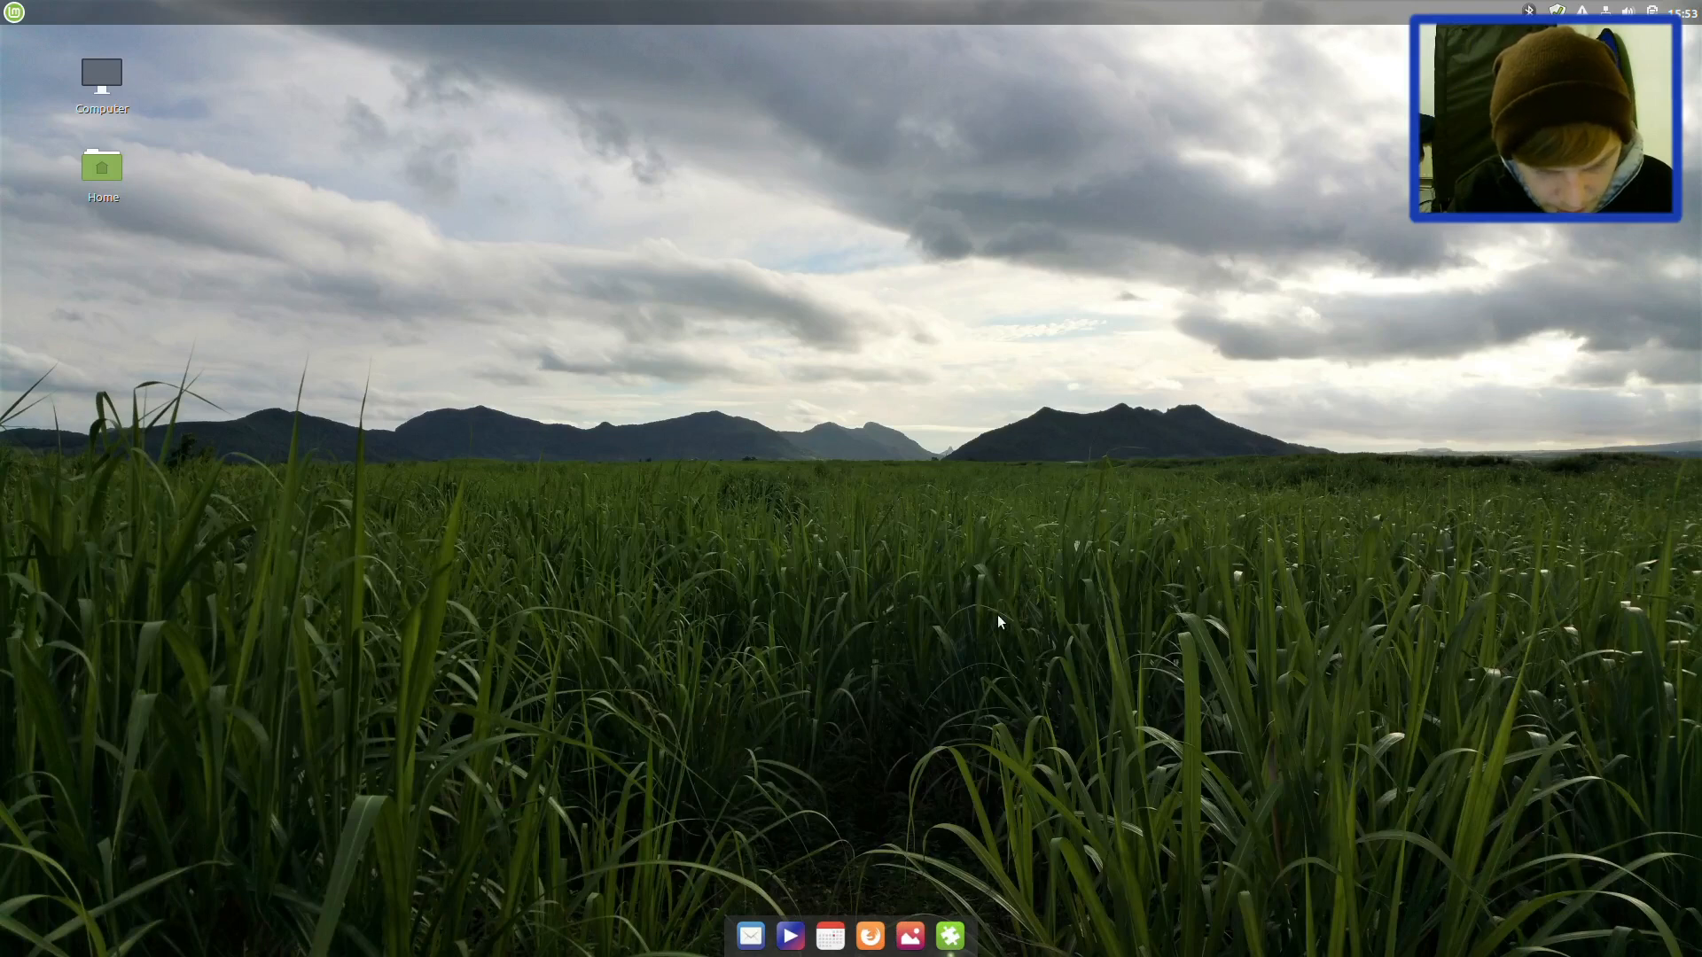
mouse_move(7, 32)
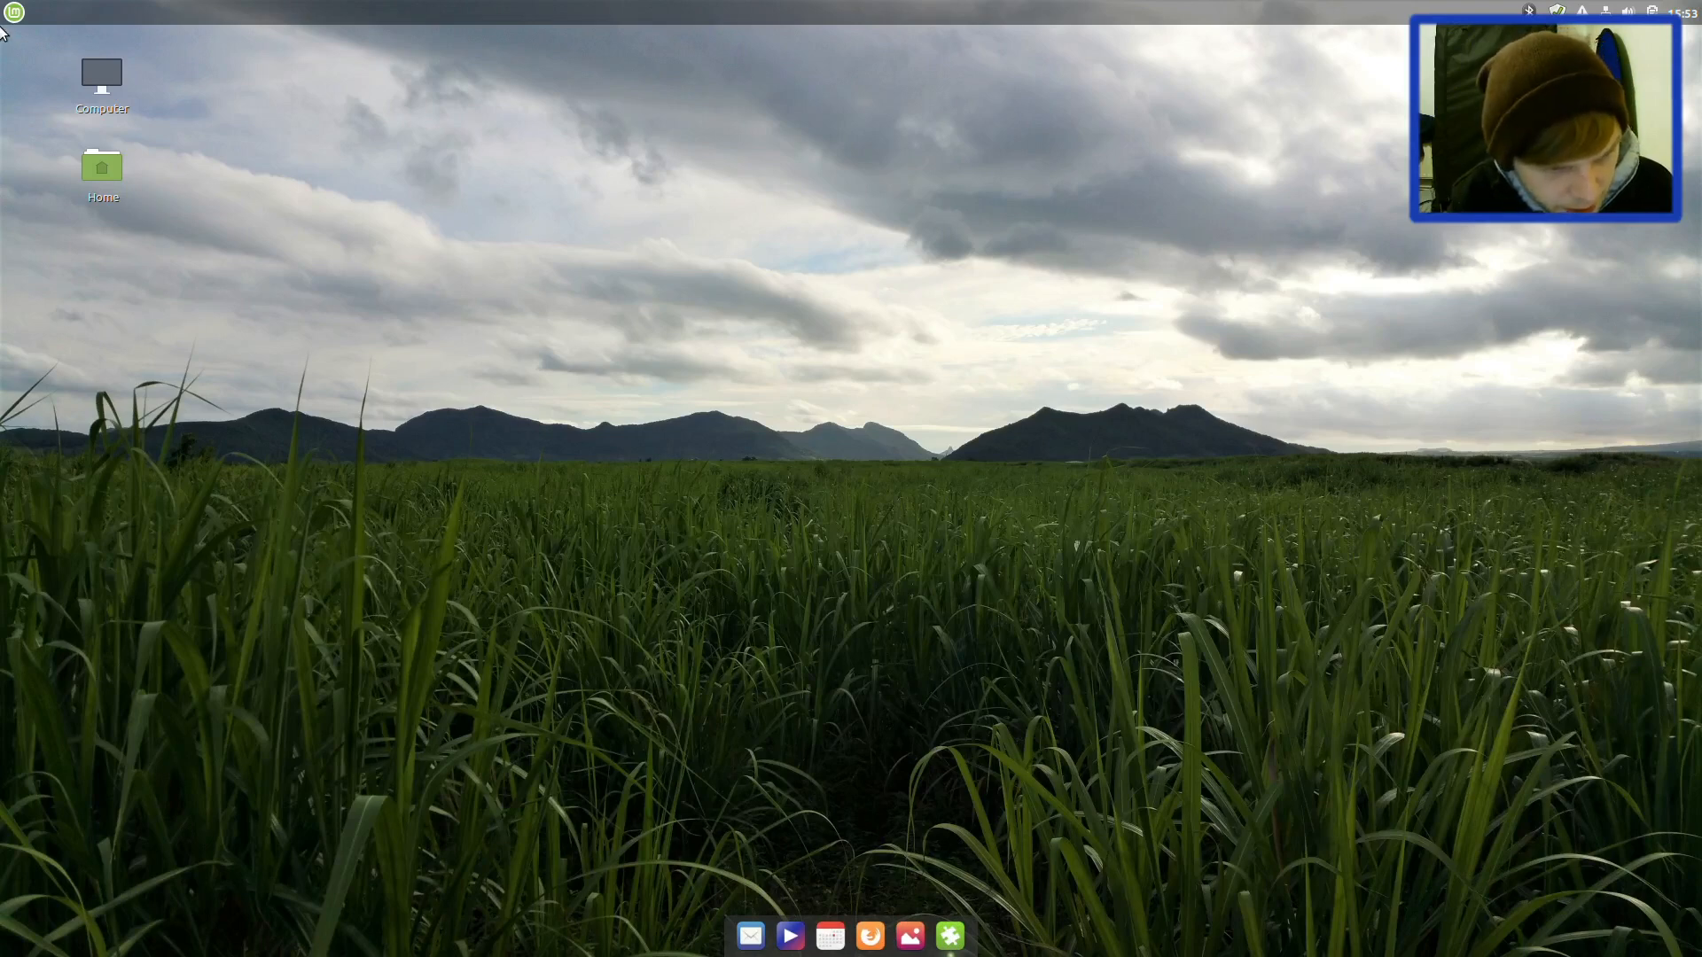
Add Plank to Startup Applications from the installed applications list and close the window.
left_click(18, 18)
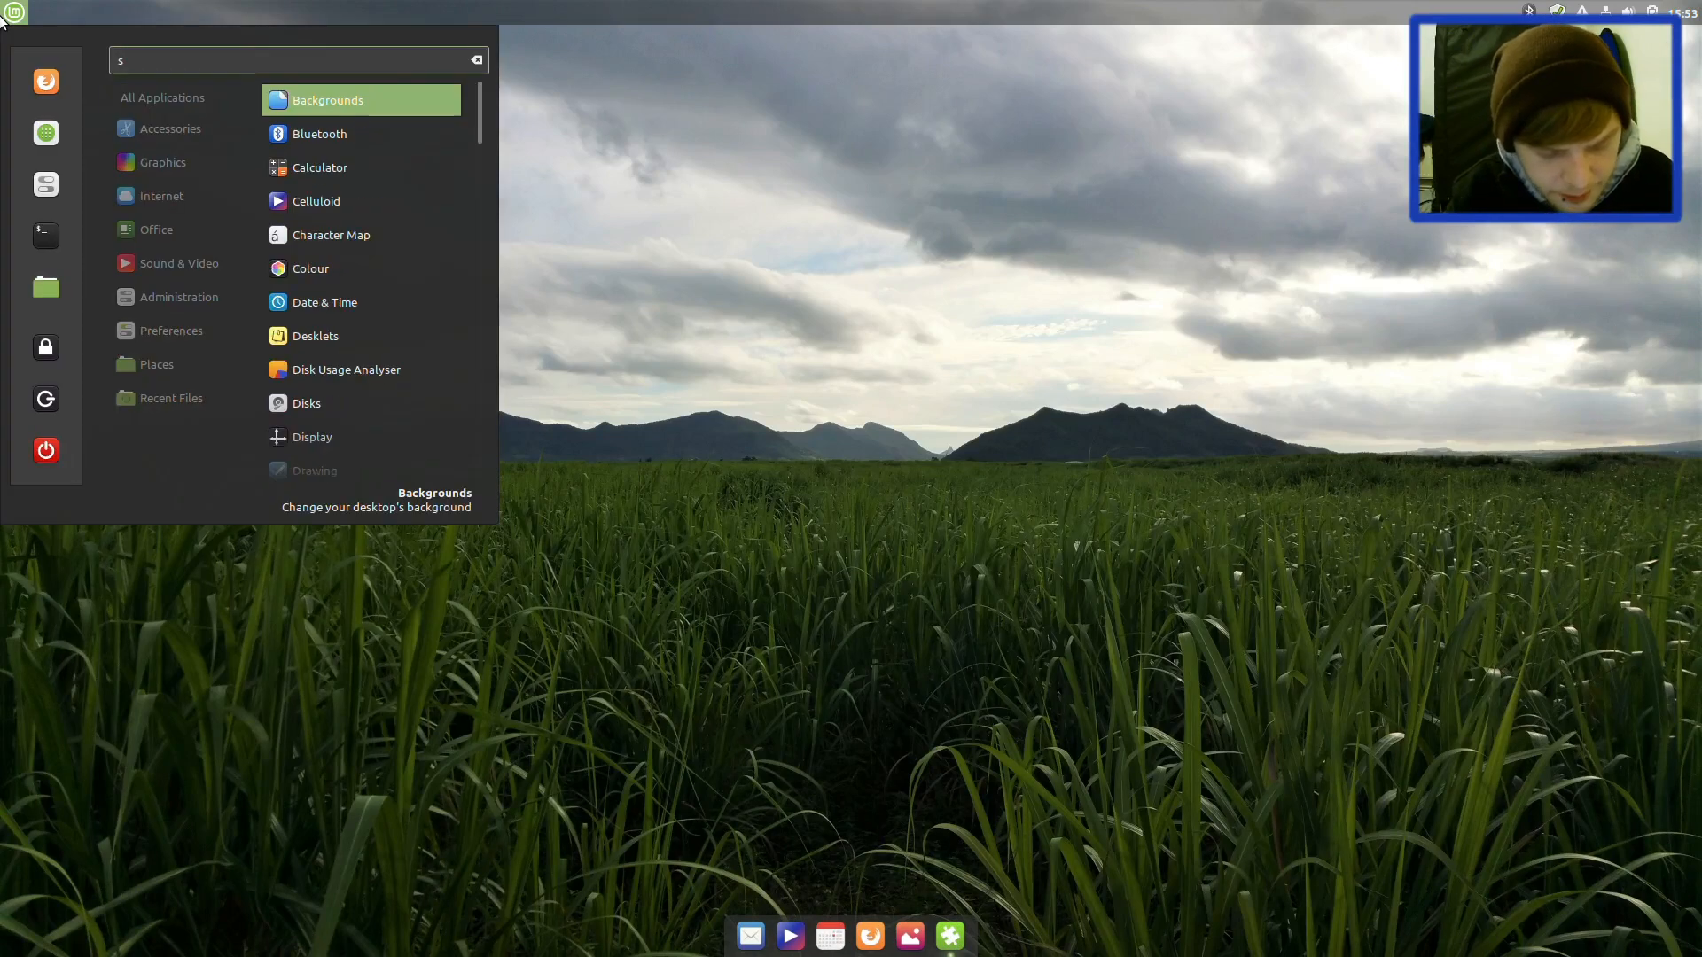
type("ta")
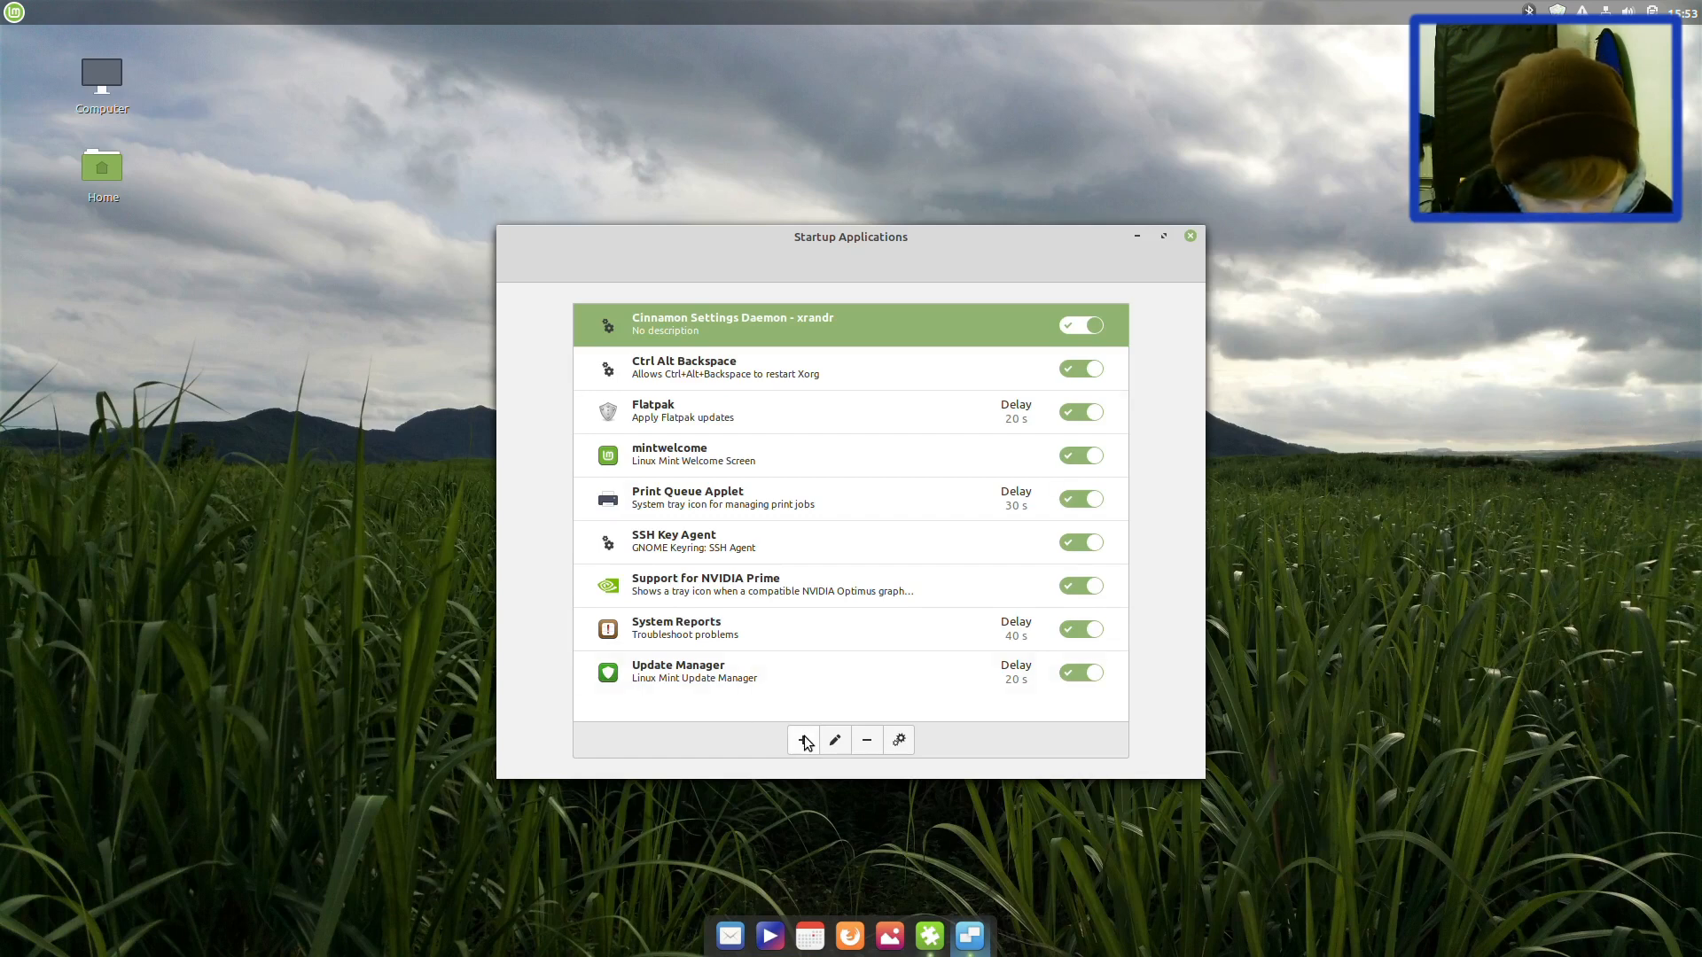
left_click(803, 741)
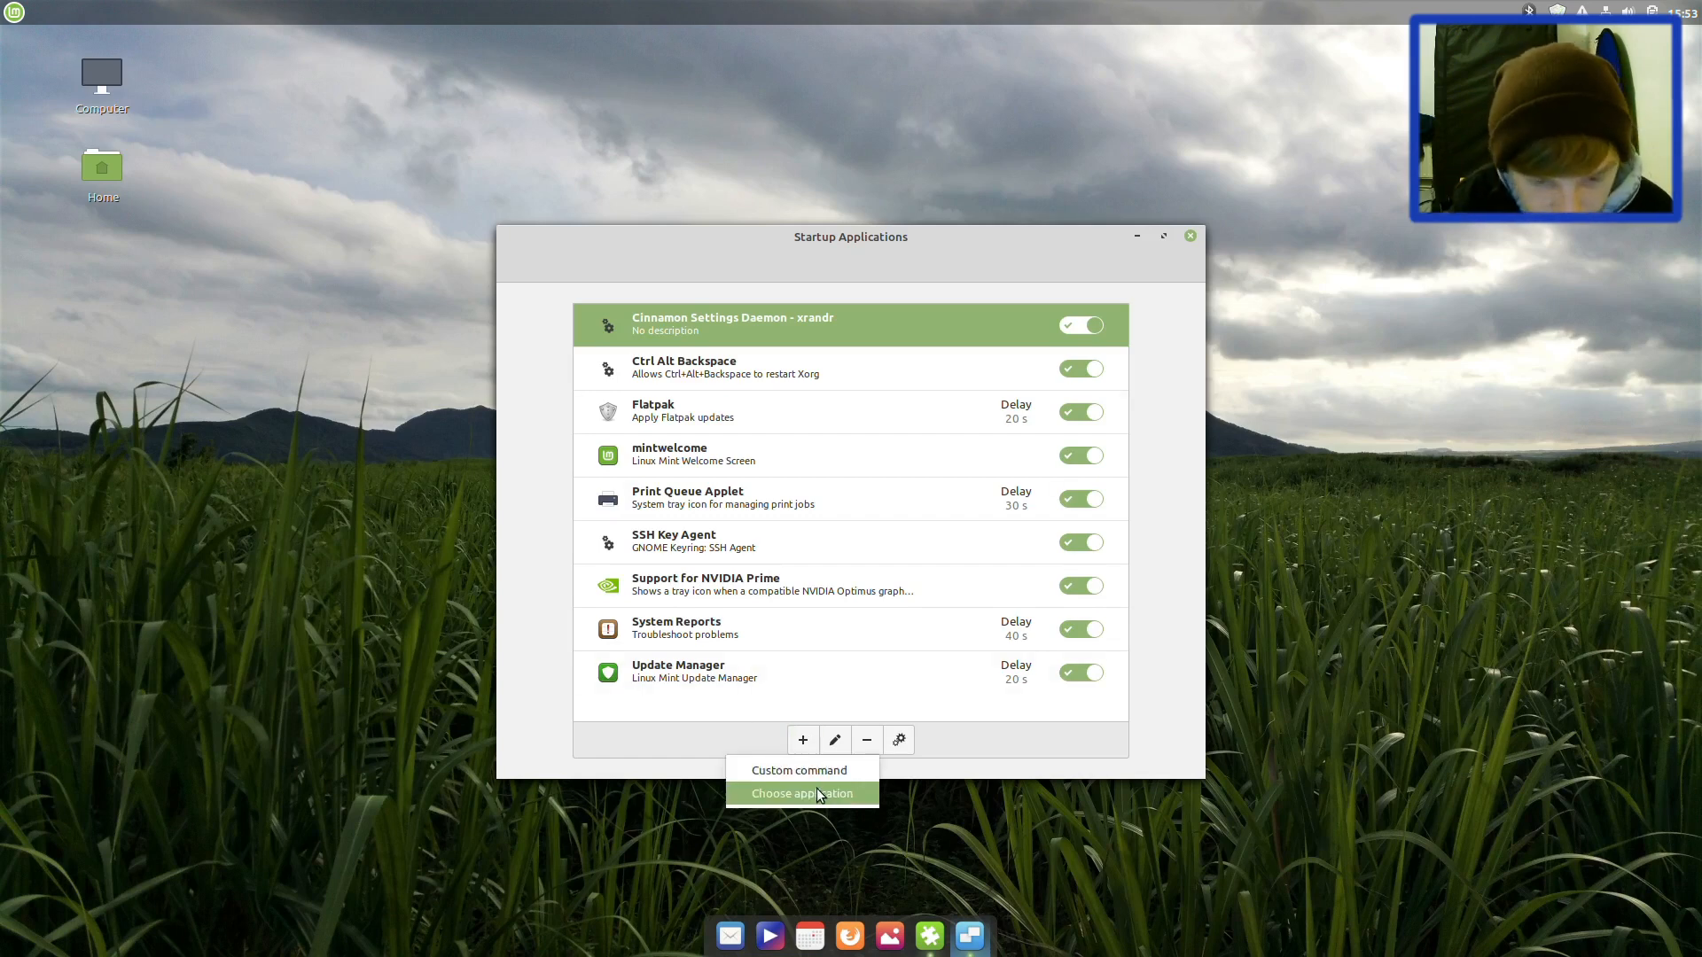
left_click(800, 793)
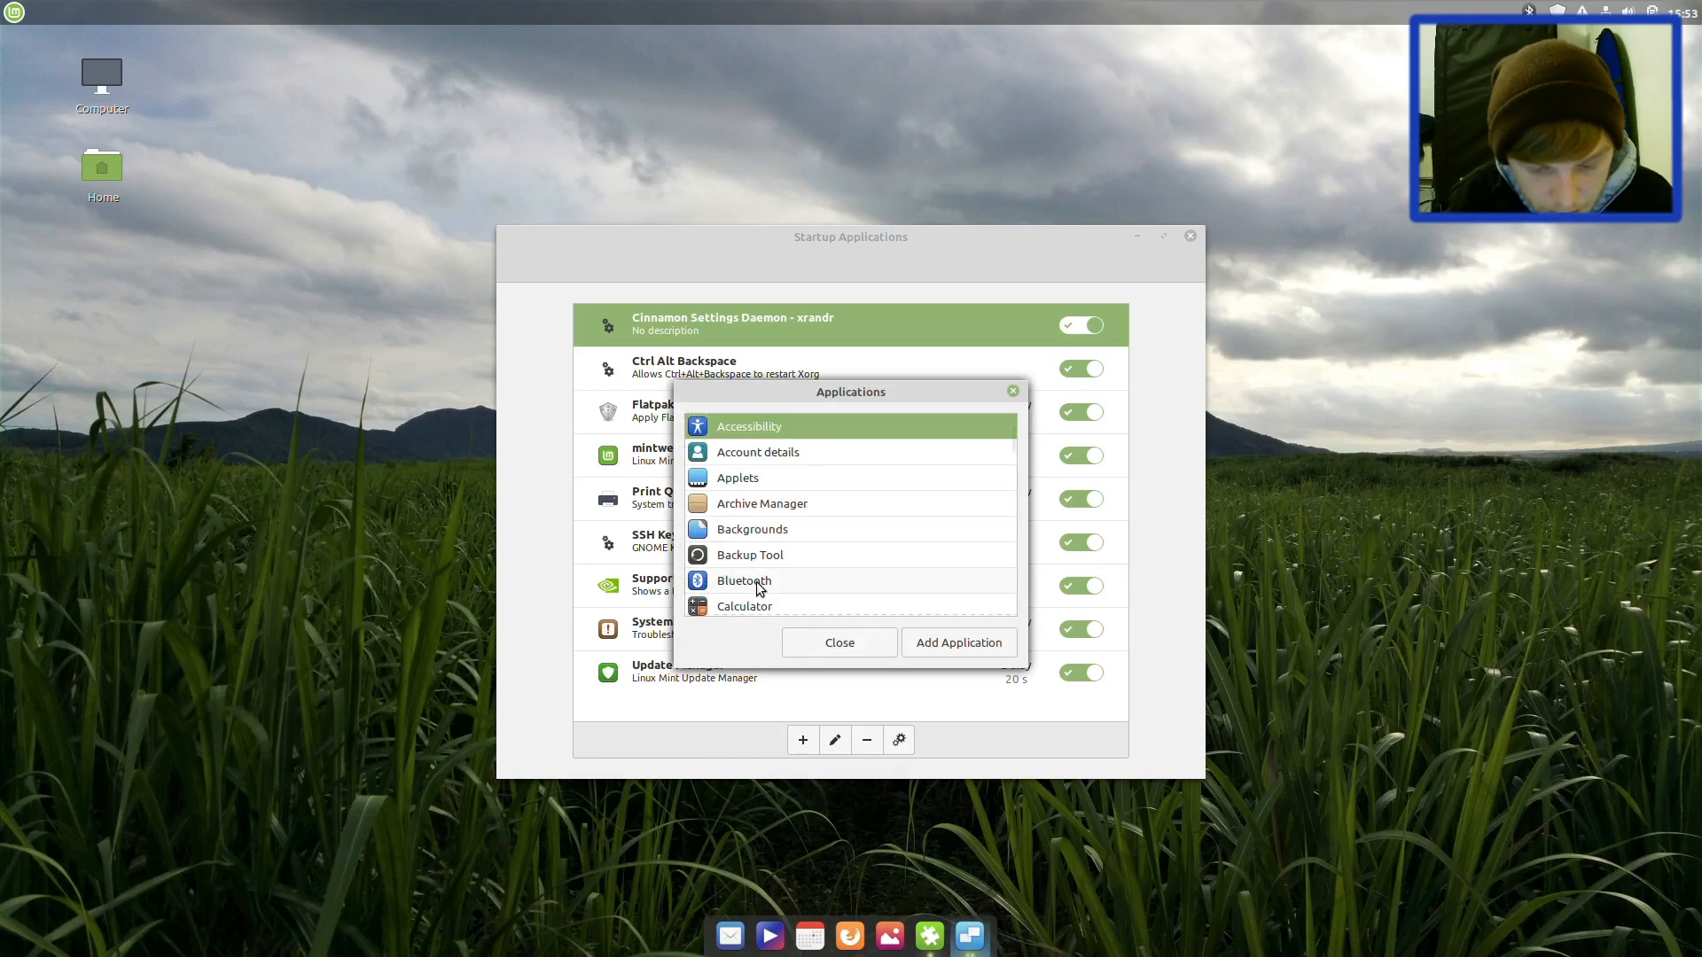
type("pla")
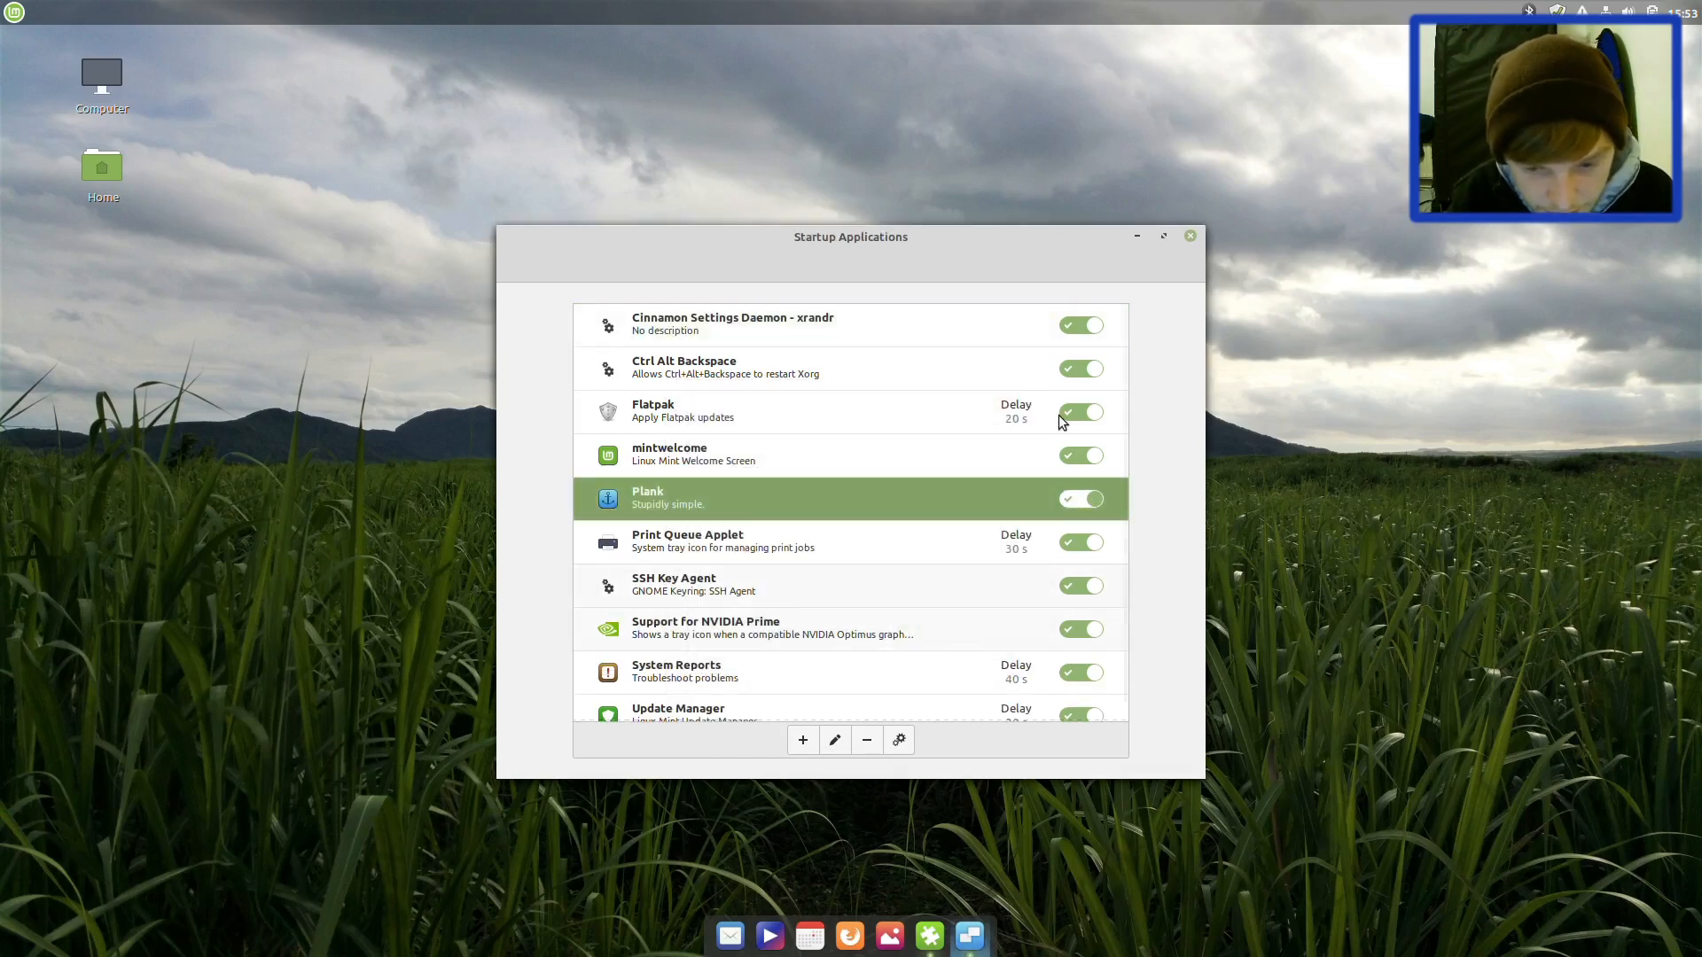
left_click(1189, 235)
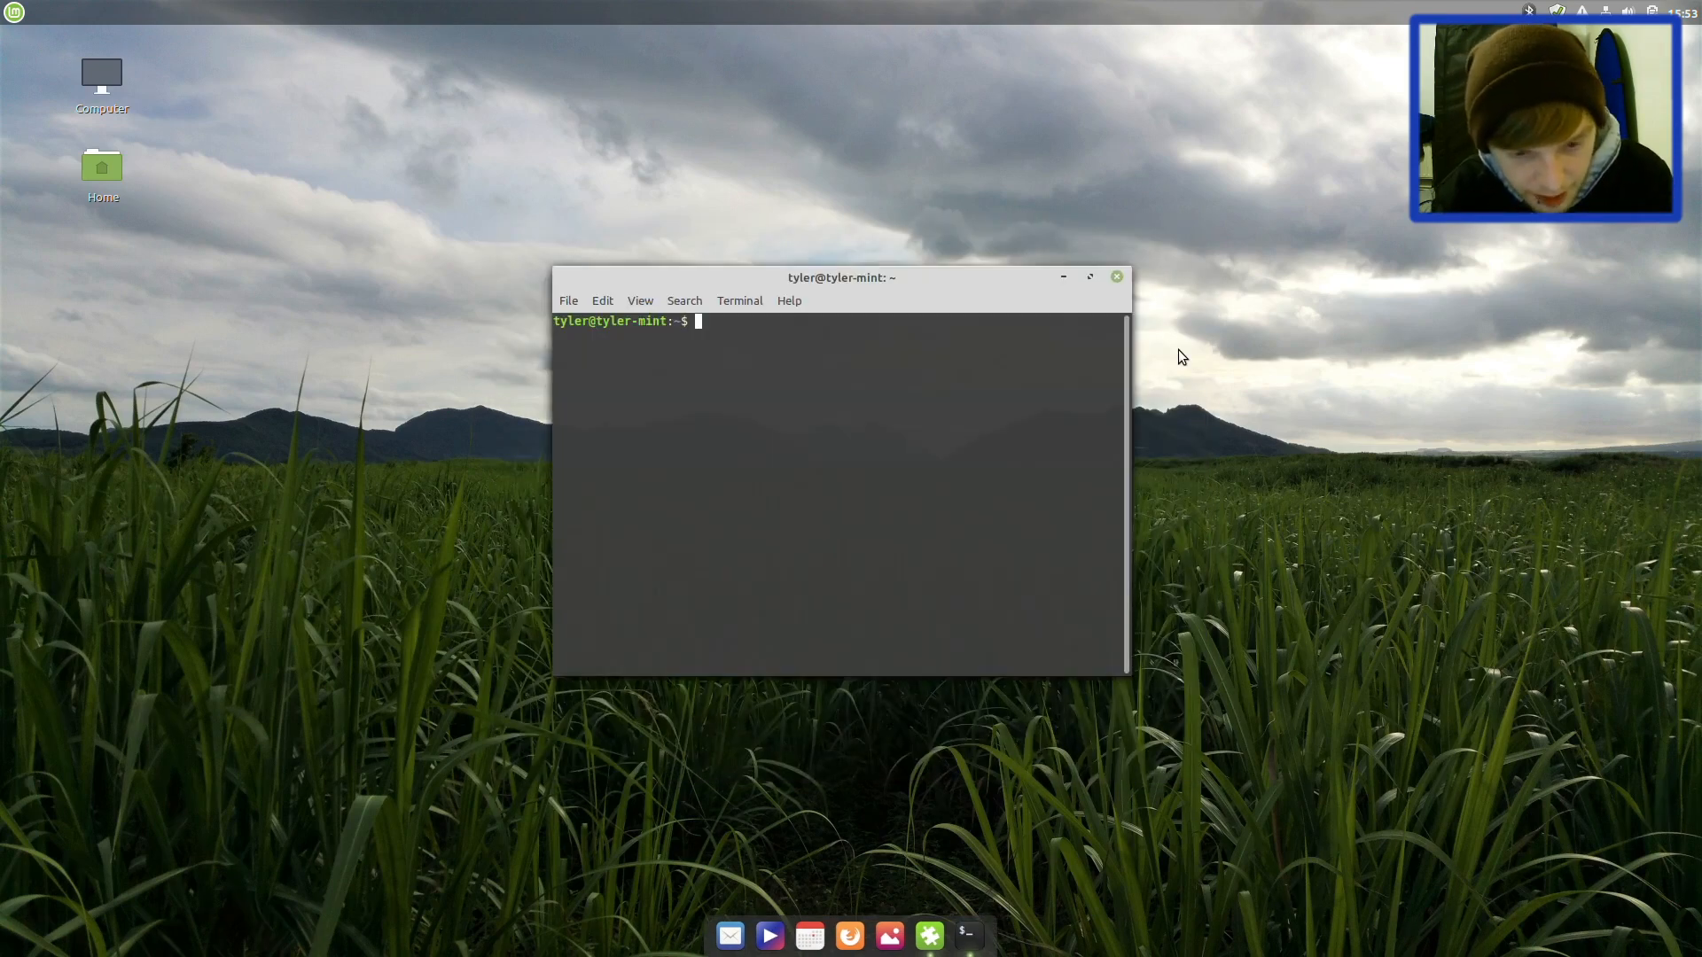
Run htop in the terminal to review processes, then quit back to the prompt.
type("htop")
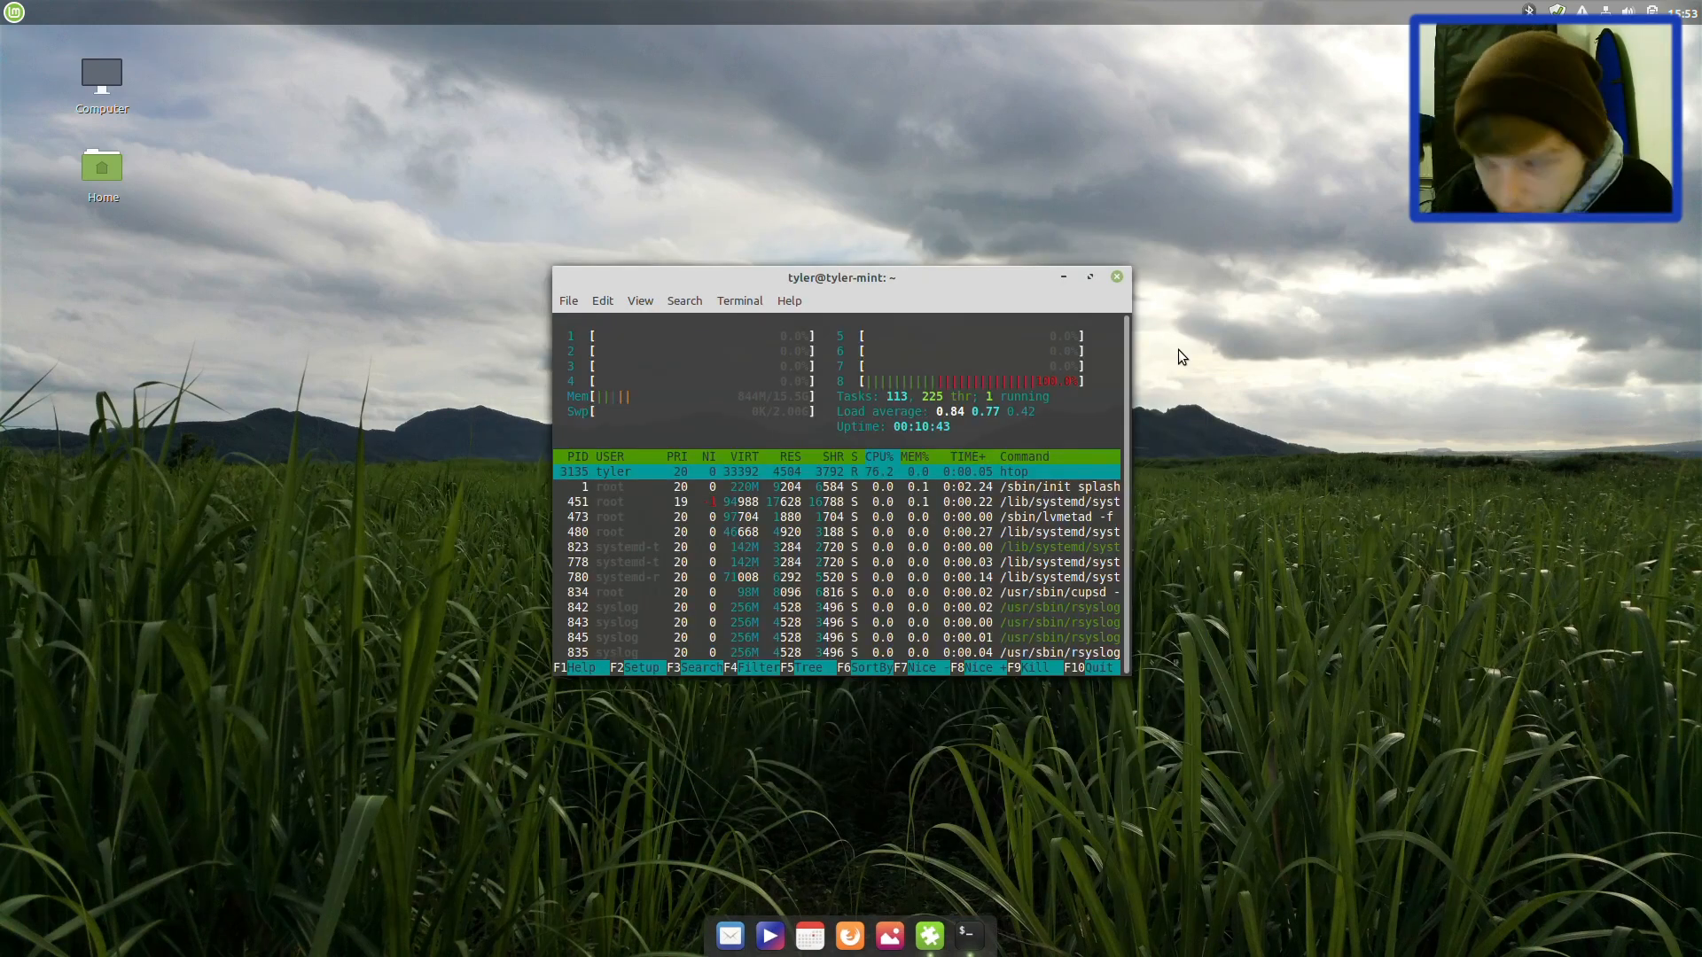
key("q")
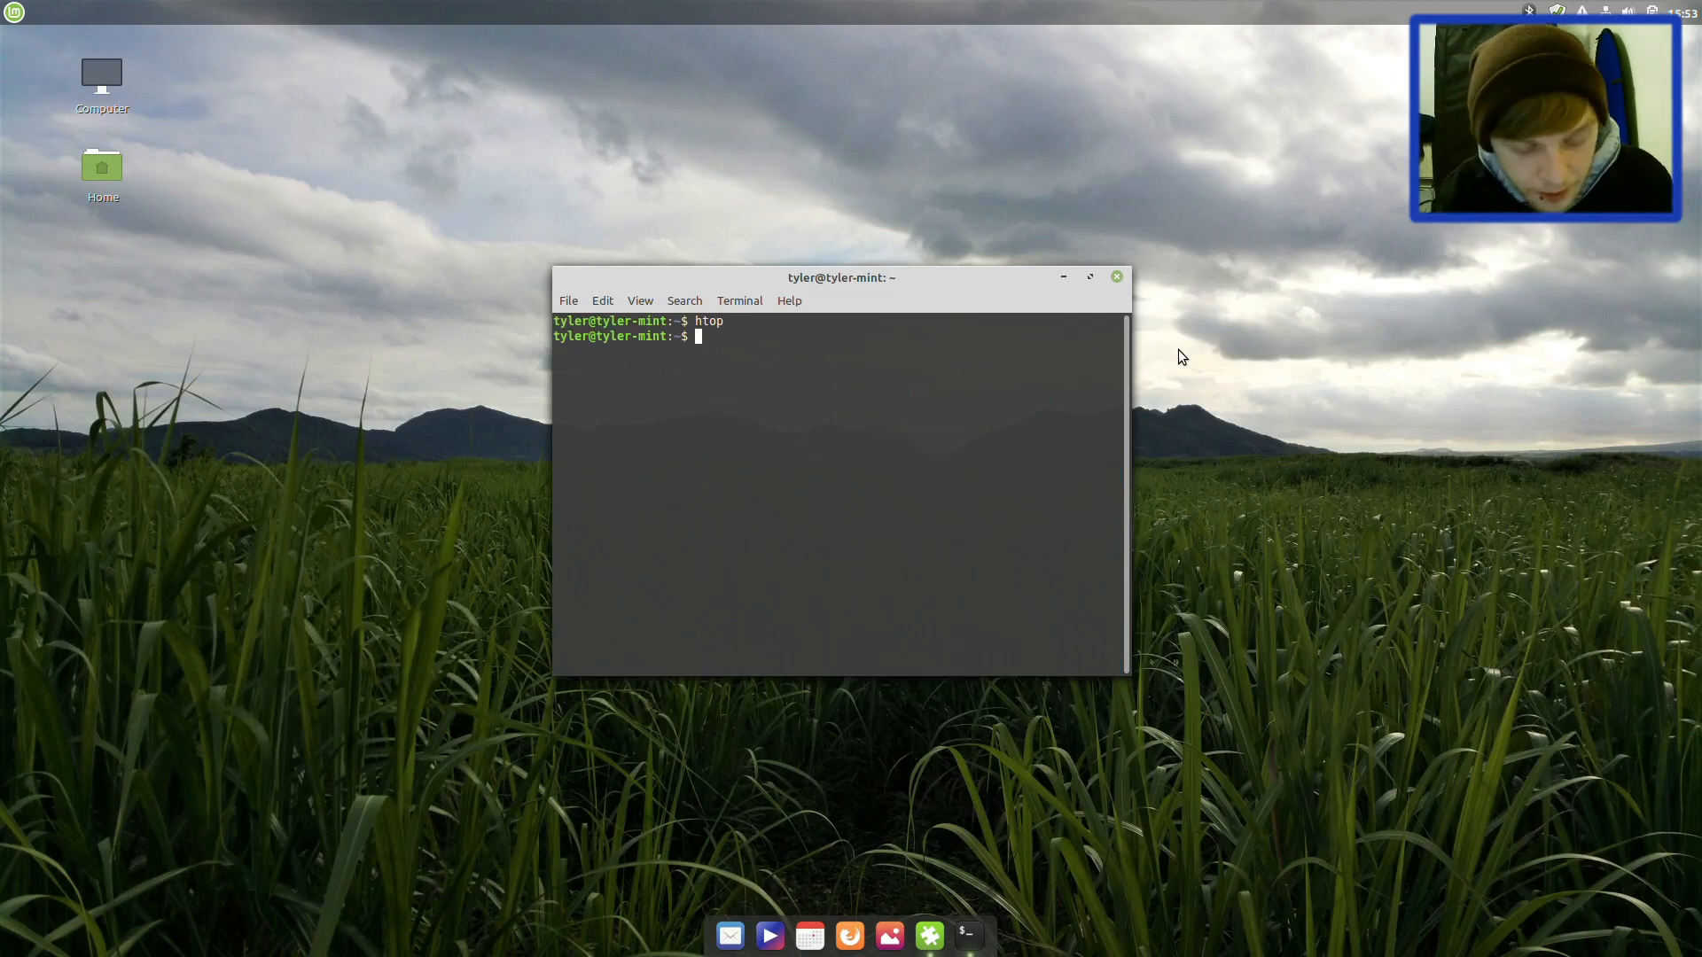
Close the terminal and the Welcome to Linux Mint screen, leaving the applications menu open.
left_click(1117, 276)
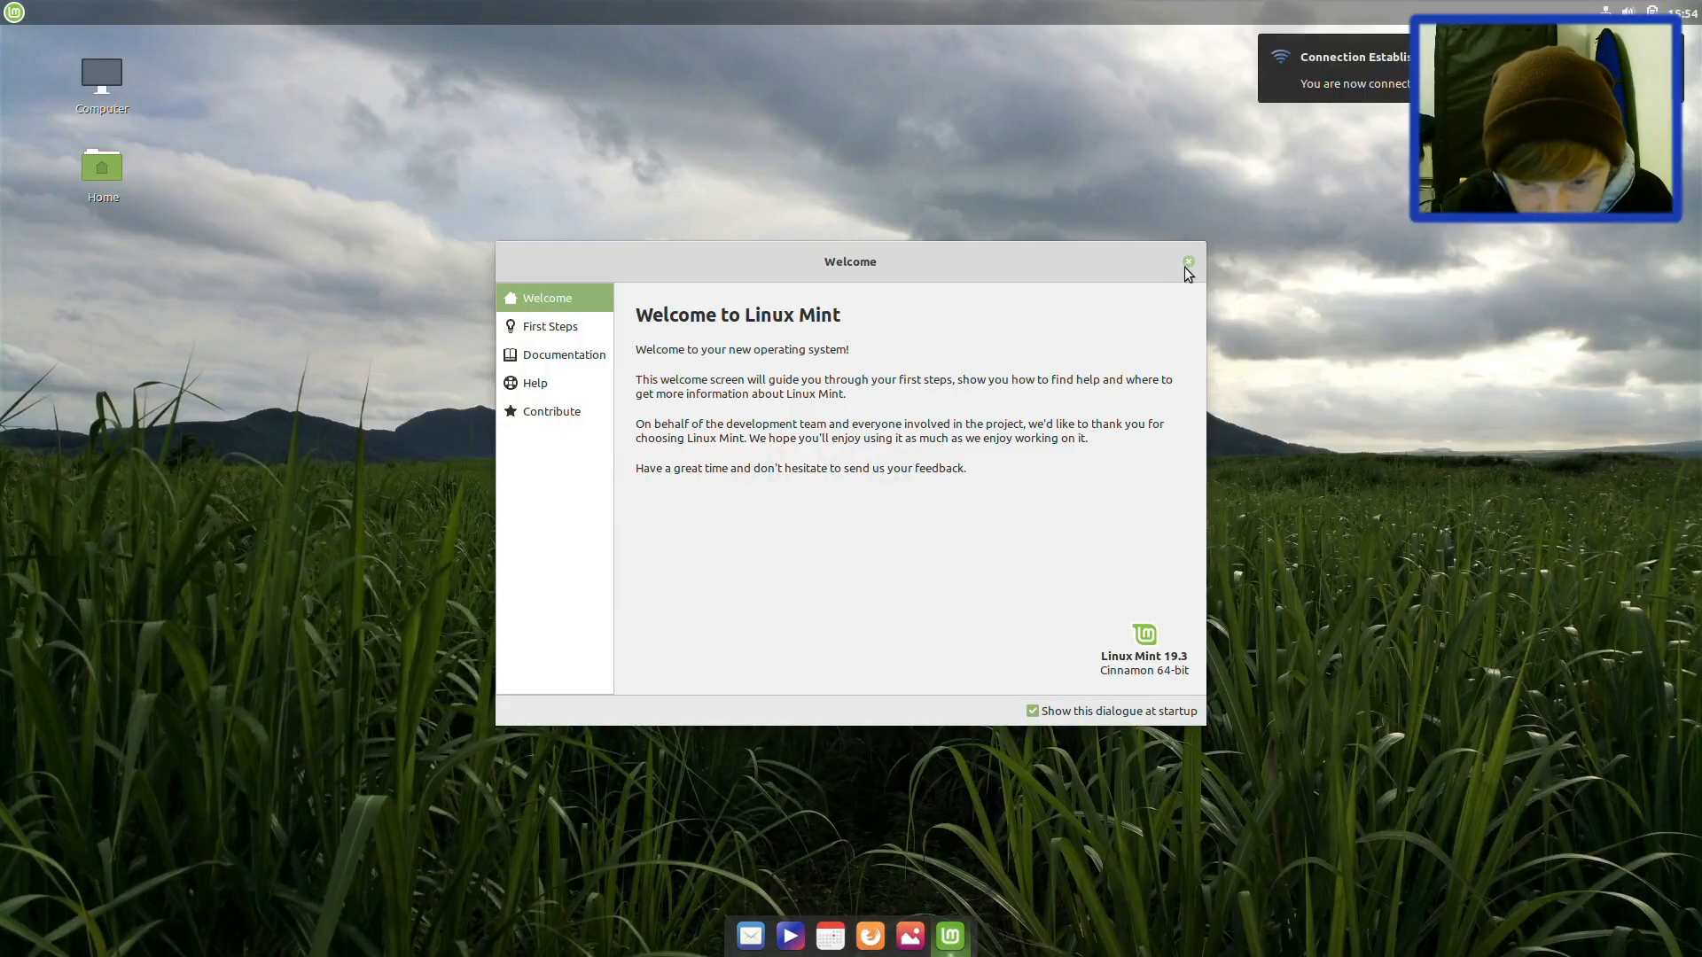
left_click(18, 14)
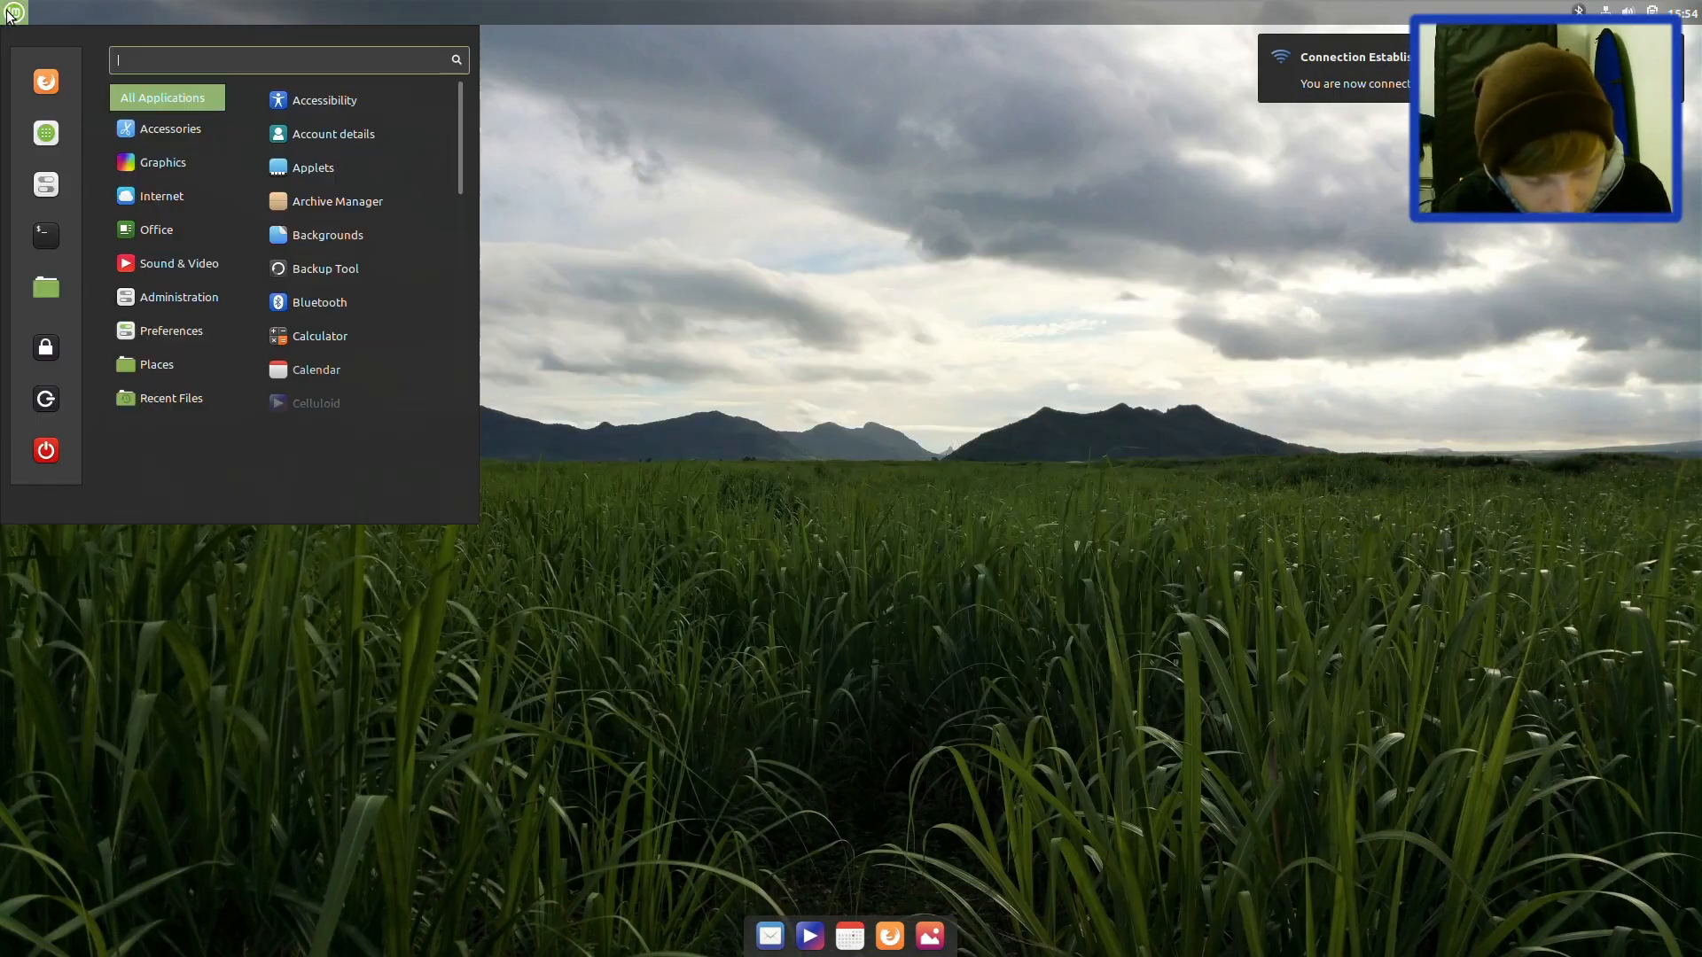
In Mouse and Touchpad, switch off Reverse scrolling direction for the touchpad and close the window.
type("sel")
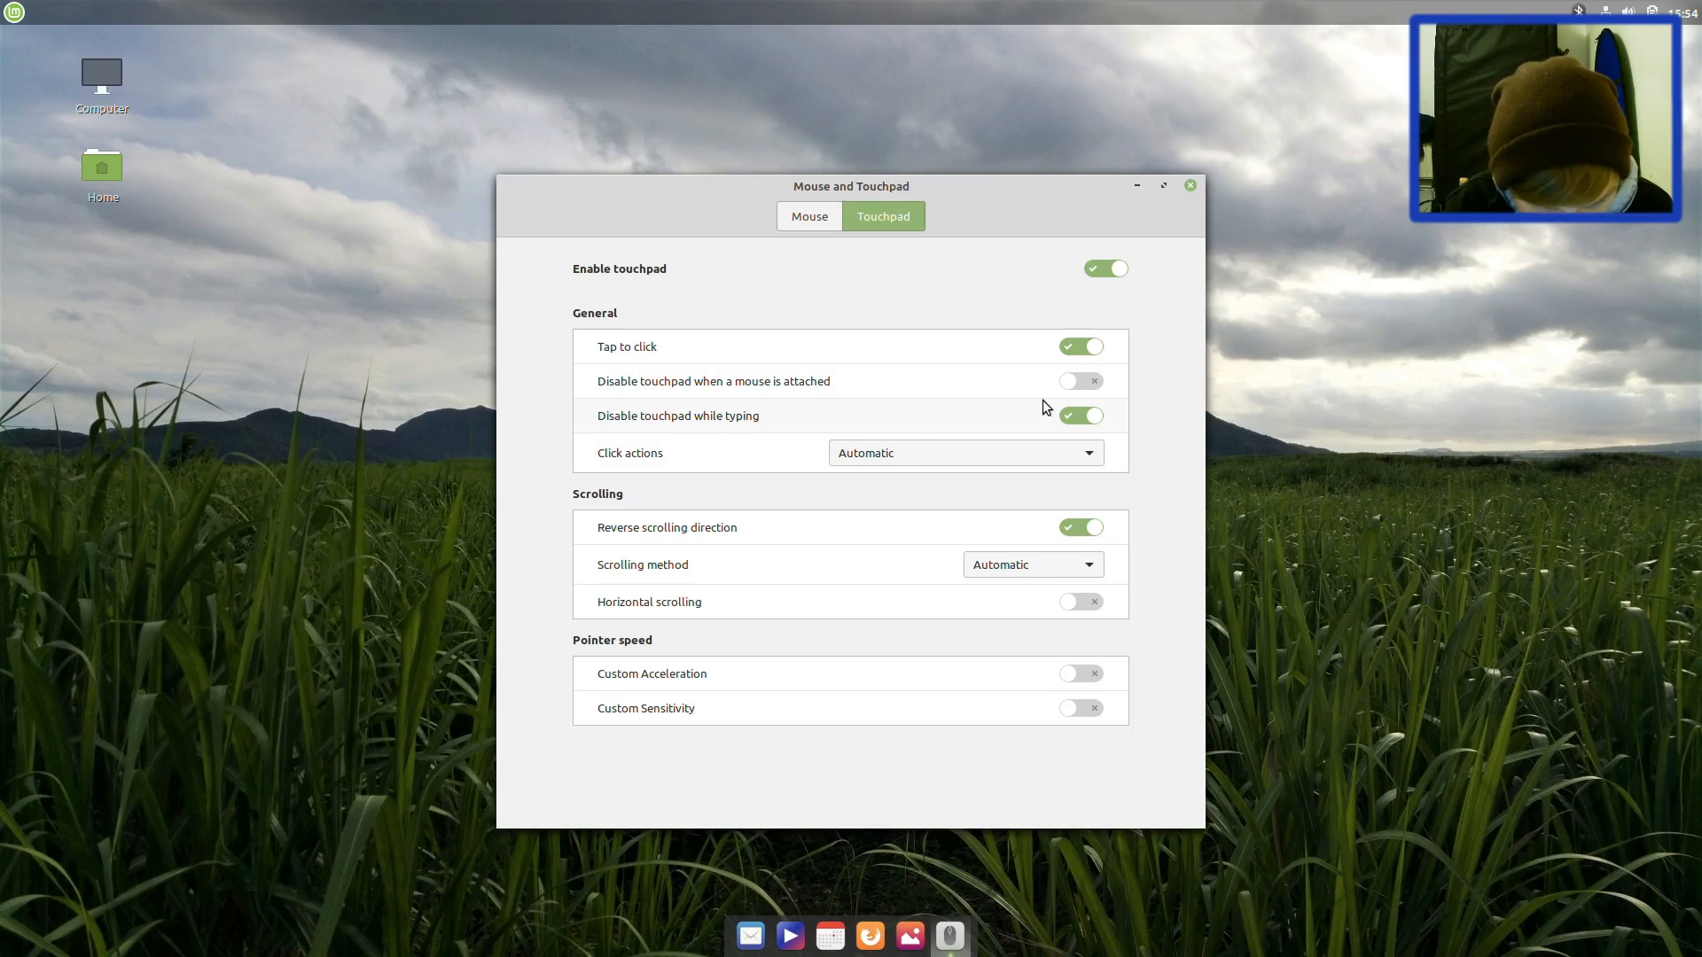
mouse_move(973, 458)
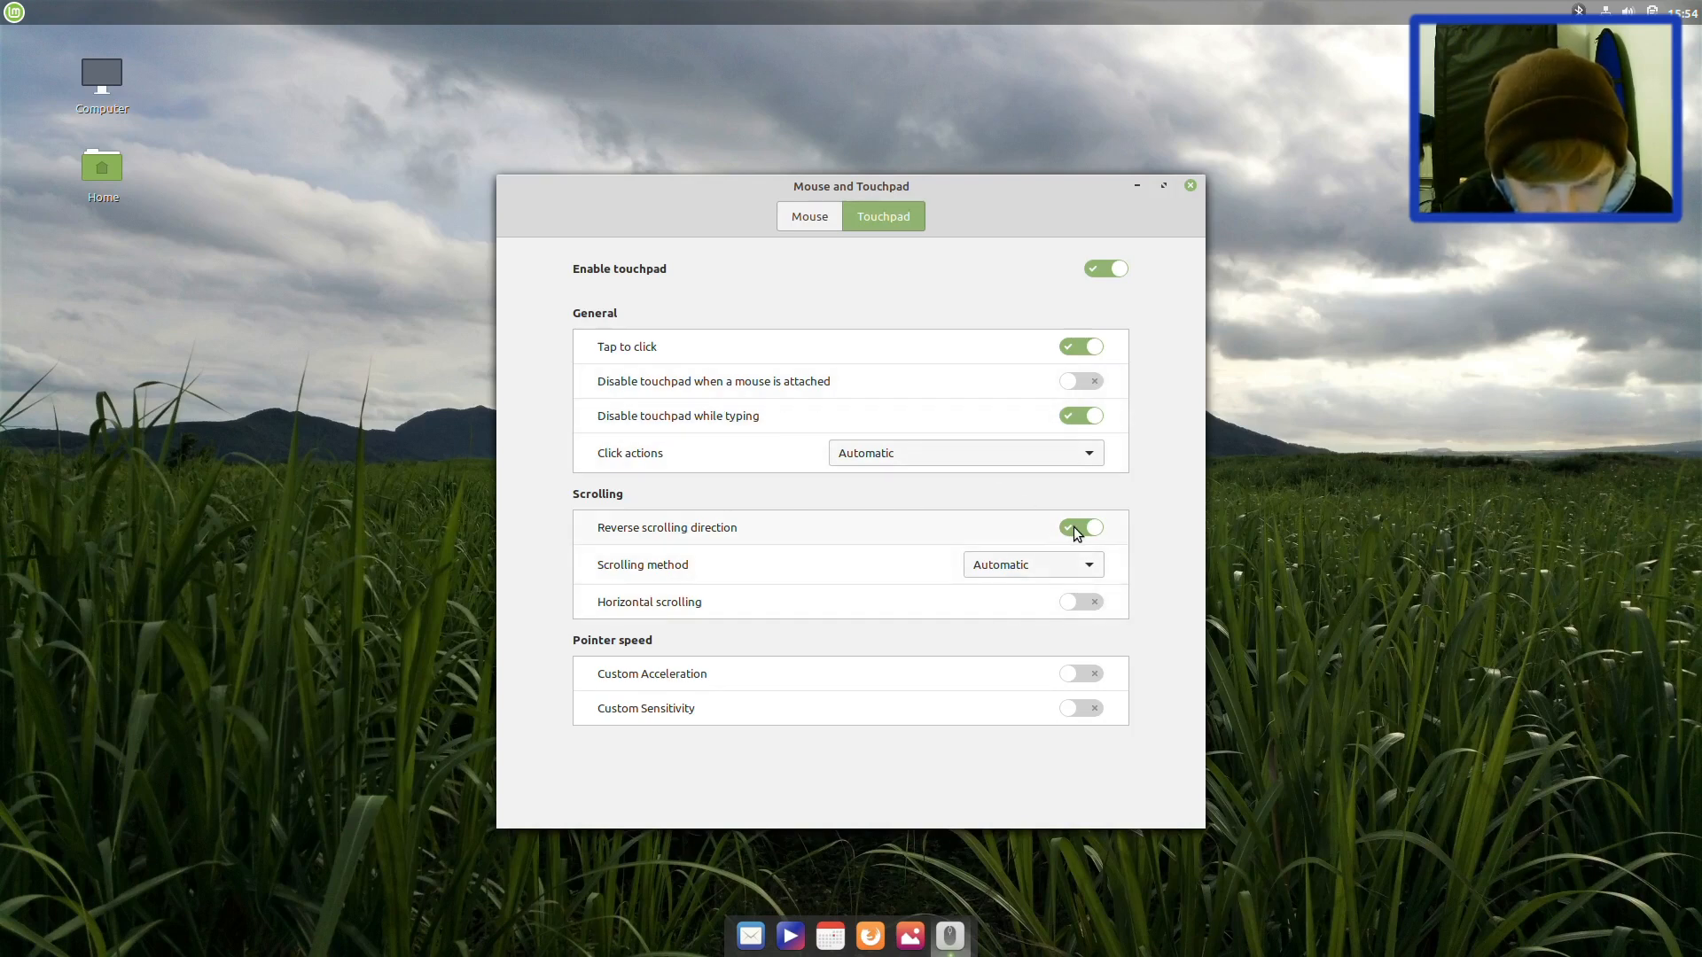
left_click(1081, 528)
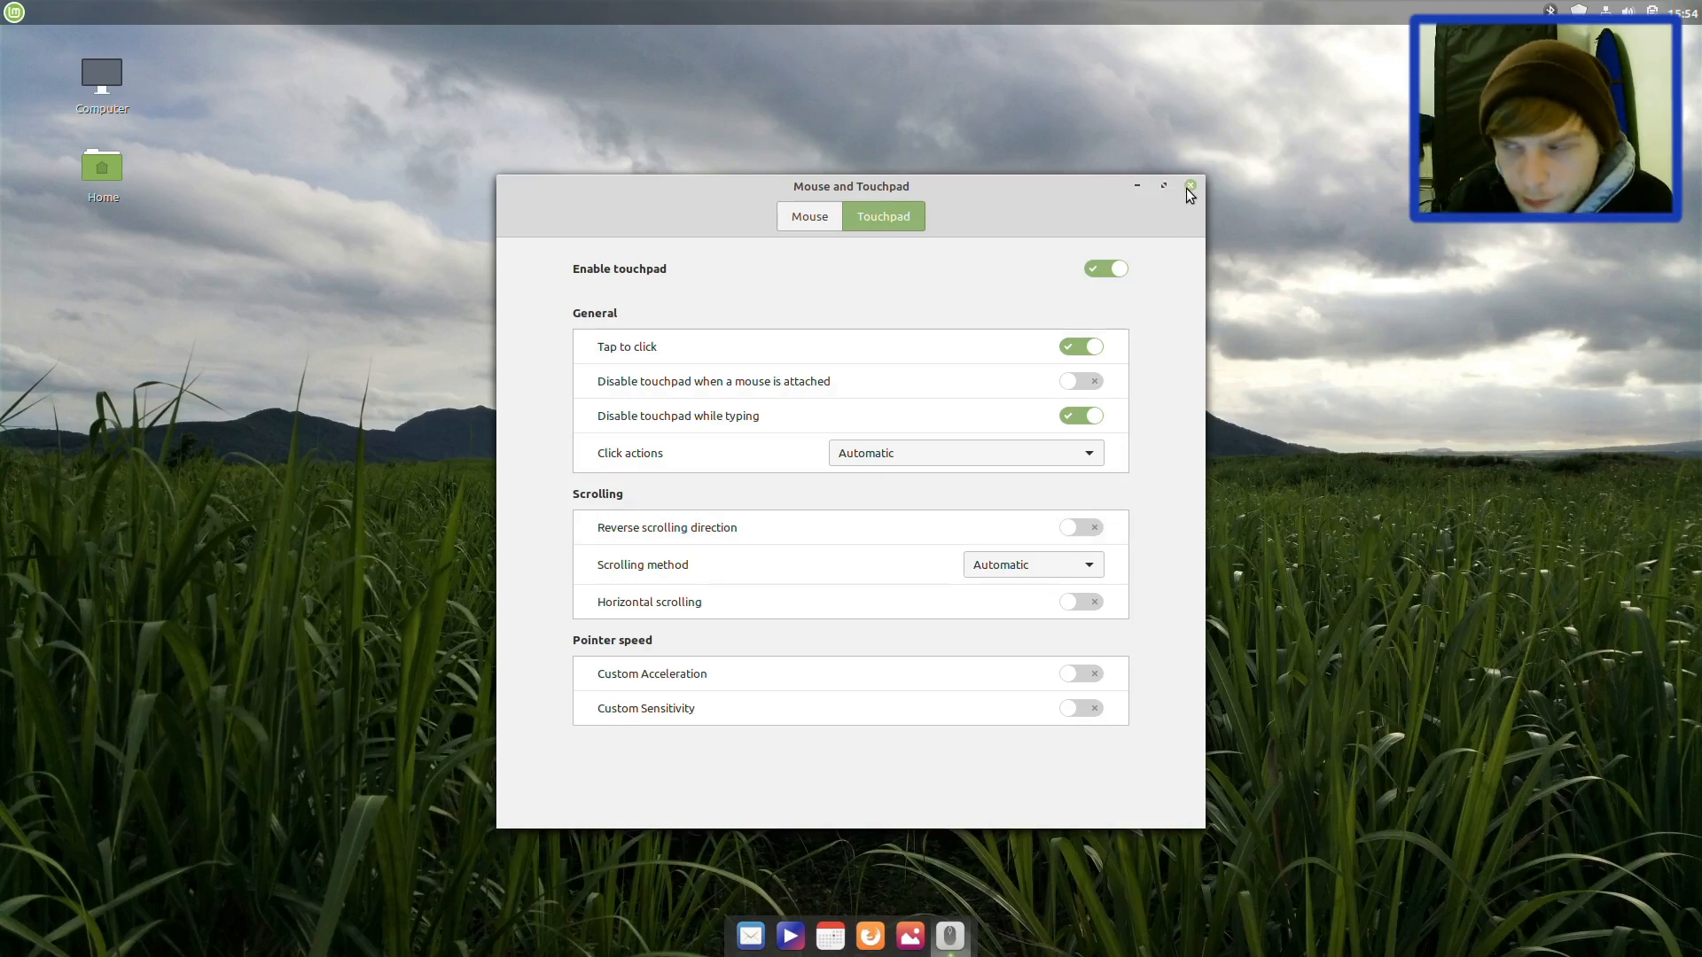
left_click(1190, 186)
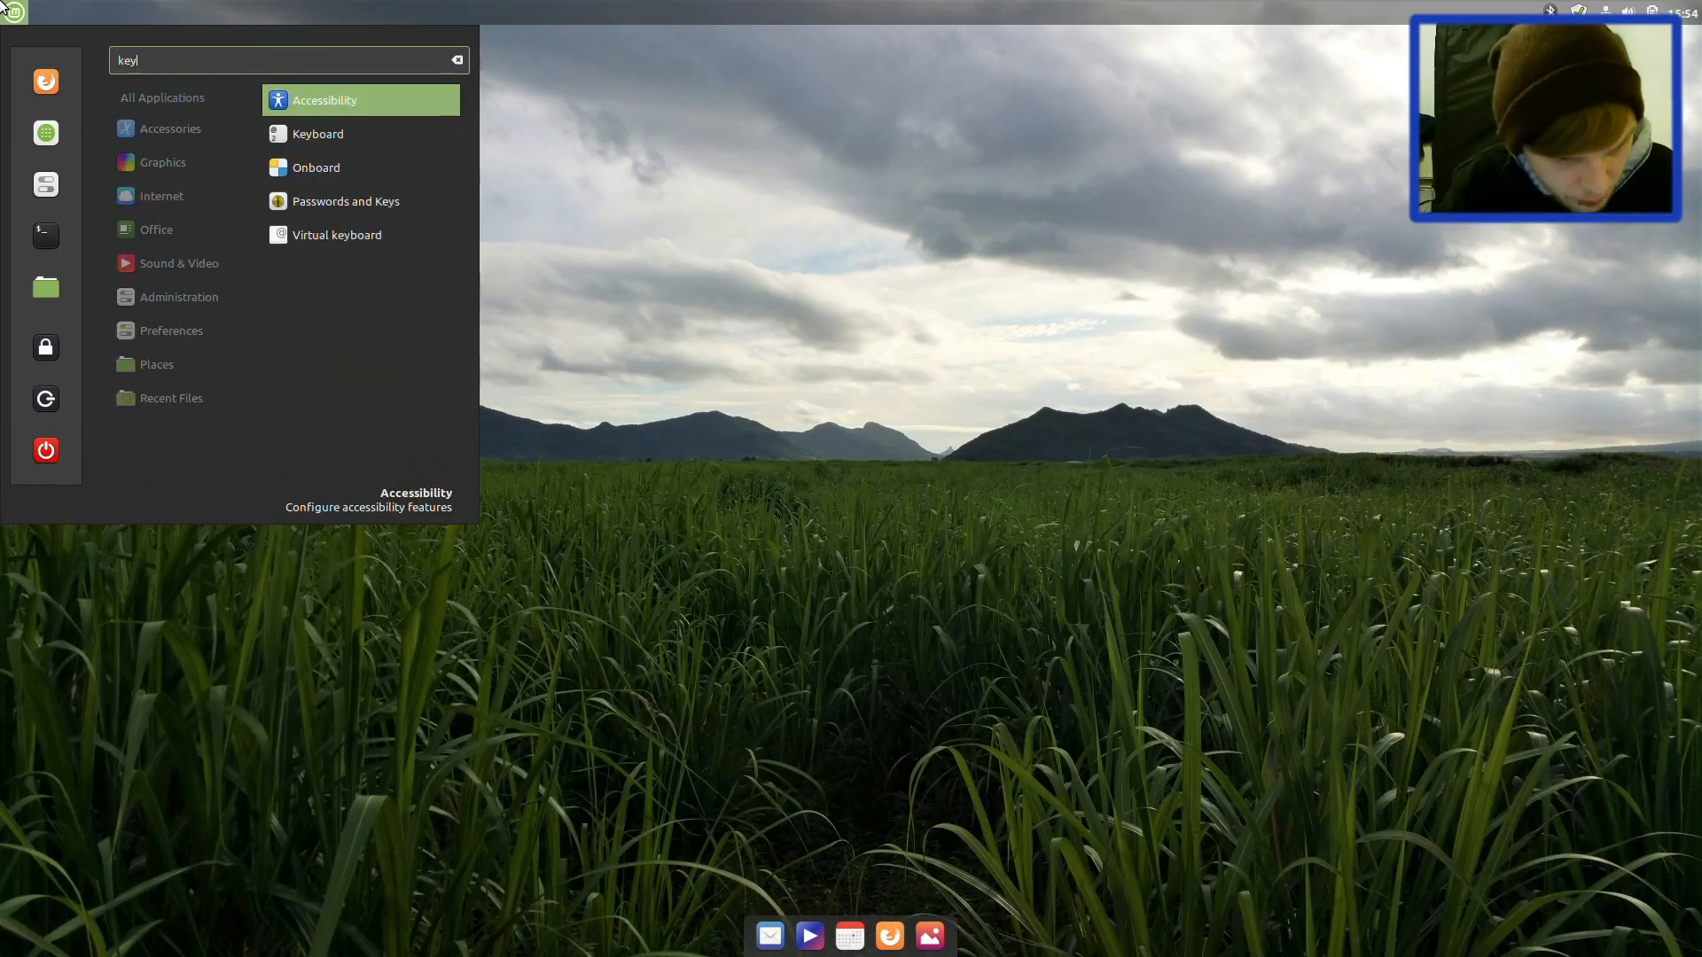
In Keyboard > Shortcuts > Workspaces, review and rebind the switch-to-left/right workspace shortcuts.
left_click(317, 135)
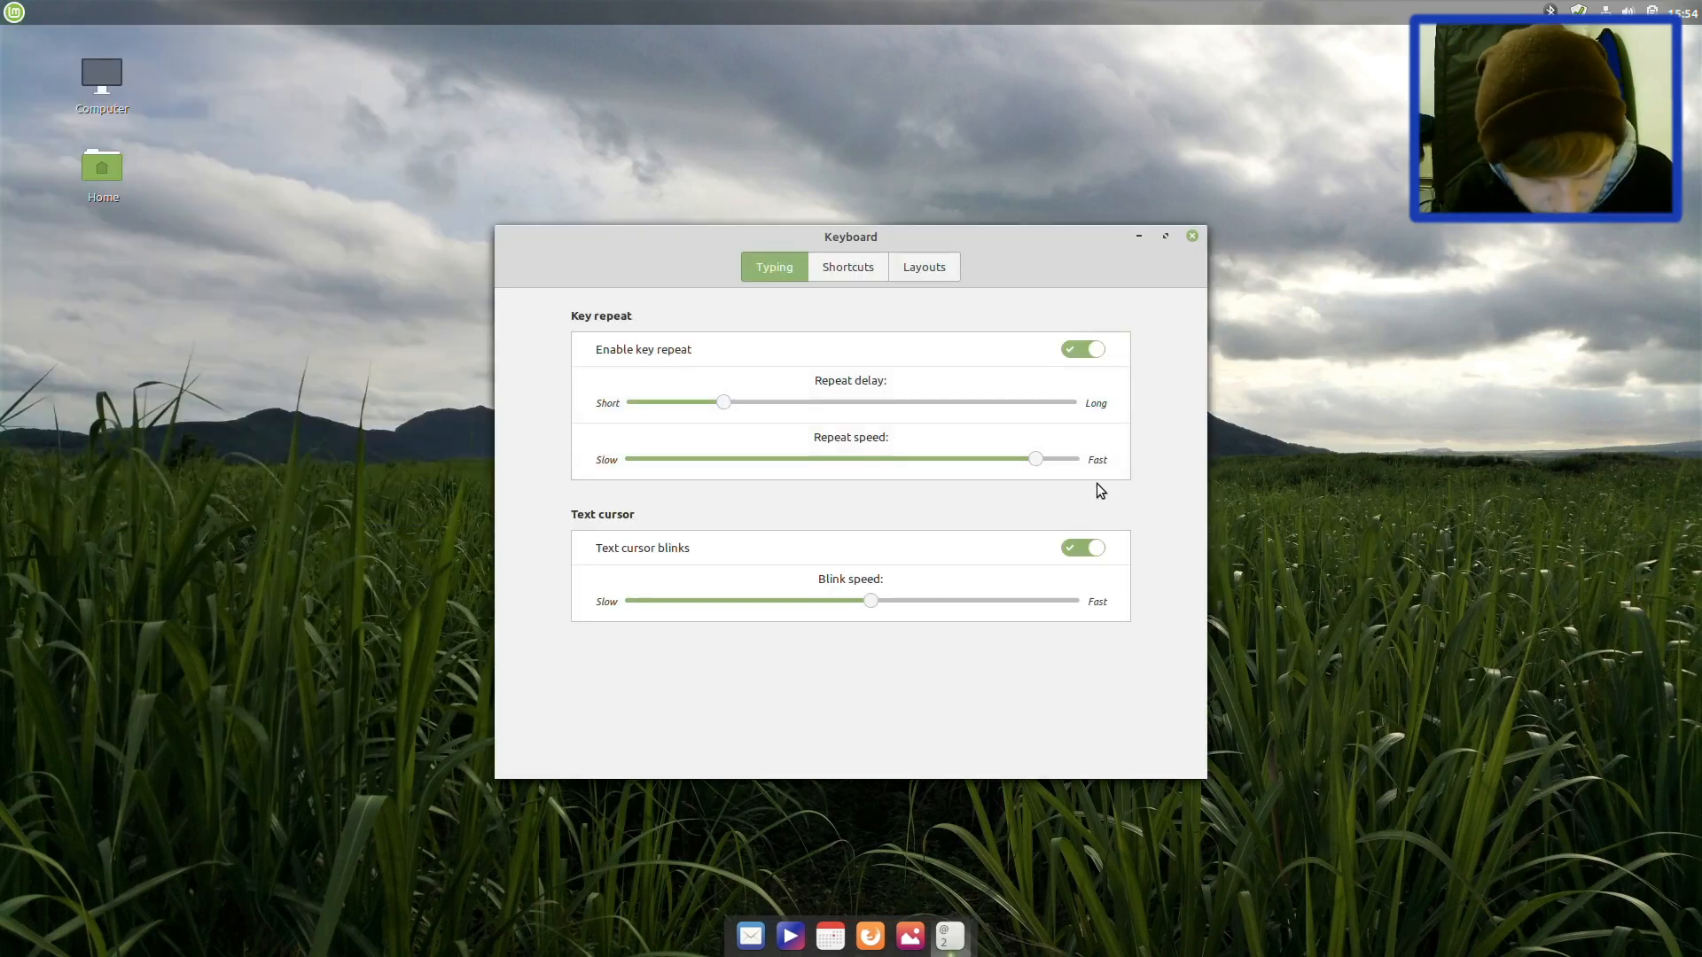
left_click(847, 266)
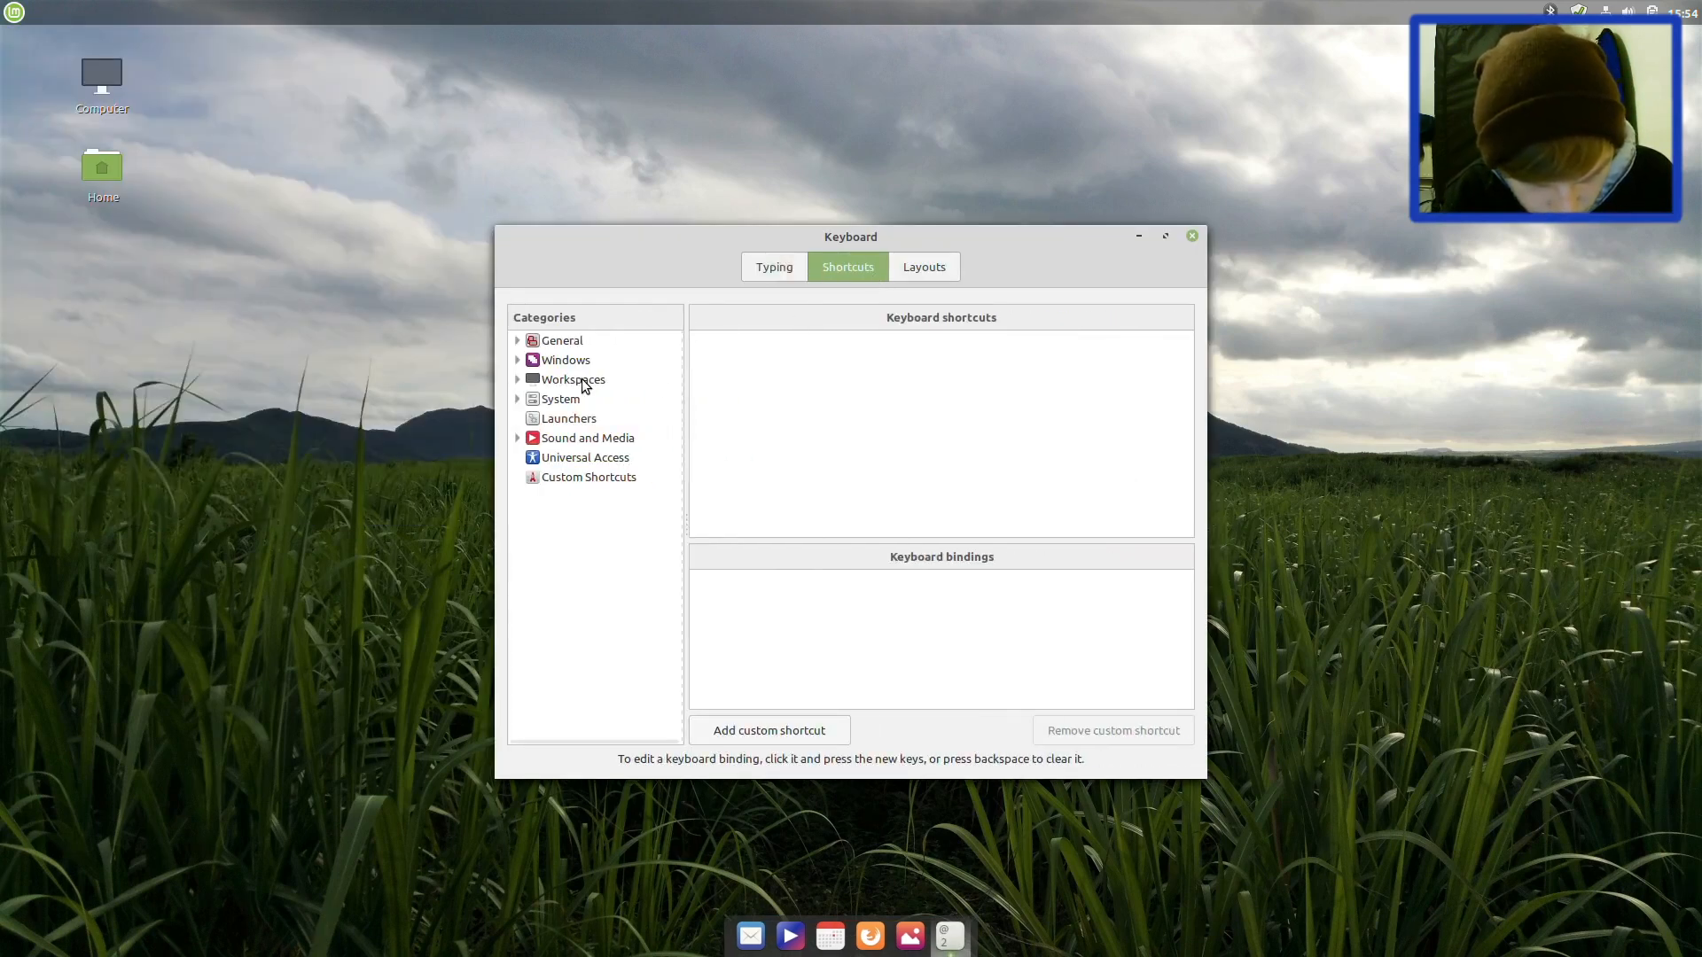
left_click(571, 379)
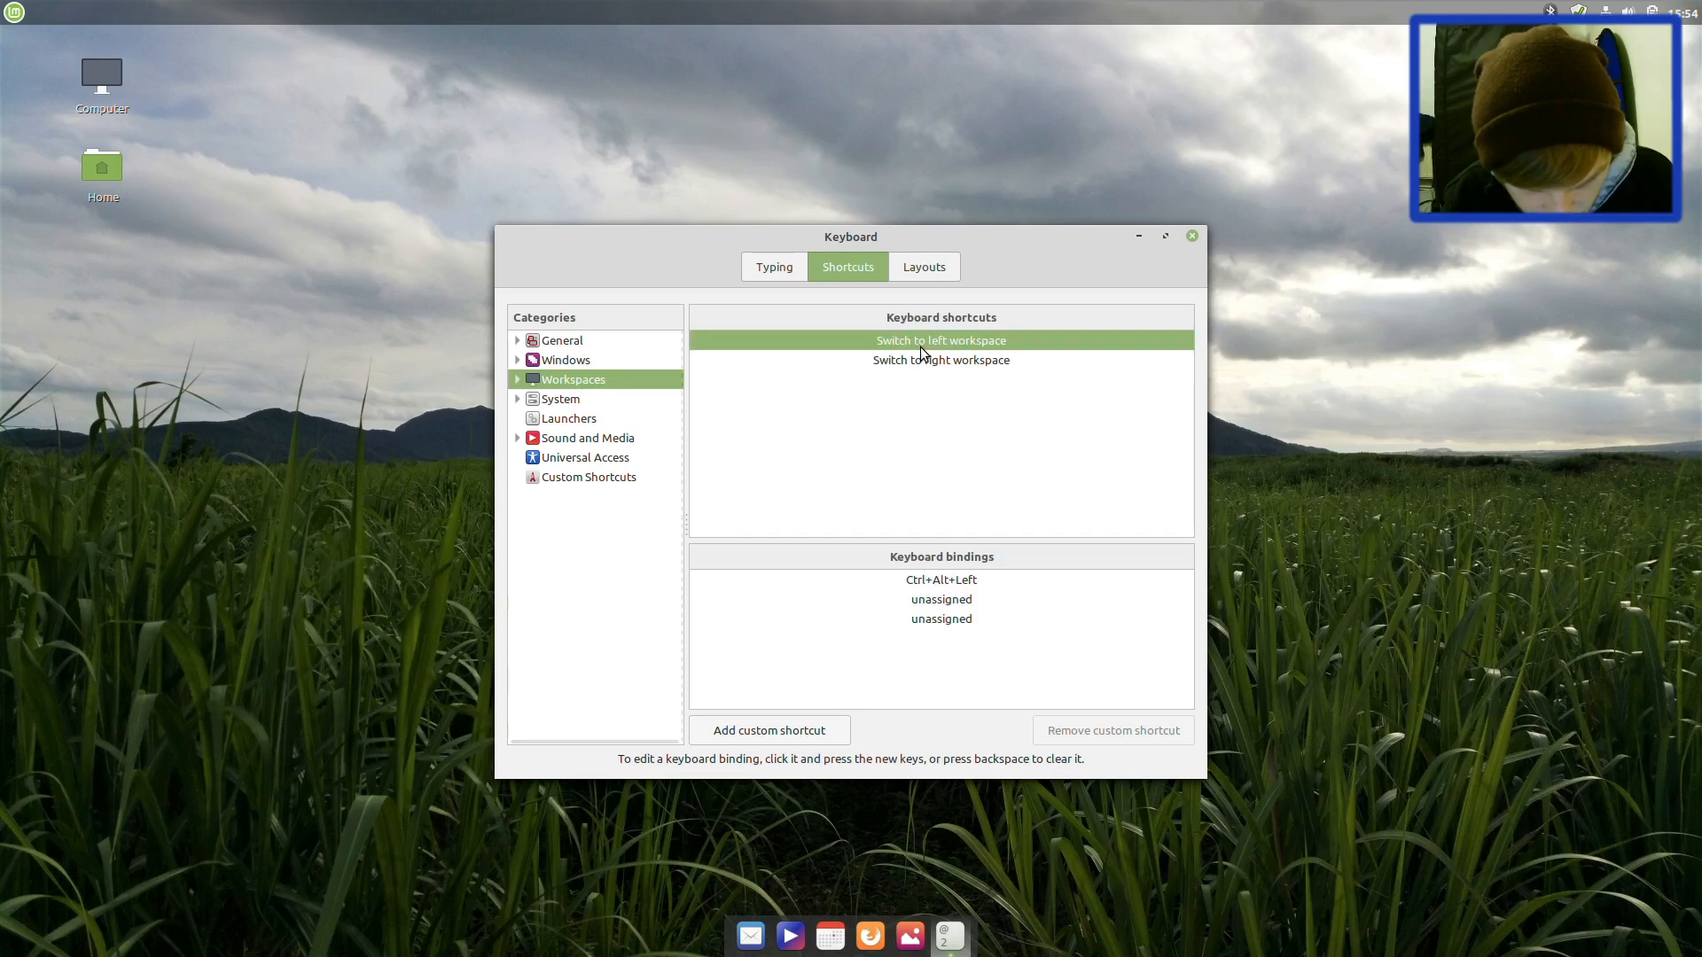
mouse_move(995, 465)
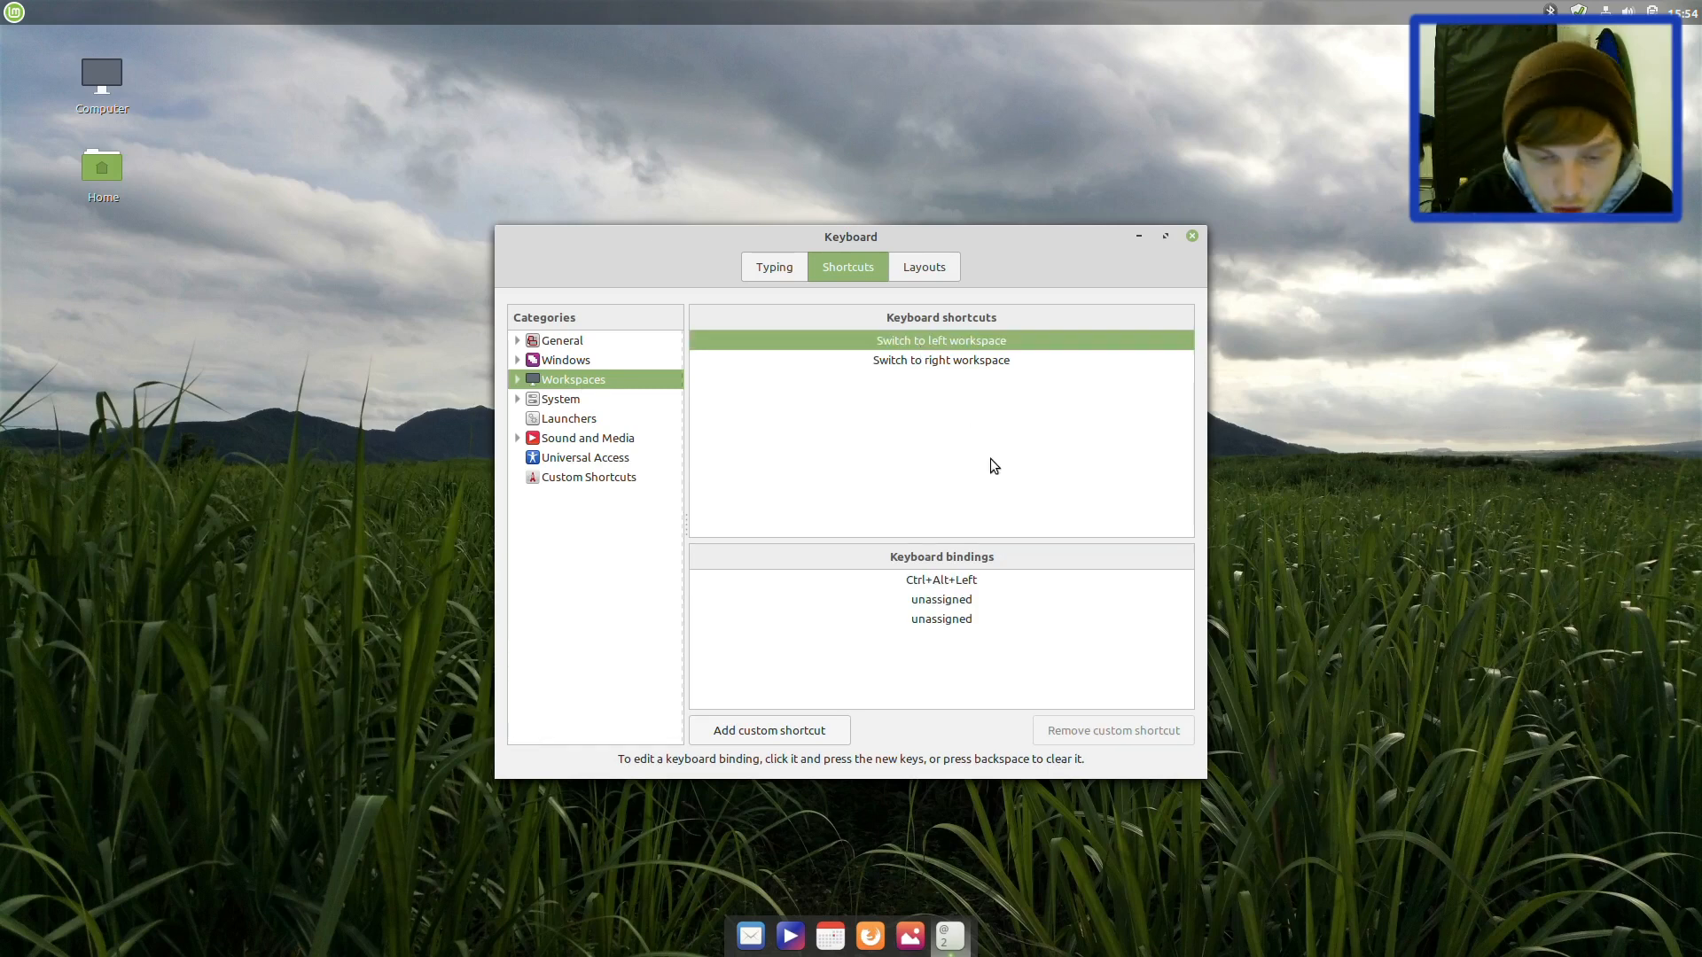
left_click(941, 580)
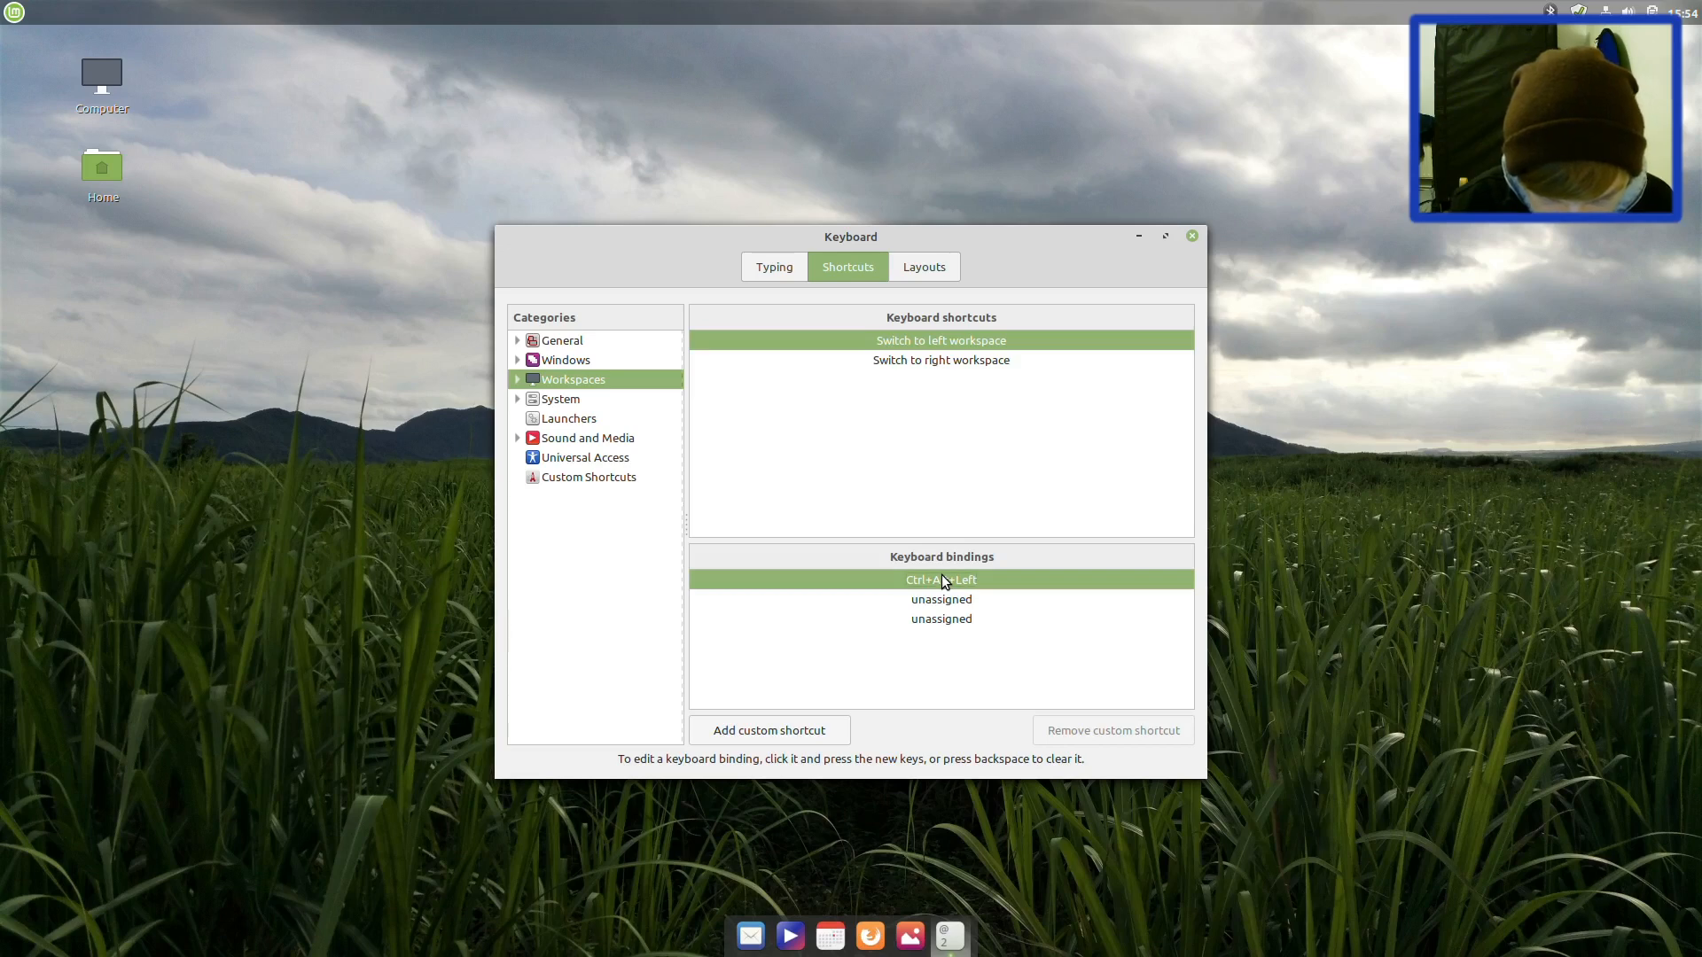
left_click(941, 579)
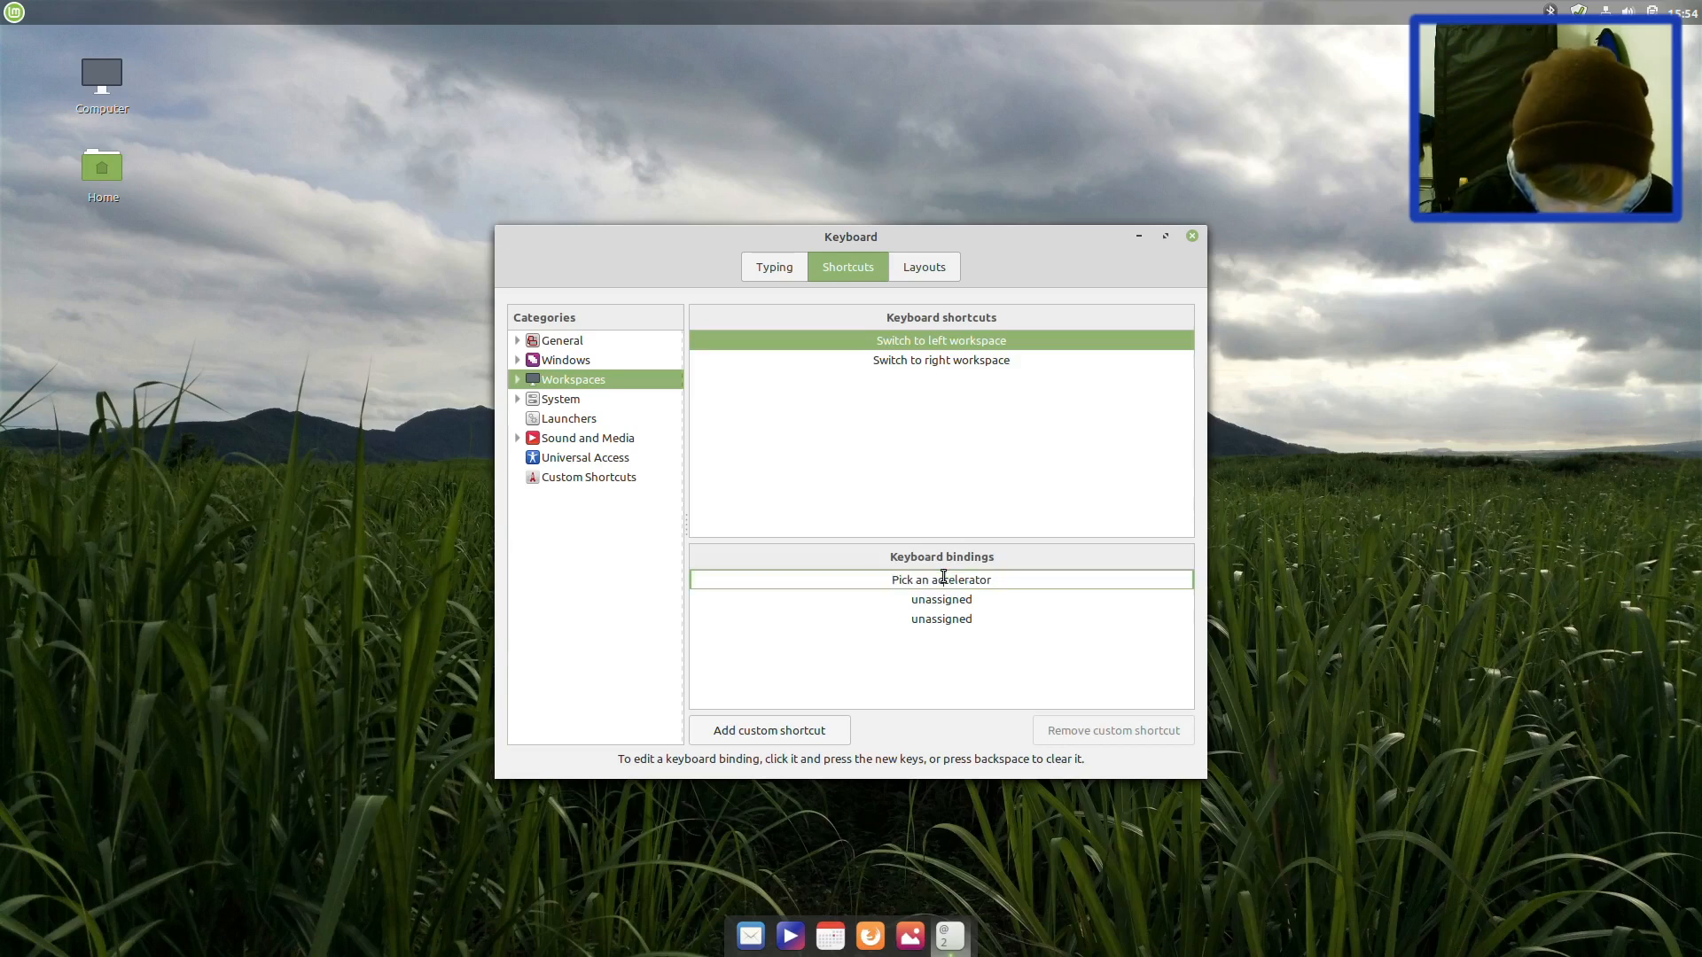
left_click(940, 360)
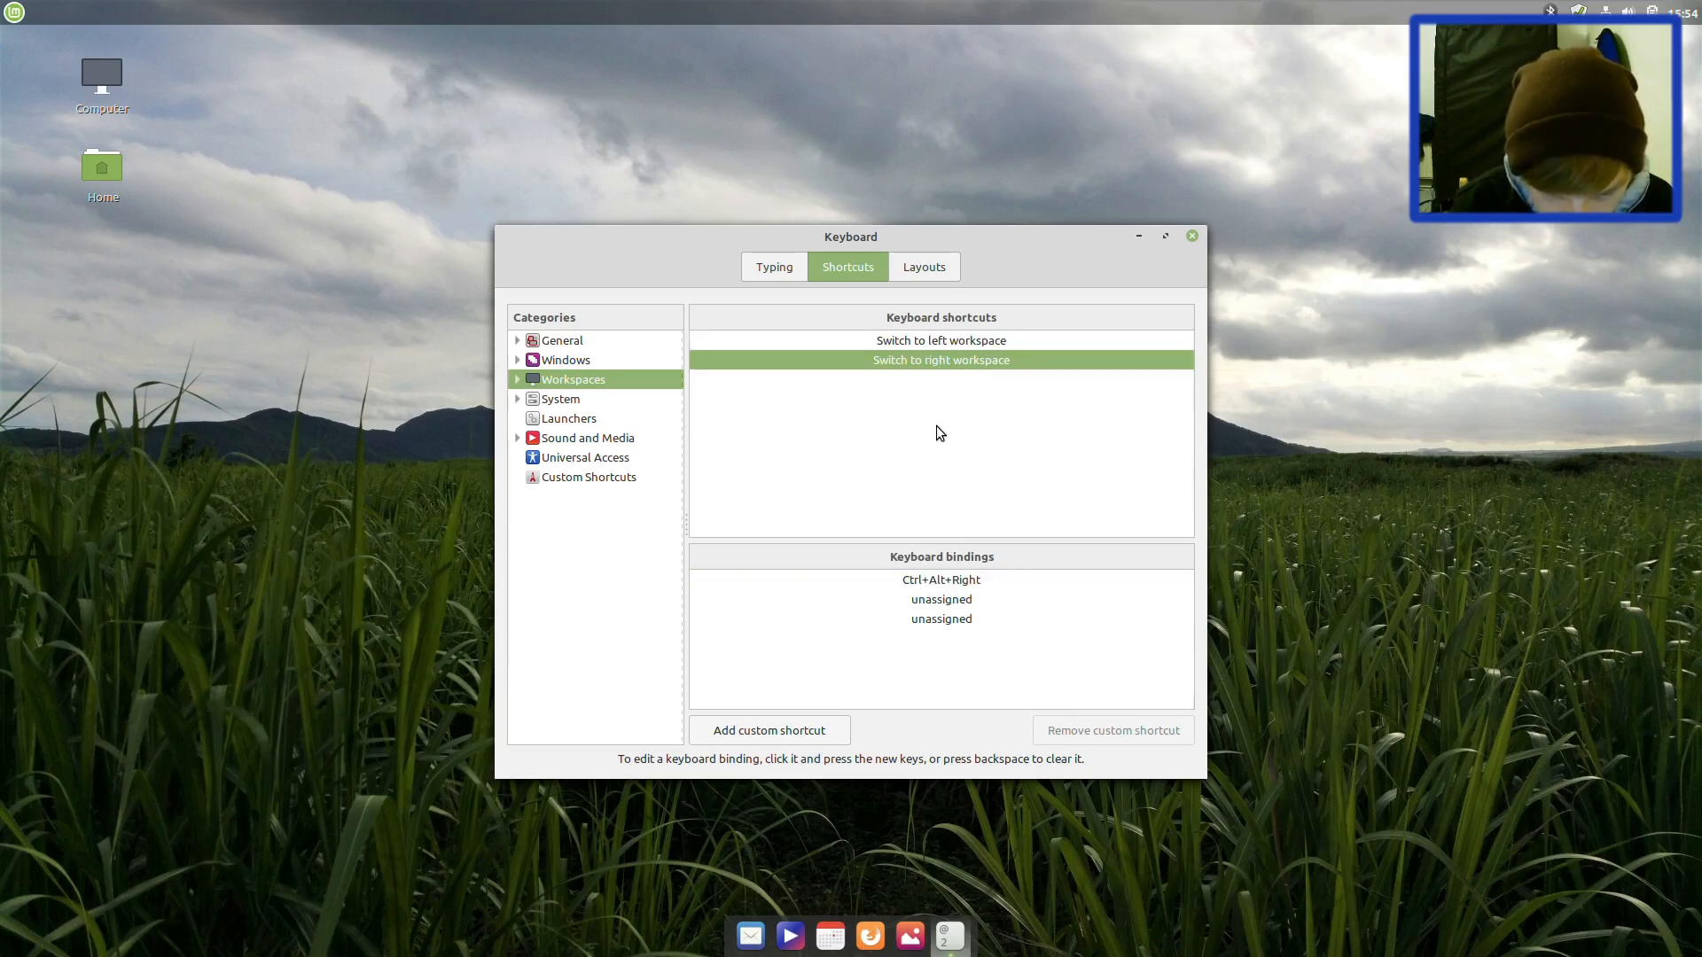
mouse_move(936, 582)
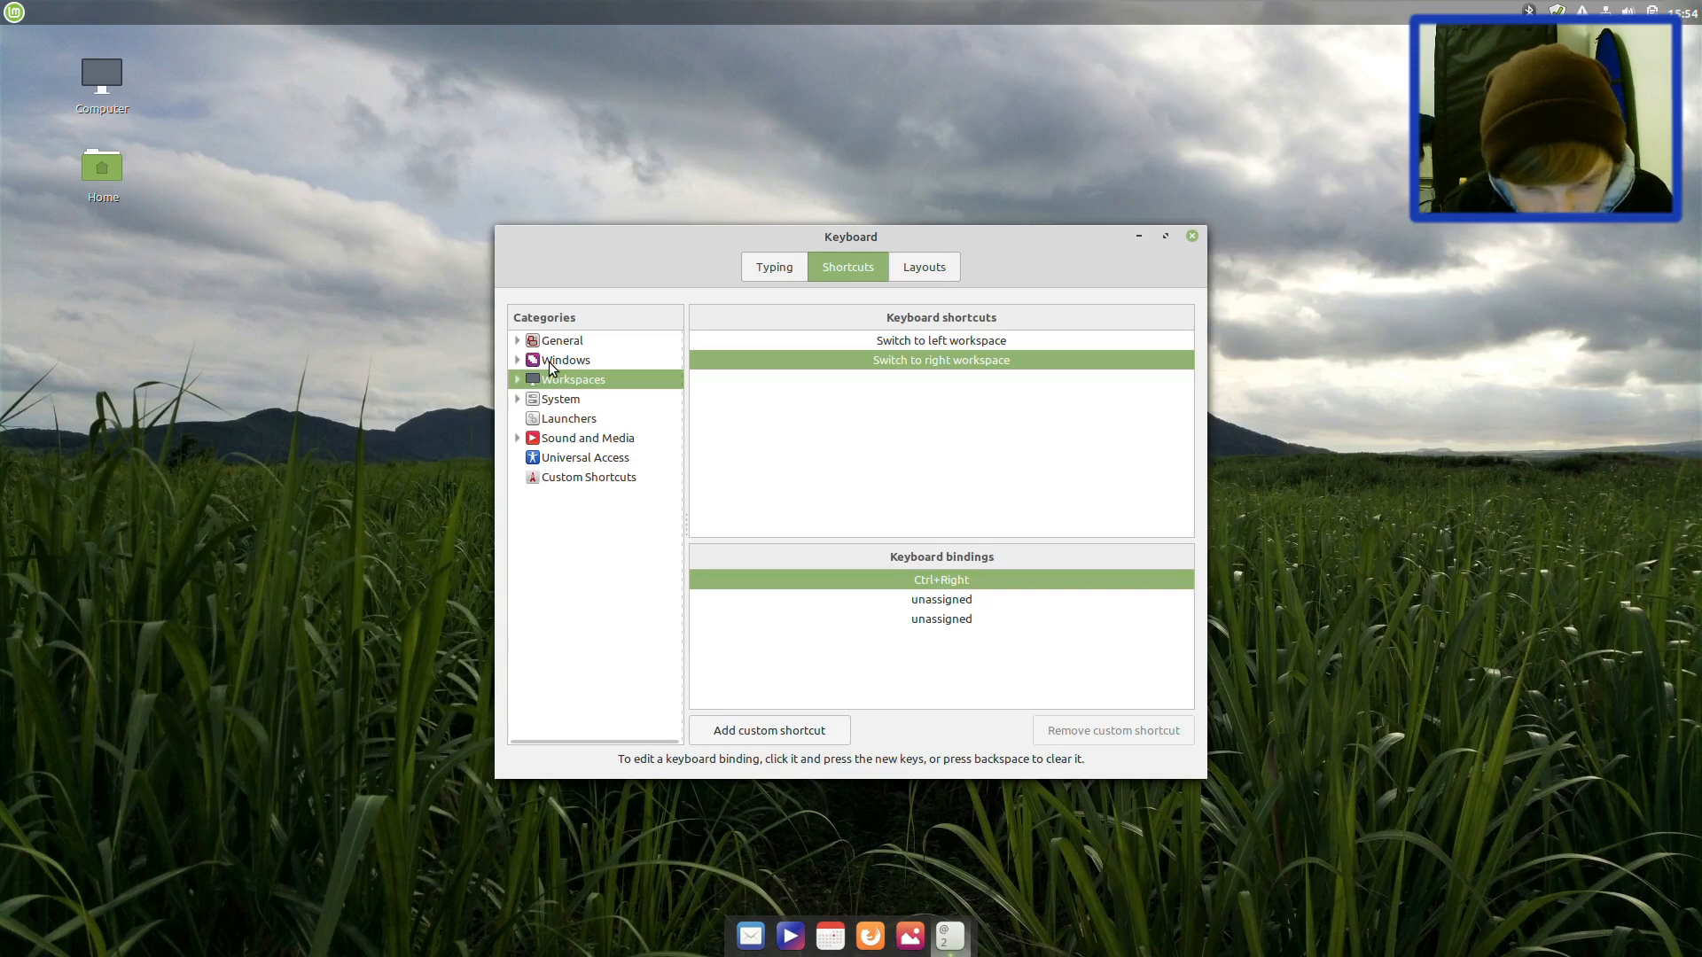
Under Windows > Inter-workspace, set Move window left/right to Ctrl+Alt+Left and Ctrl+Alt+Right, then search for Sound.
left_click(564, 360)
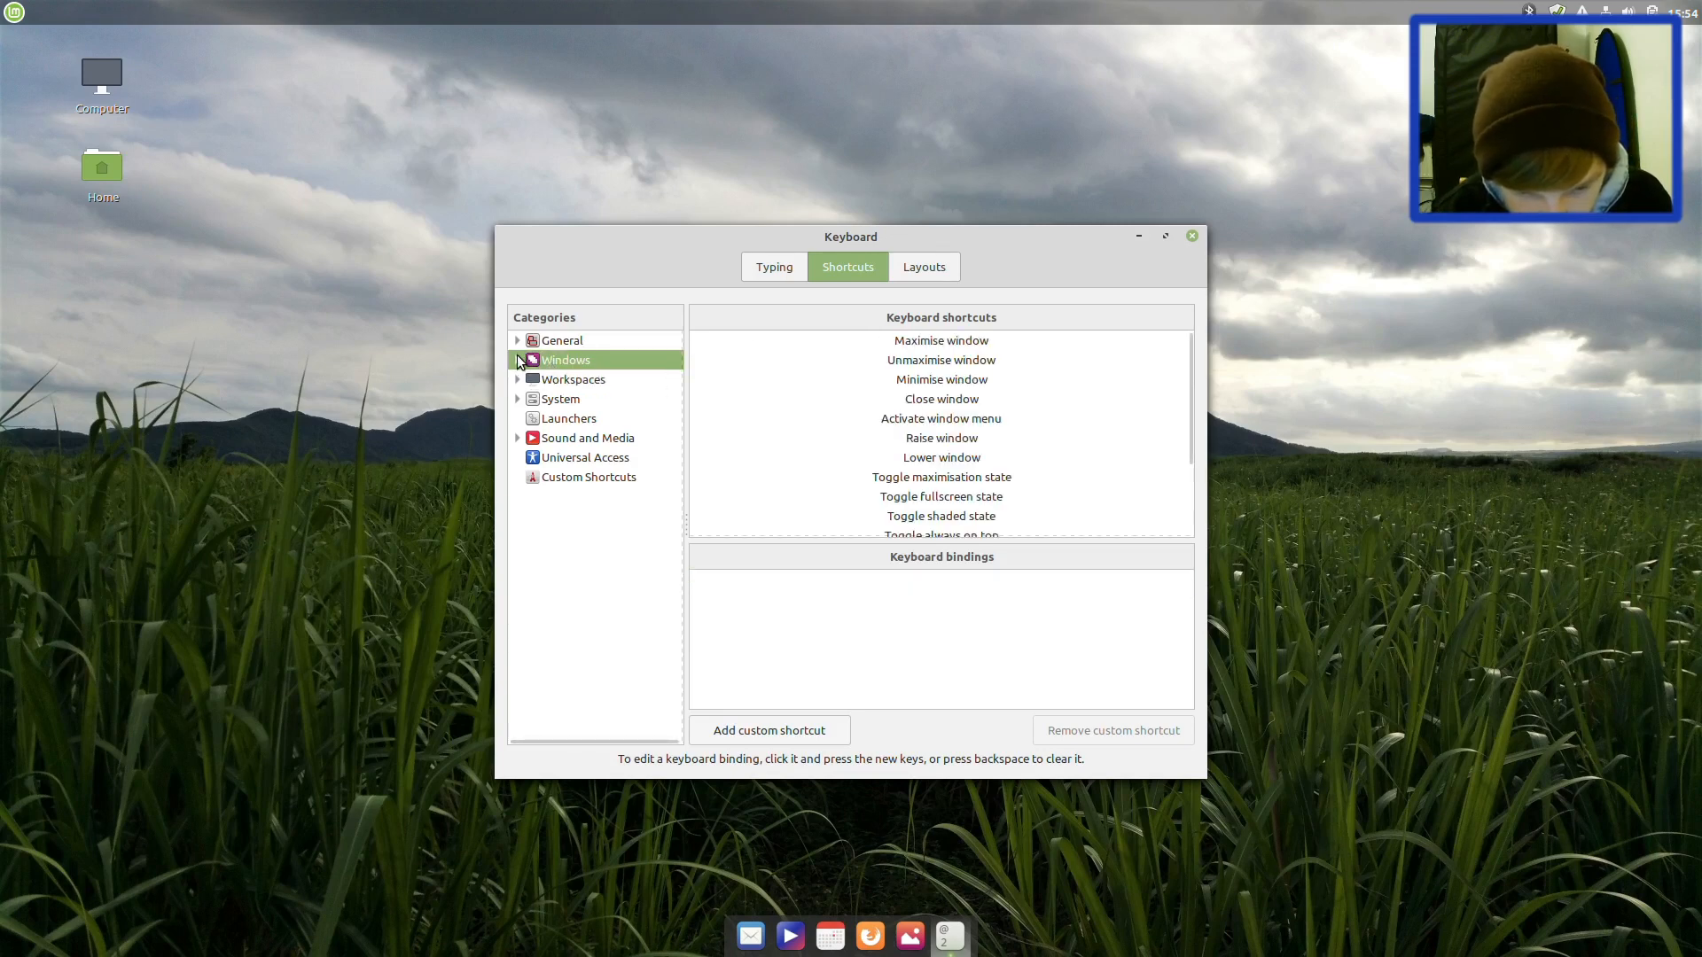
left_click(518, 359)
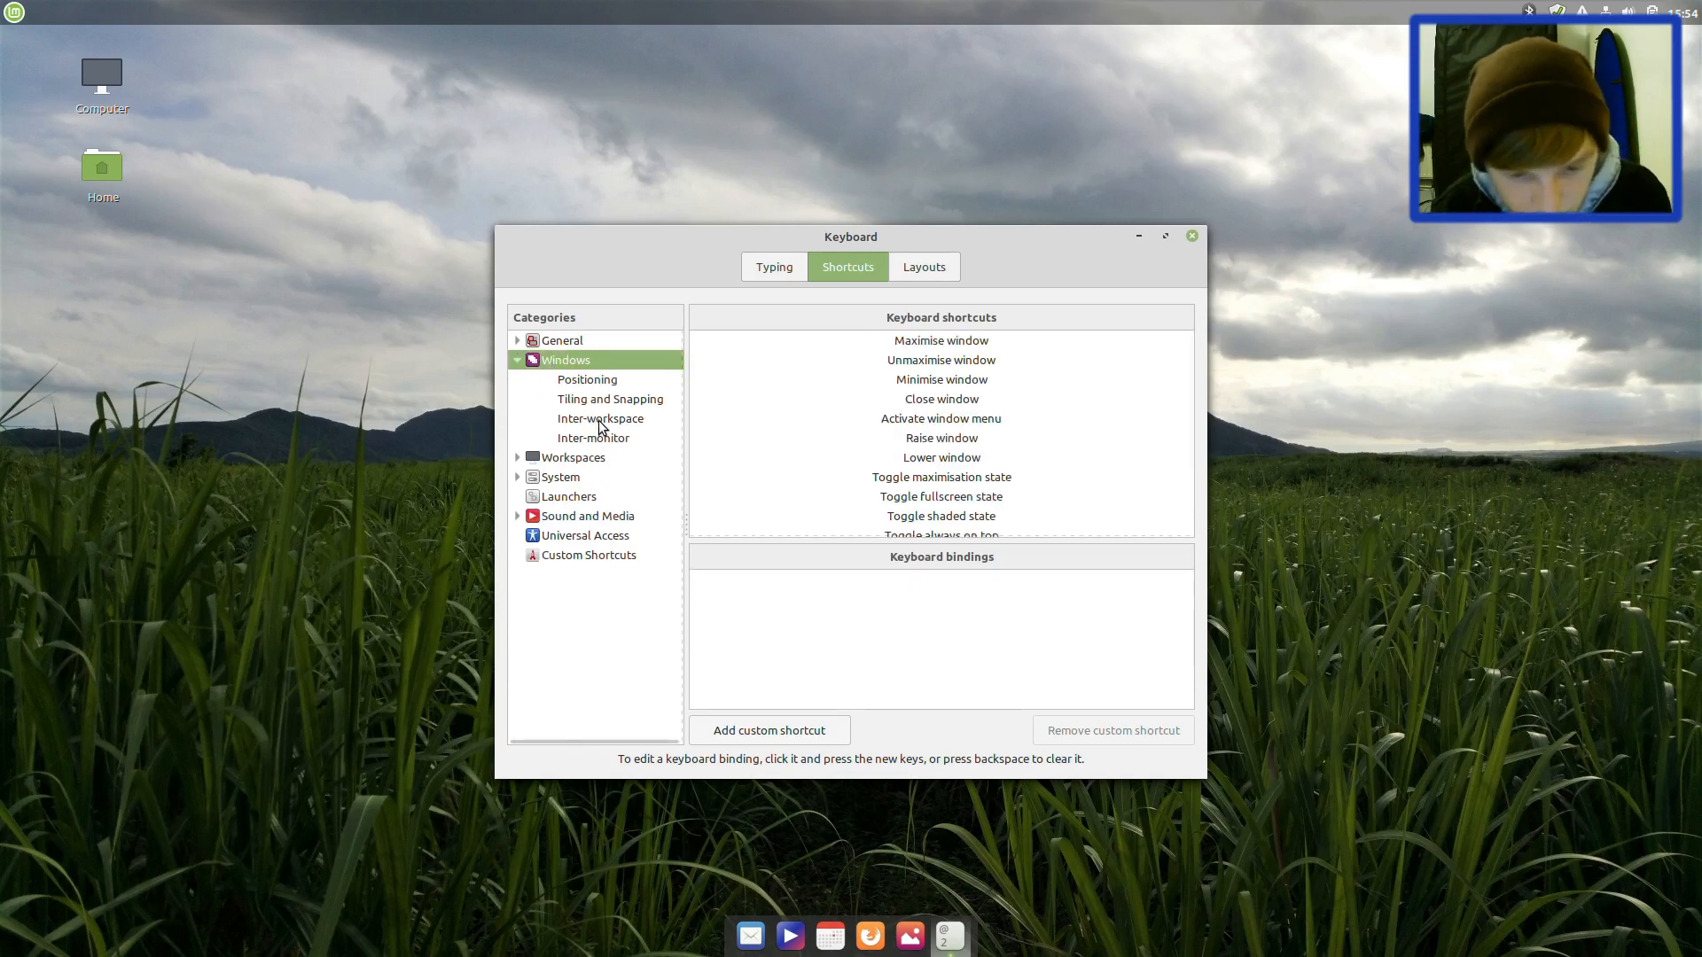
left_click(601, 419)
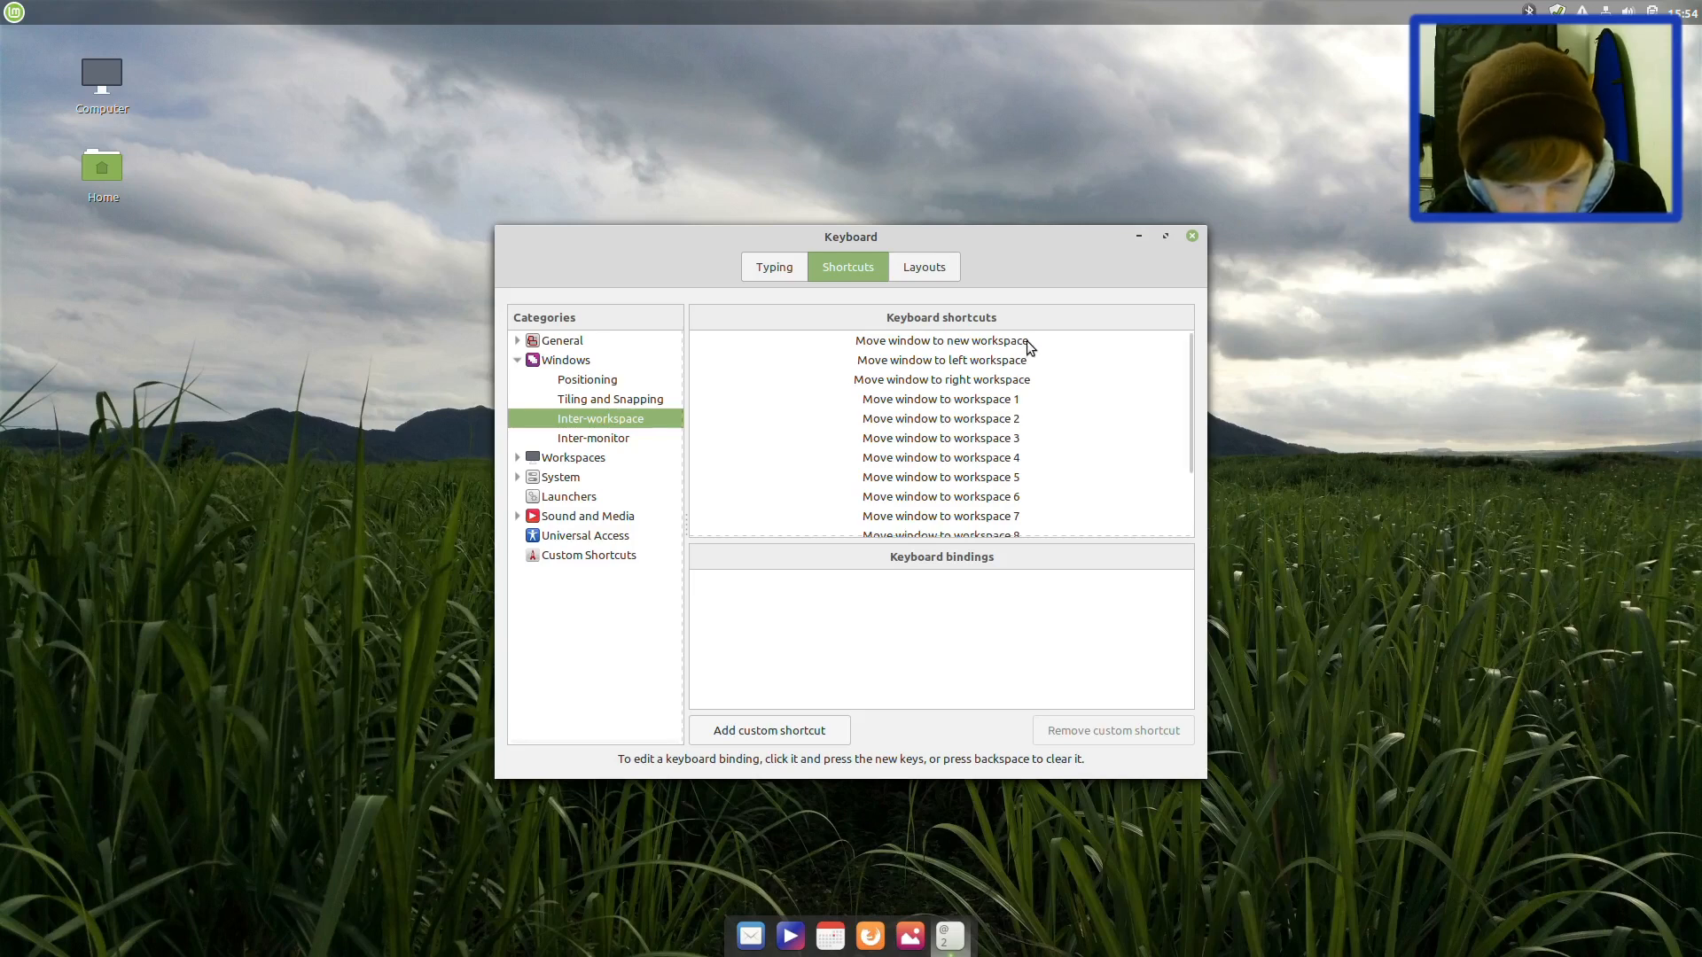
left_click(941, 359)
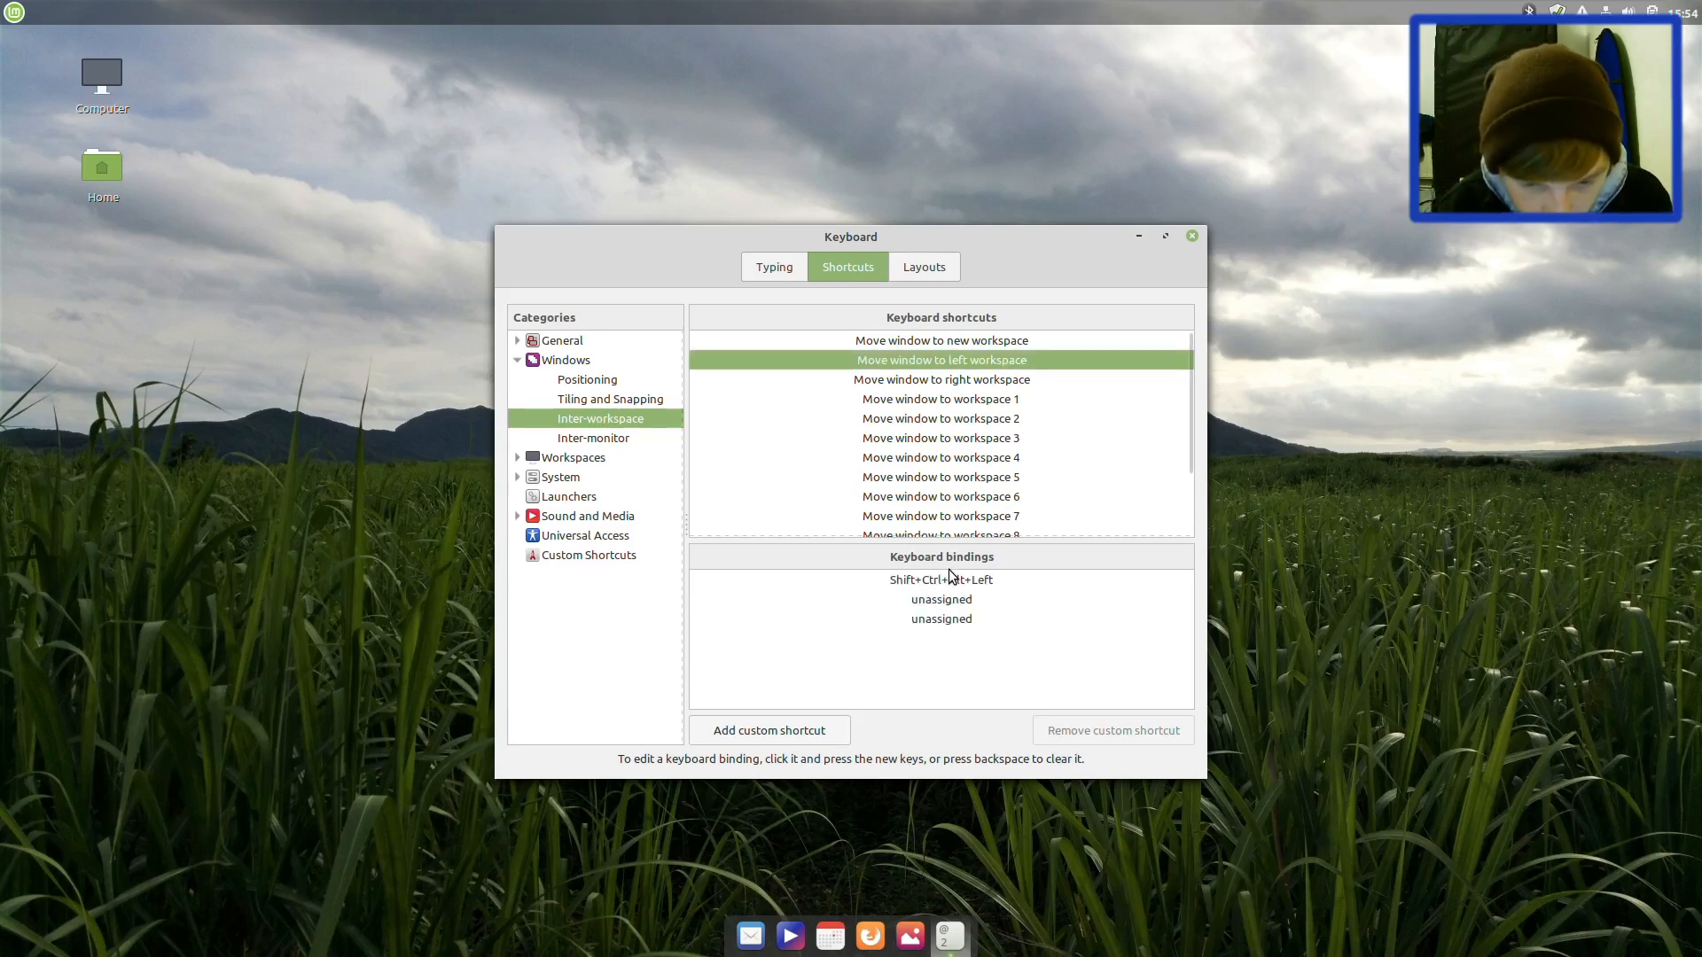
left_click(941, 578)
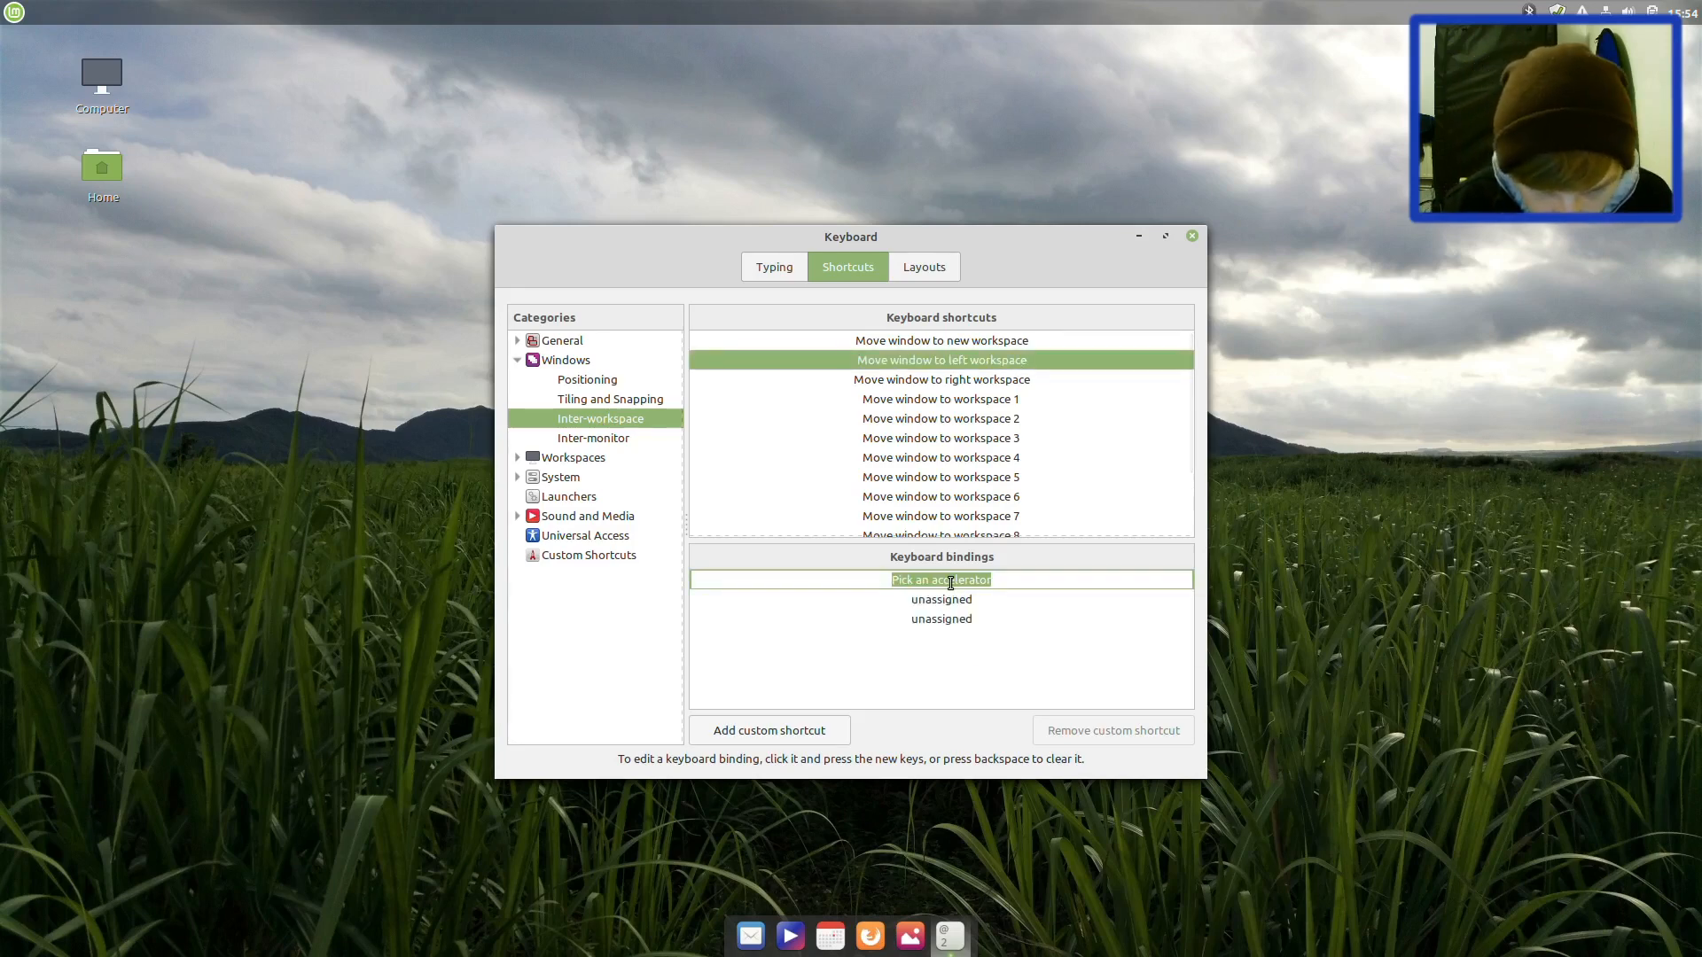
key("Ctrl+Alt+Left")
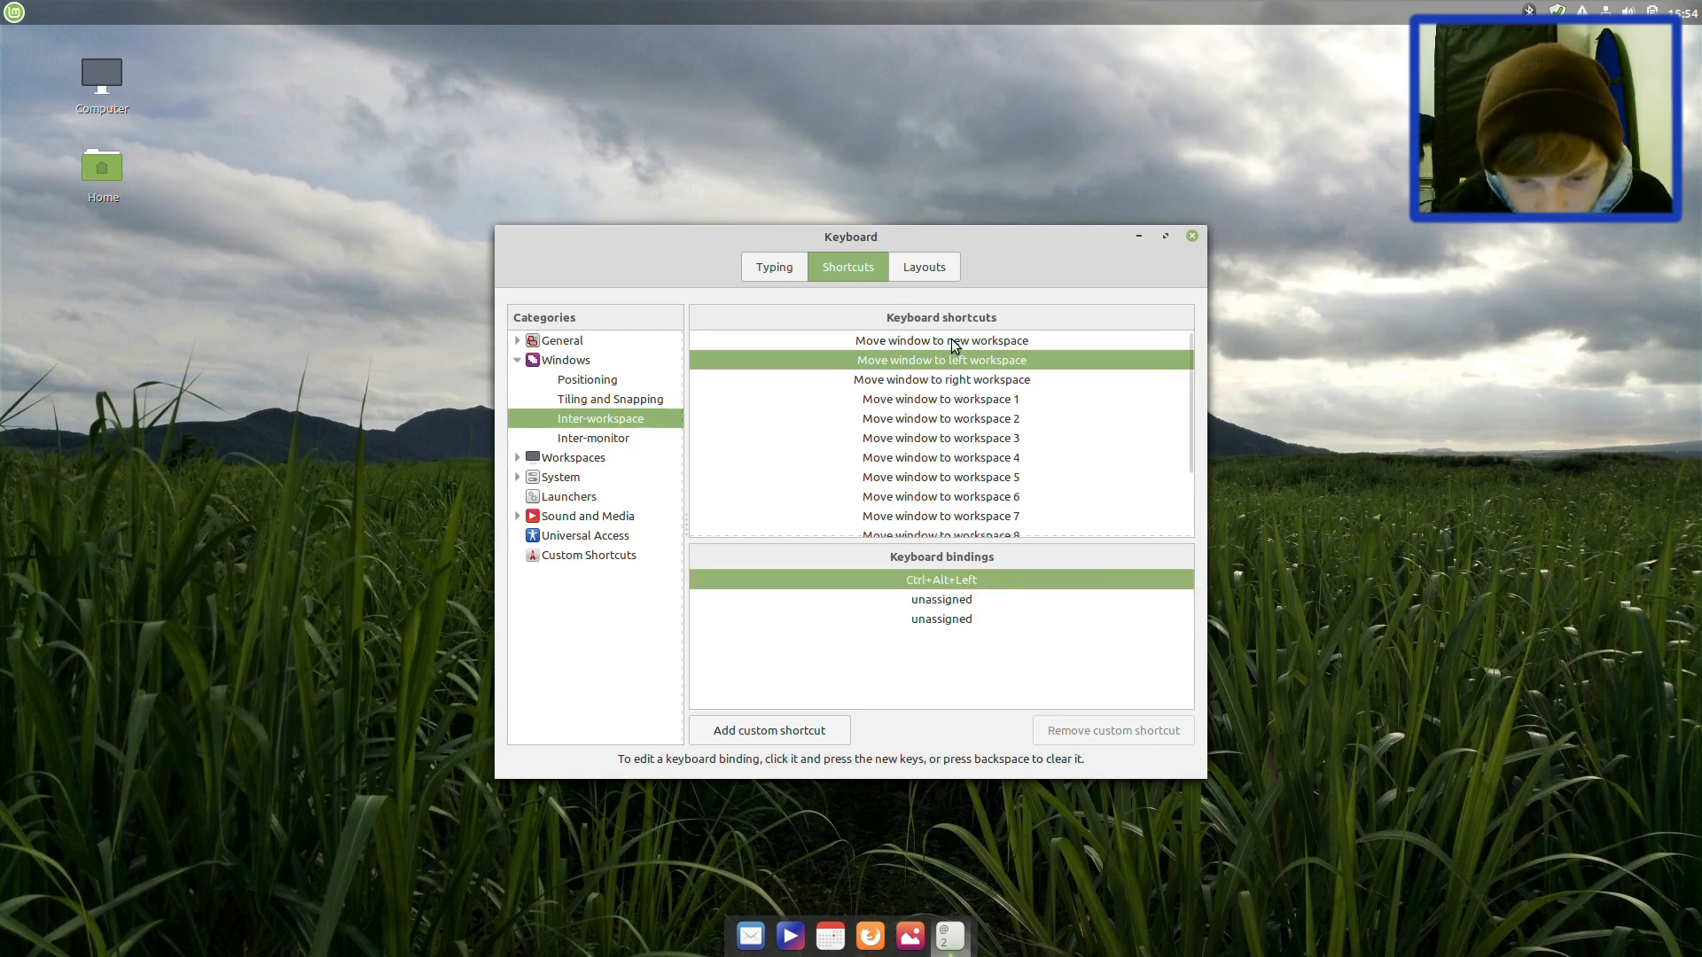
left_click(942, 379)
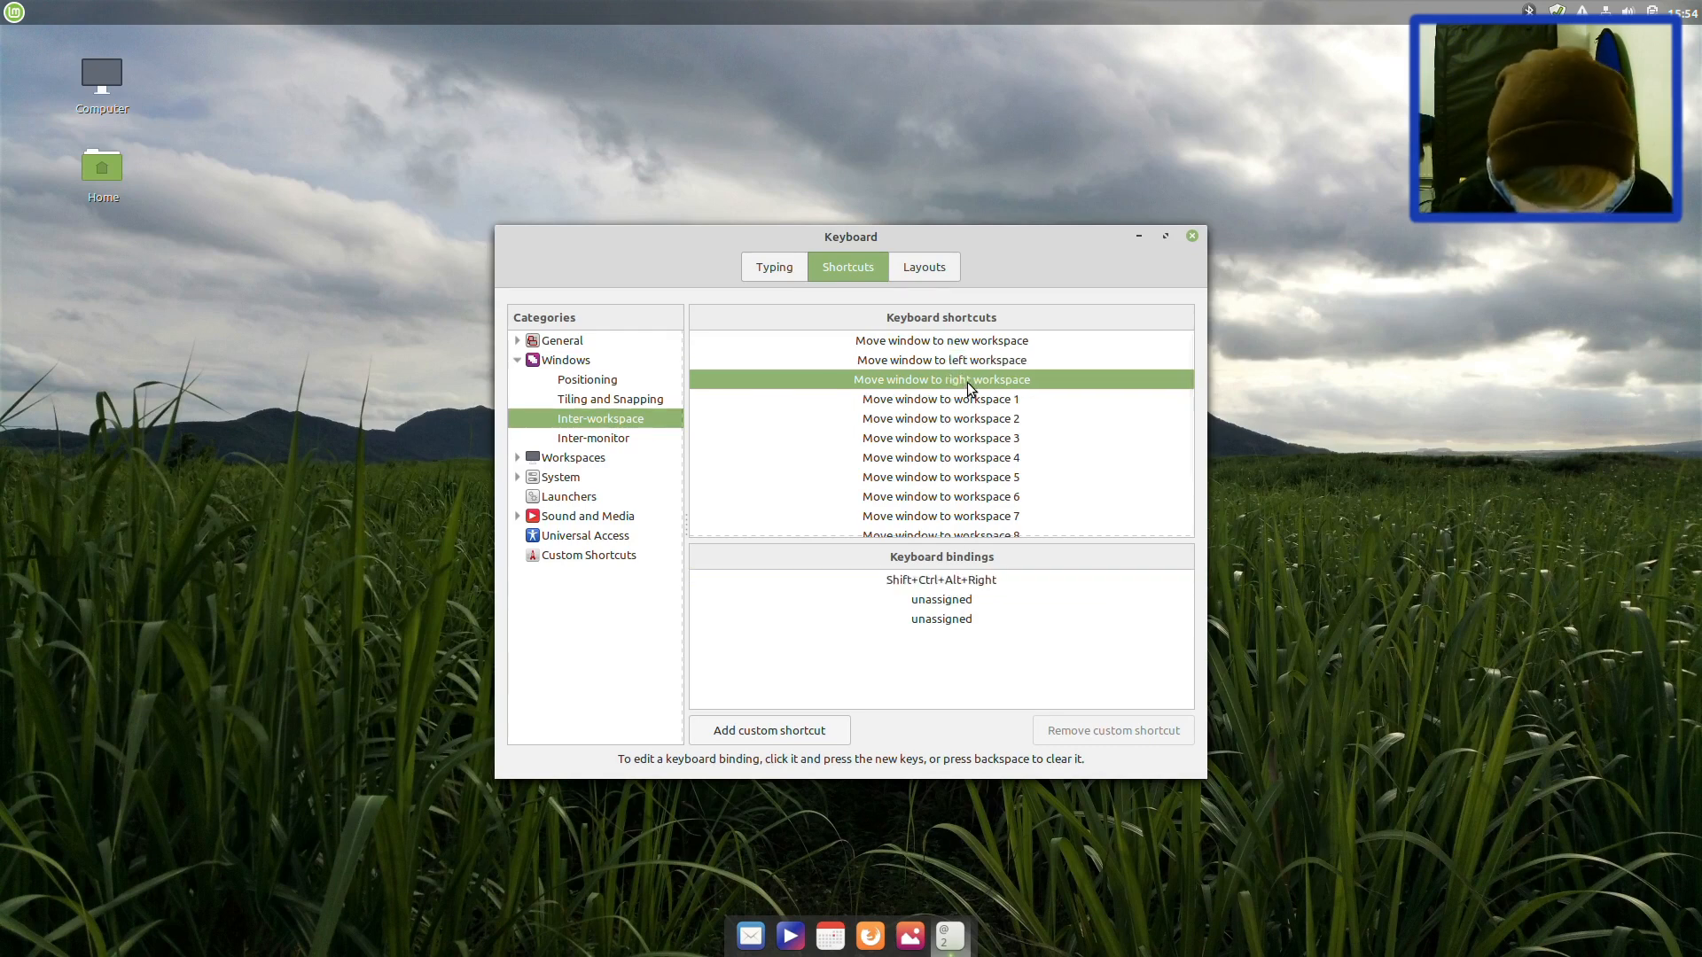
left_click(941, 580)
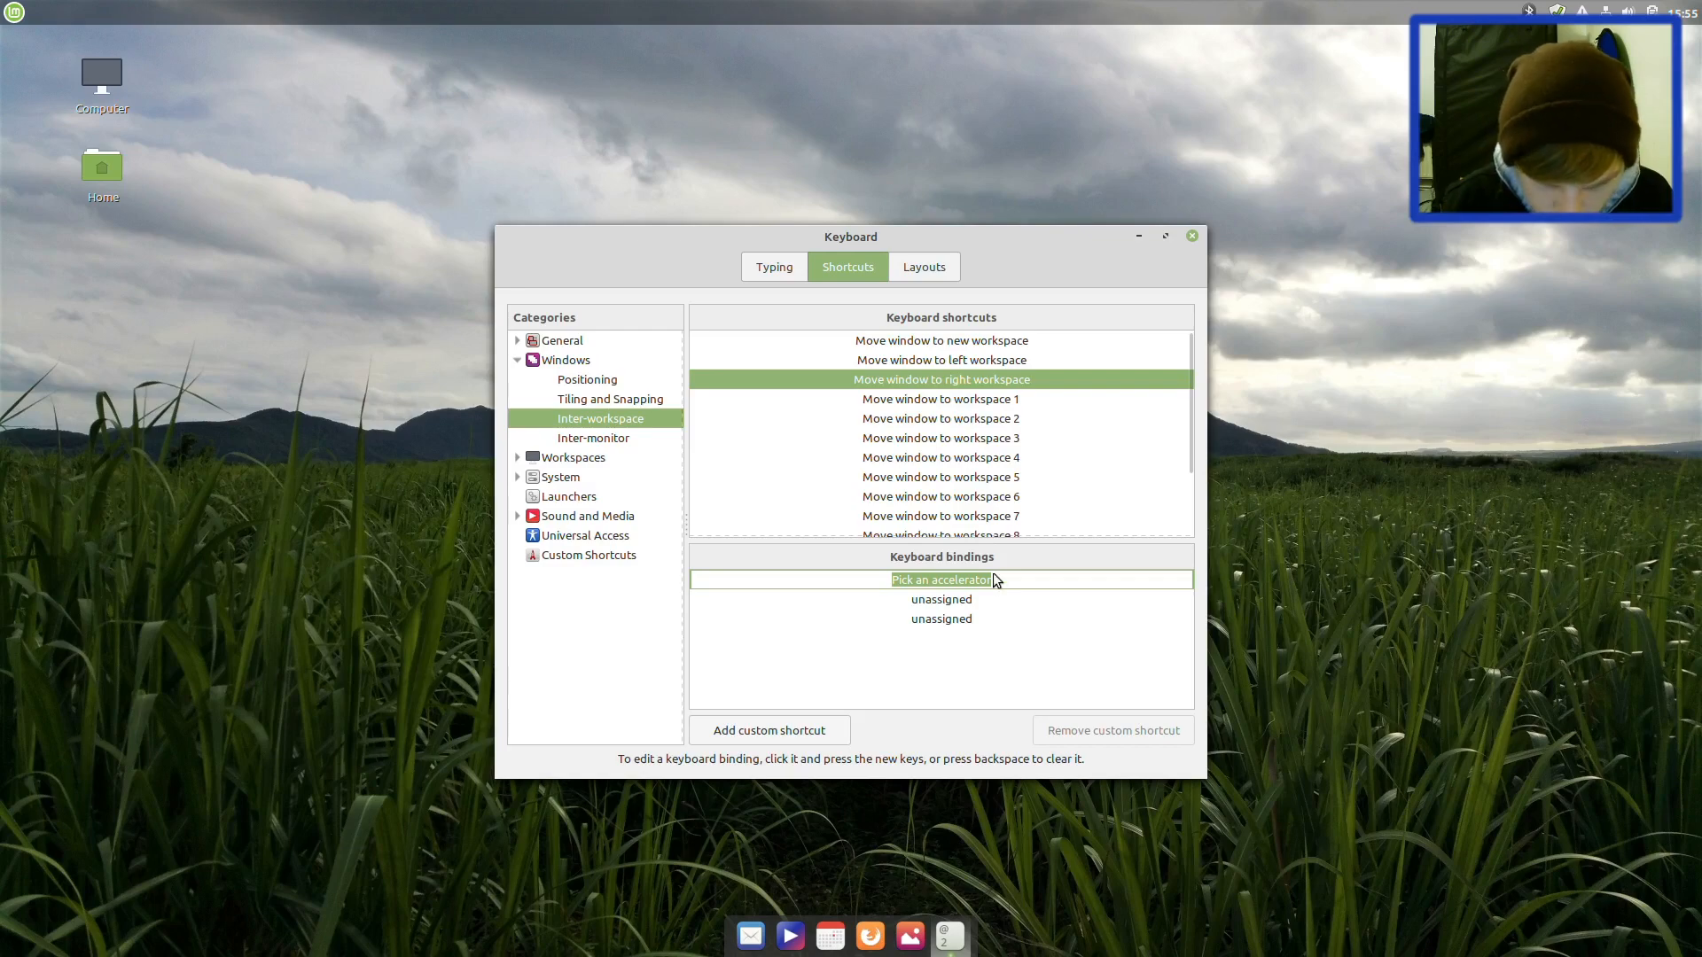
key("Ctrl+Alt+Right")
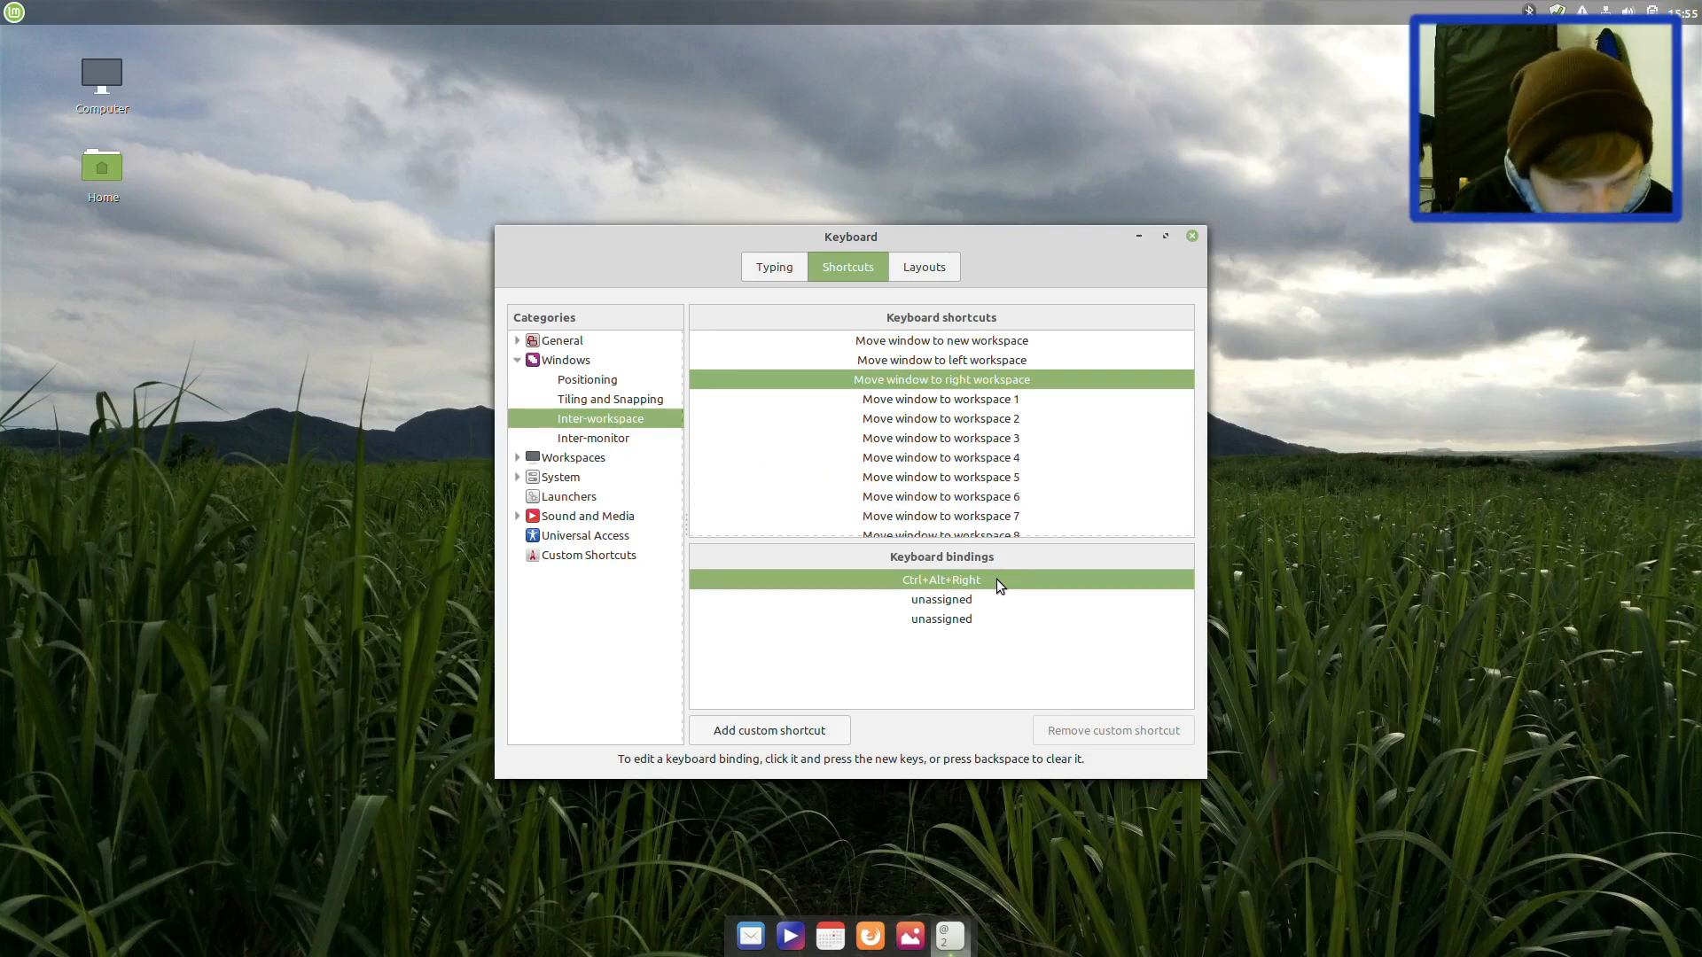
type("soul")
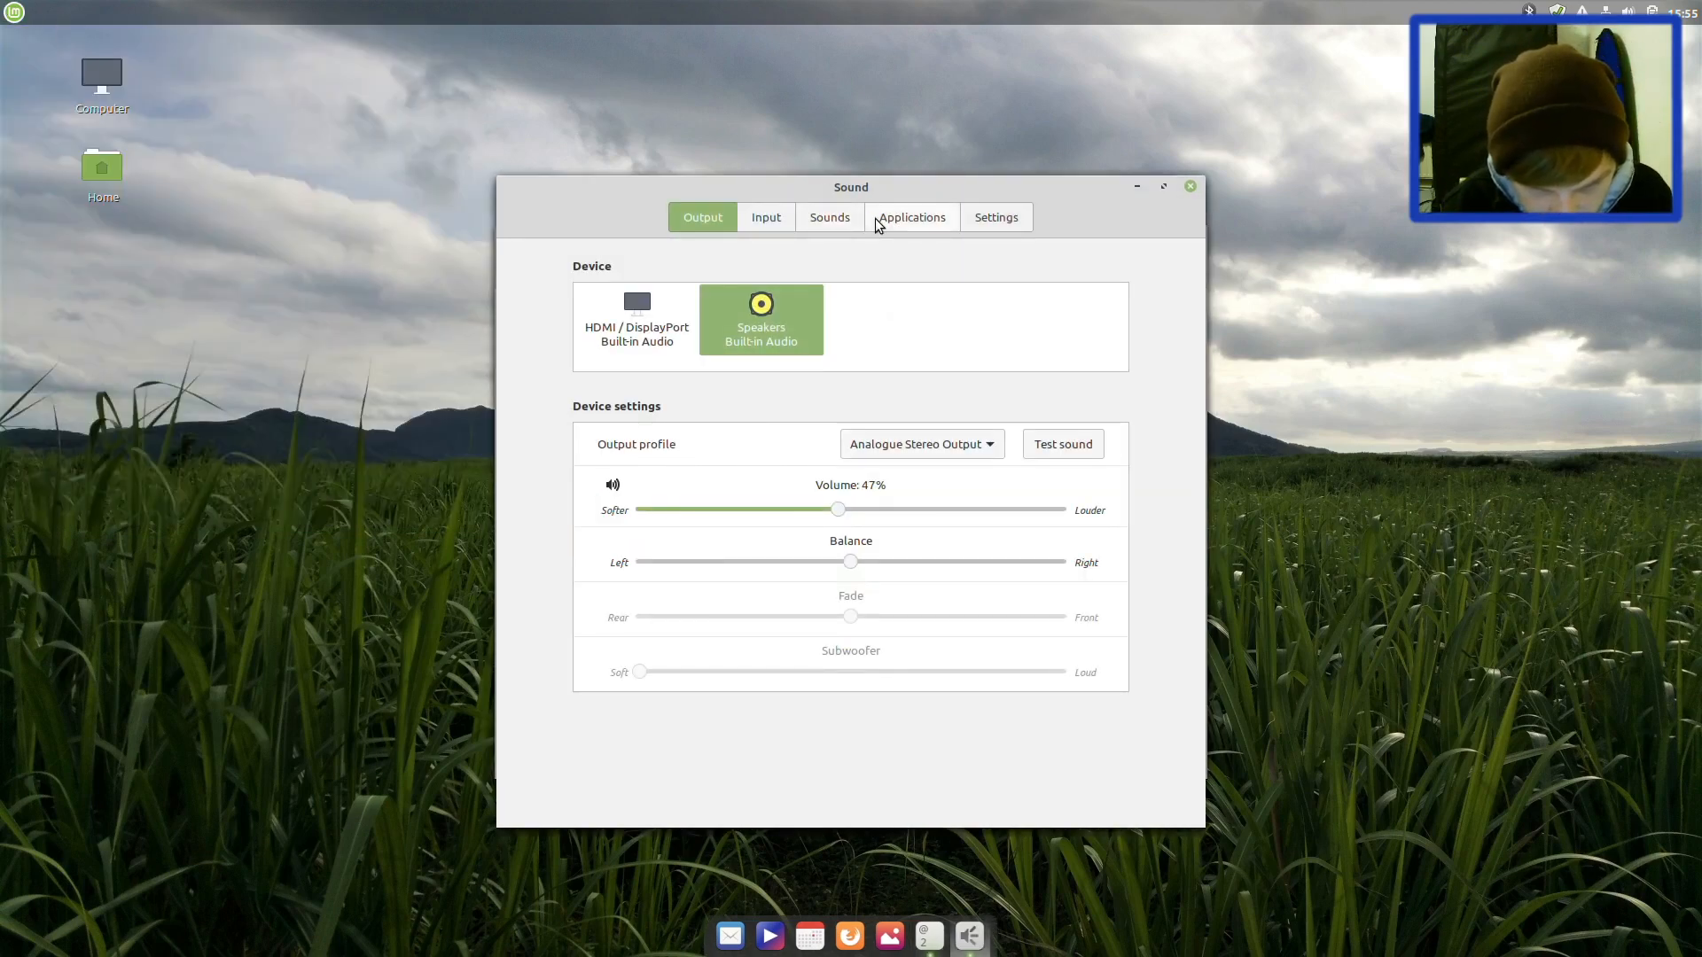
In Sound's event sounds, turn off the Switching workspace sound and close the settings windows.
left_click(830, 216)
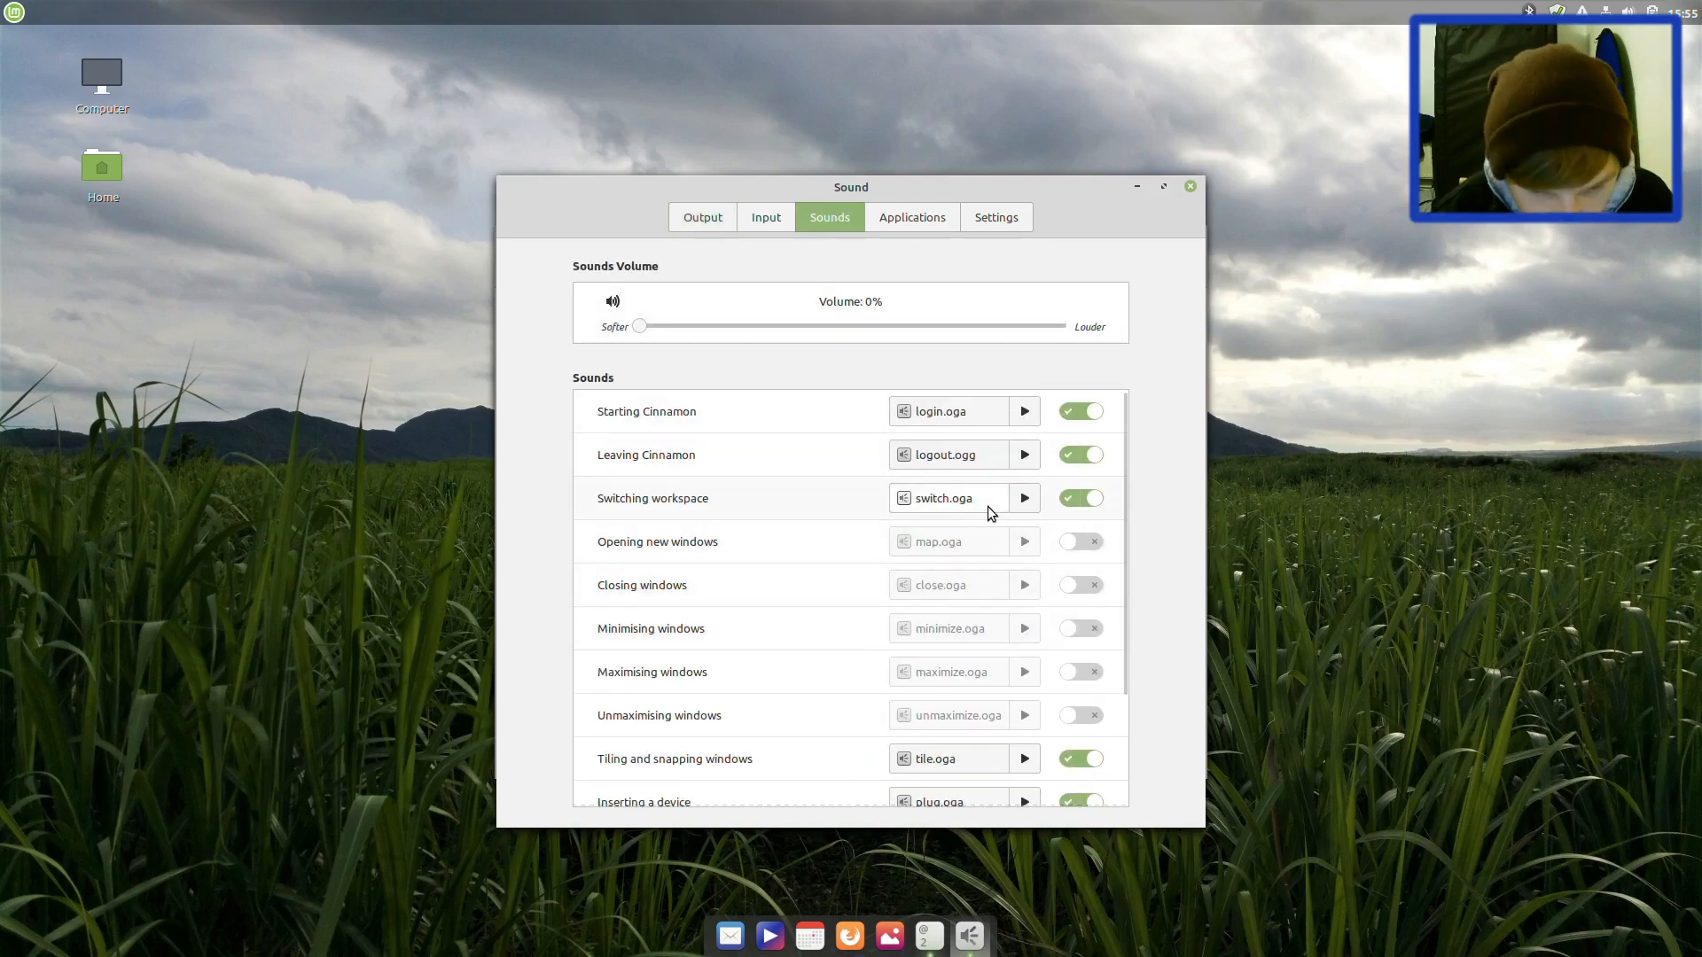
left_click(1081, 498)
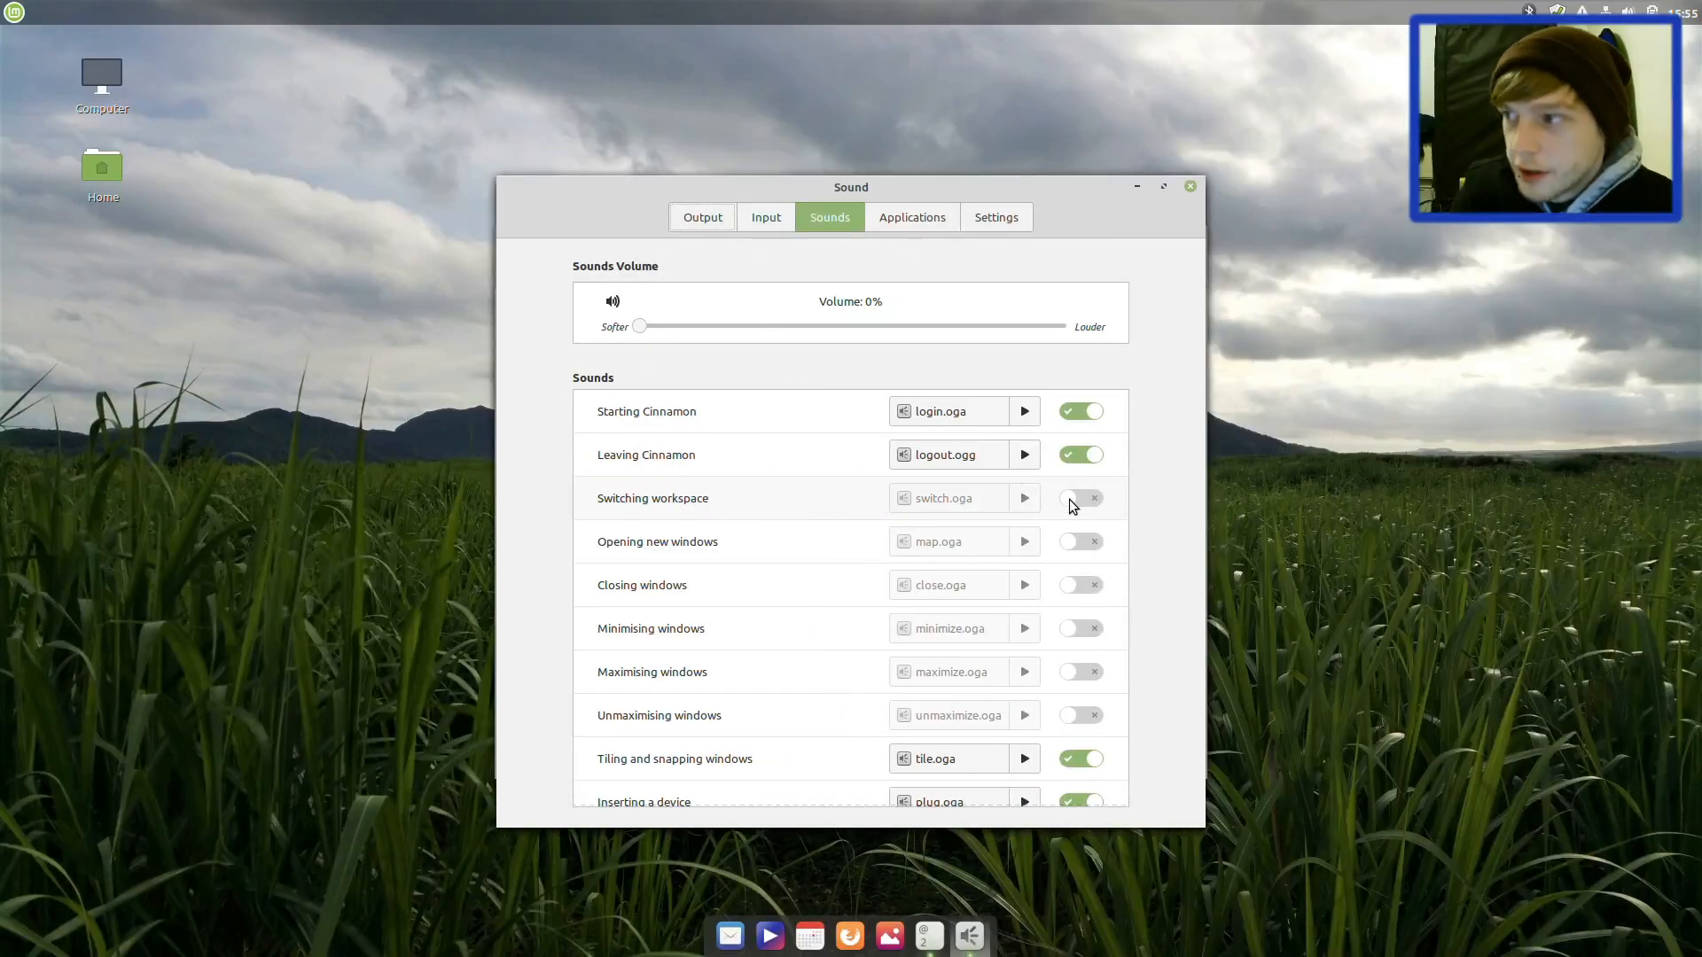
mouse_move(1163, 162)
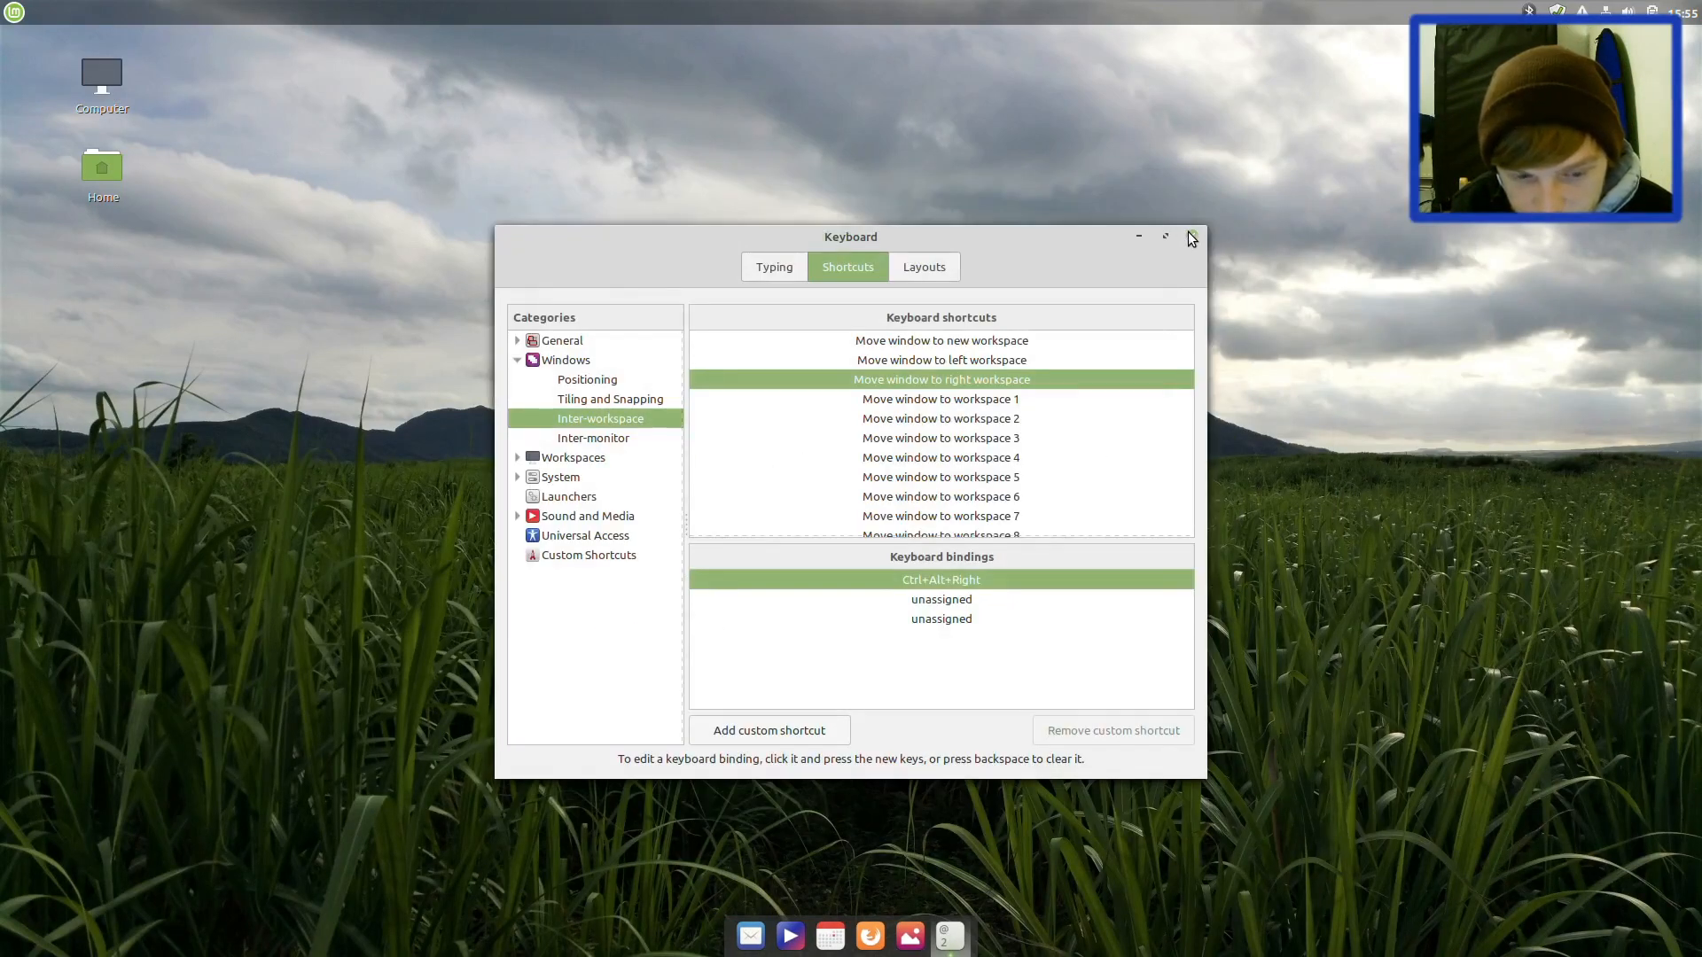
left_click(1191, 234)
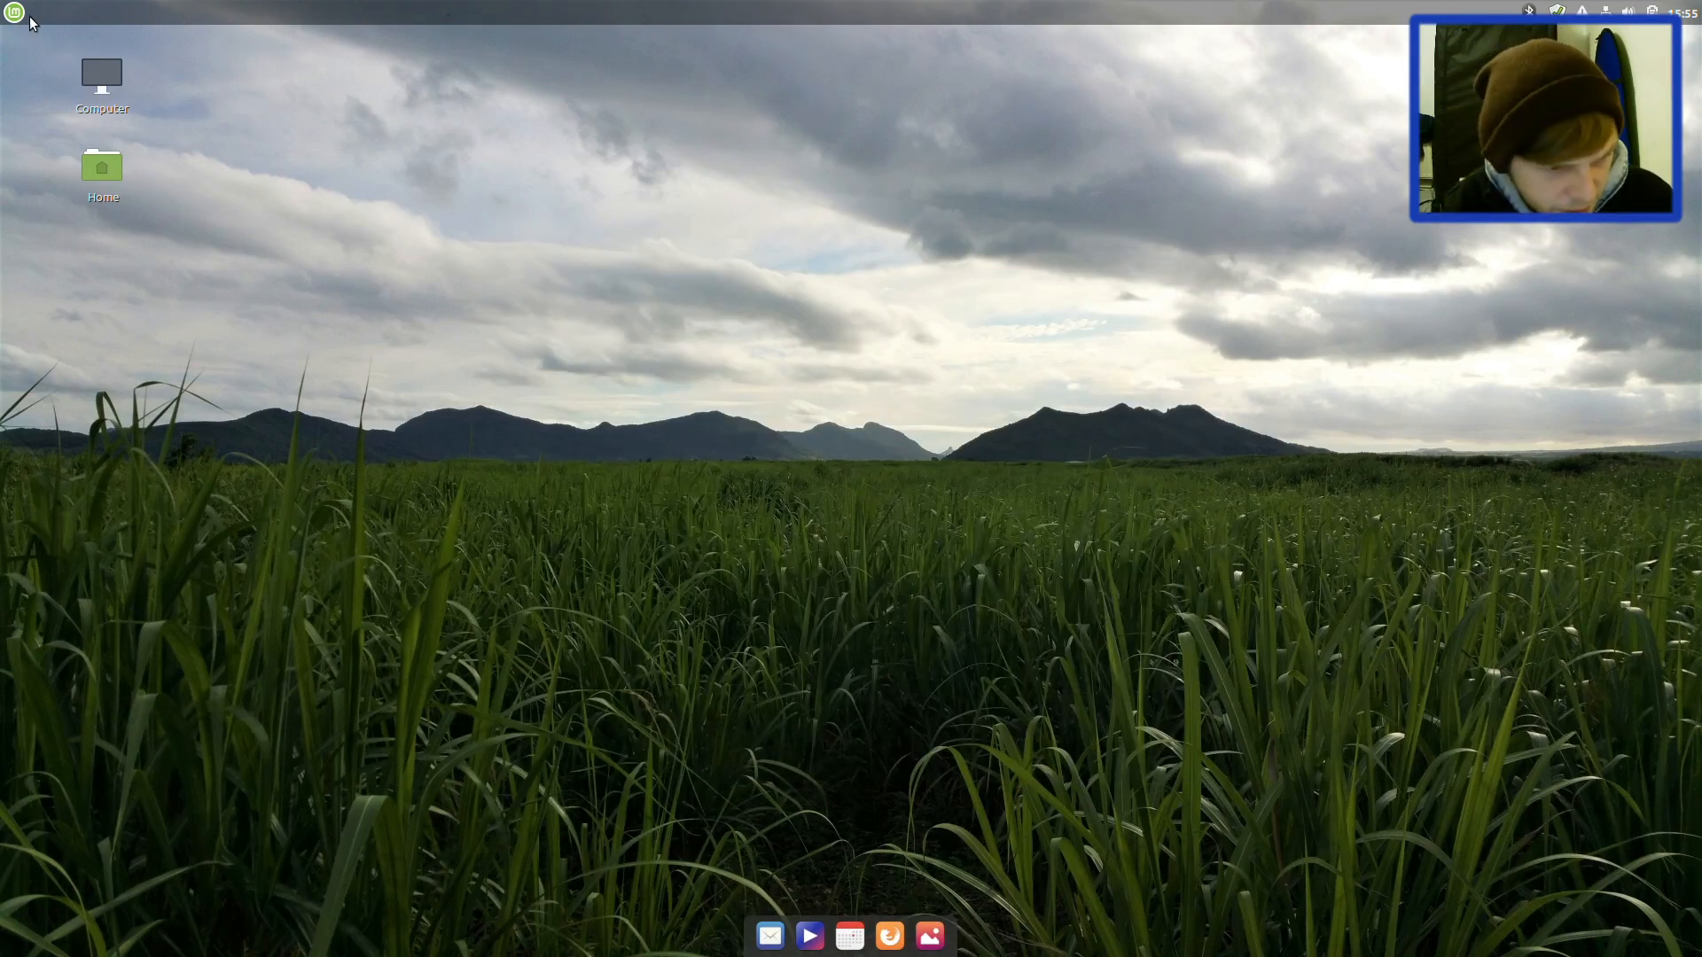
Launch Timeshift from the Menu's Administration category.
left_click(14, 14)
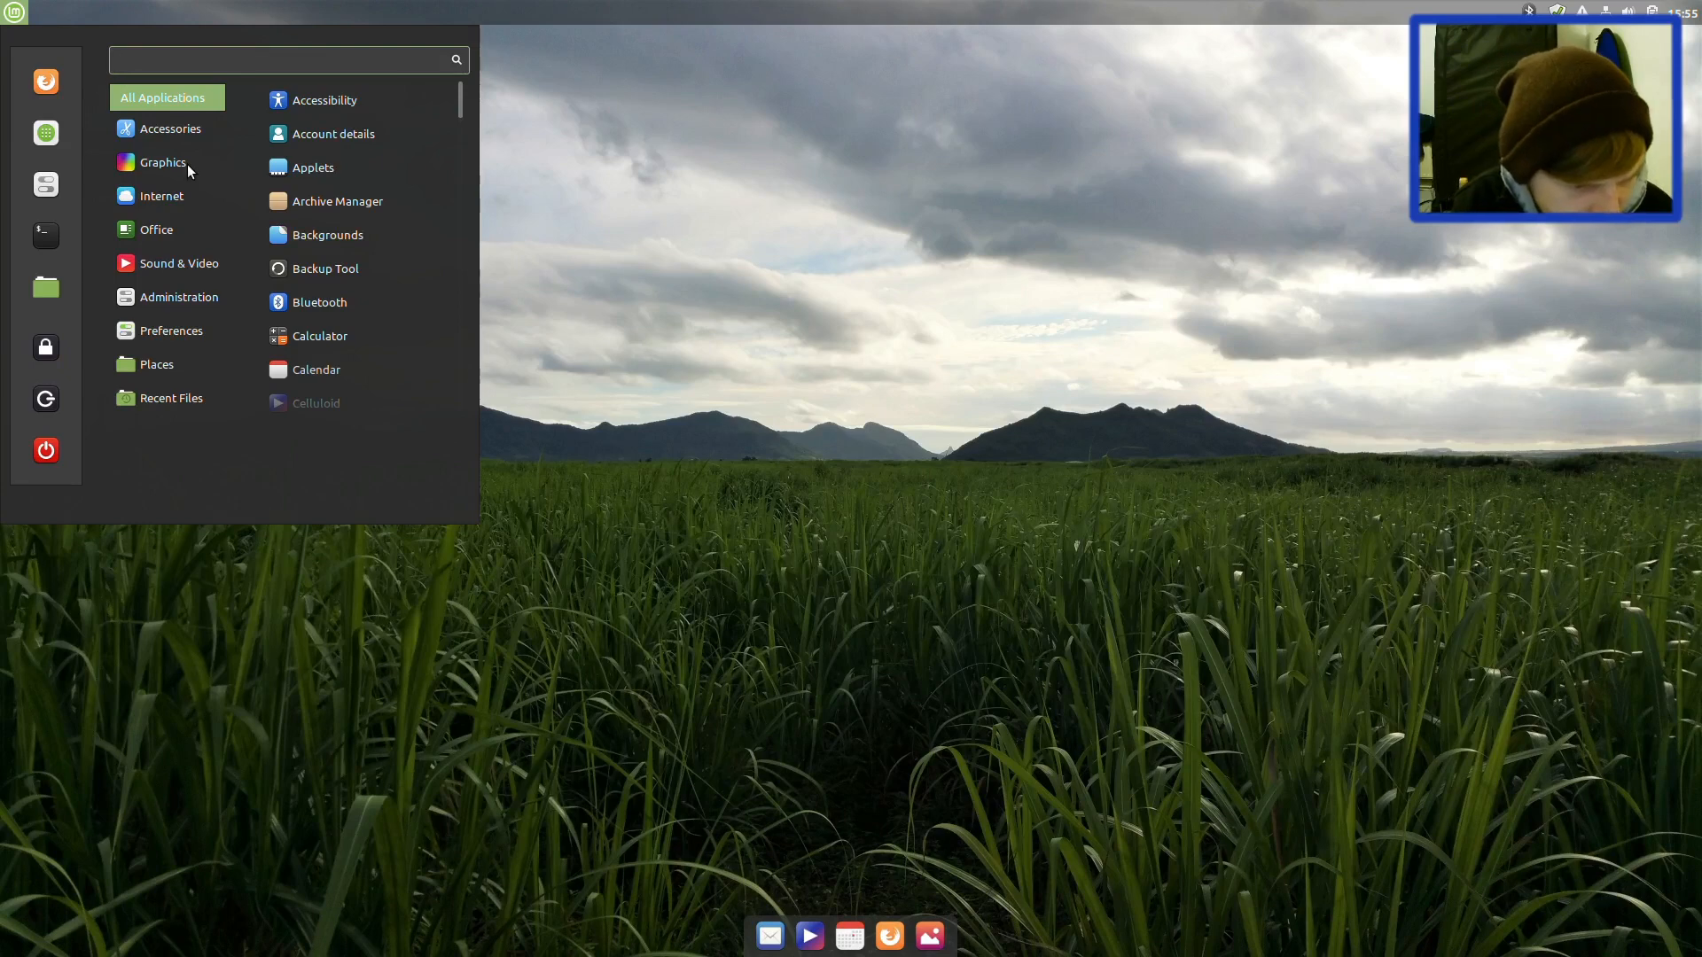
left_click(164, 161)
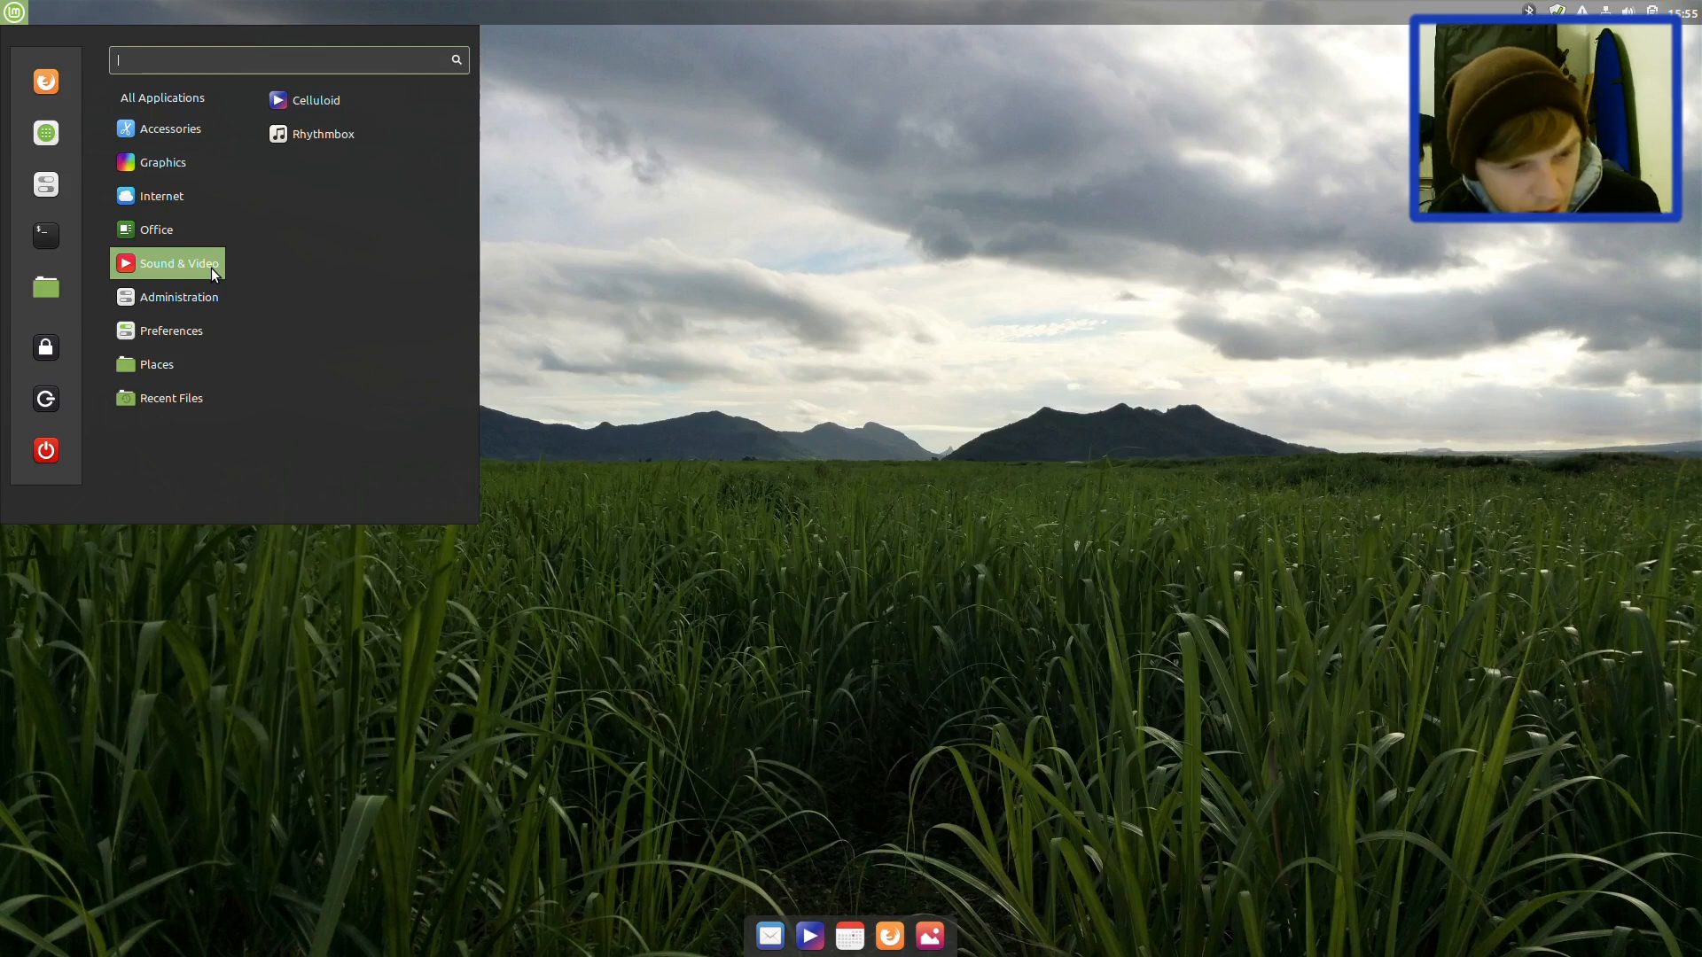
mouse_move(204, 299)
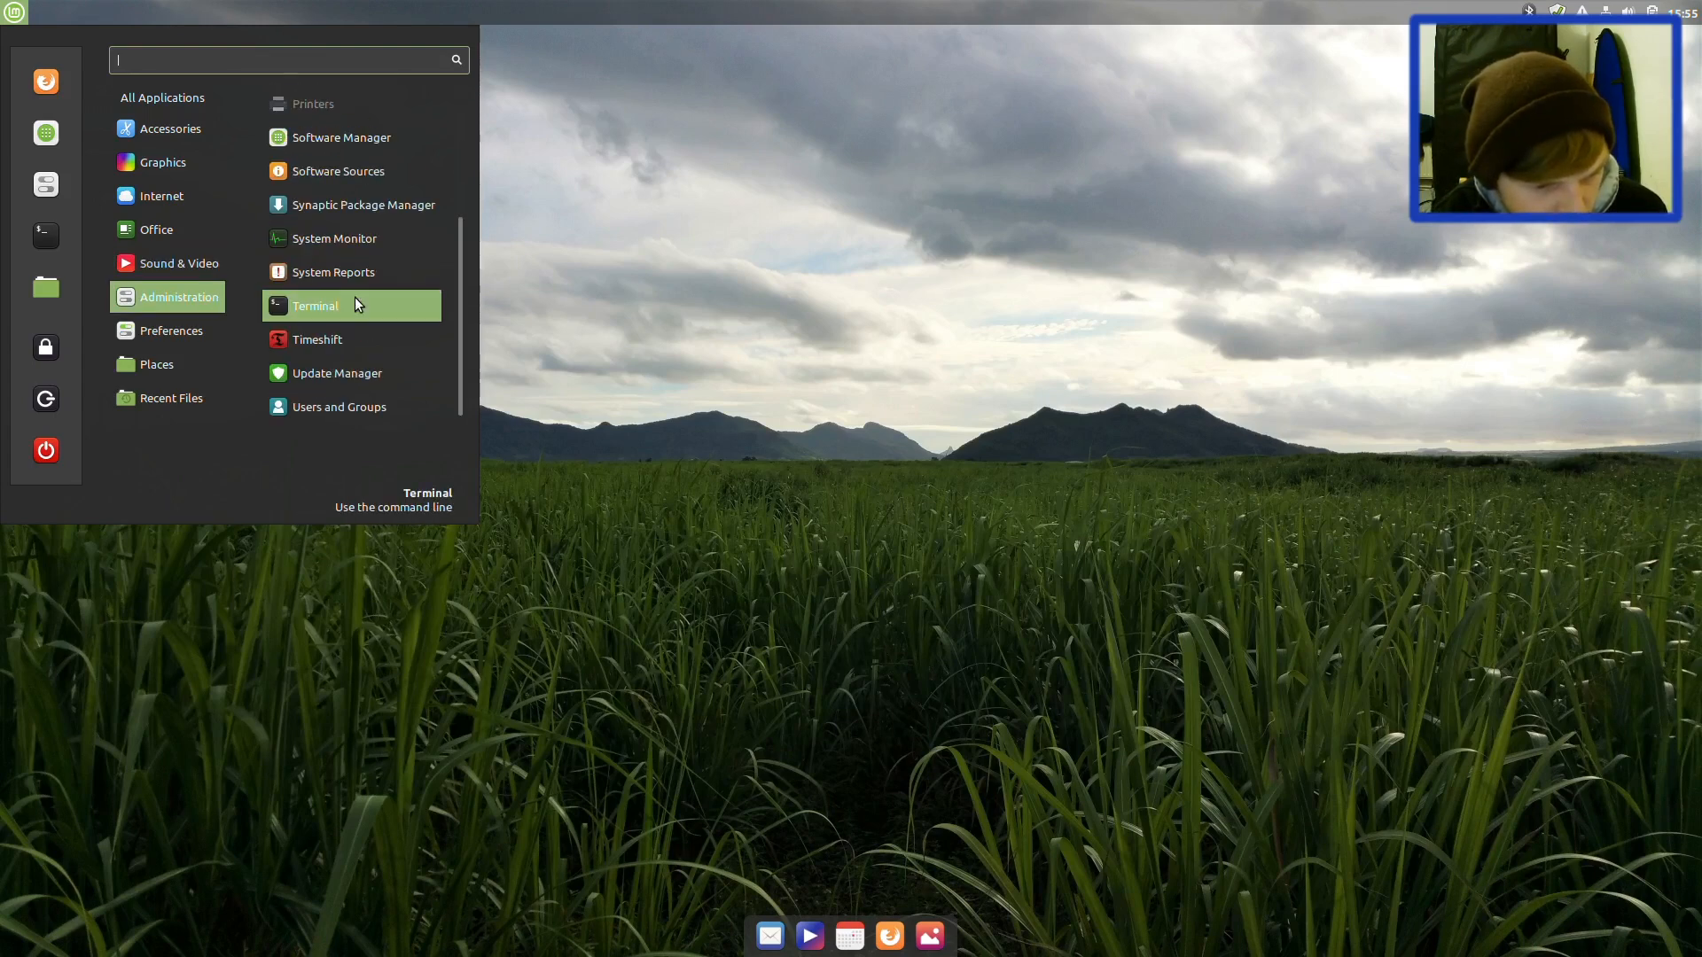
left_click(315, 338)
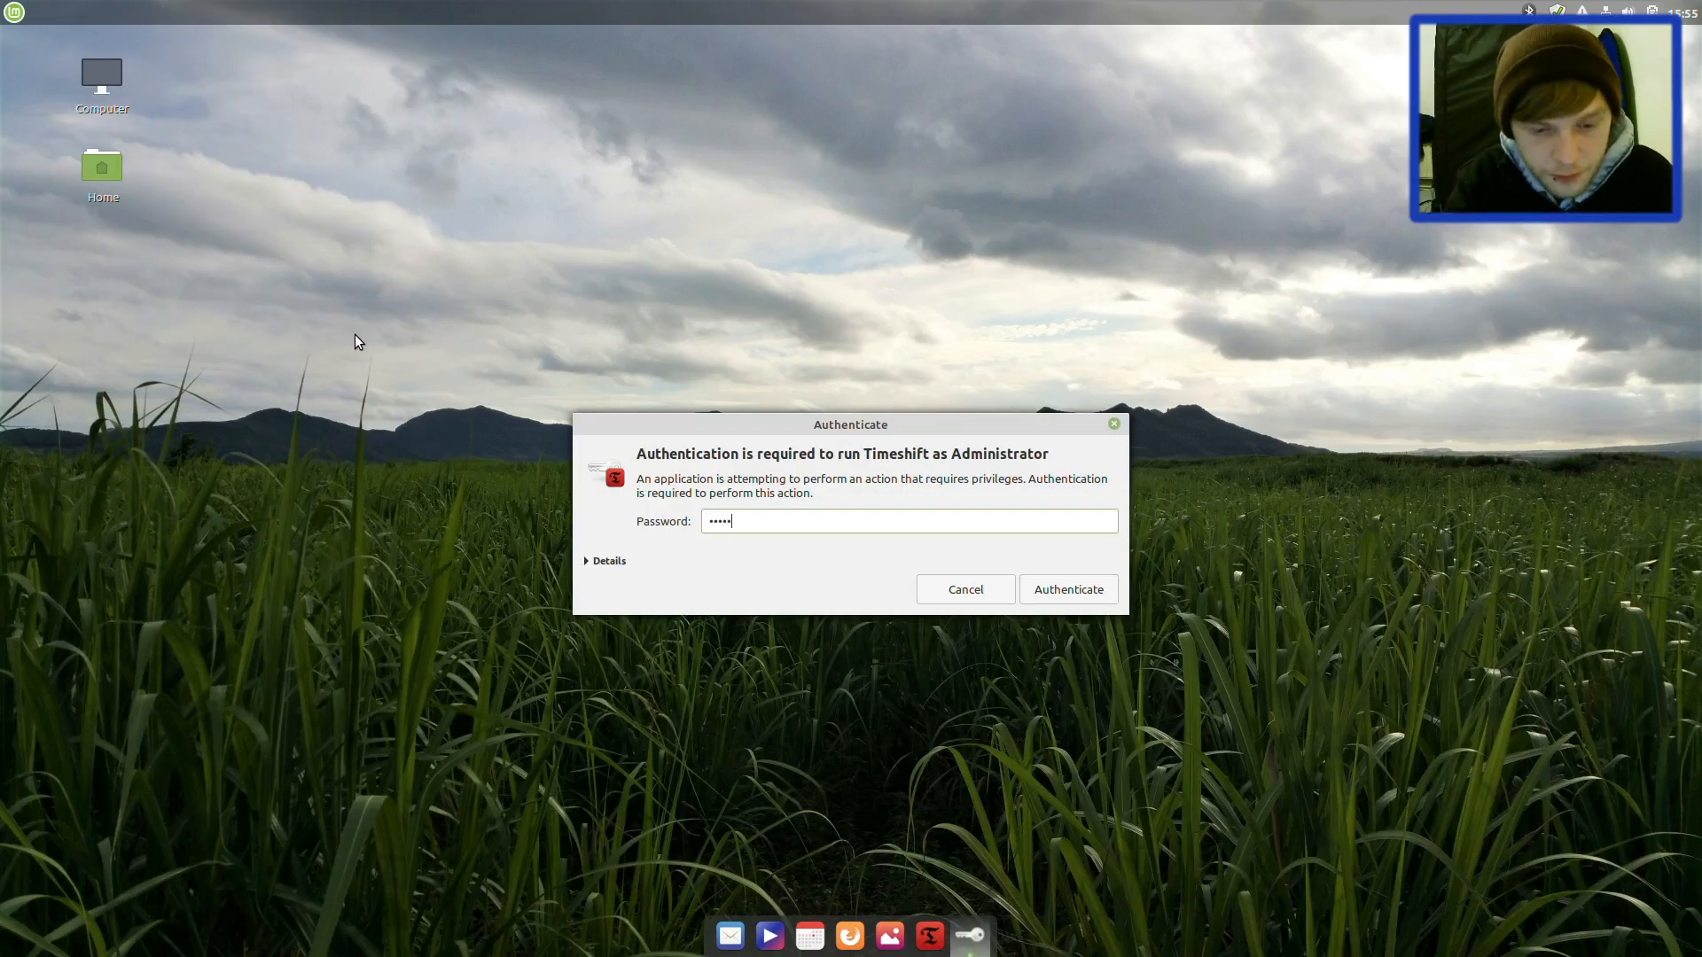
Authenticate Timeshift, select the one existing snapshot, then close the program.
left_click(1067, 590)
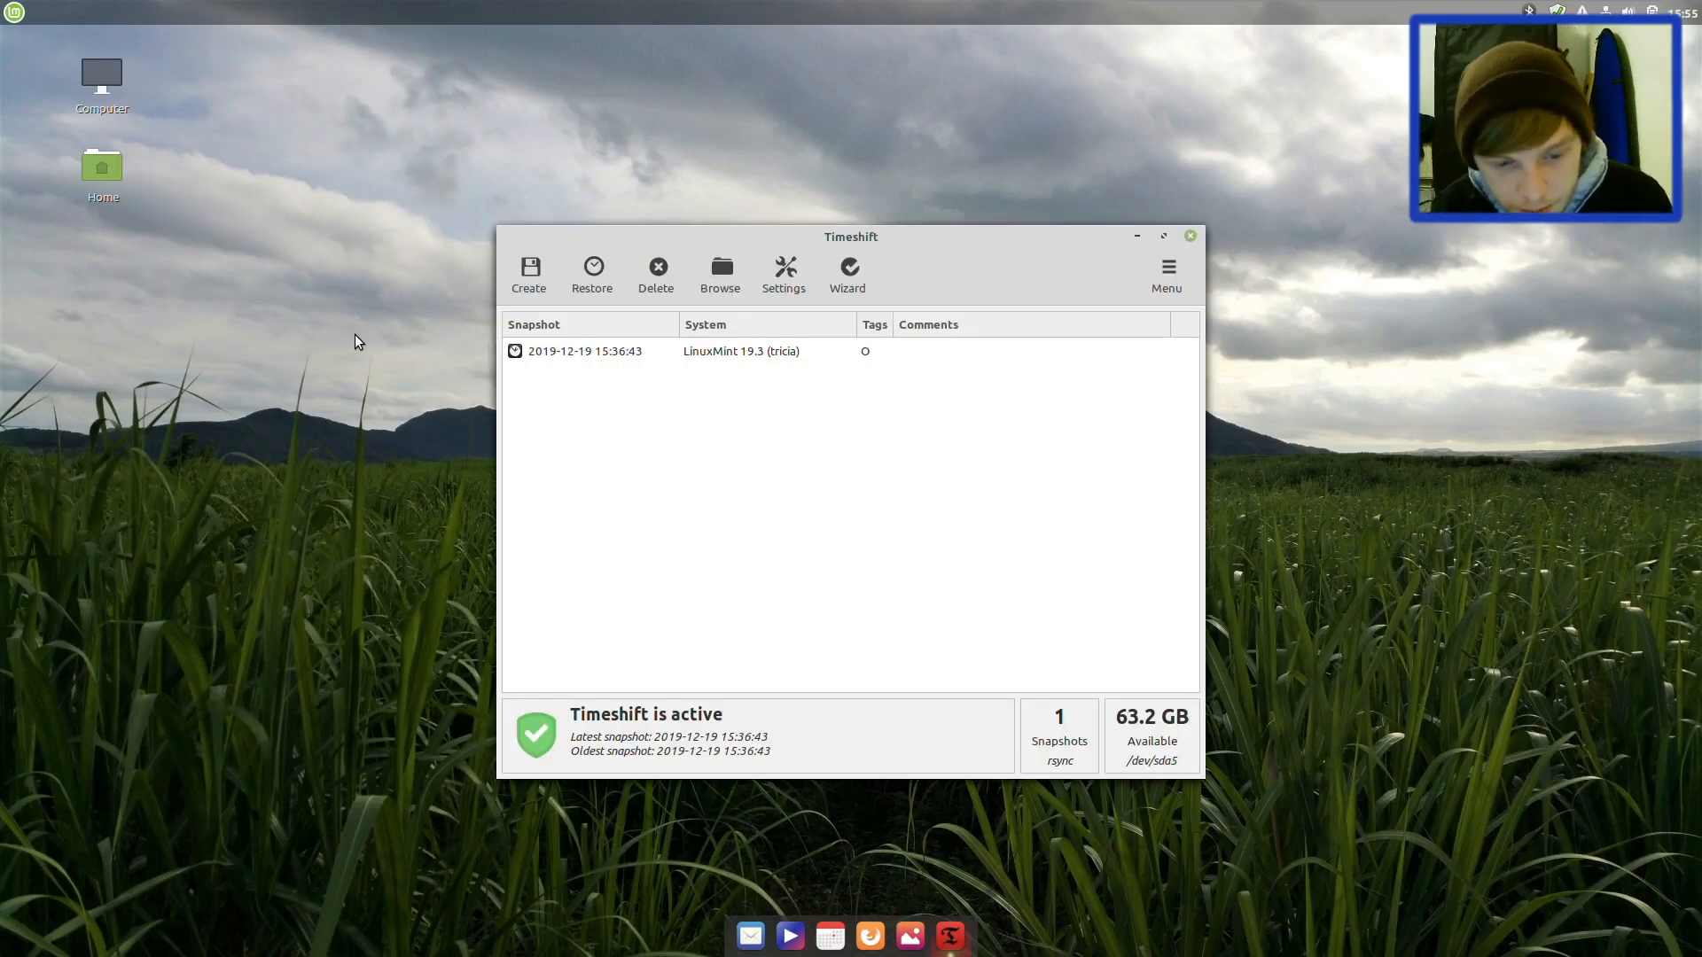
left_click(593, 351)
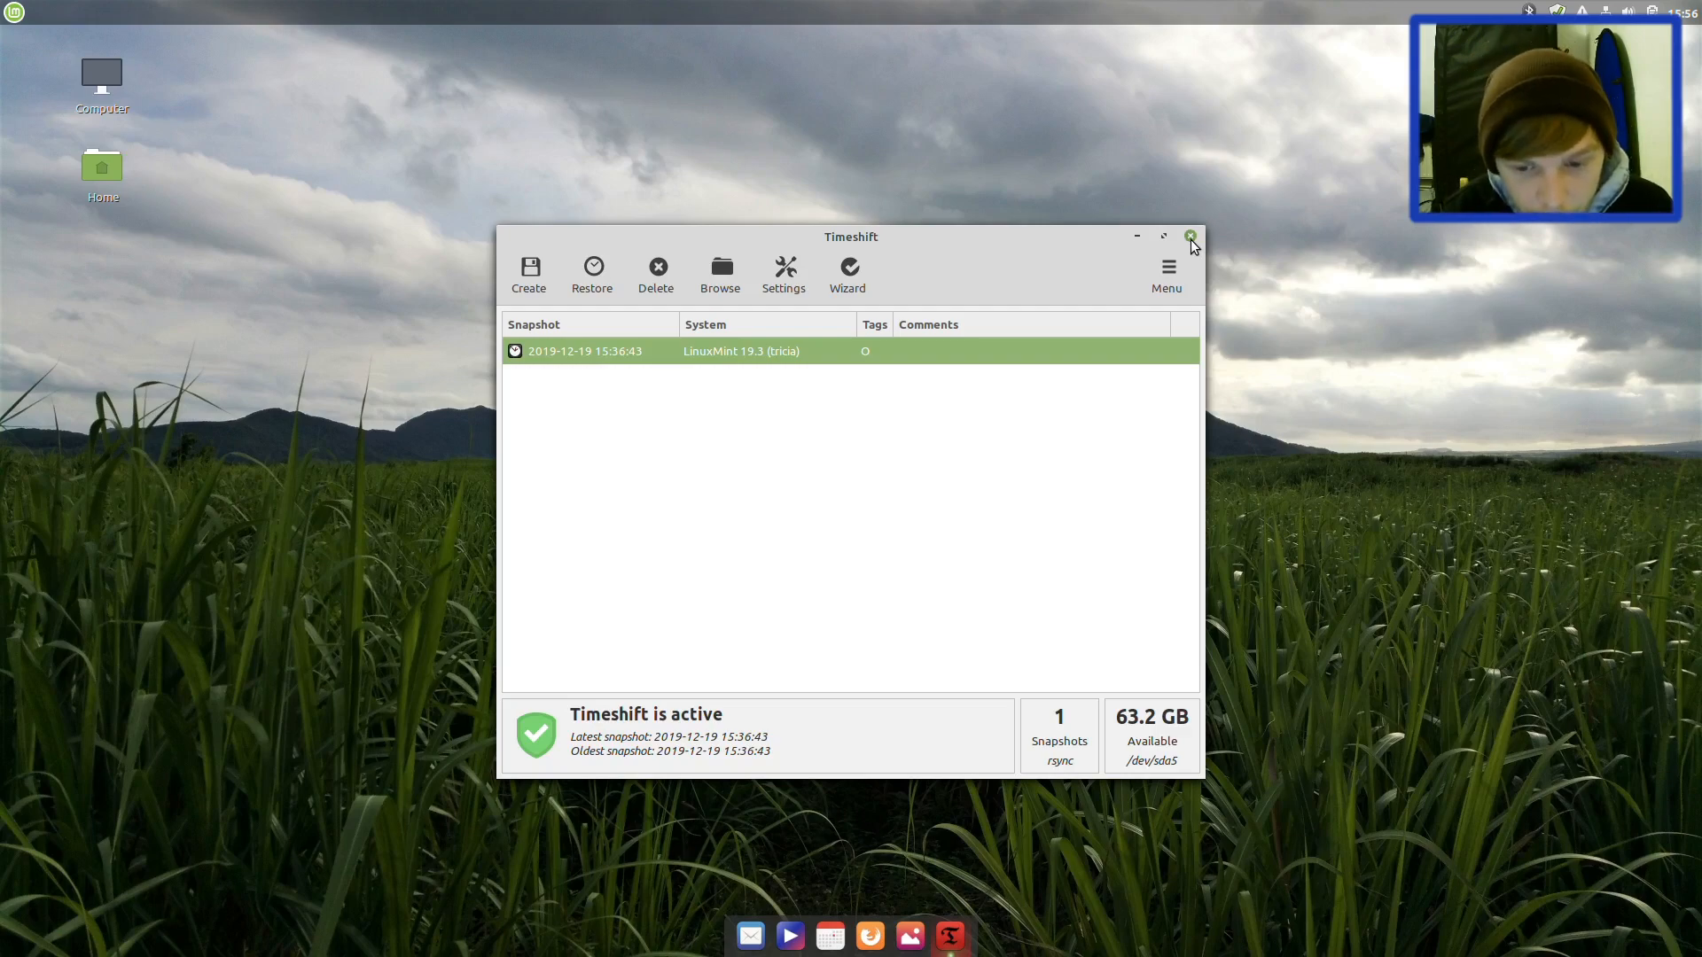
left_click(10, 13)
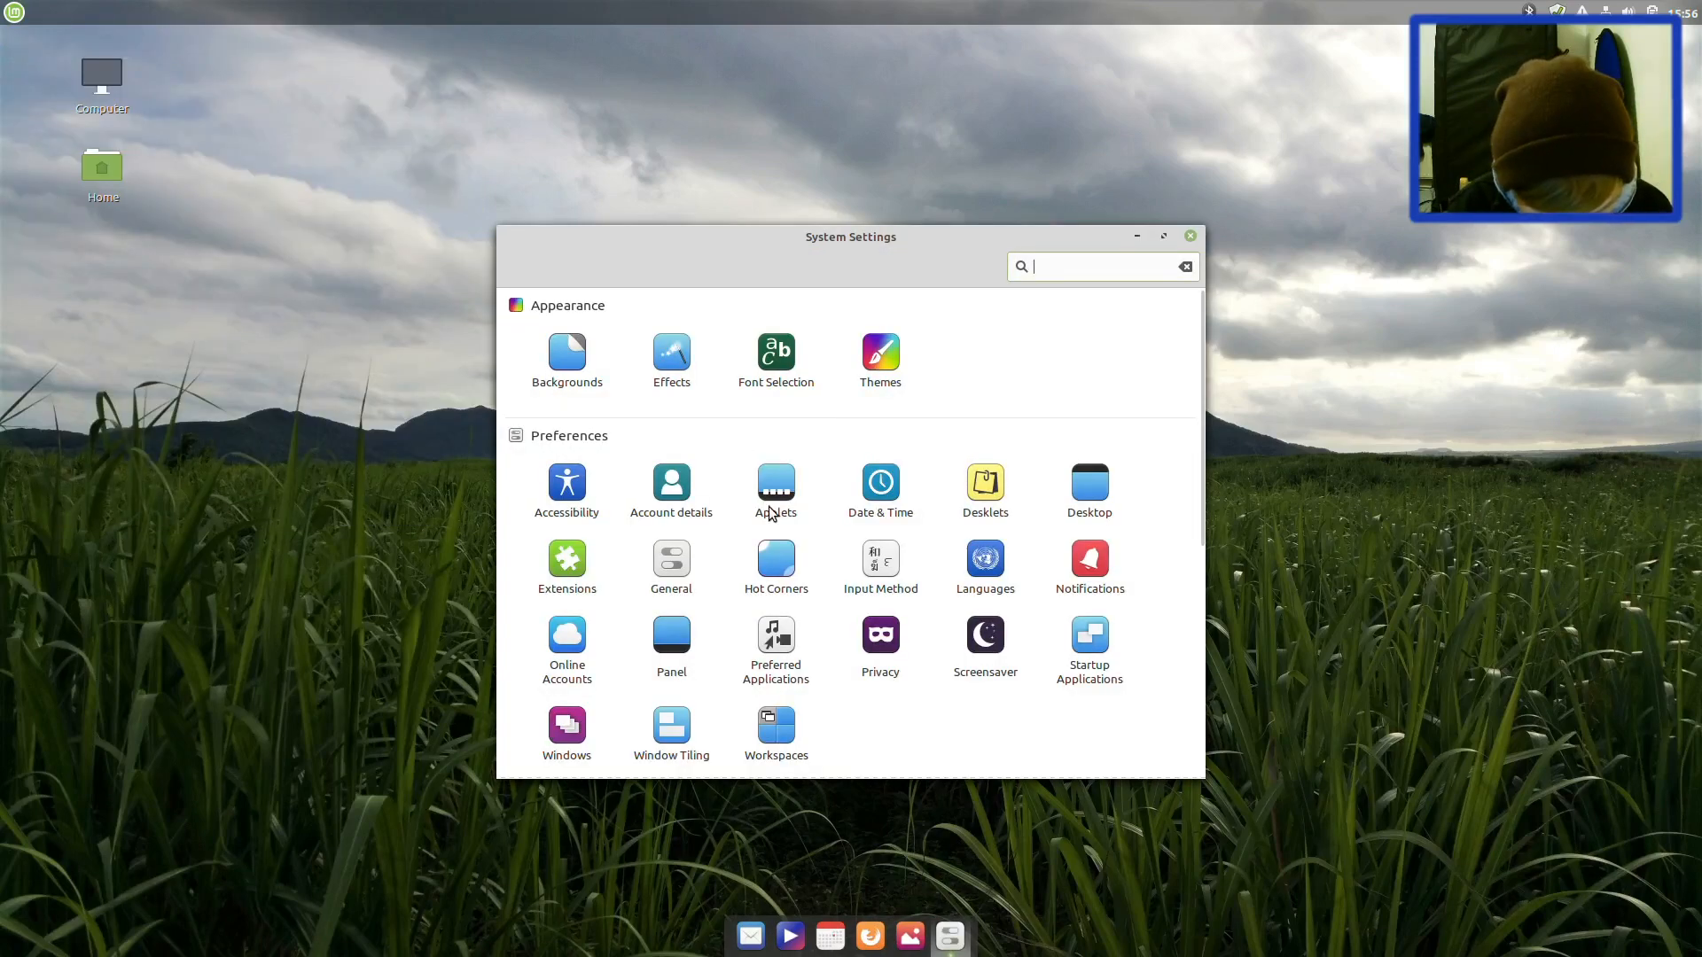
Find Online Accounts via the 'onlin' settings search and start a 'sudo apt install' in Terminal.
scroll("down", 3)
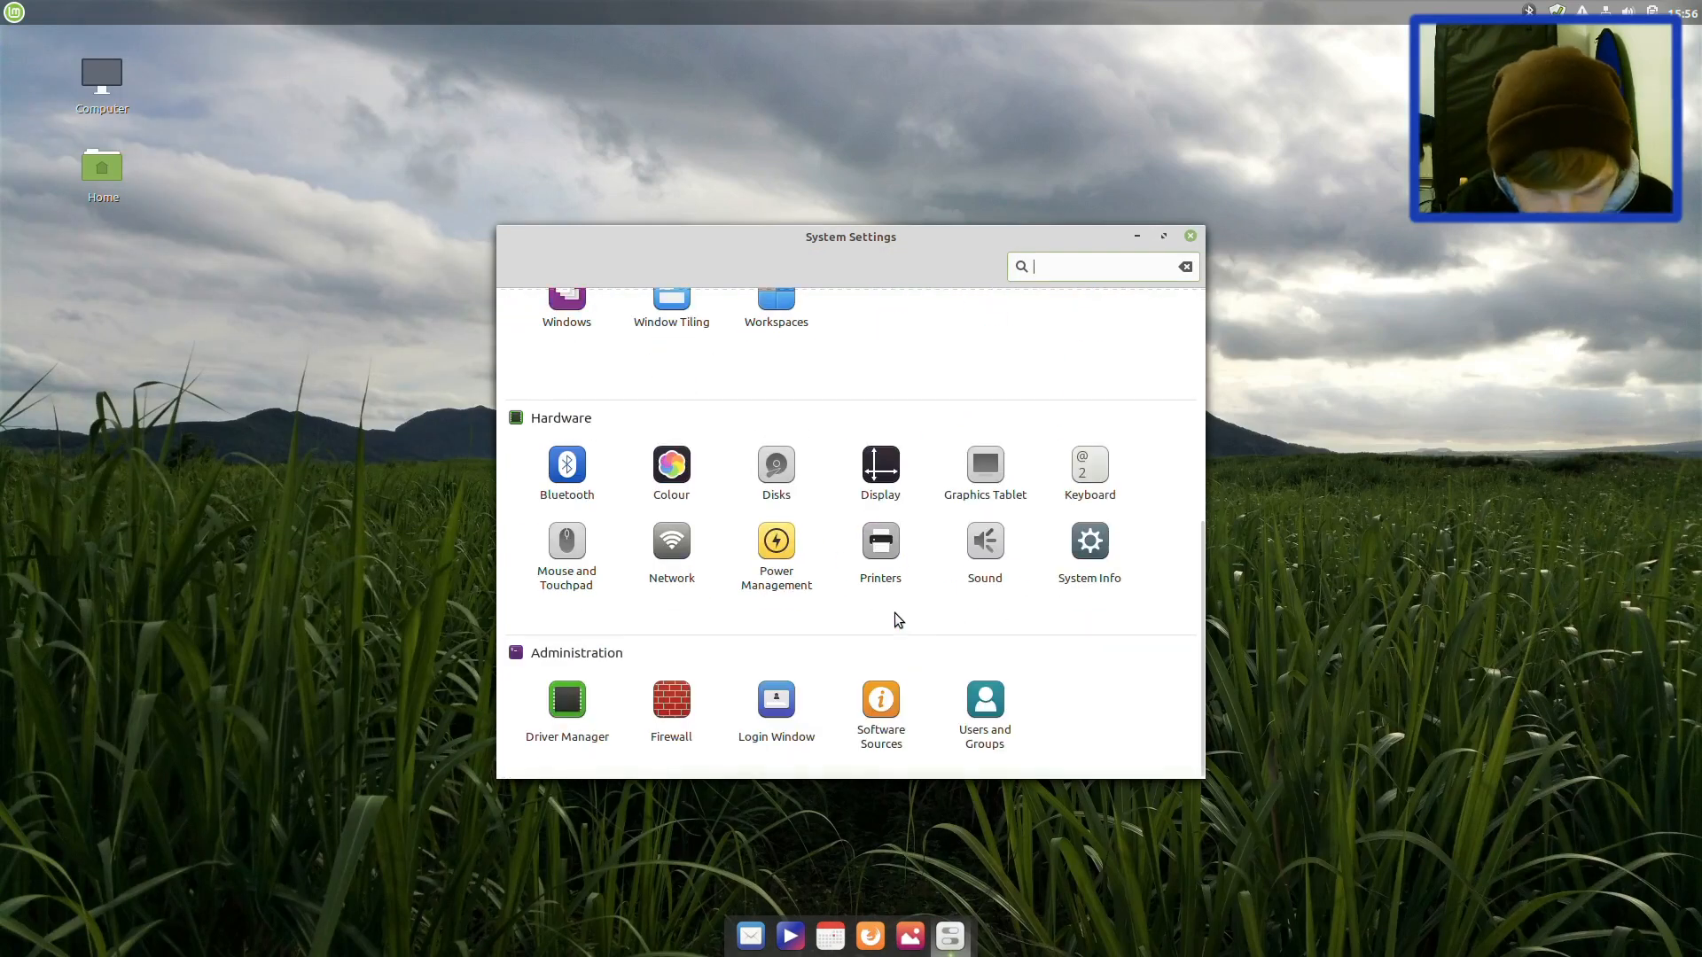
type("g")
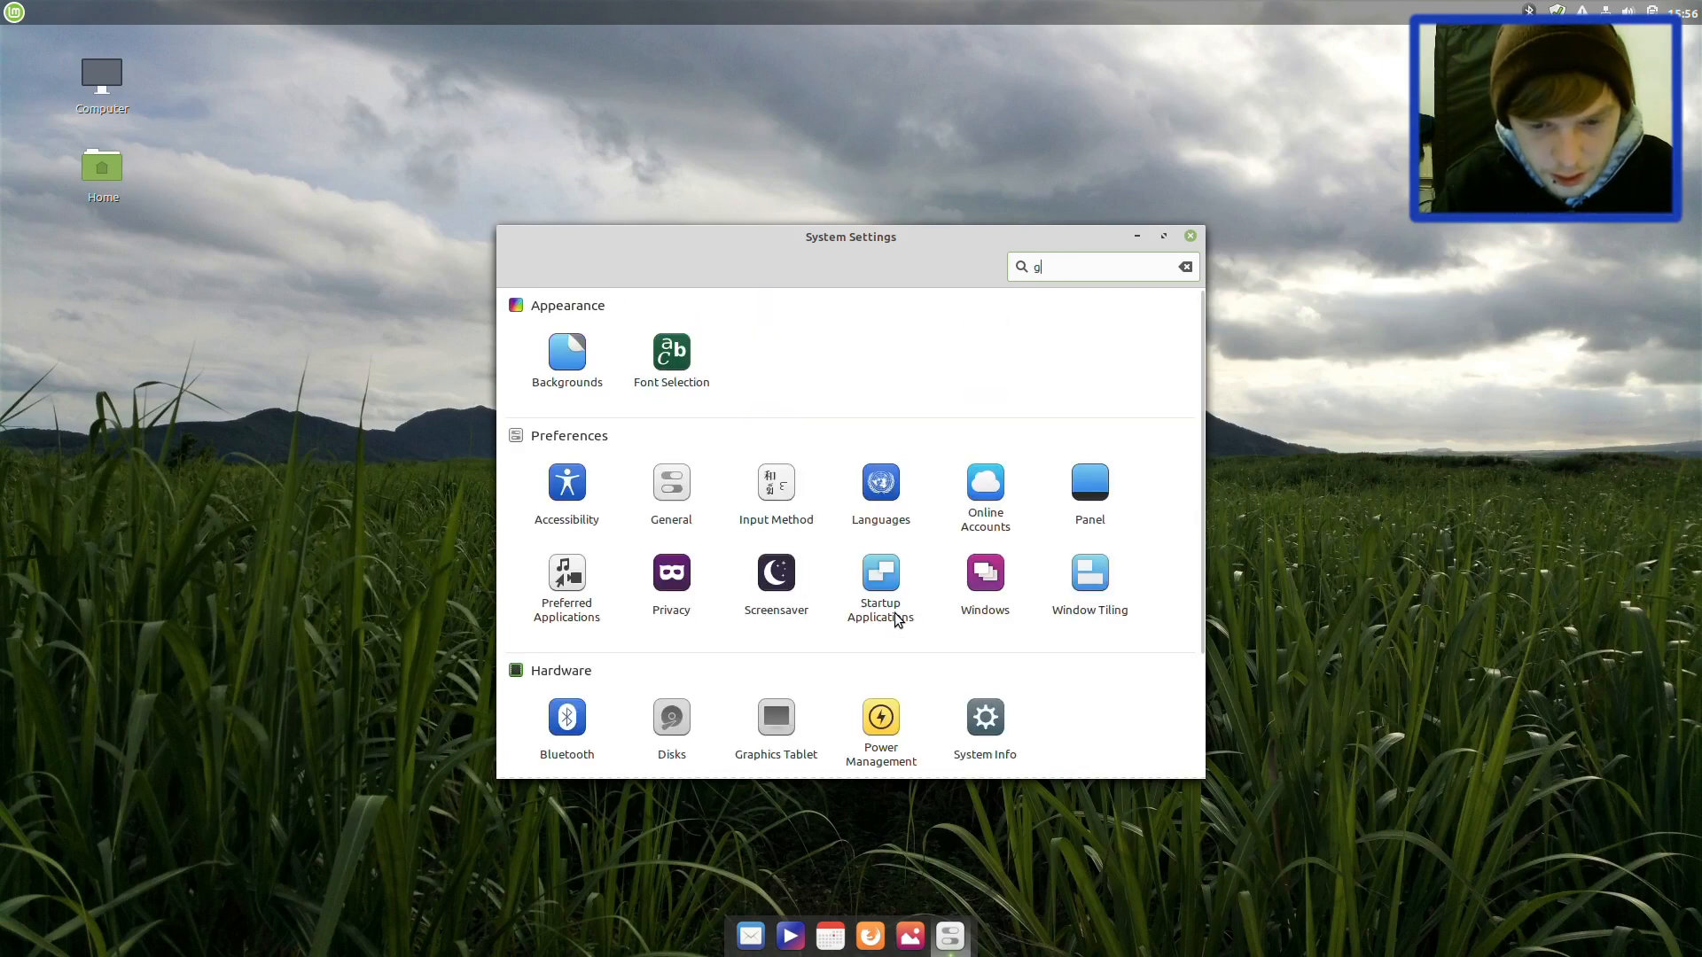
type("onlin")
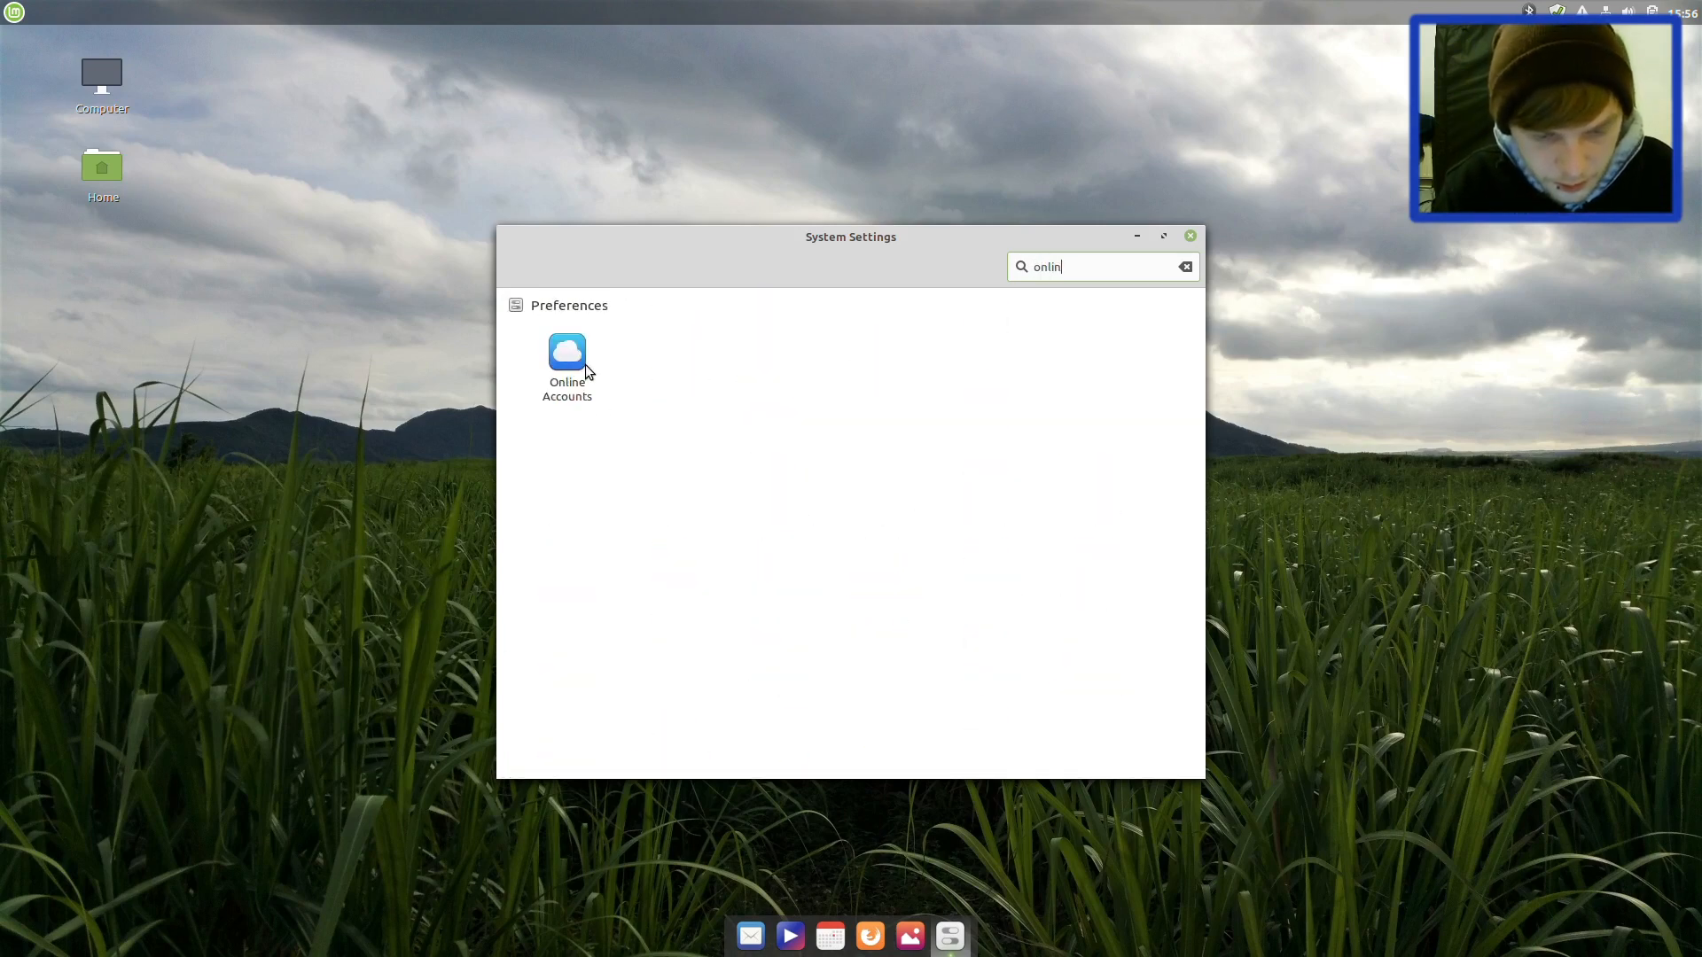
left_click(567, 351)
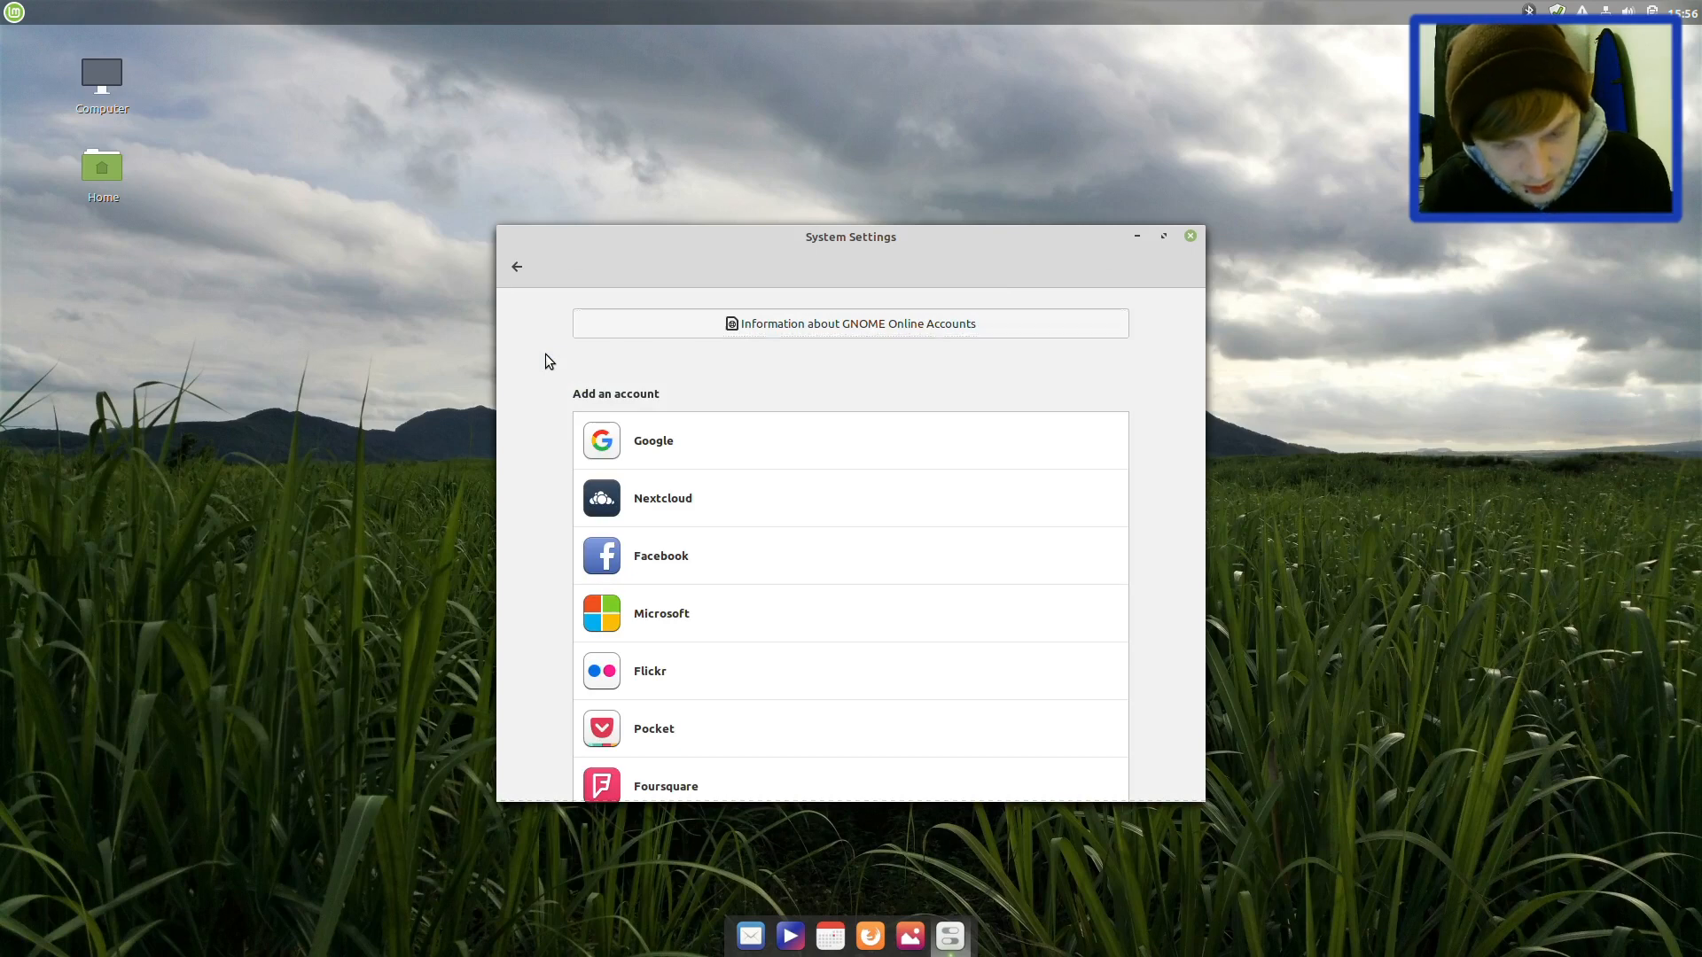
type("sudo apt install")
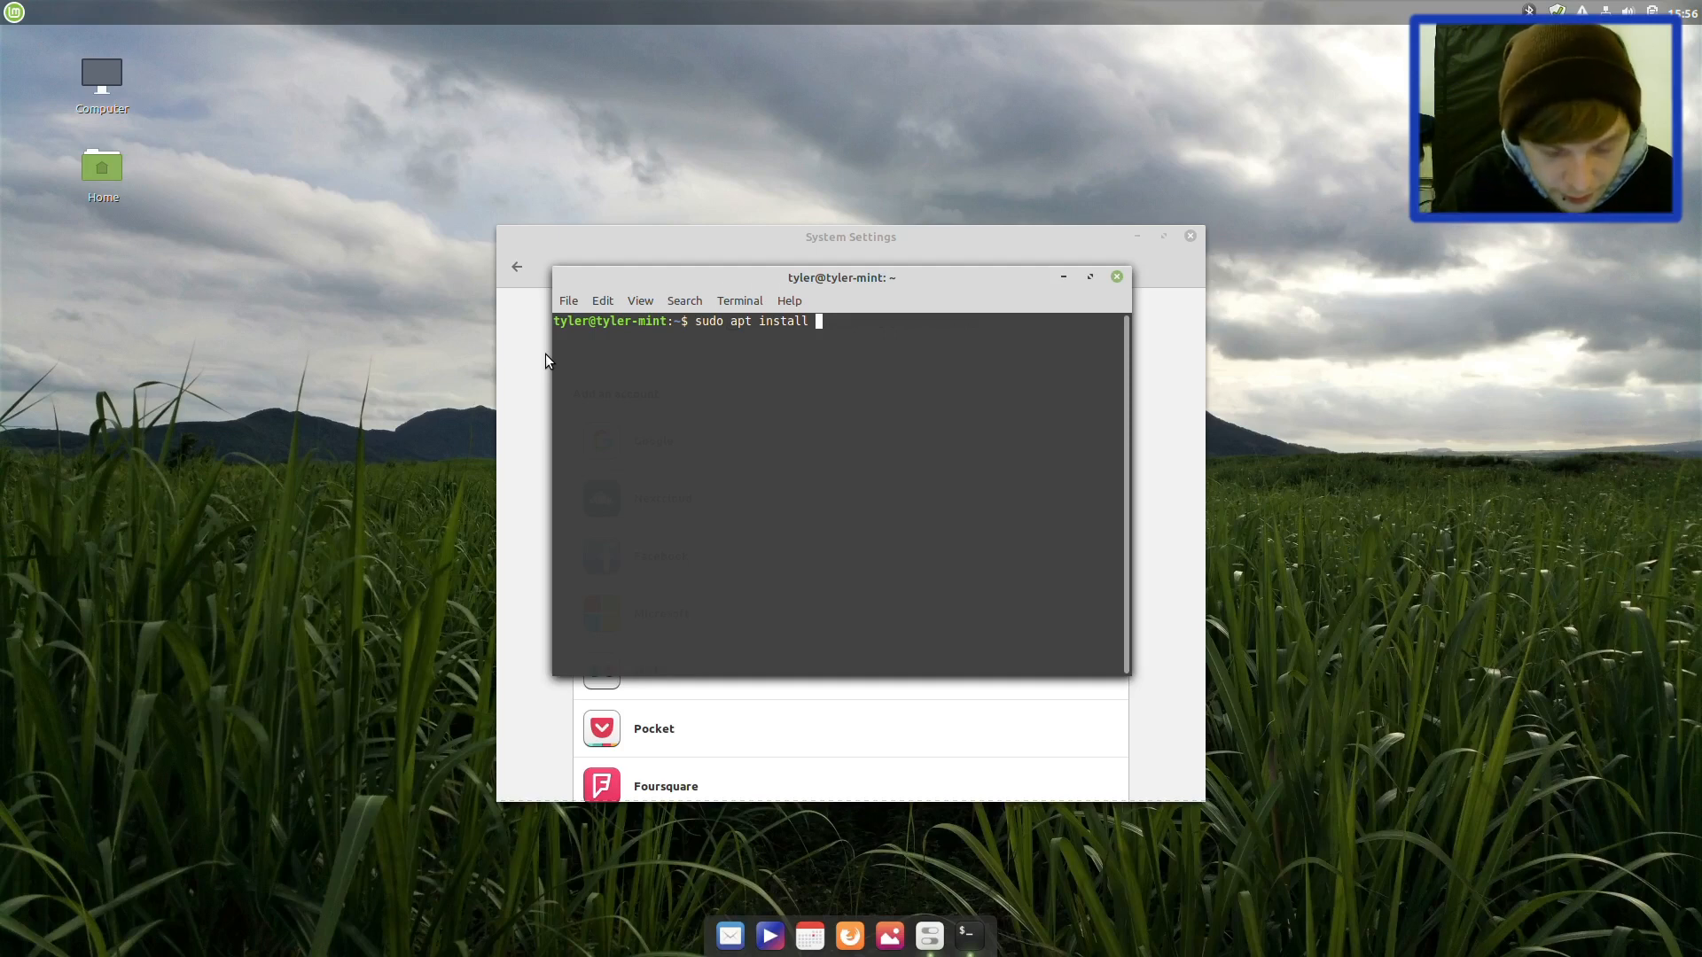
Run the apt install of evolution and evolution-ews while Software Manager is open.
type("evo")
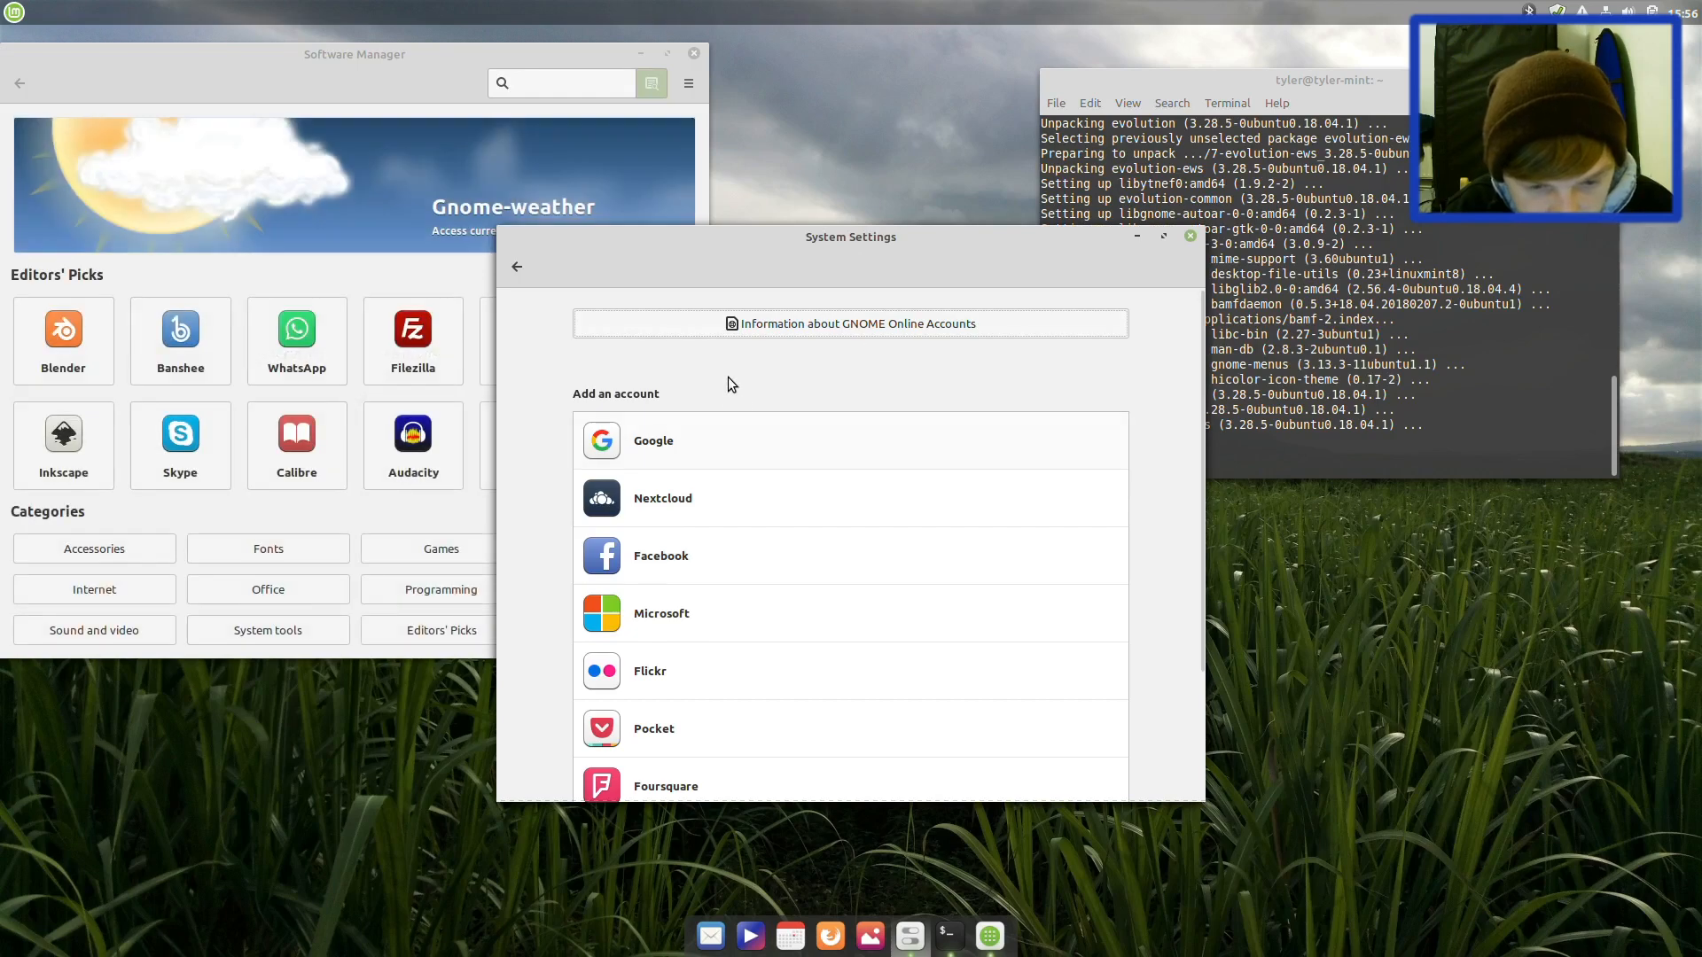
scroll("down", 3)
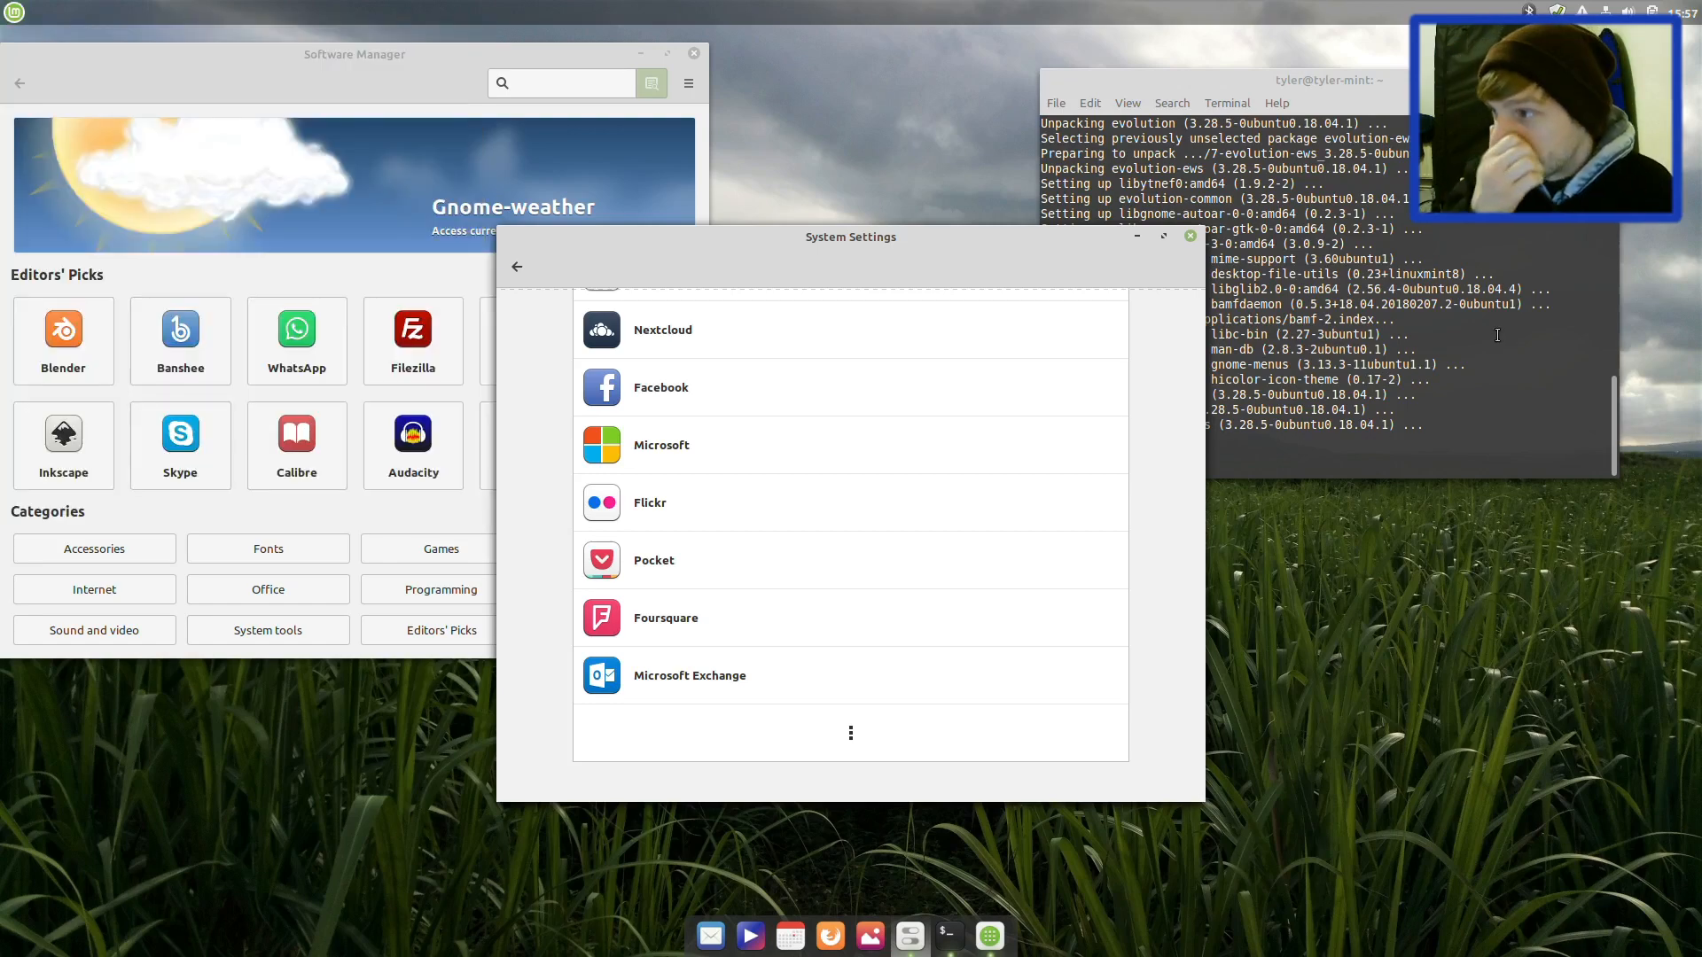
mouse_move(1127, 7)
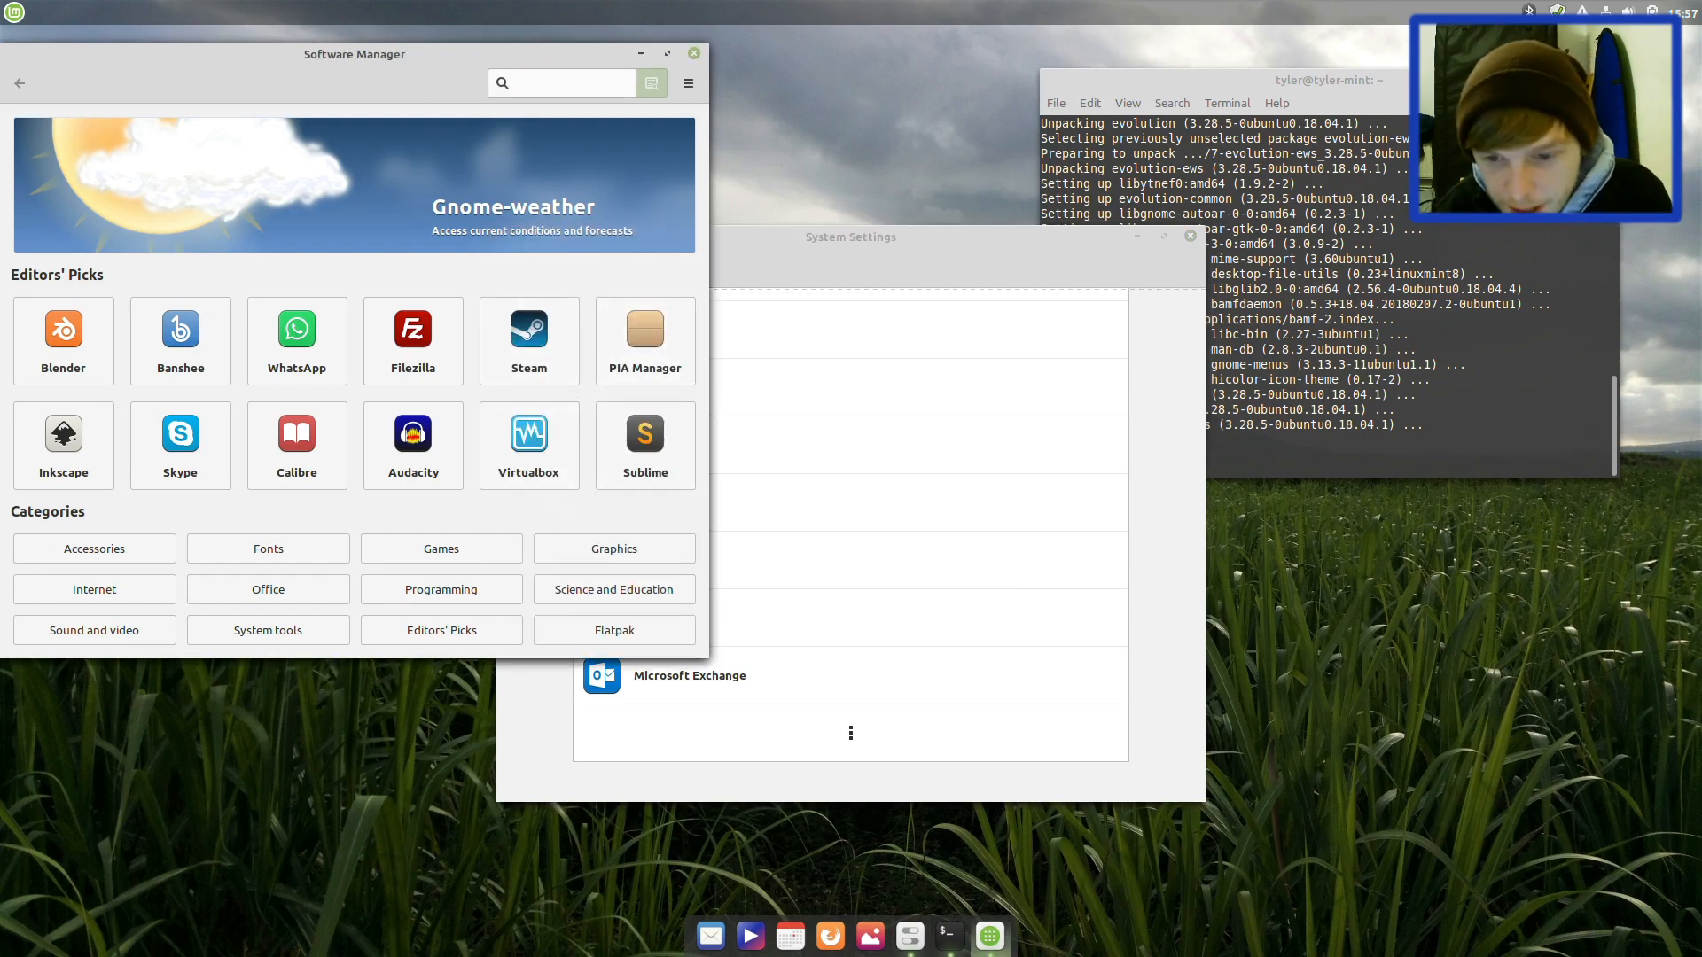
Run snap and flatpak to check which package systems are available.
type("sna")
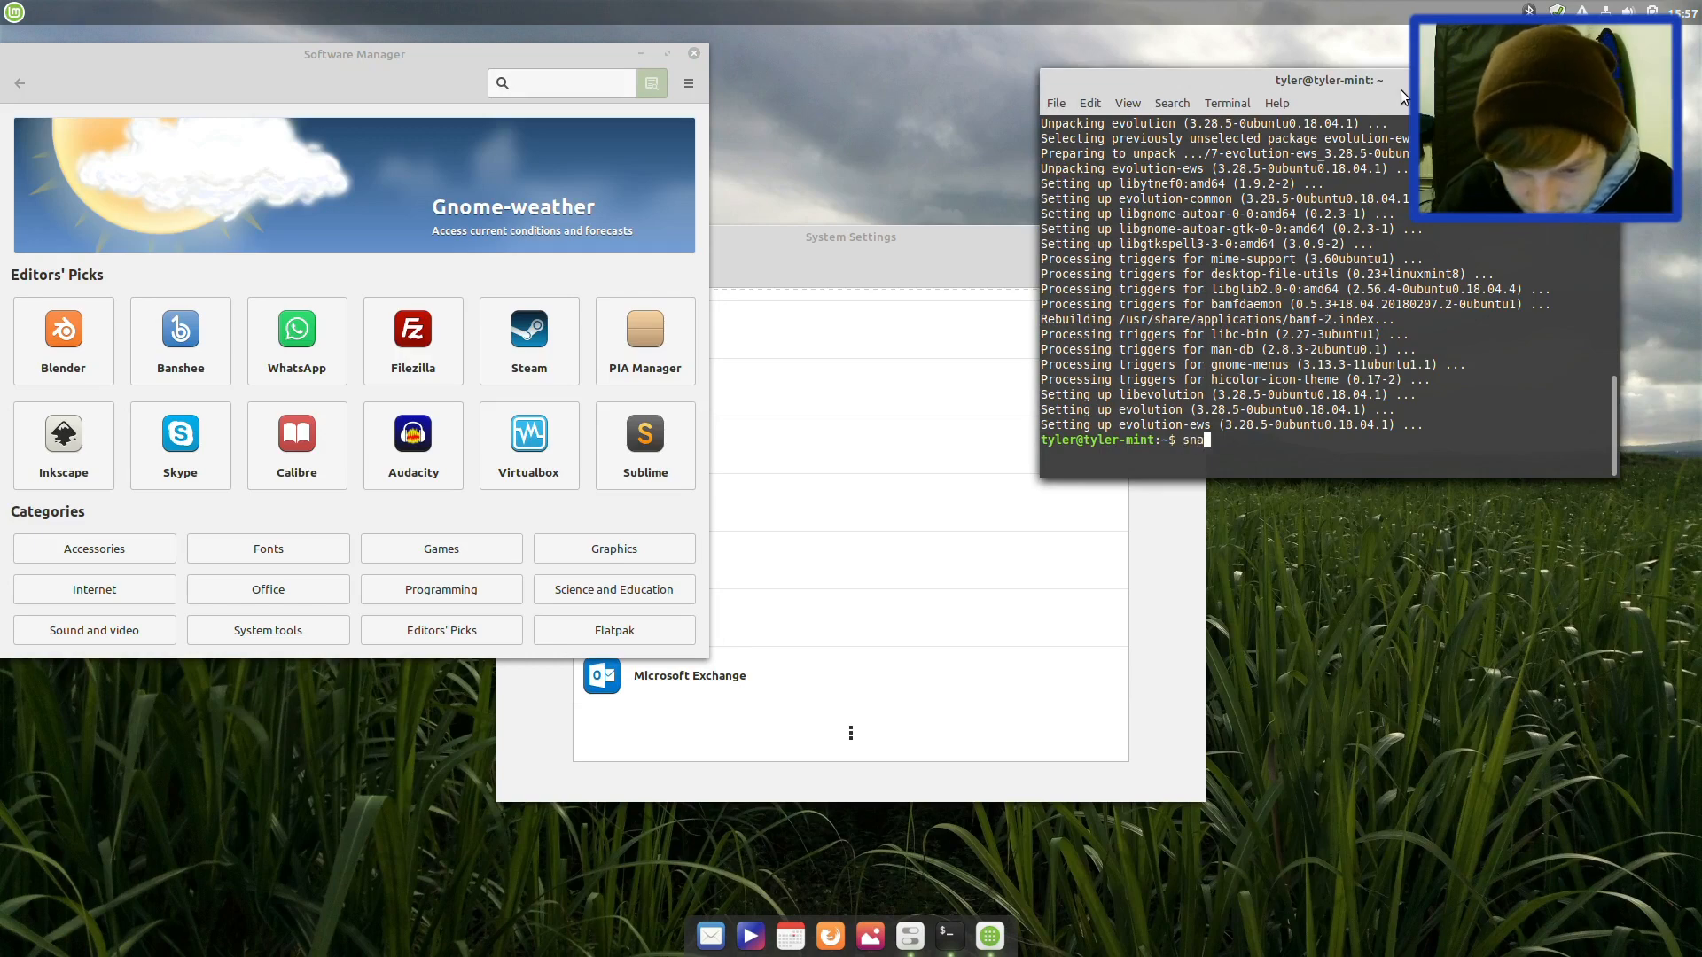
key("Return")
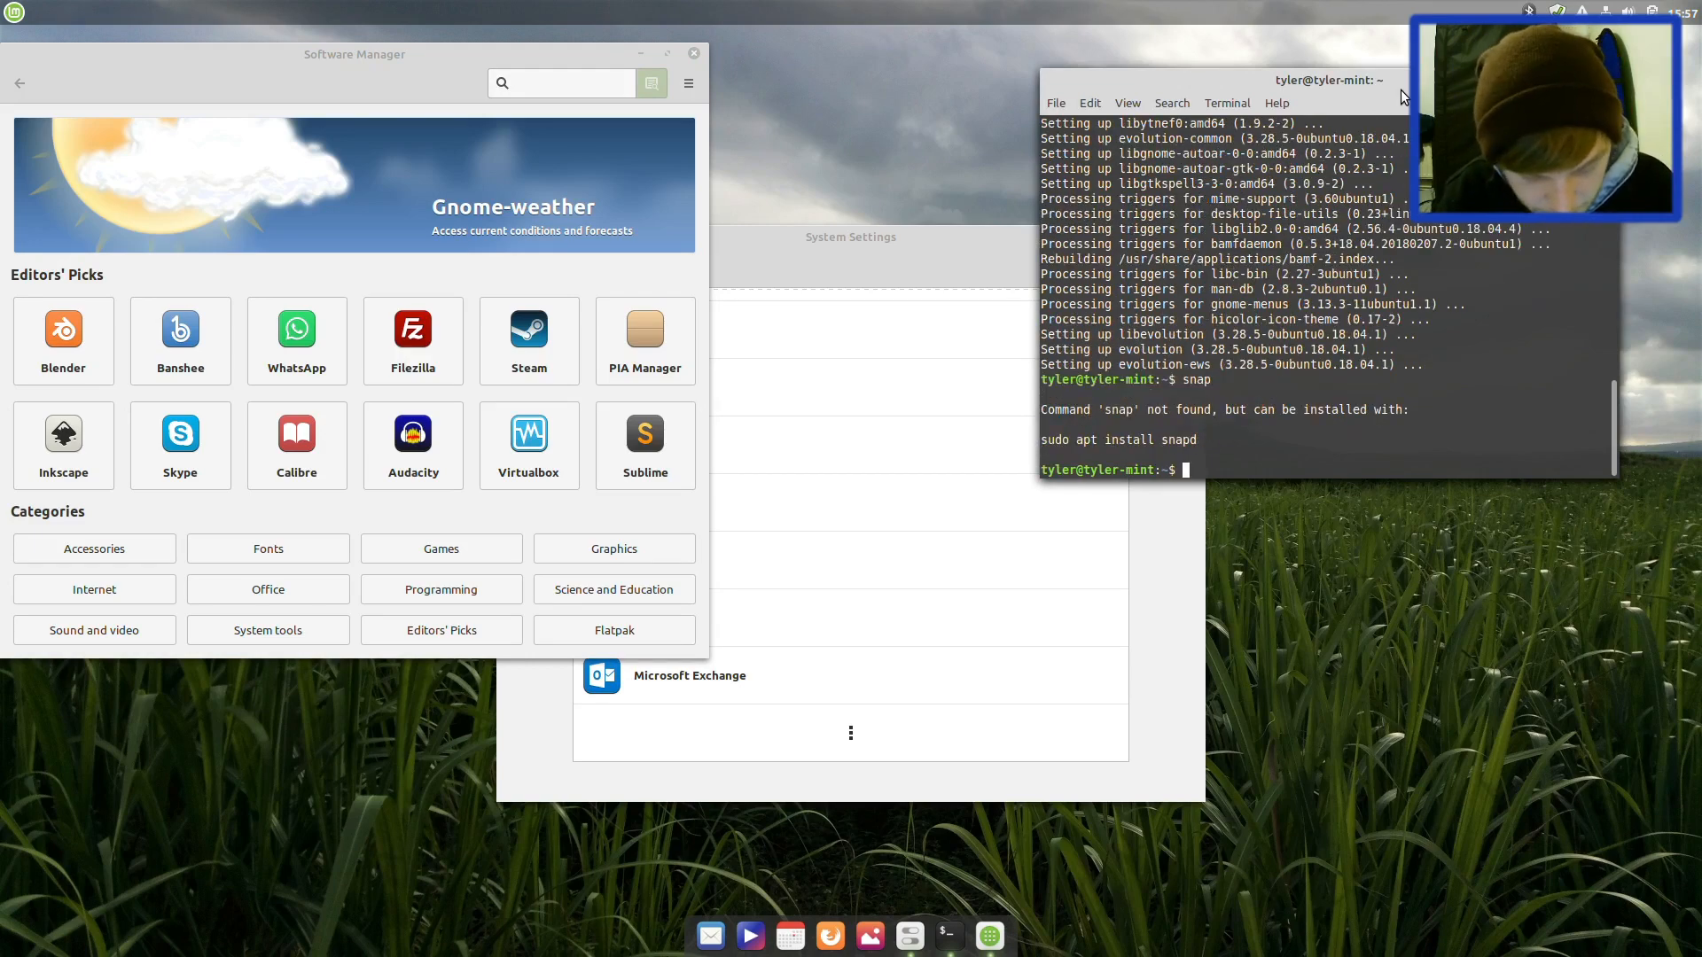
type("flatpa")
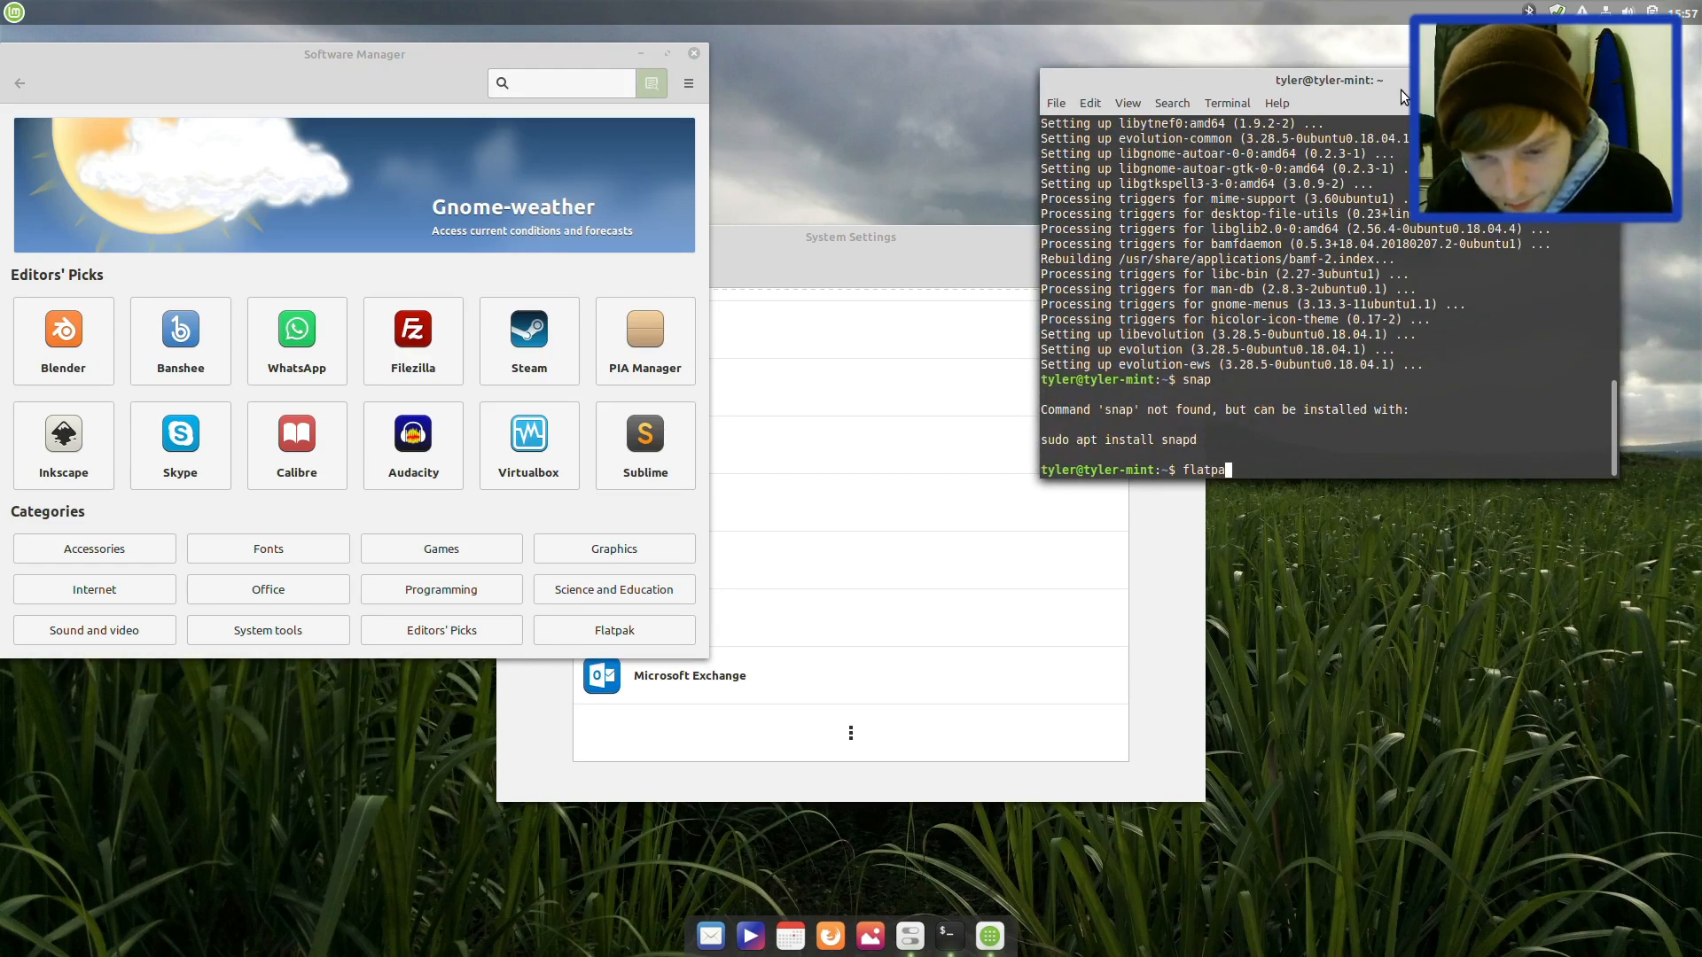
key("Return")
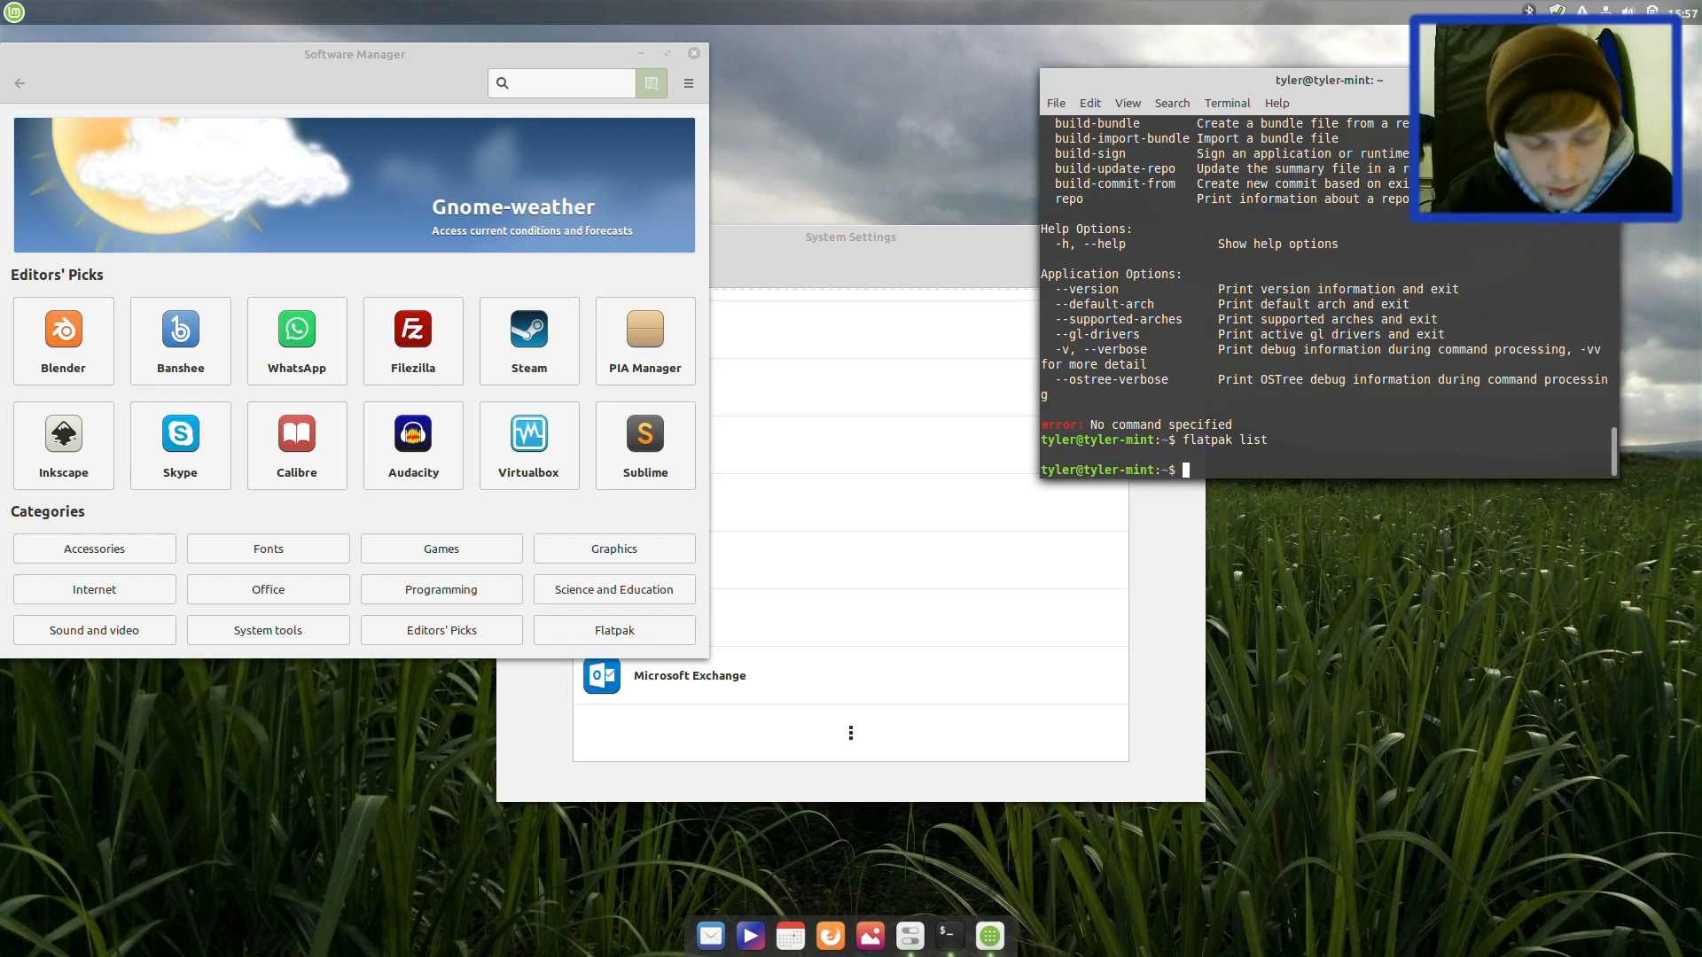
Start 'sudo apt install neofetch gimp' in the Terminal.
type("sudo apt install")
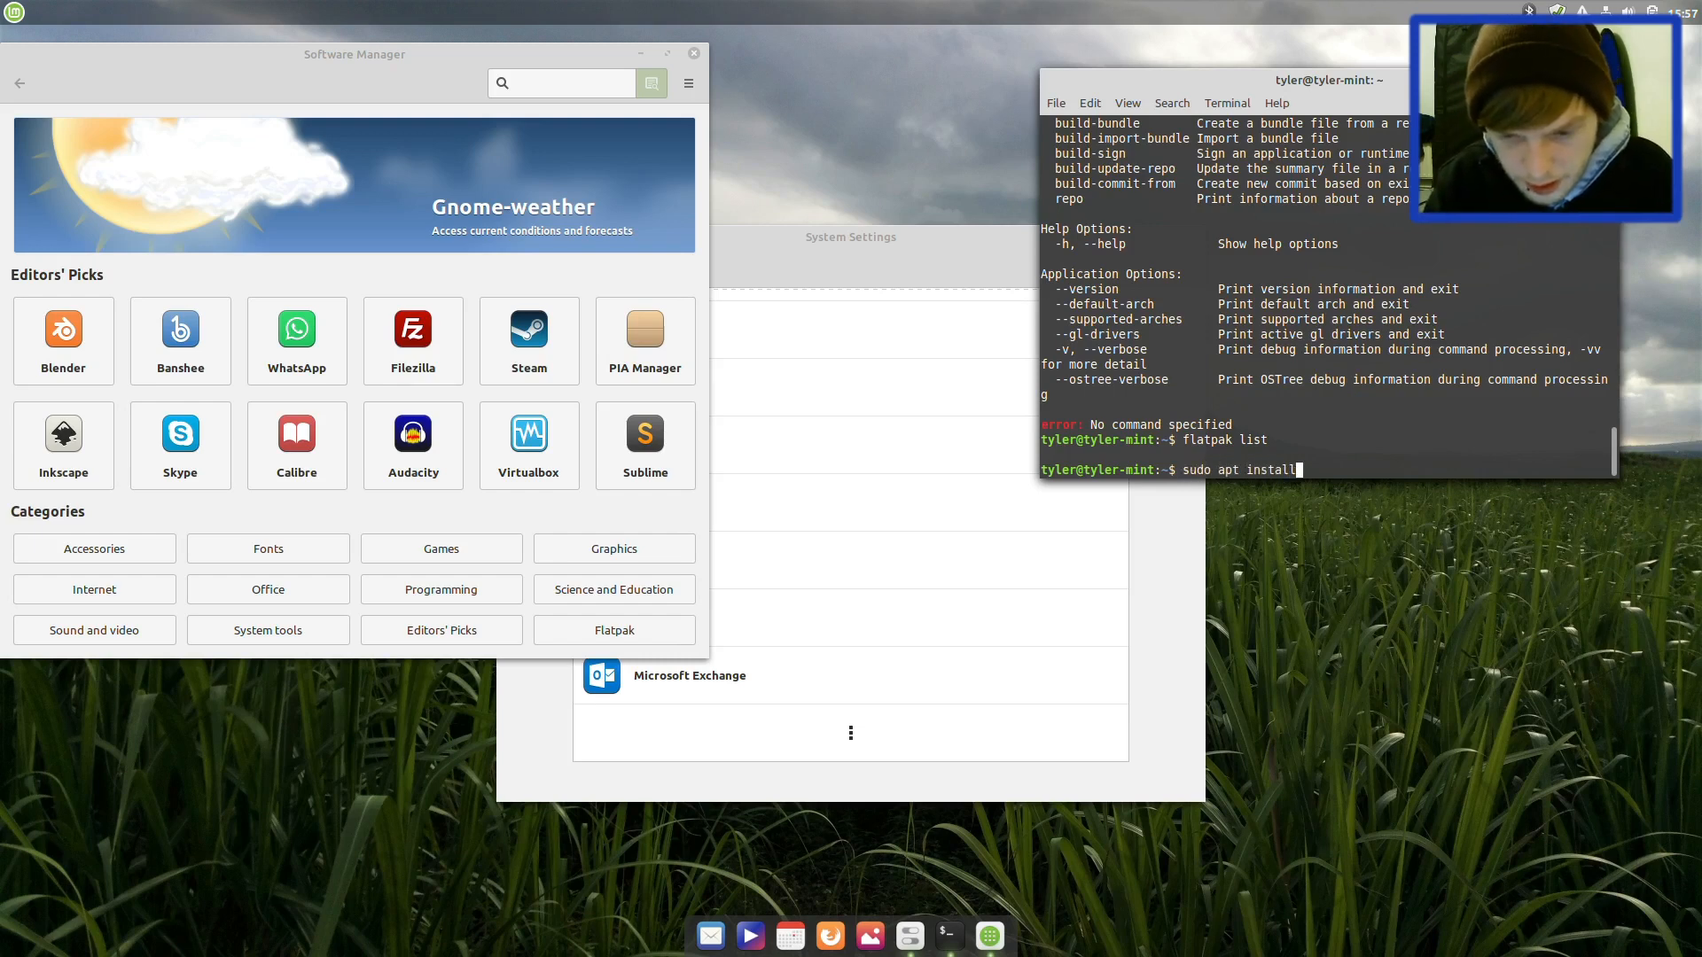
type("neofetch --")
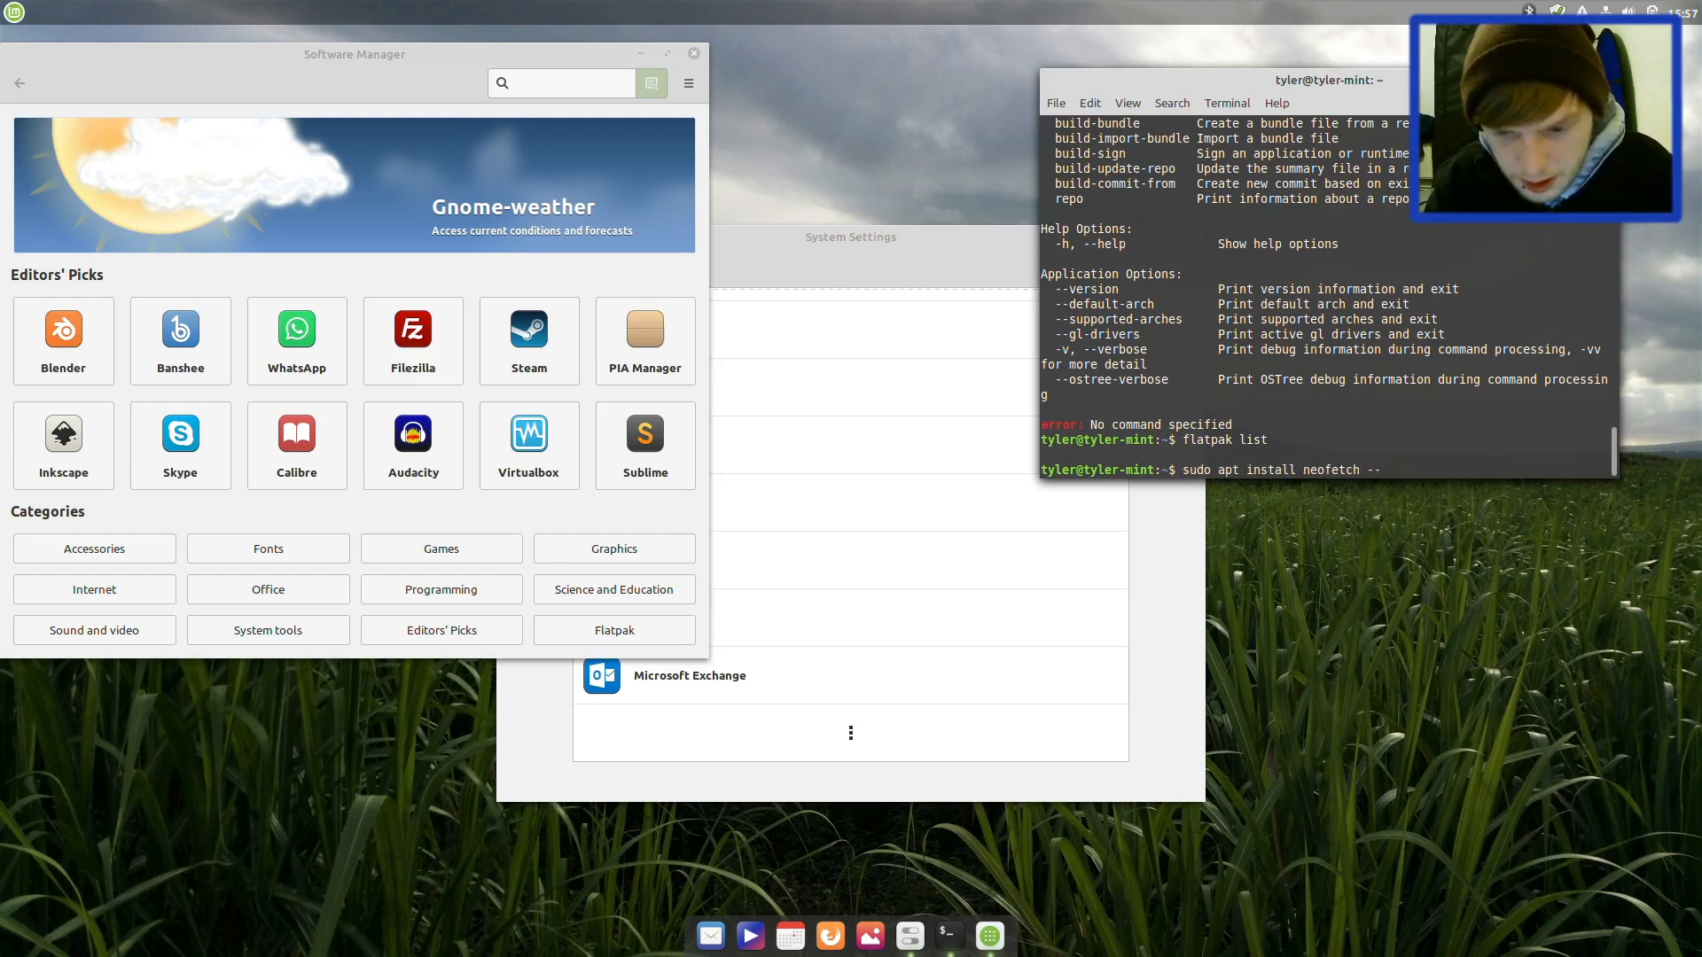
type("gimp")
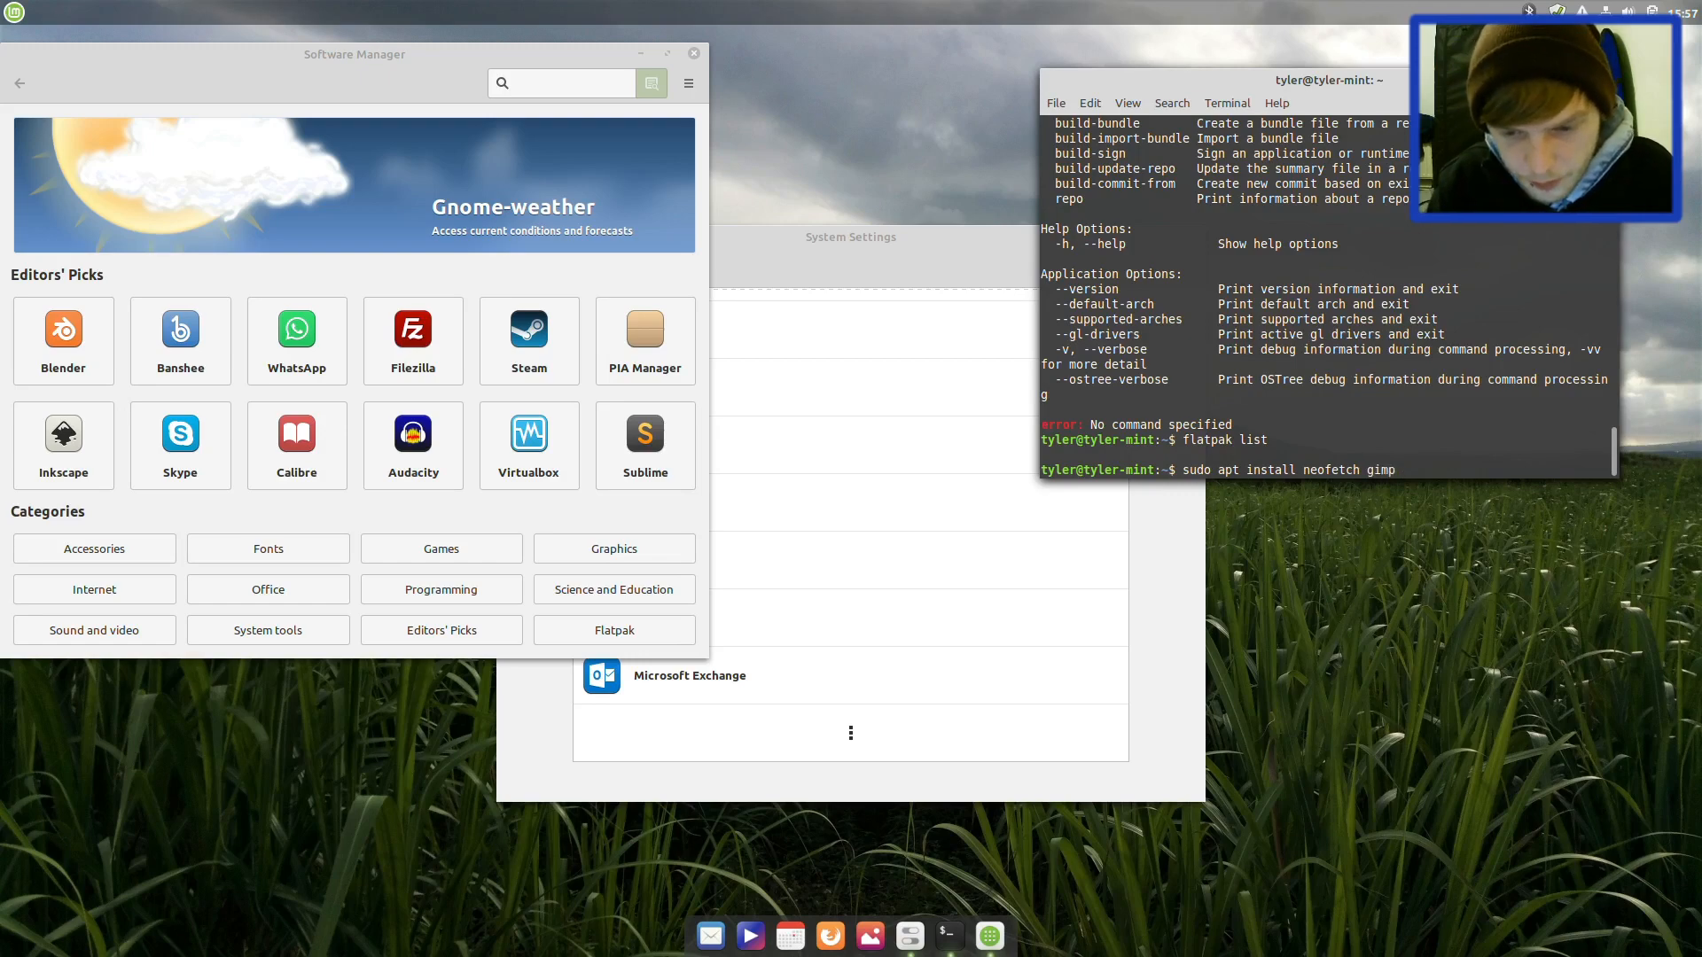
key("Return")
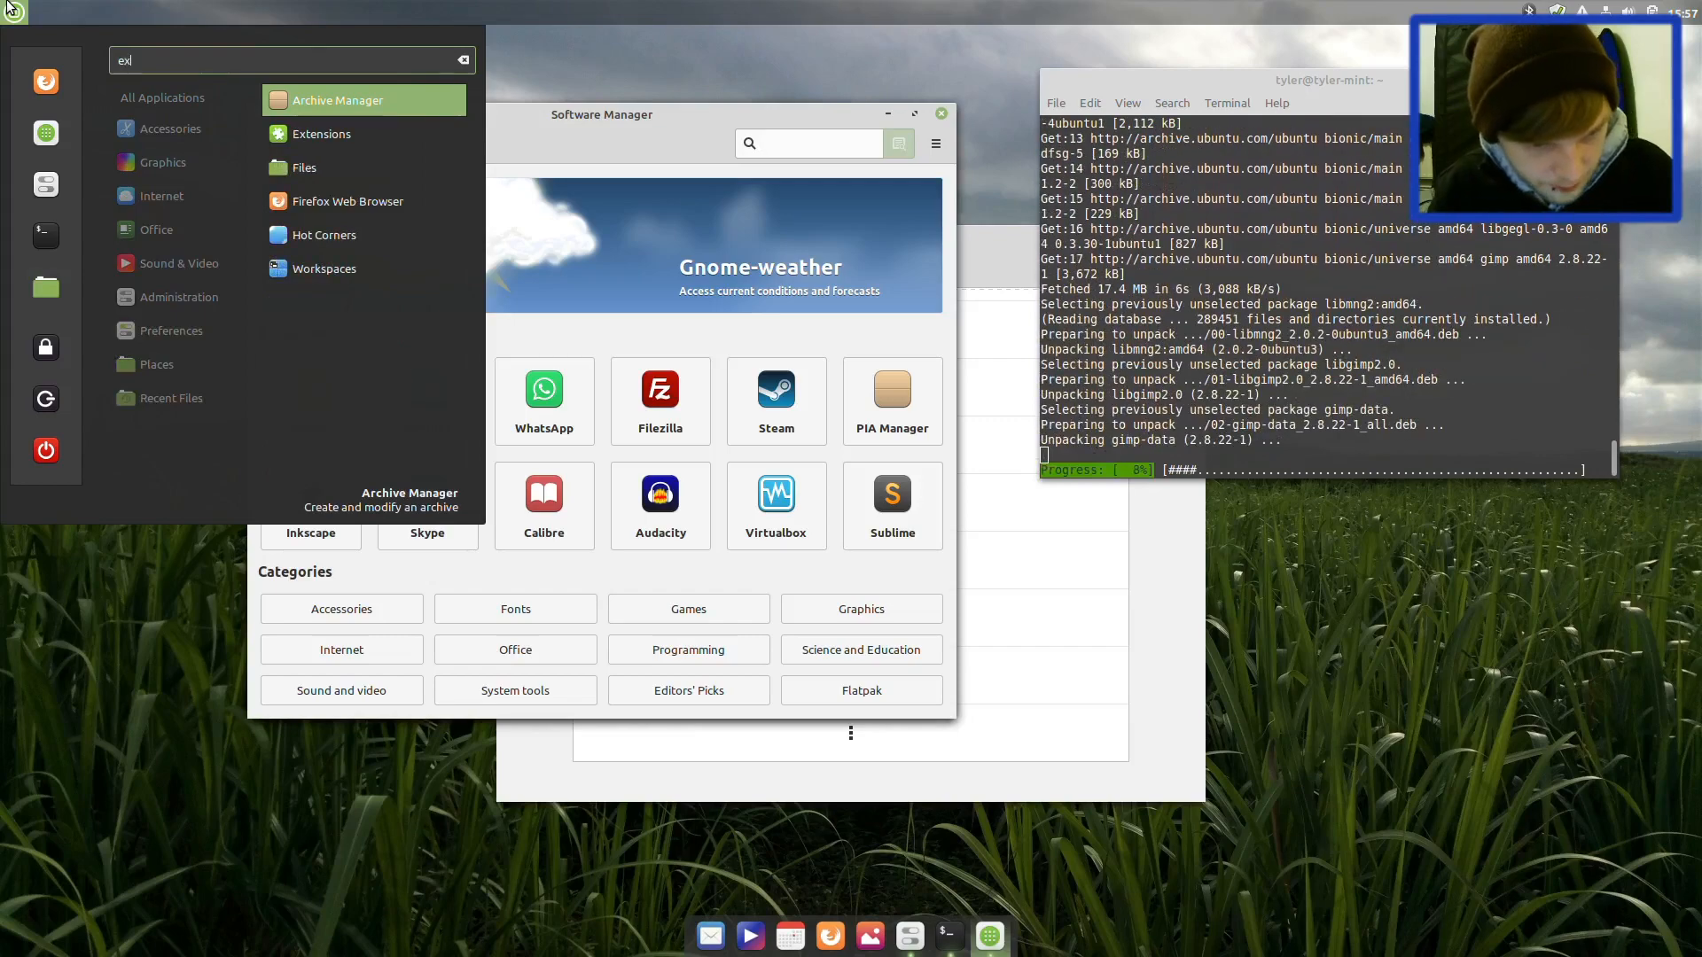
Download Desktop Cube from Extensions, then remove it leaving only Transparent panels.
left_click(321, 135)
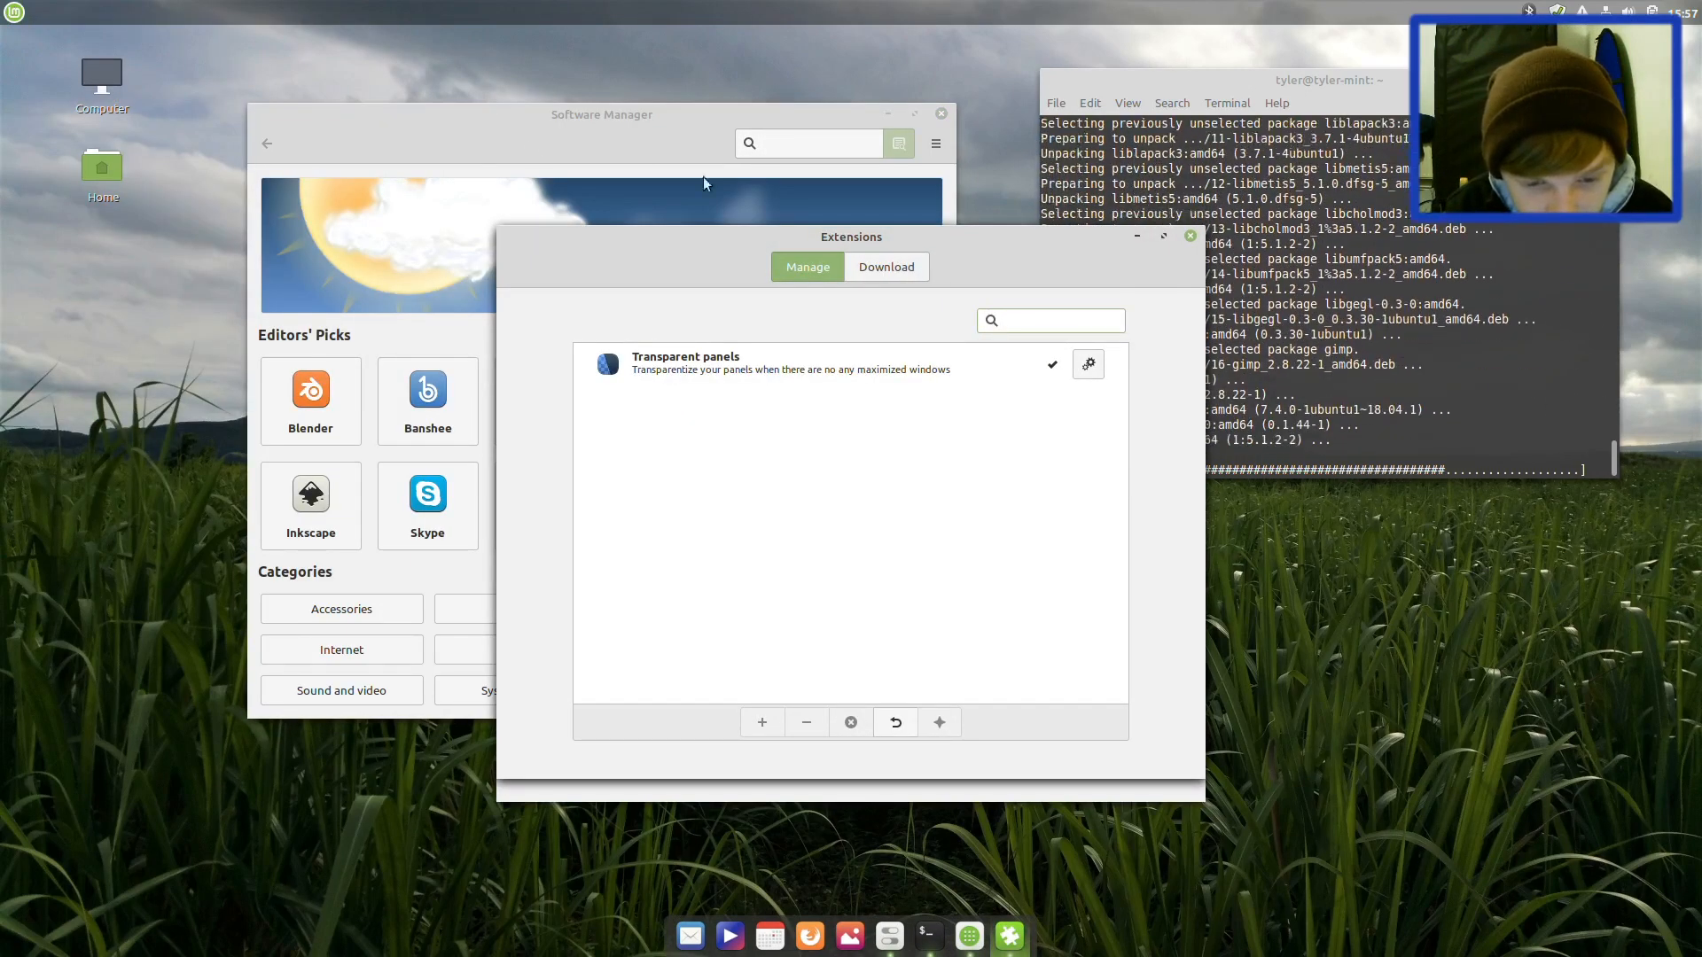
left_click(886, 265)
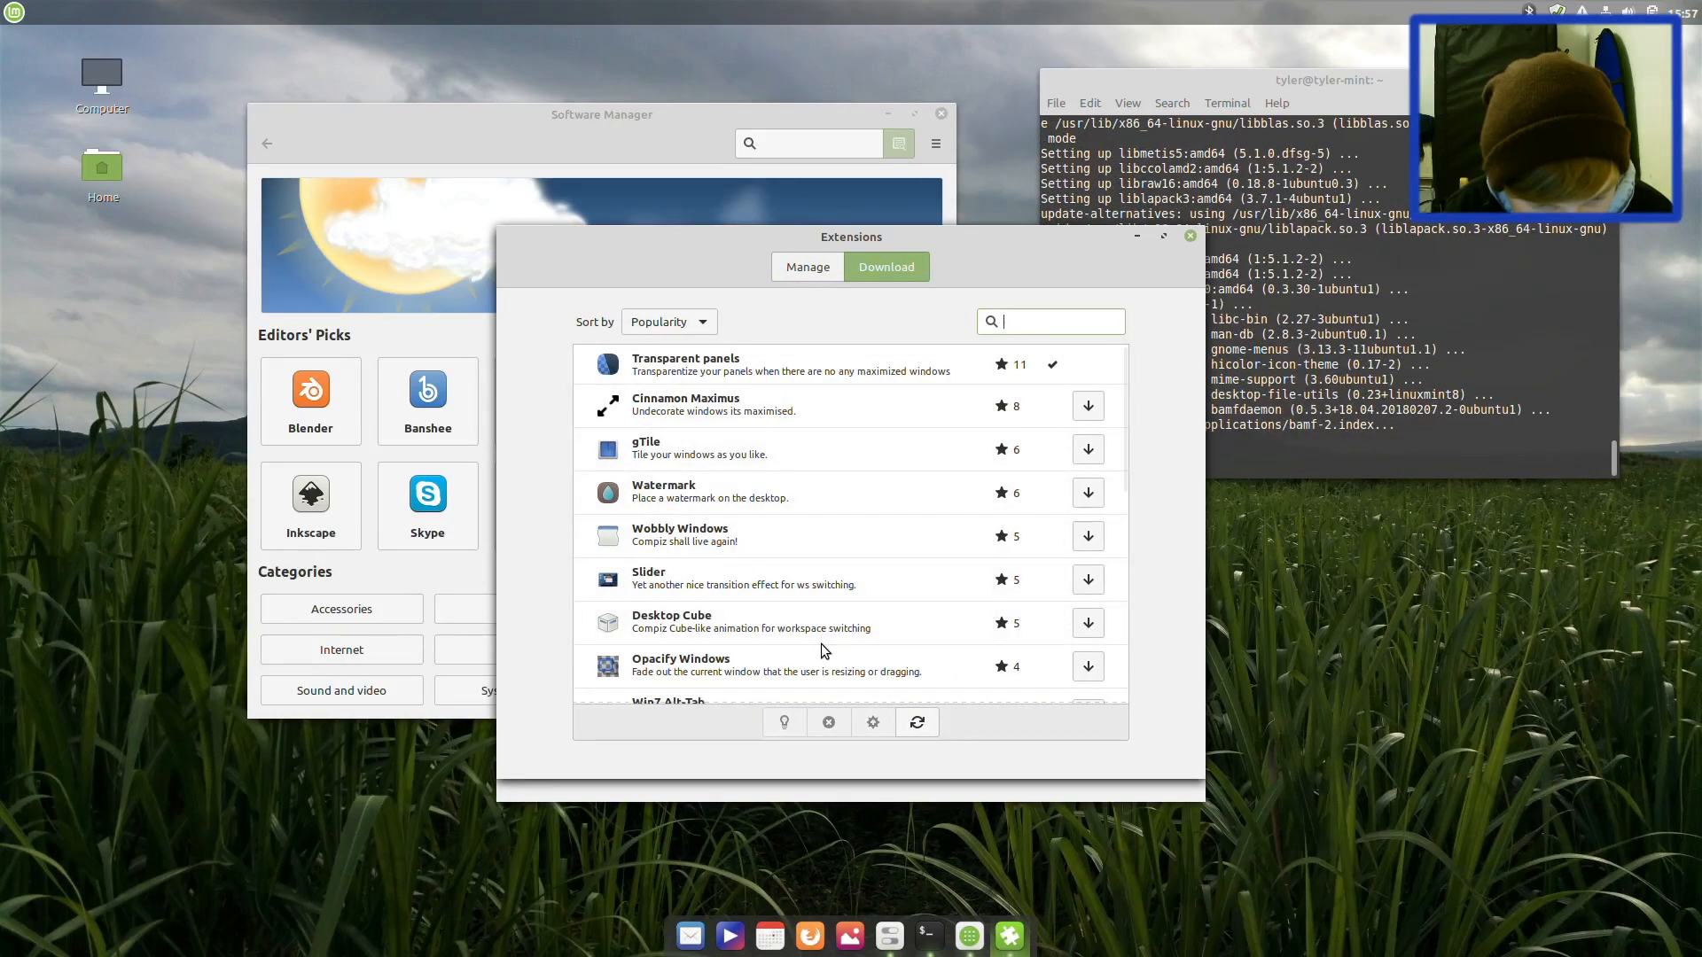
mouse_move(779, 618)
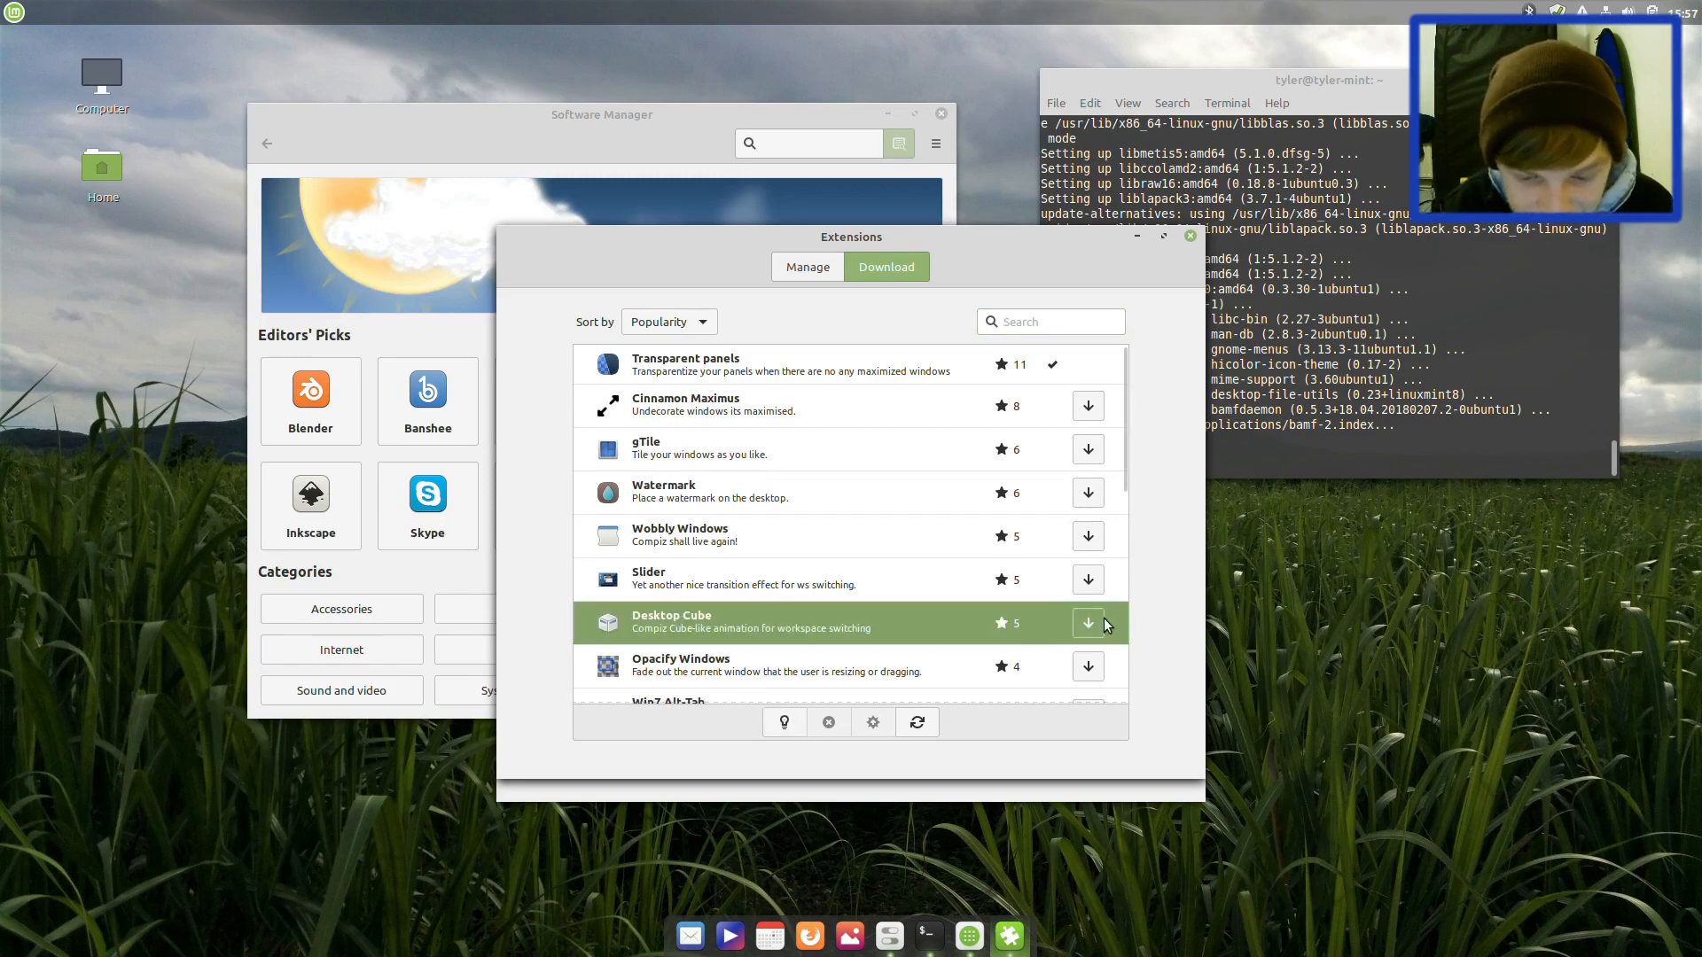
left_click(1089, 624)
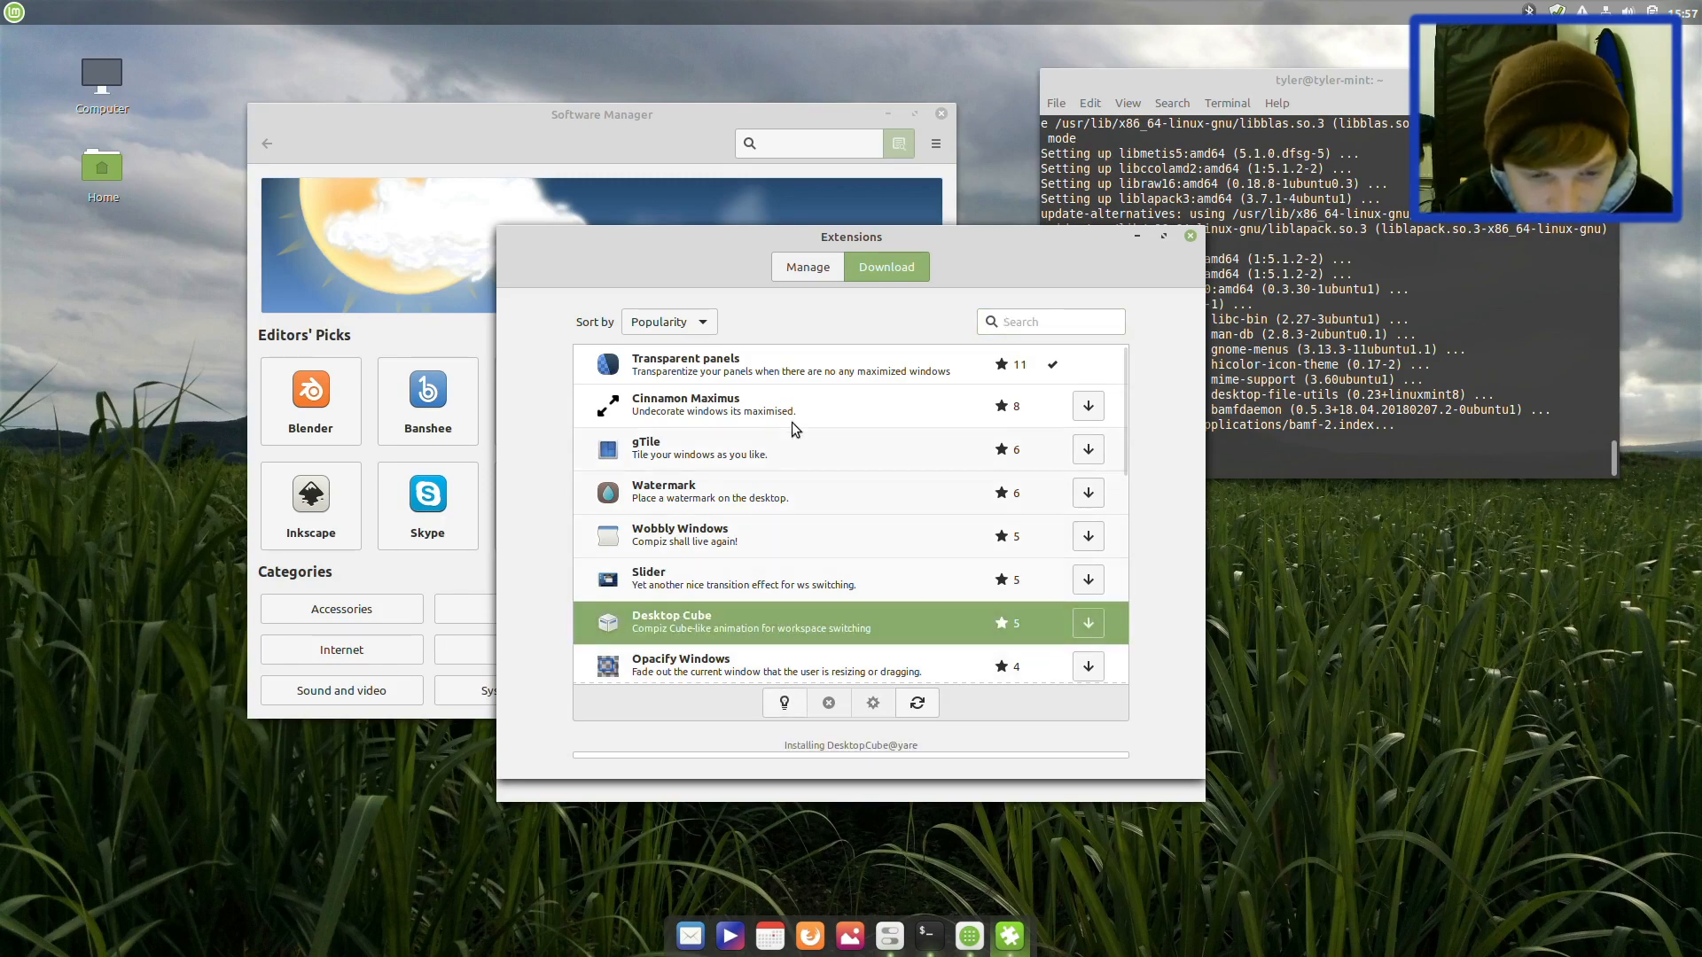
left_click(806, 266)
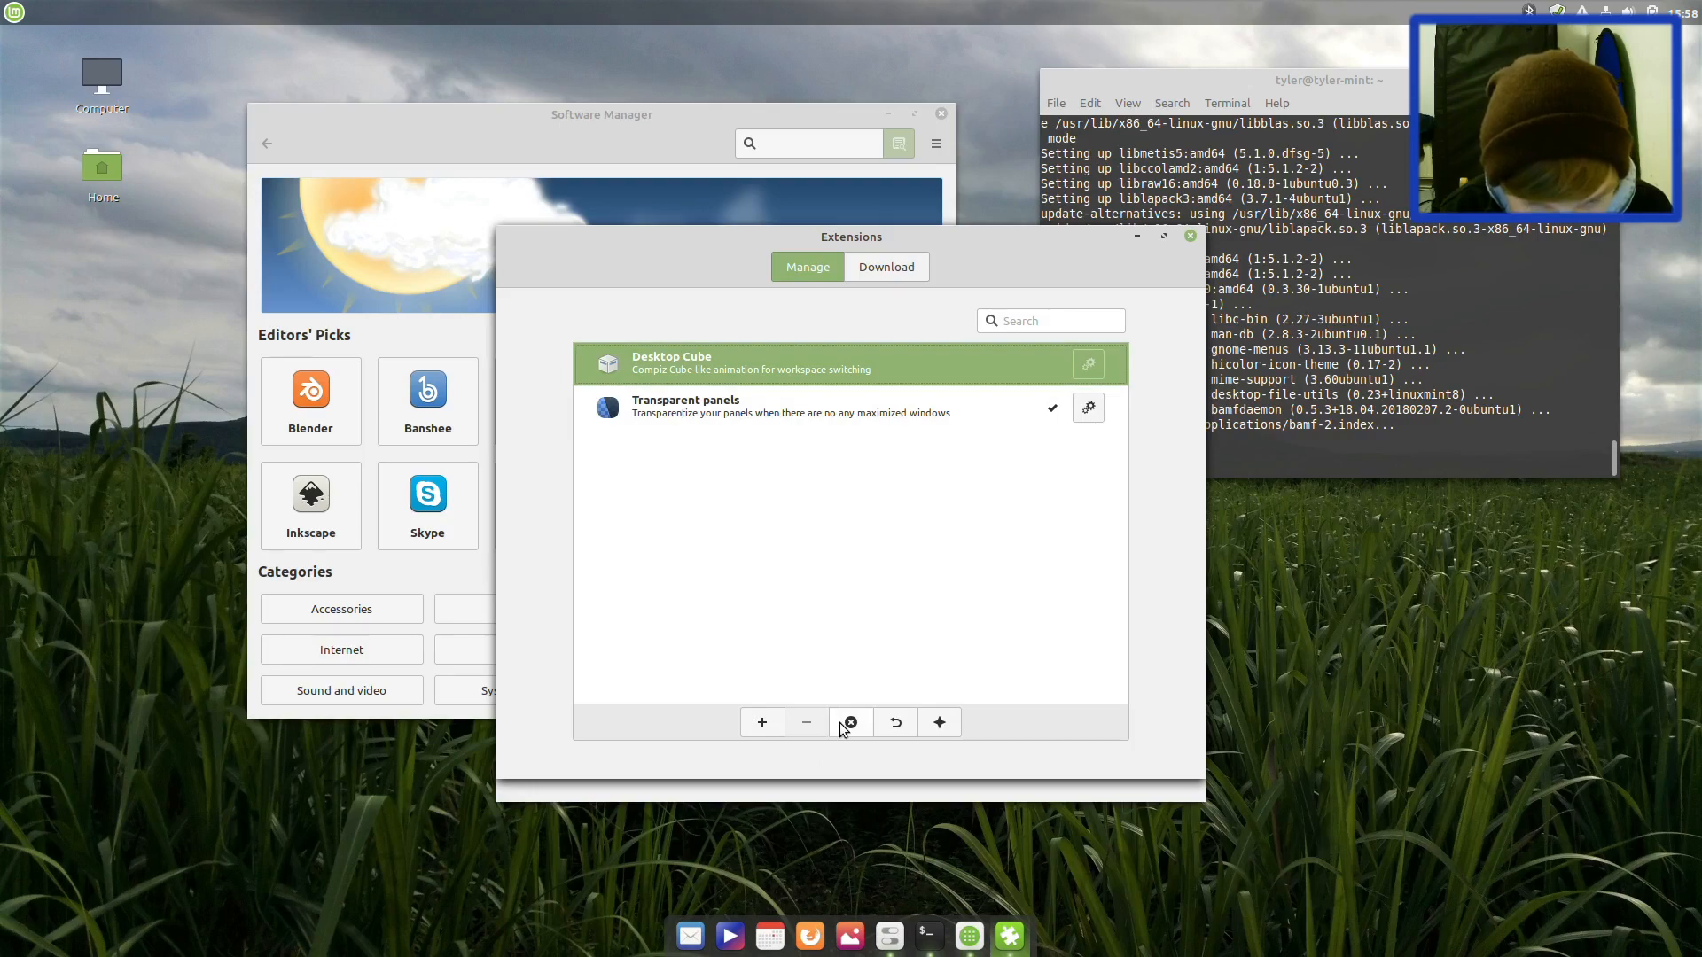
left_click(851, 724)
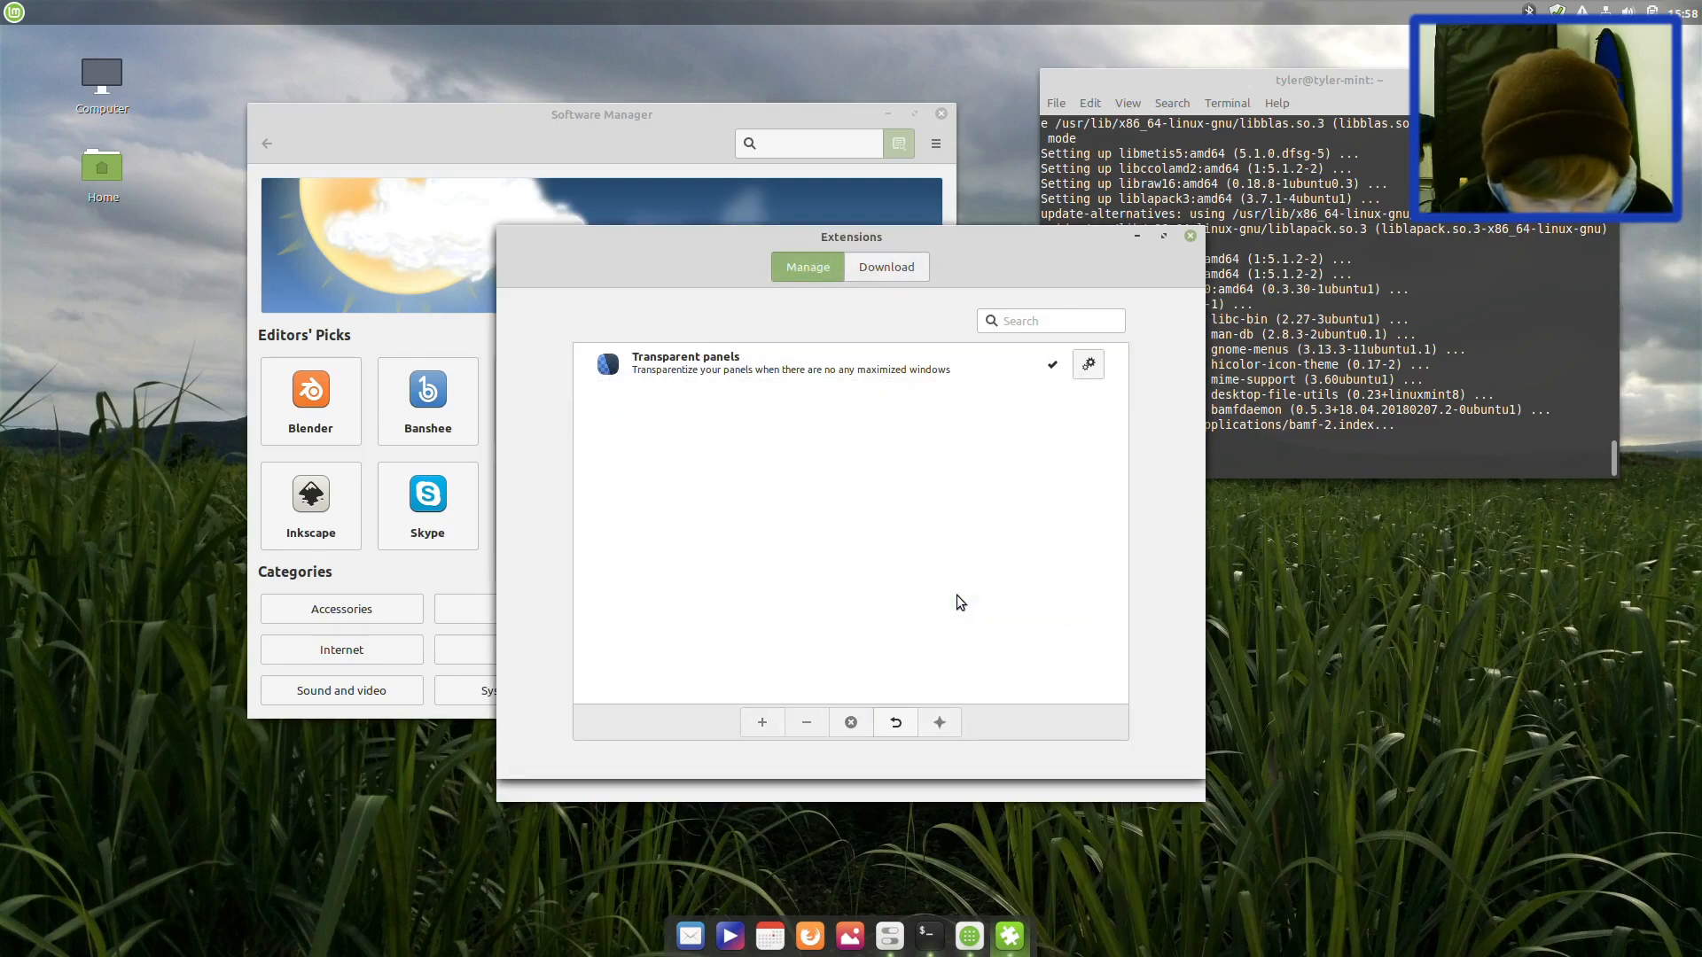
mouse_move(1159, 241)
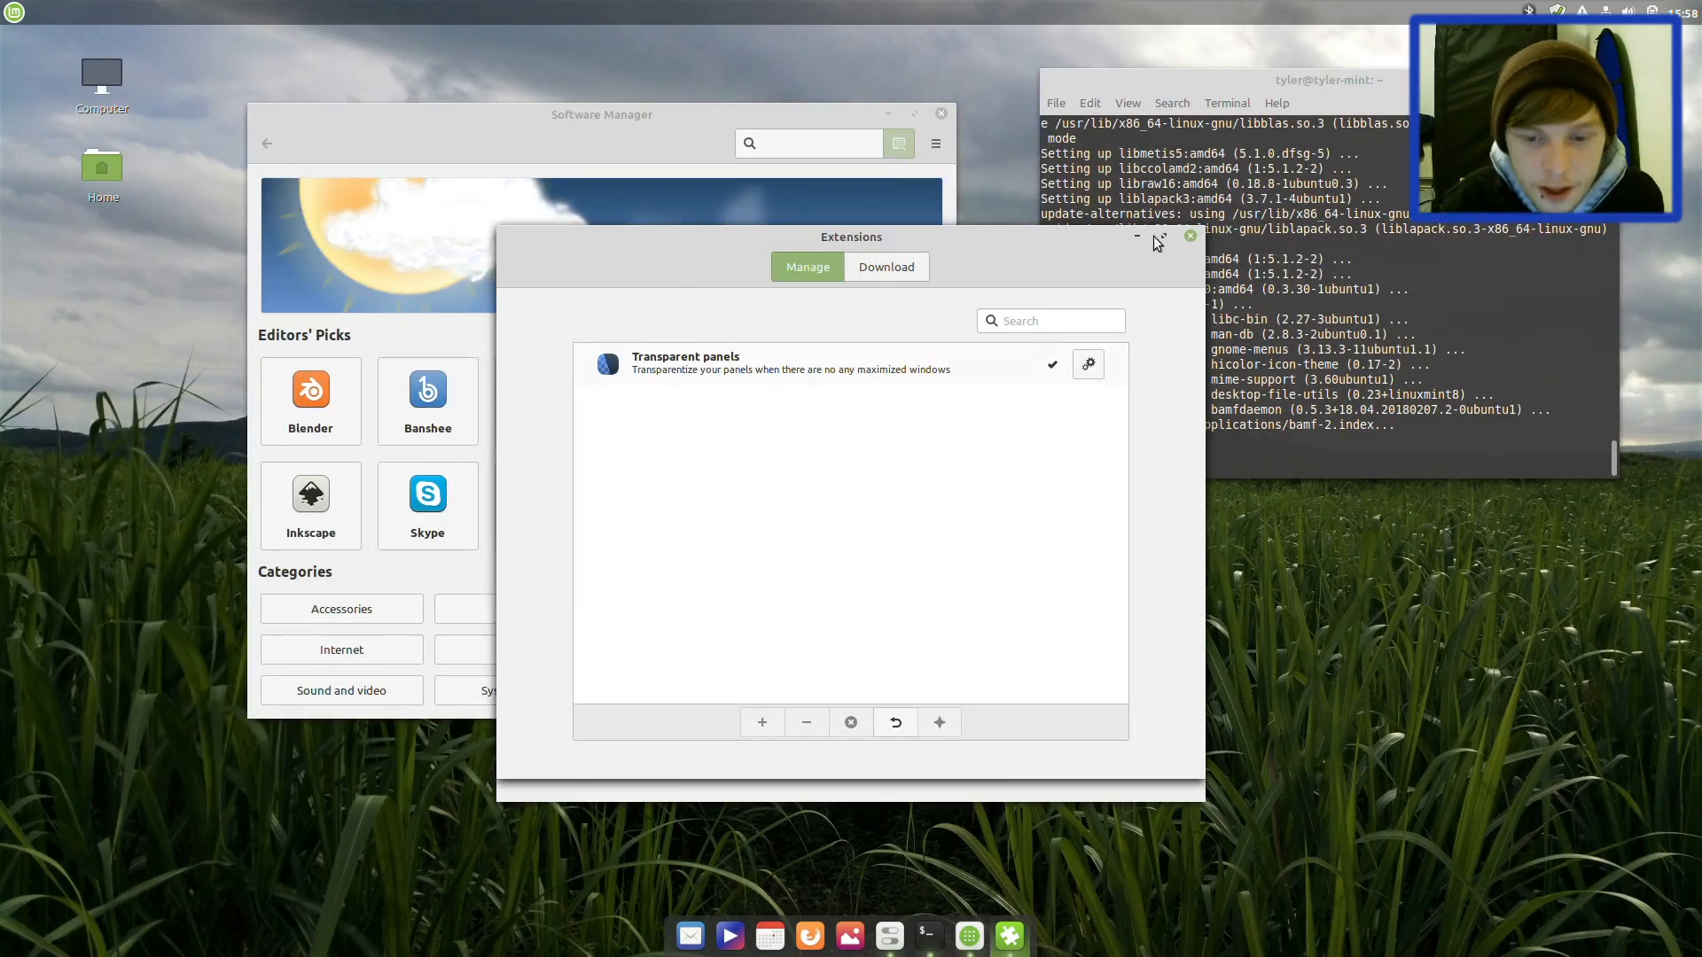
Launch the newly installed GIMP and bring up the dock context menu for a new terminal.
left_click(18, 16)
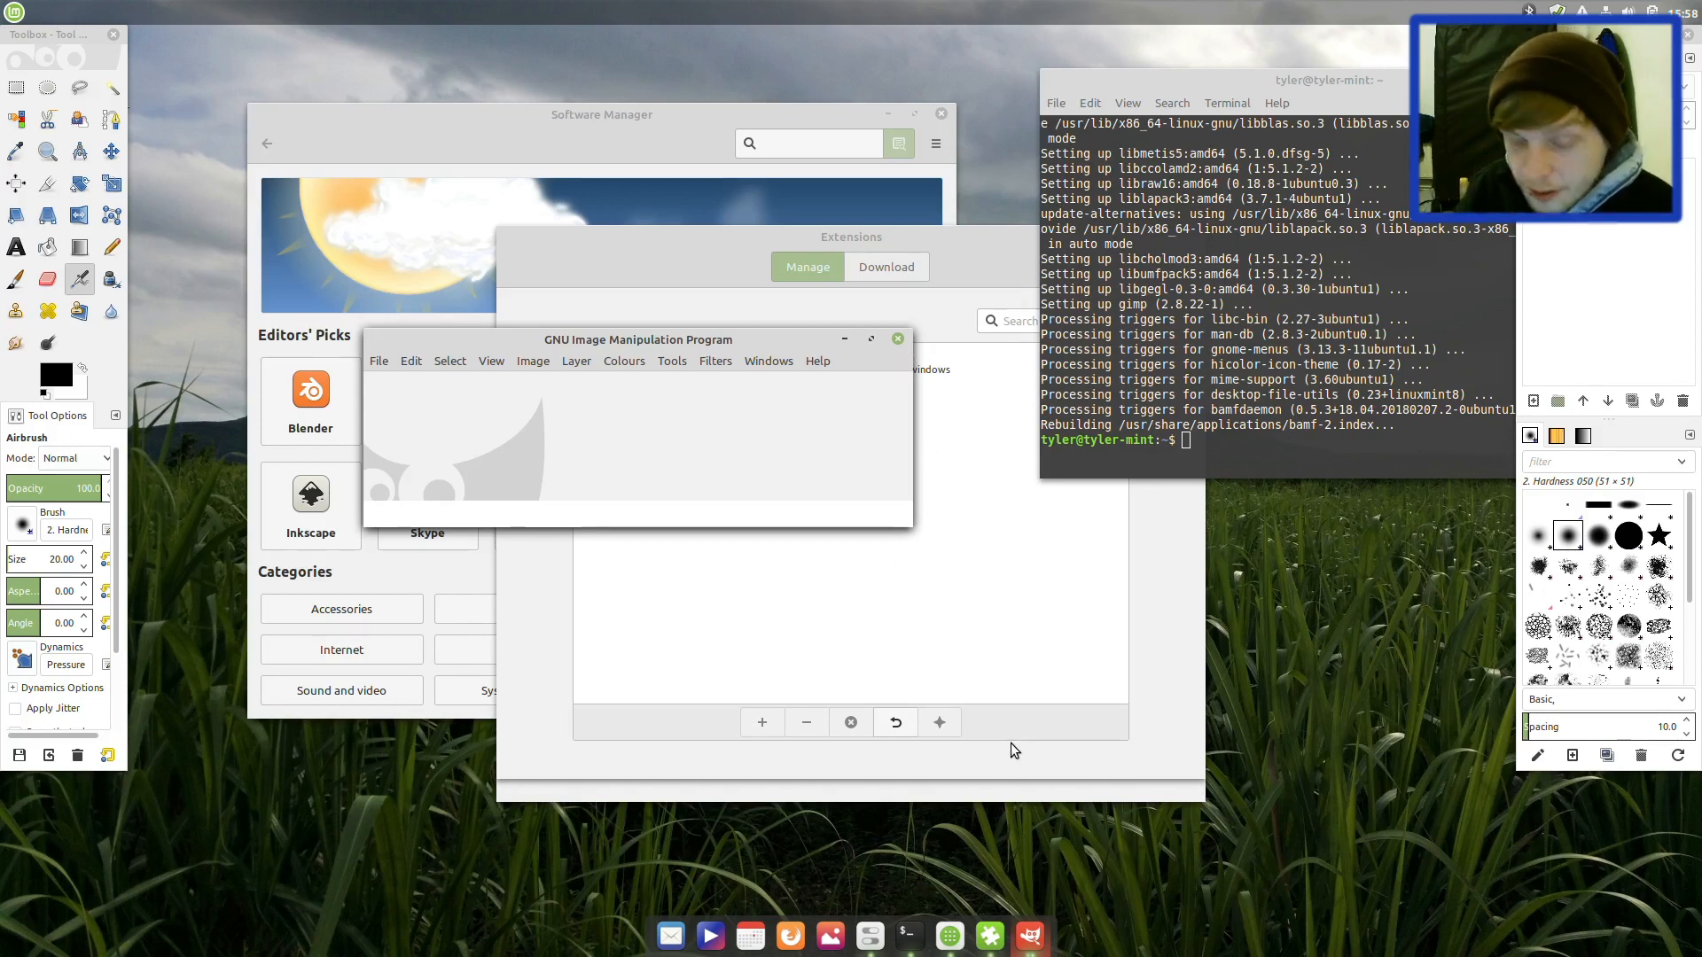
mouse_move(954, 862)
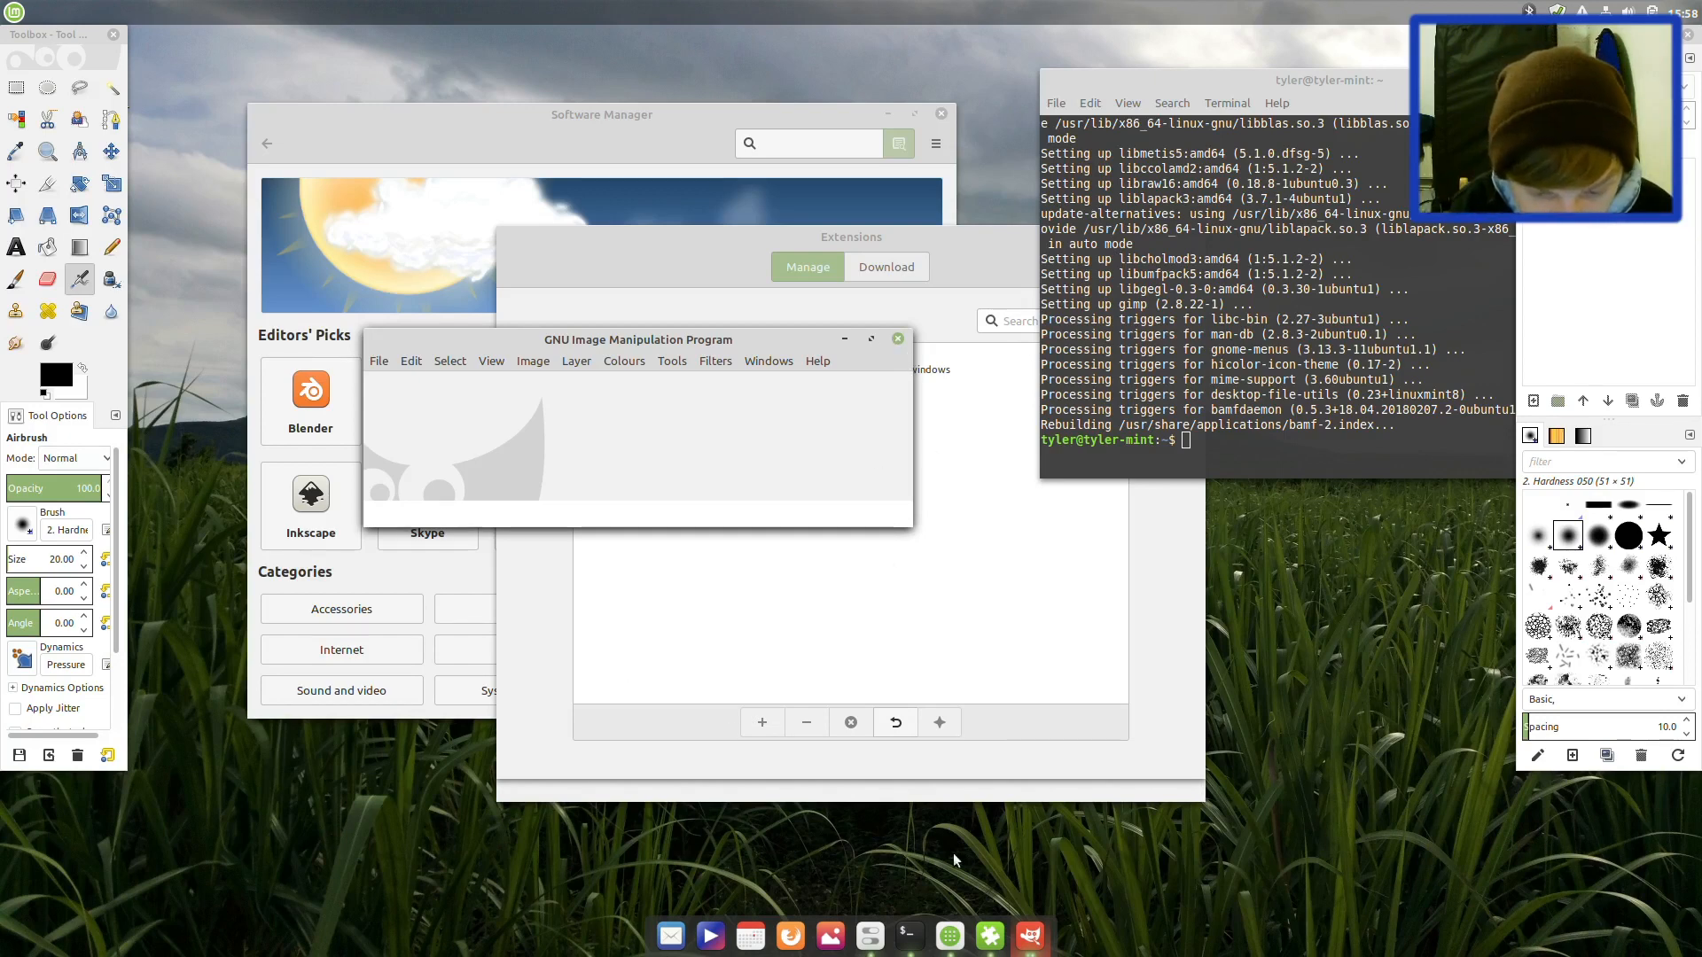
right_click(1030, 936)
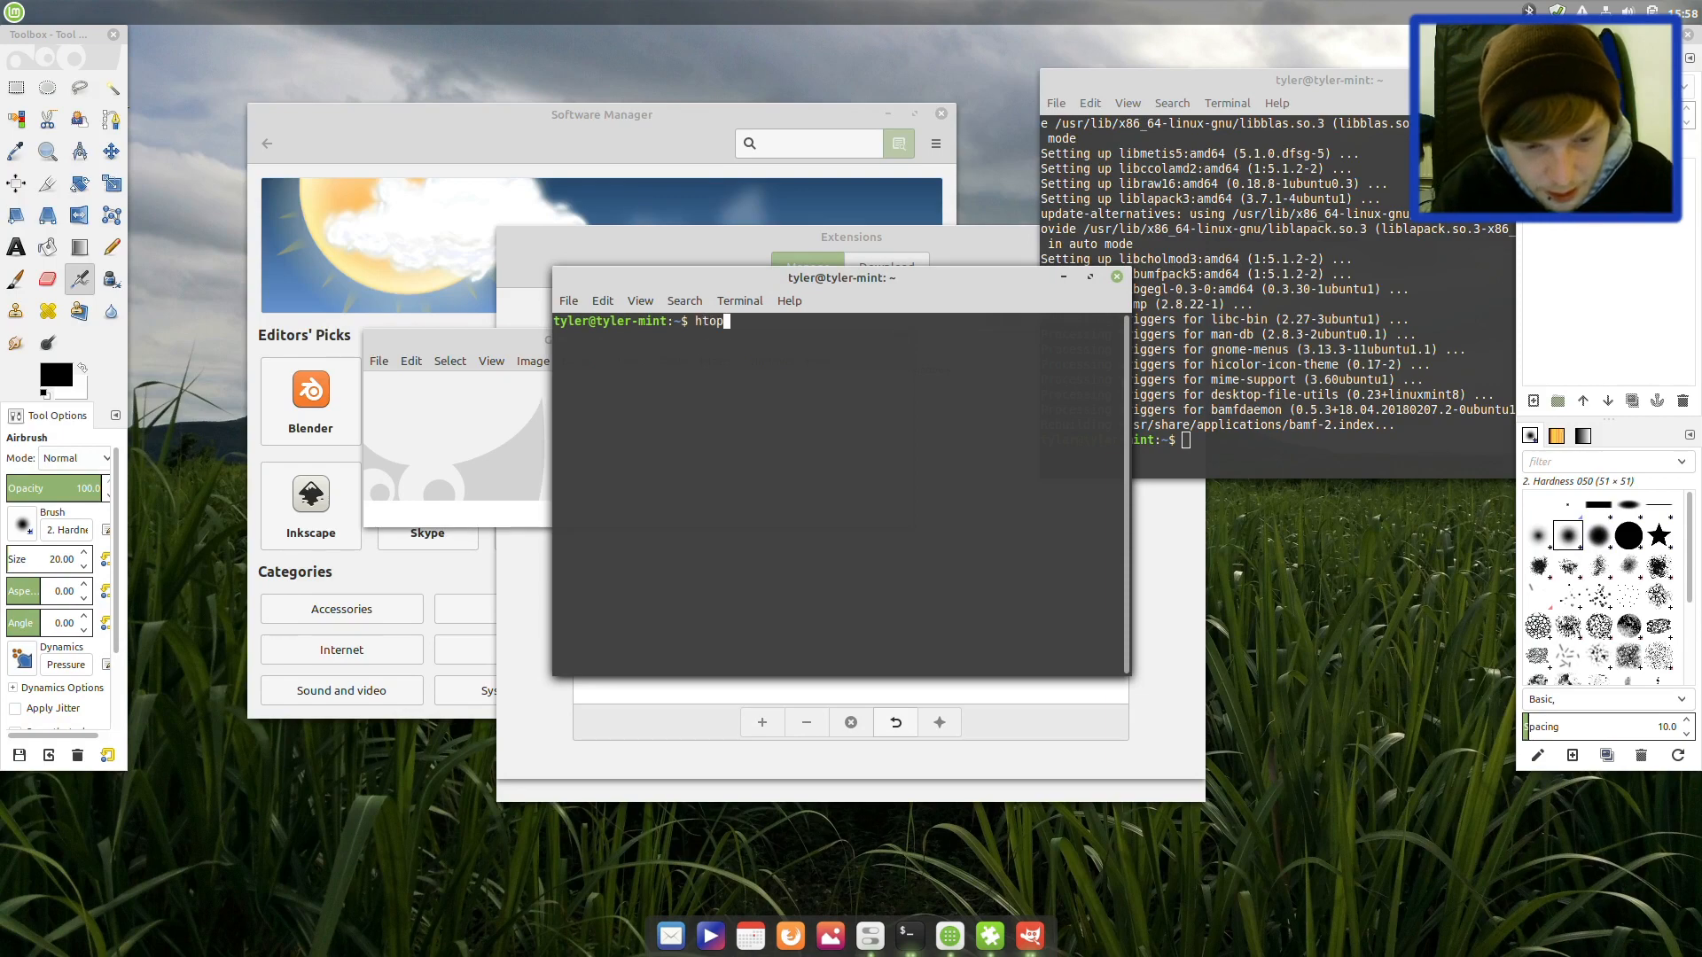
Run htop in the new terminal, then launch Firefox from the dock.
key("Return")
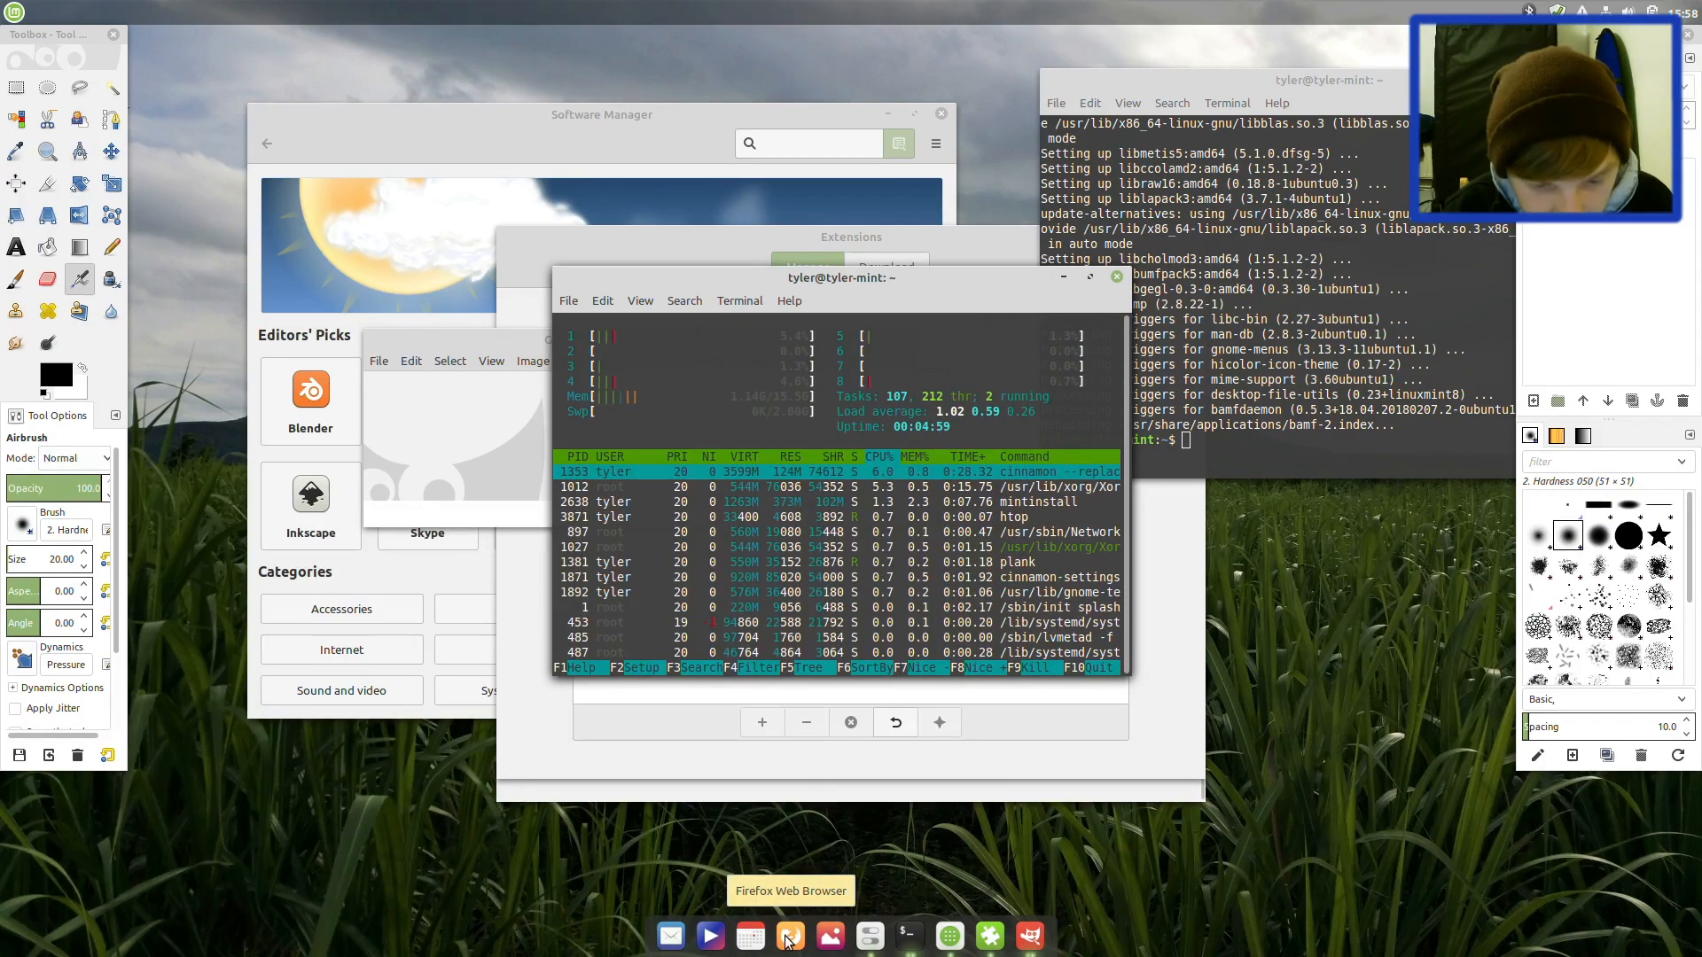
left_click(791, 936)
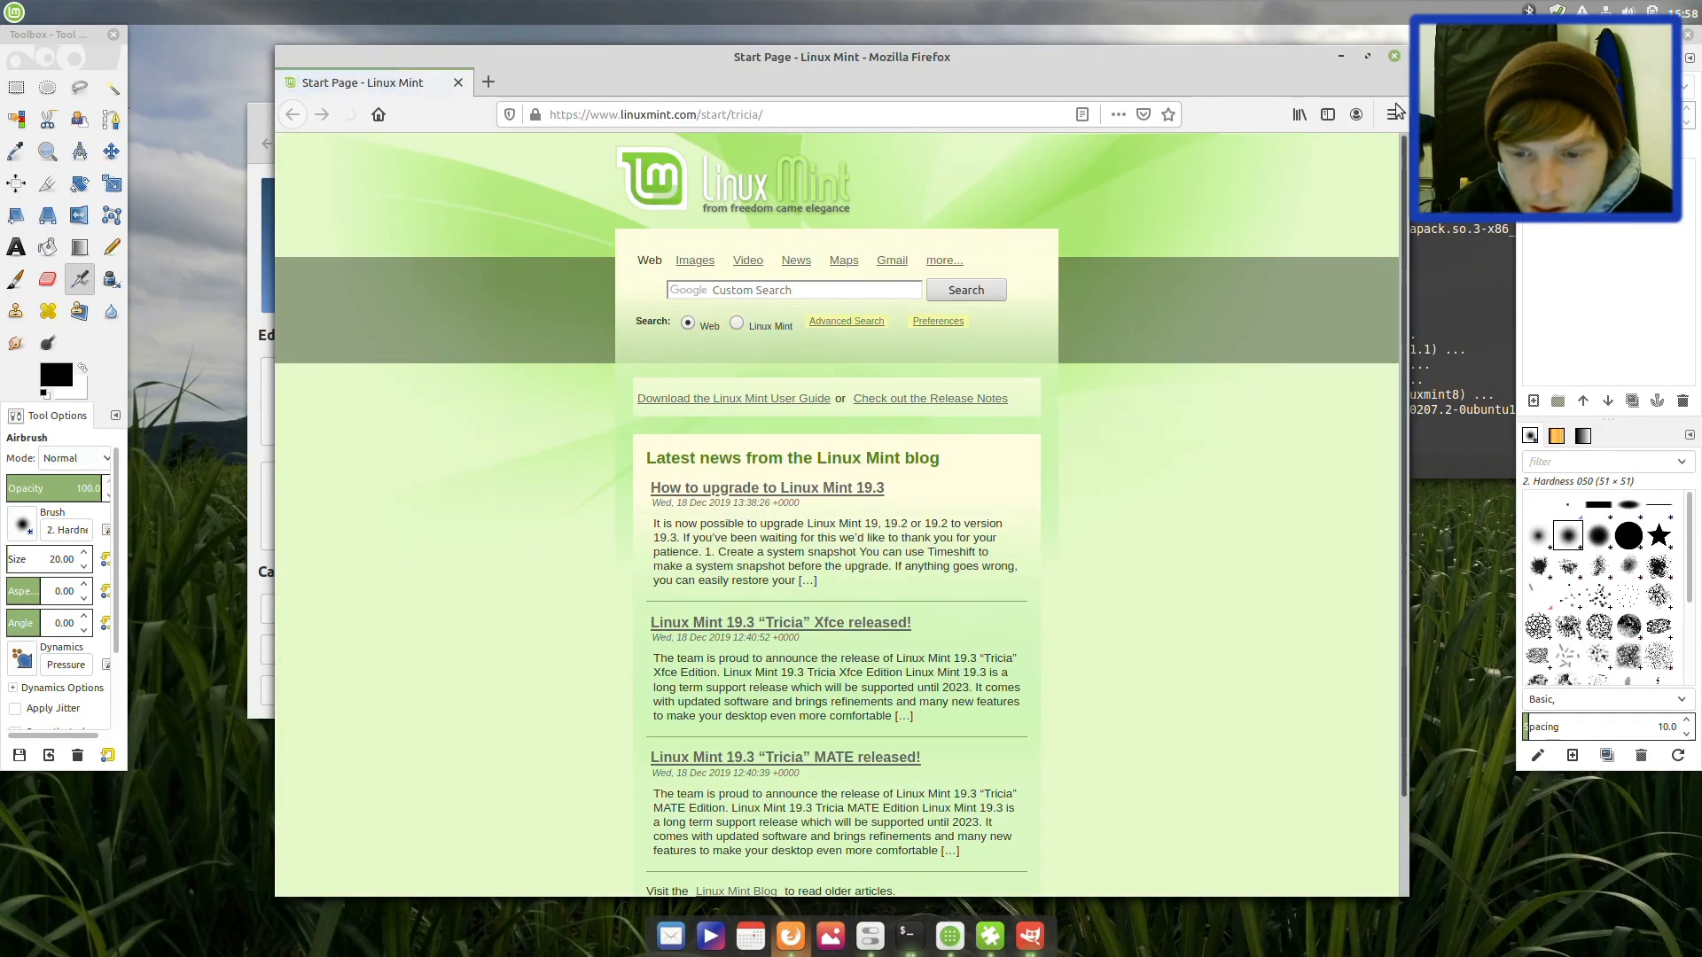
Show About Firefox via the menu's Help, revealing version 71.0 (64-bit).
left_click(1393, 113)
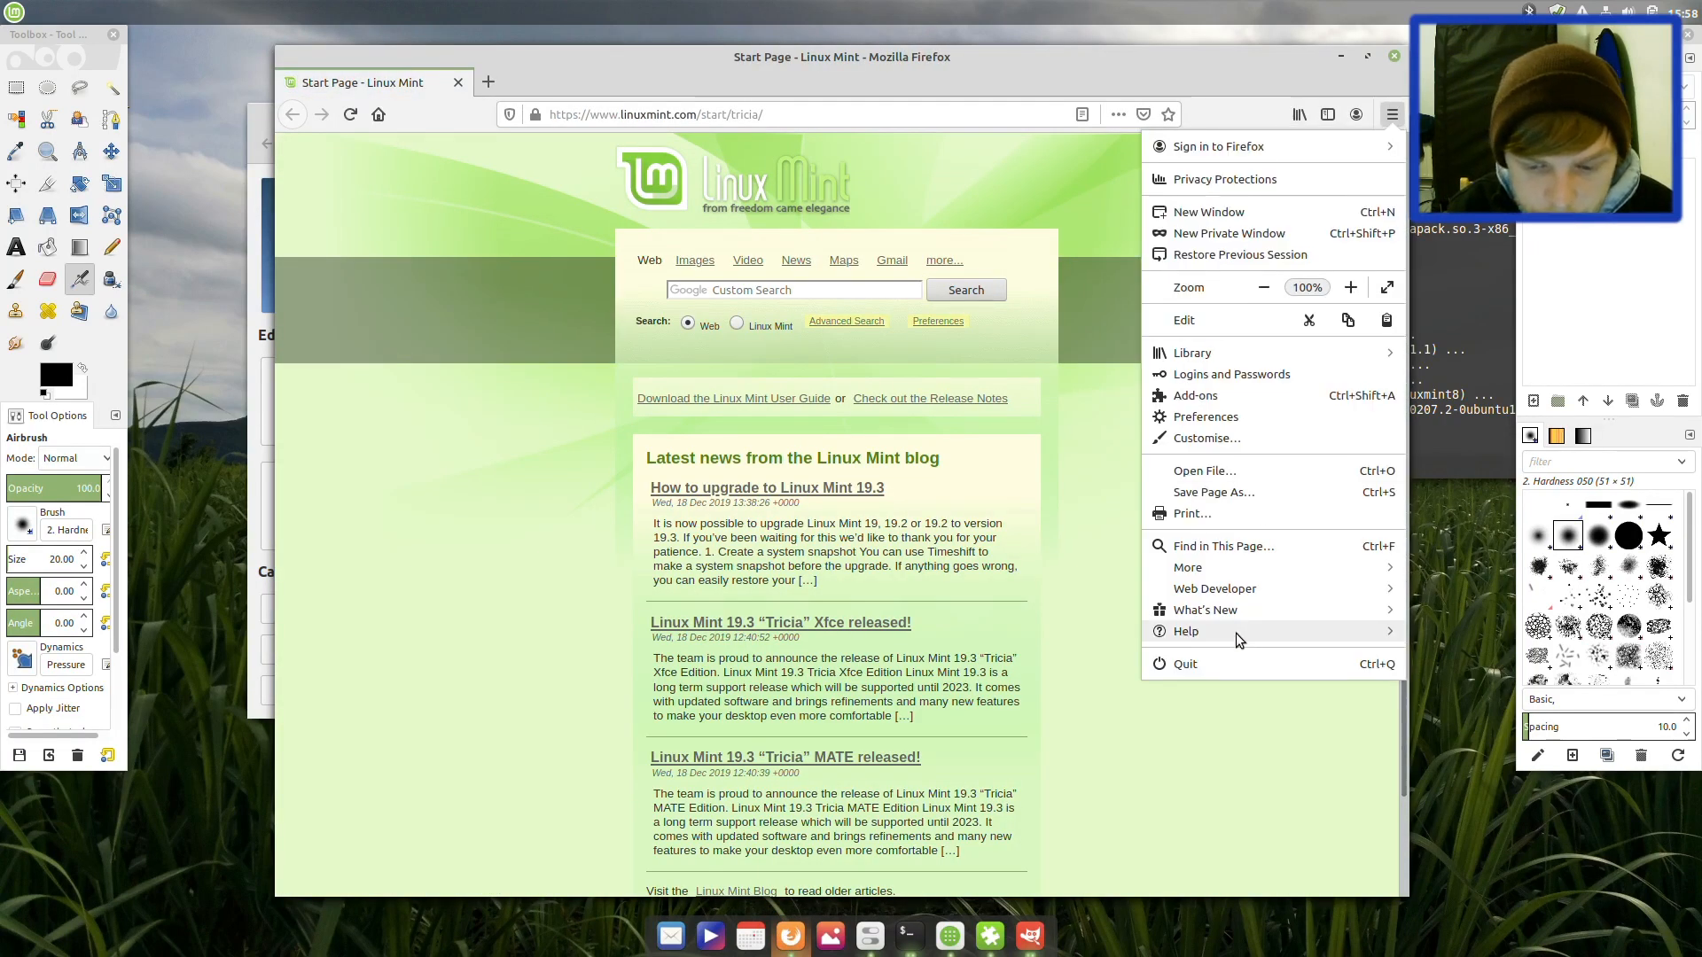
left_click(1184, 631)
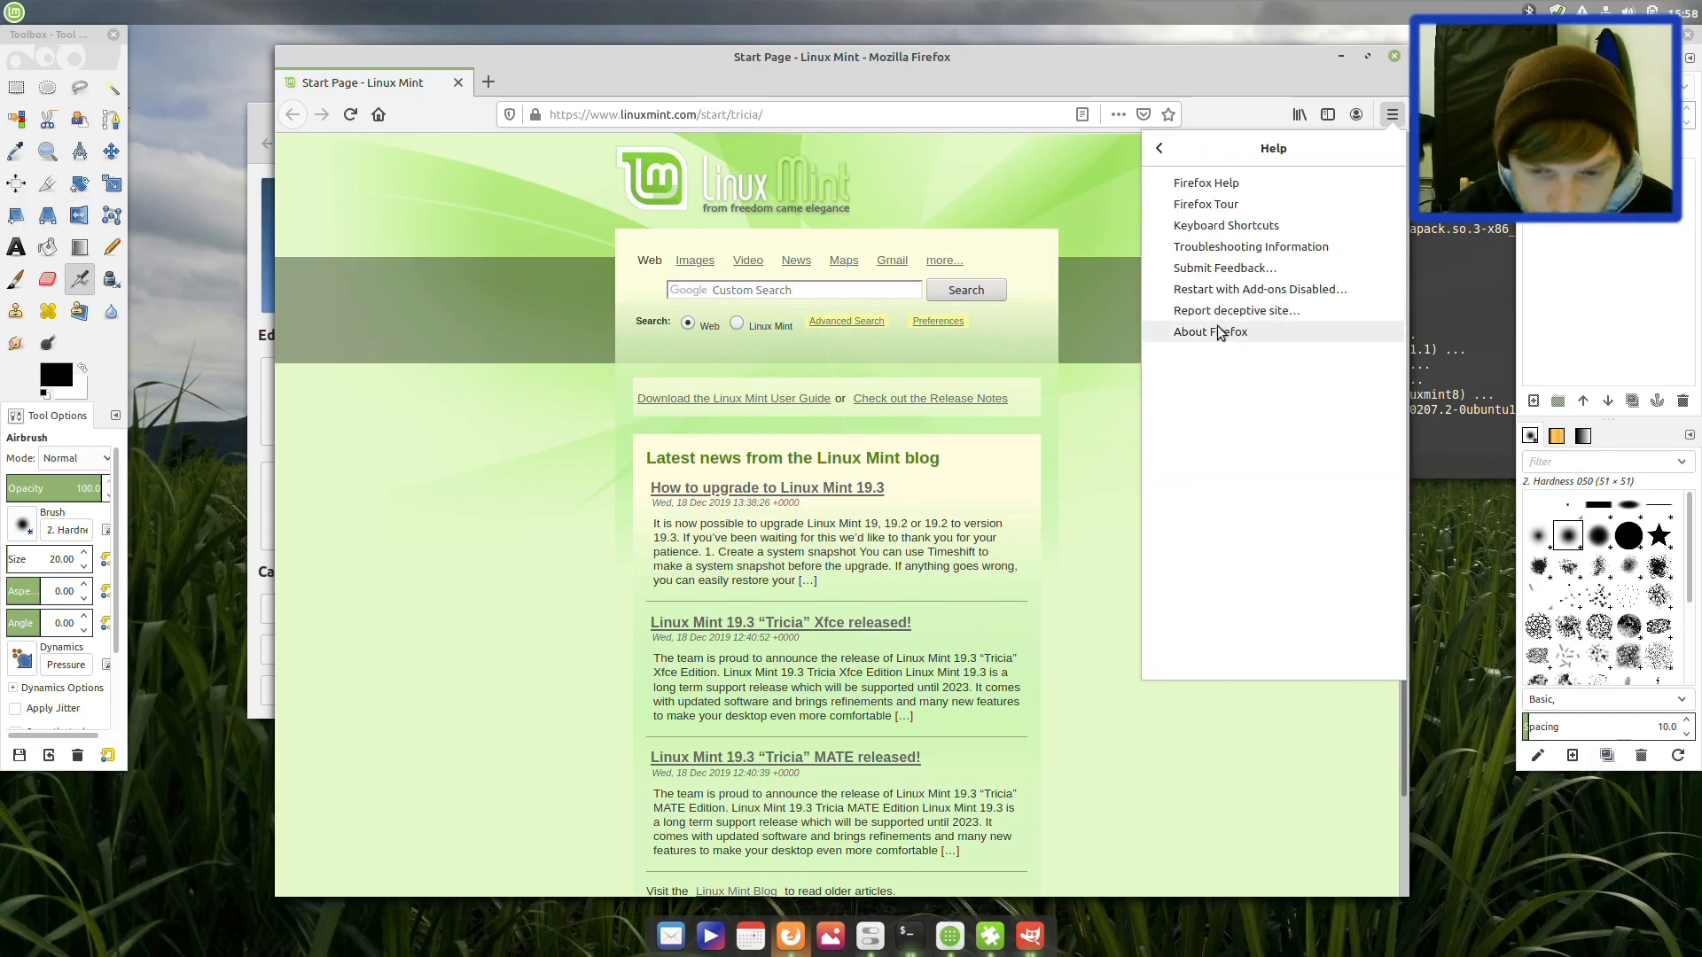
left_click(1209, 332)
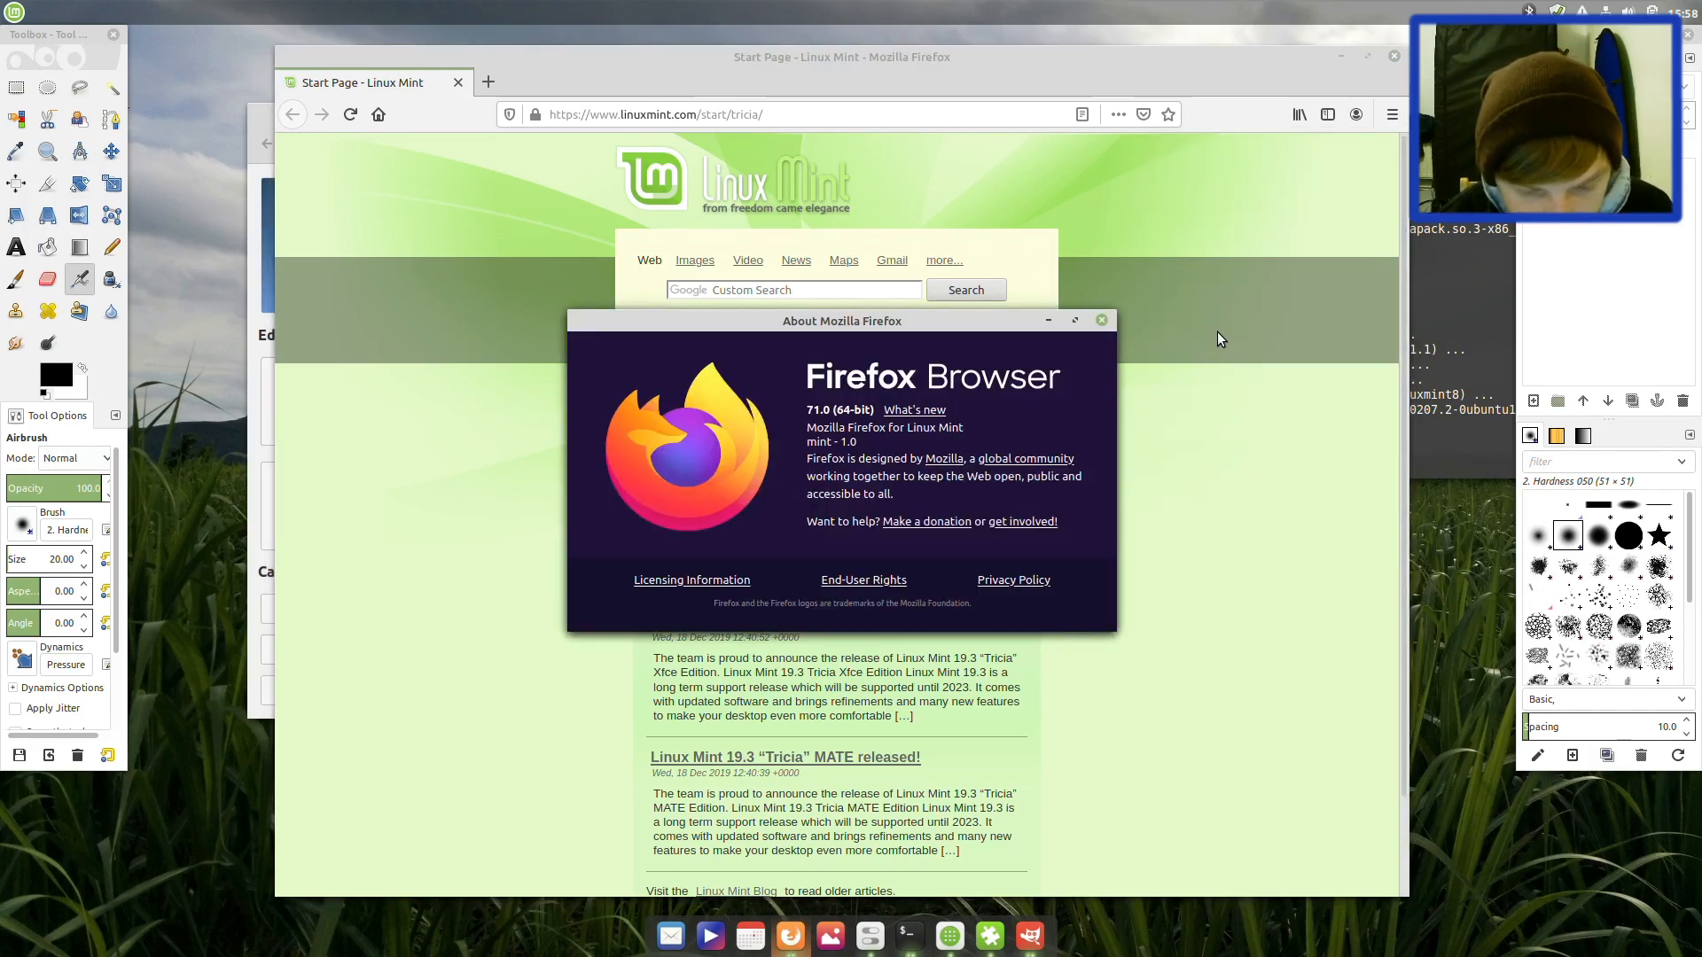
mouse_move(1191, 379)
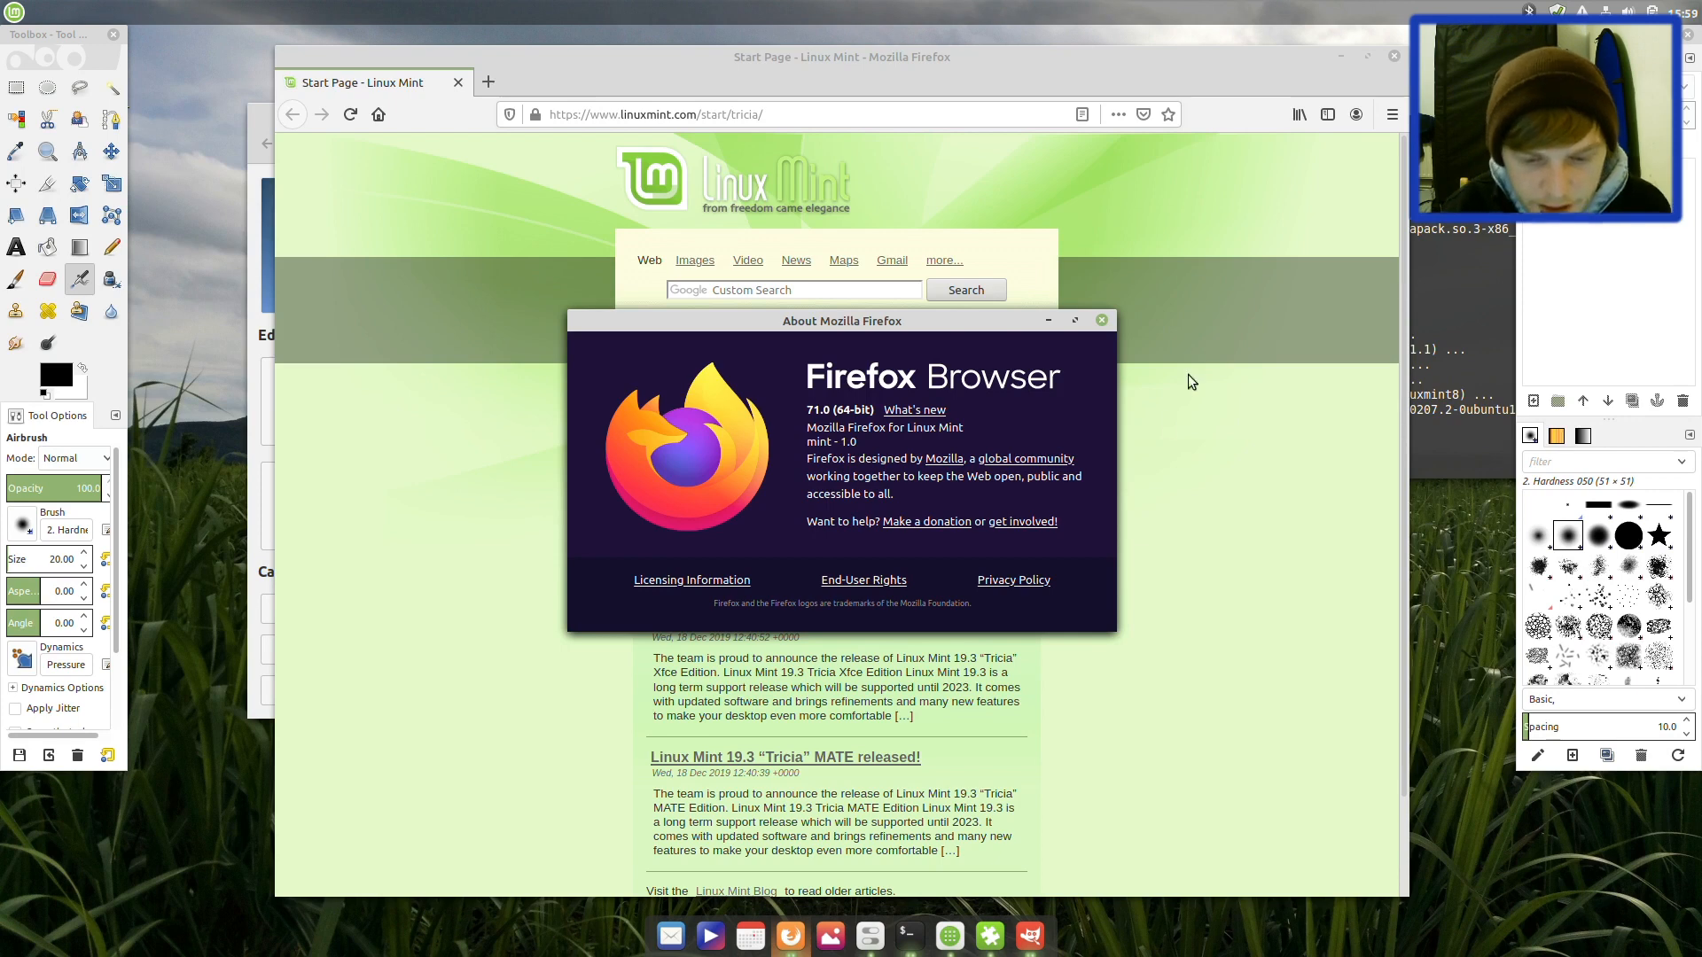
mouse_move(1154, 461)
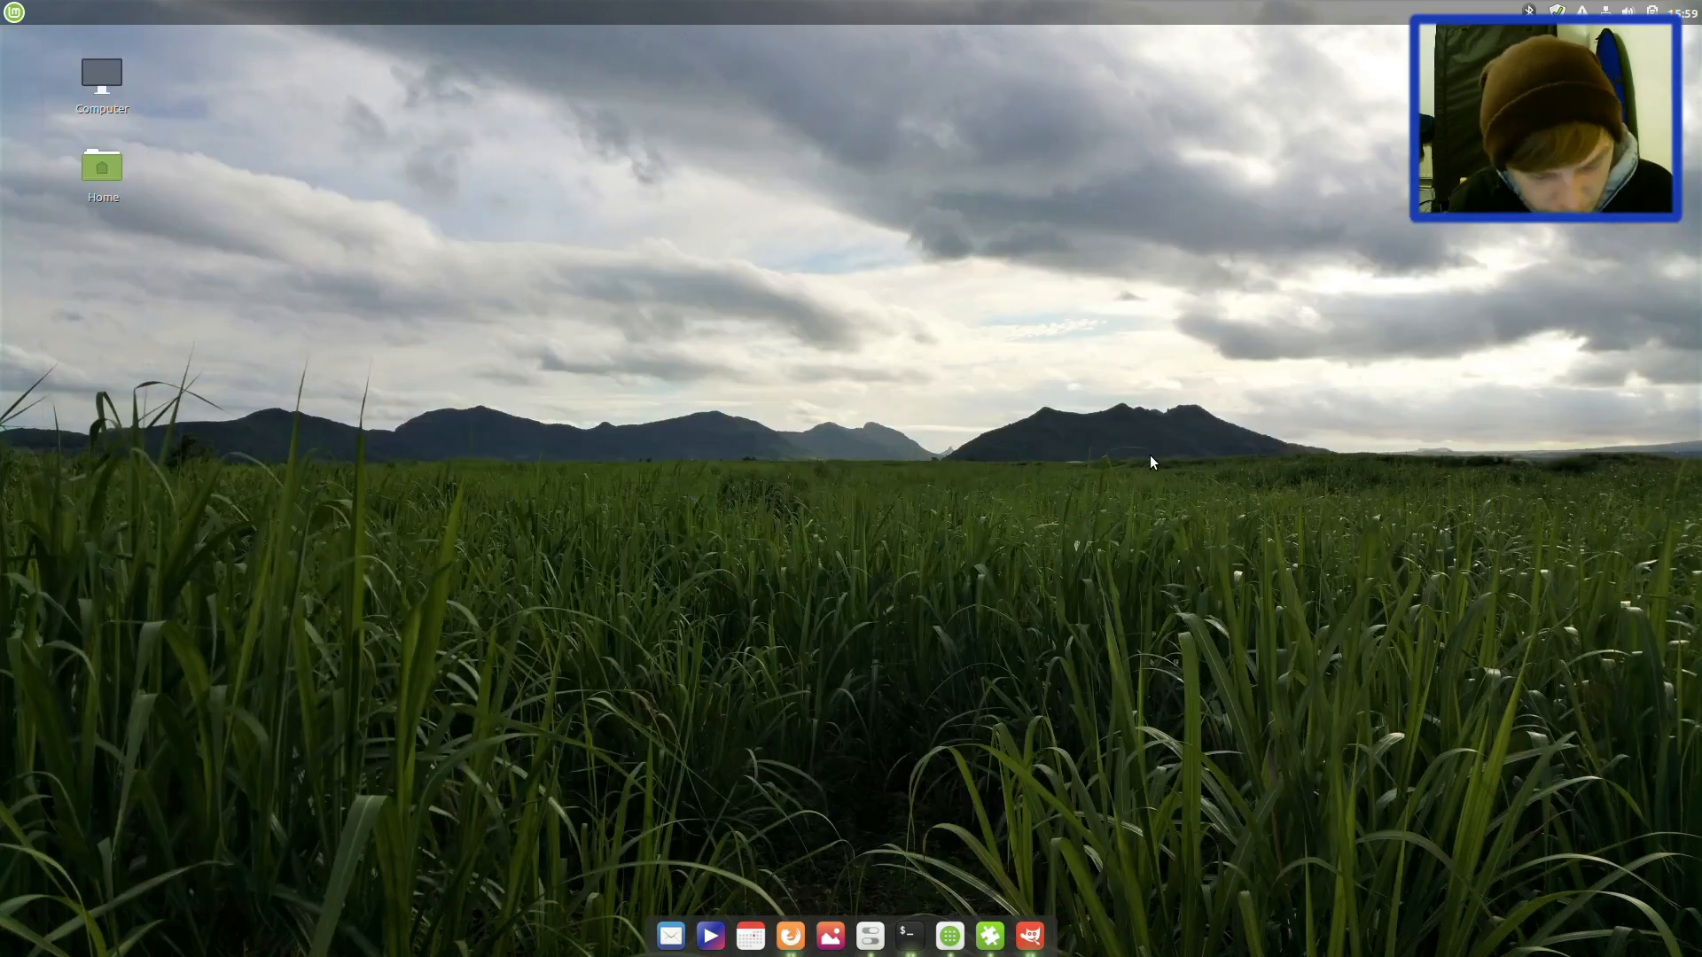
Search 'libre' for Writer and run the Thunderbird removal plus arc-theme and moka-icon install.
type("libre")
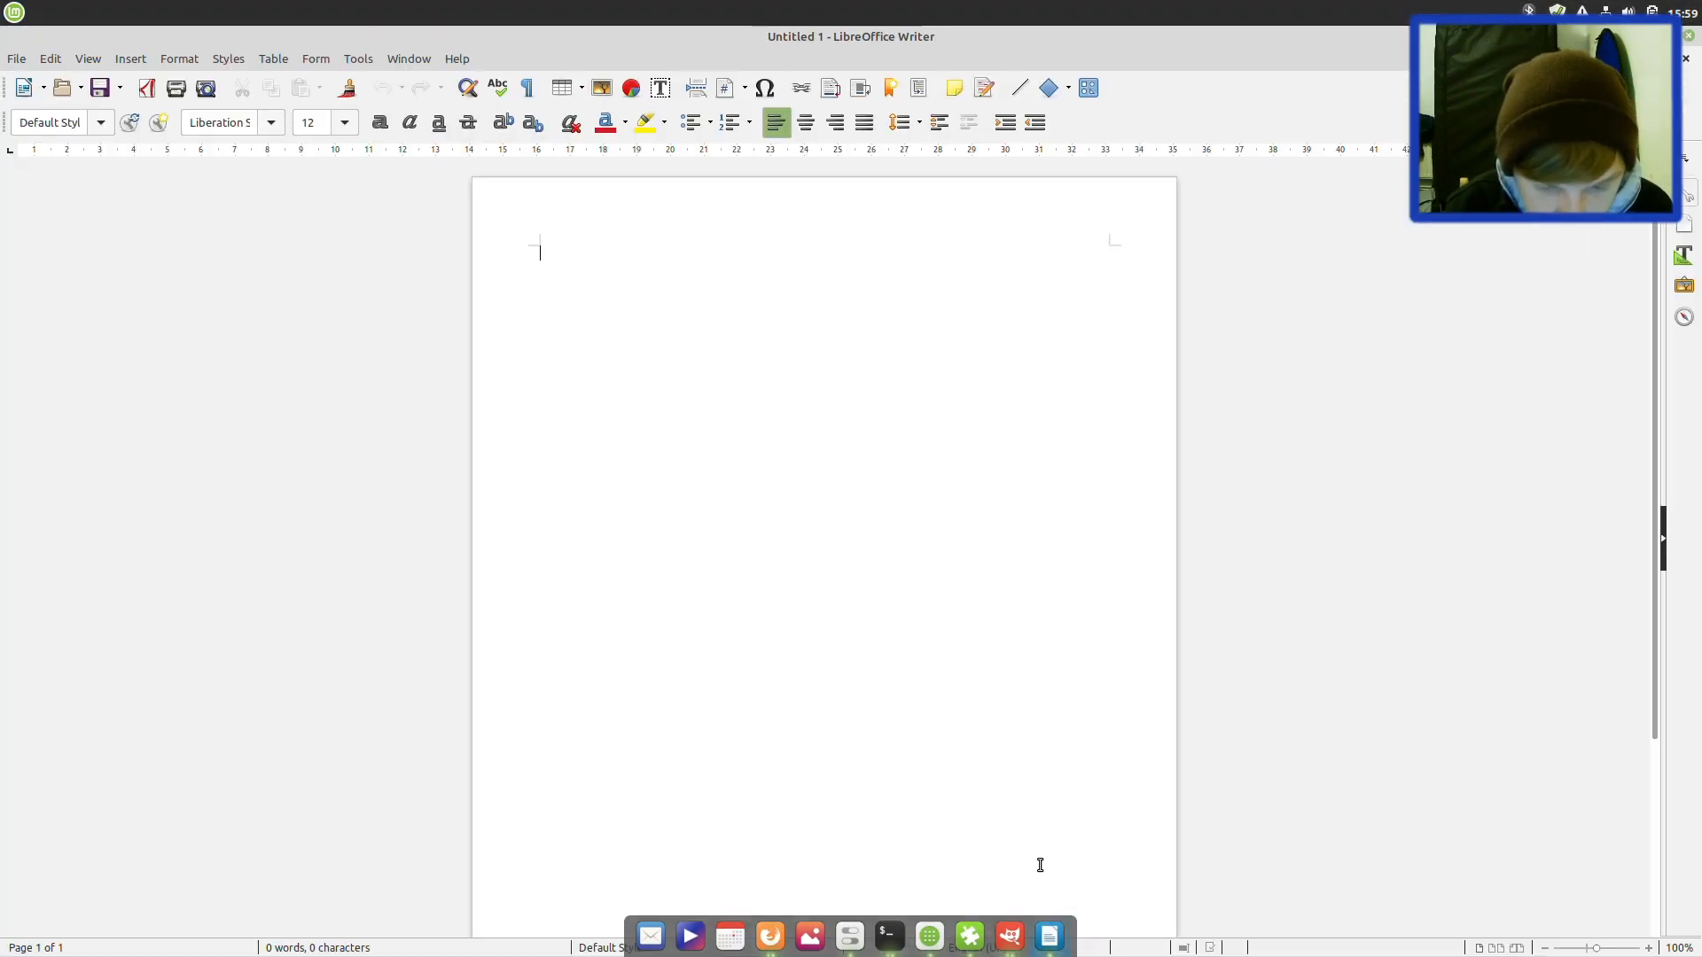
left_click(888, 936)
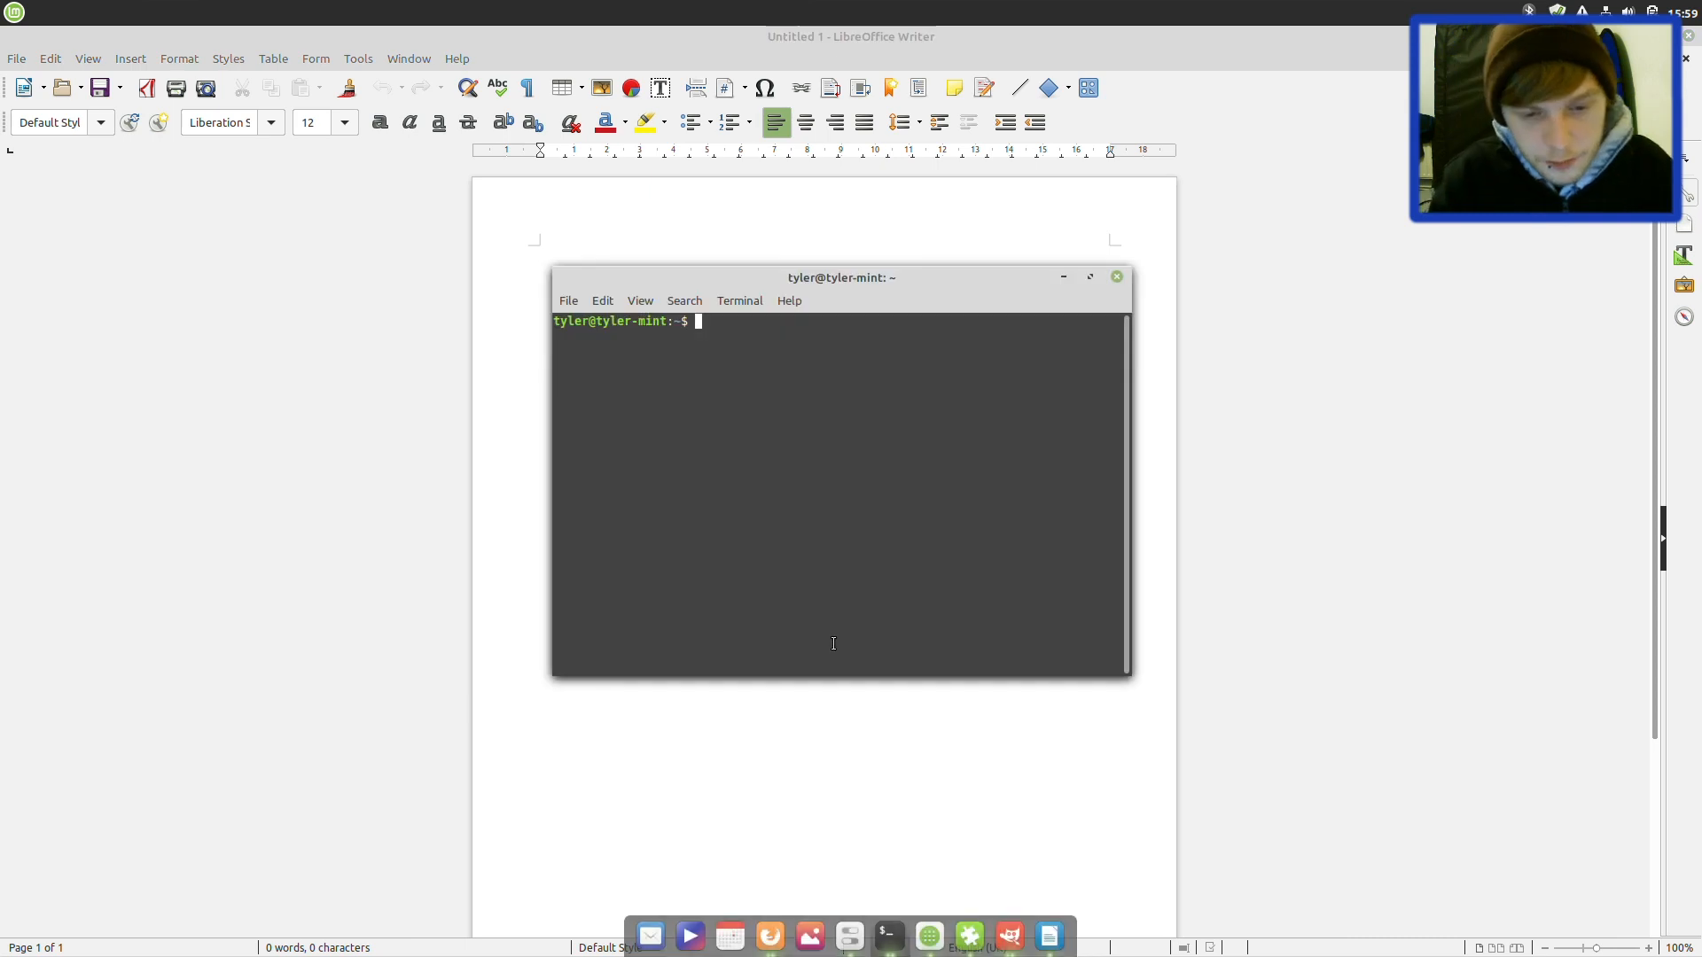
type("sudo apt install")
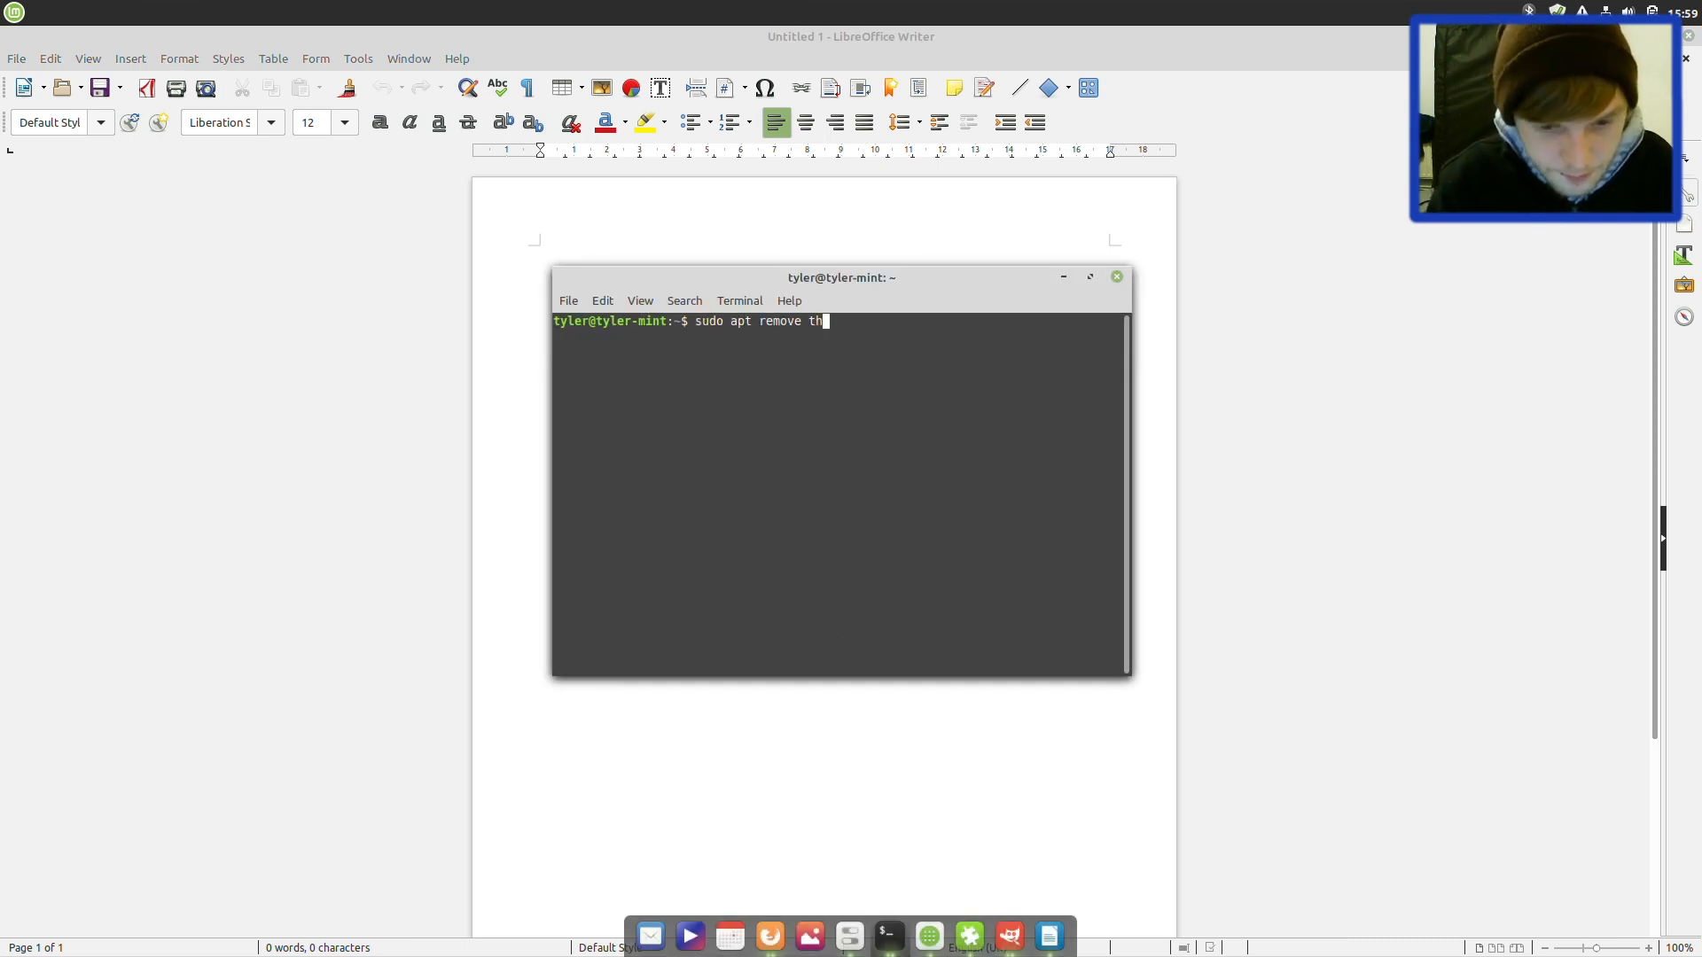
type("underbird -y ; sudo apt install")
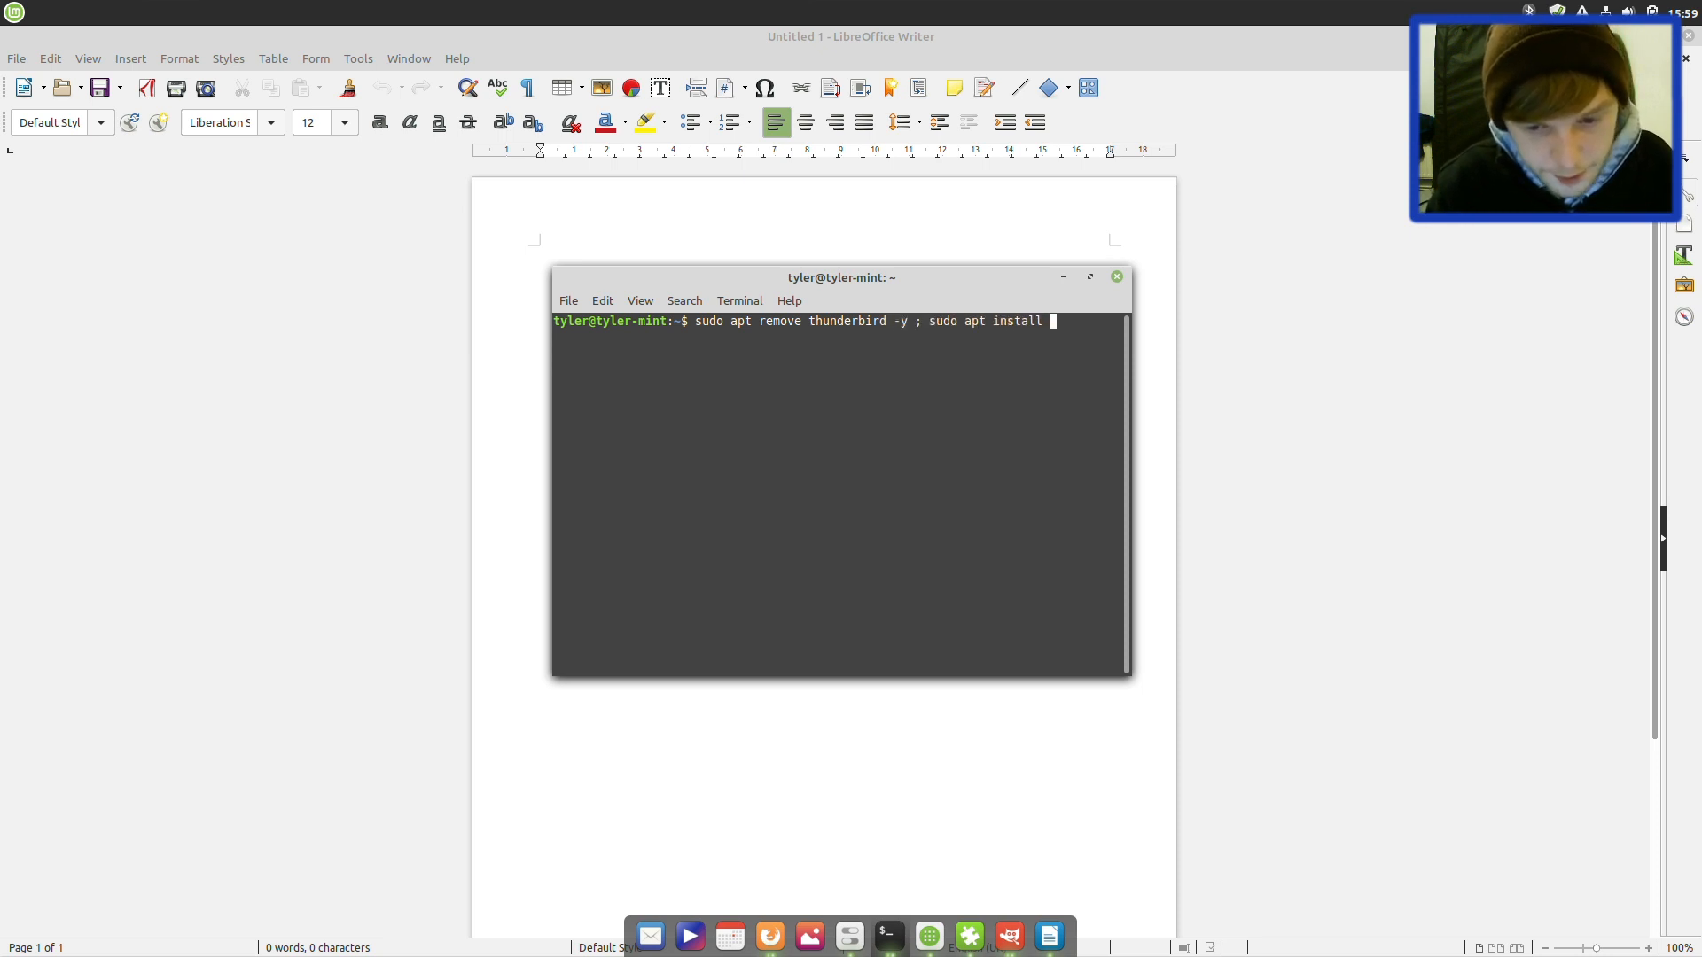
type("arc-theme moka-i")
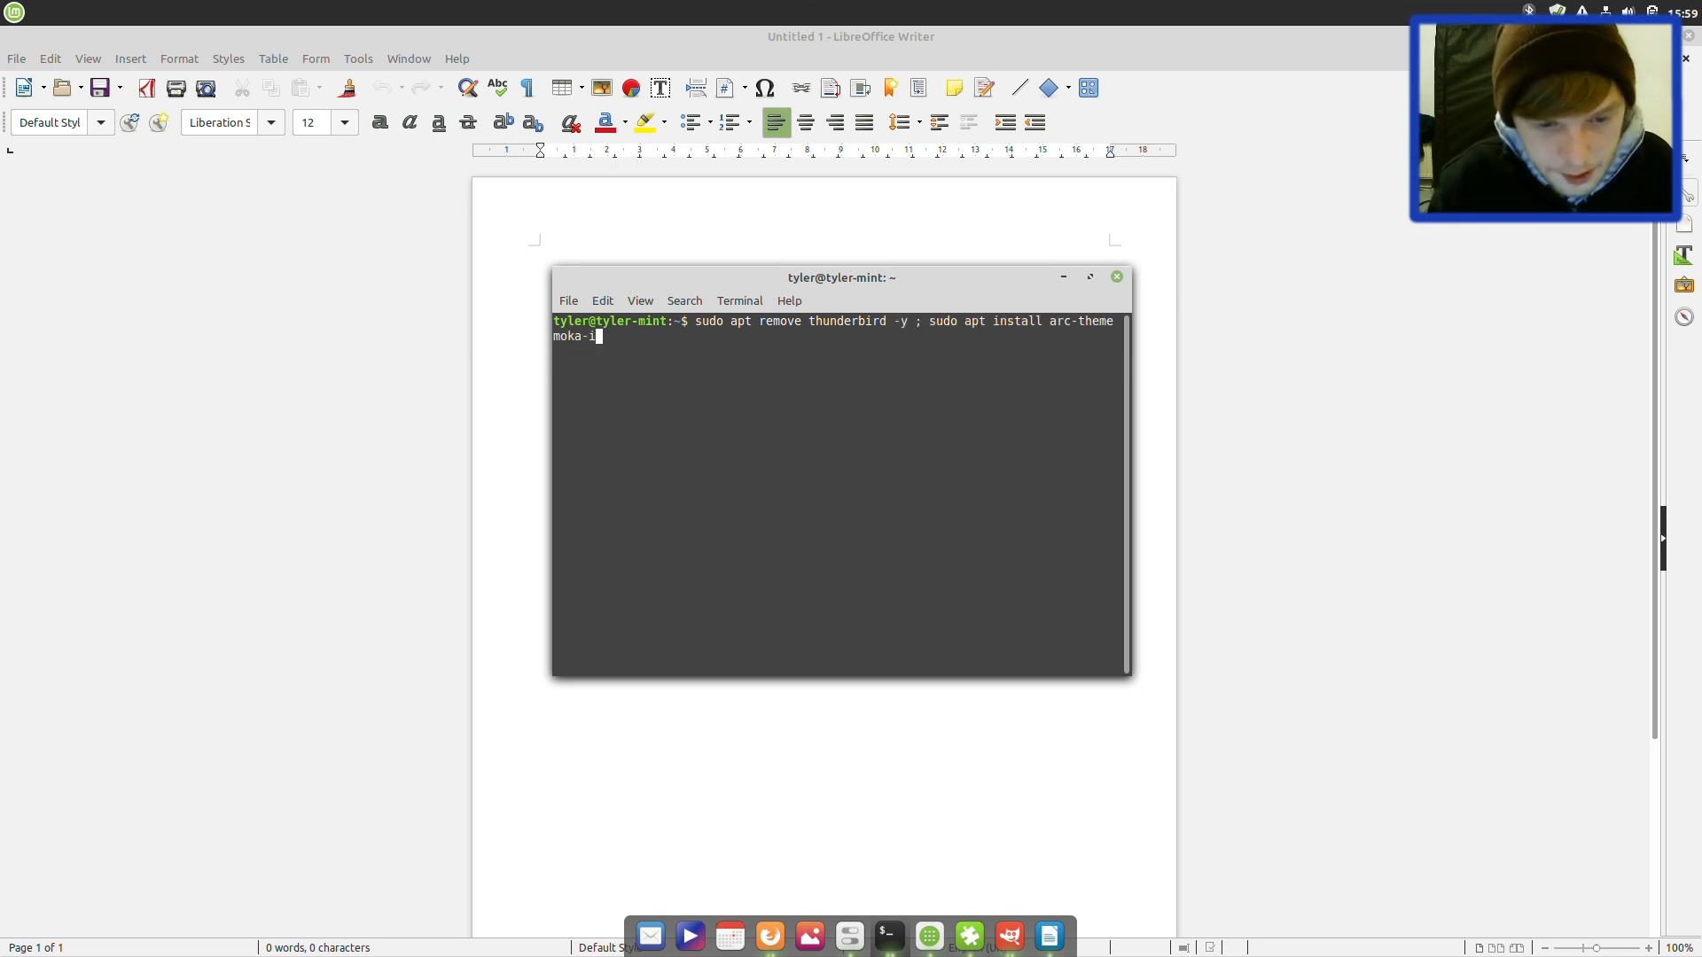
key("Return")
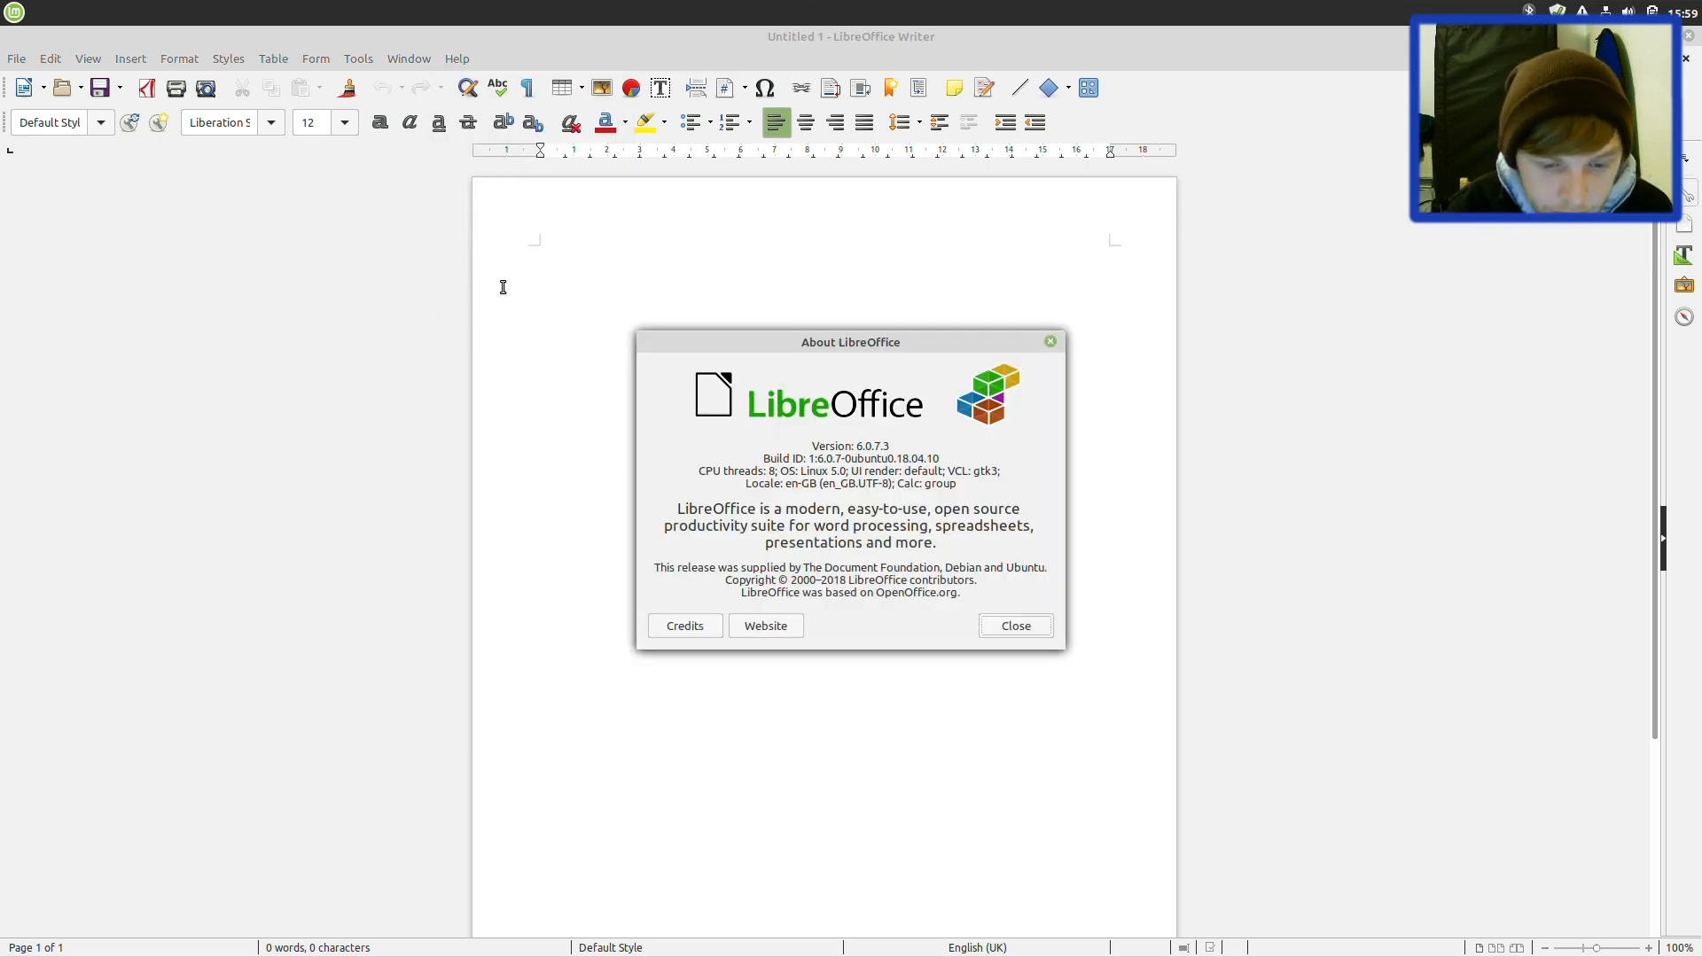
mouse_move(1020, 545)
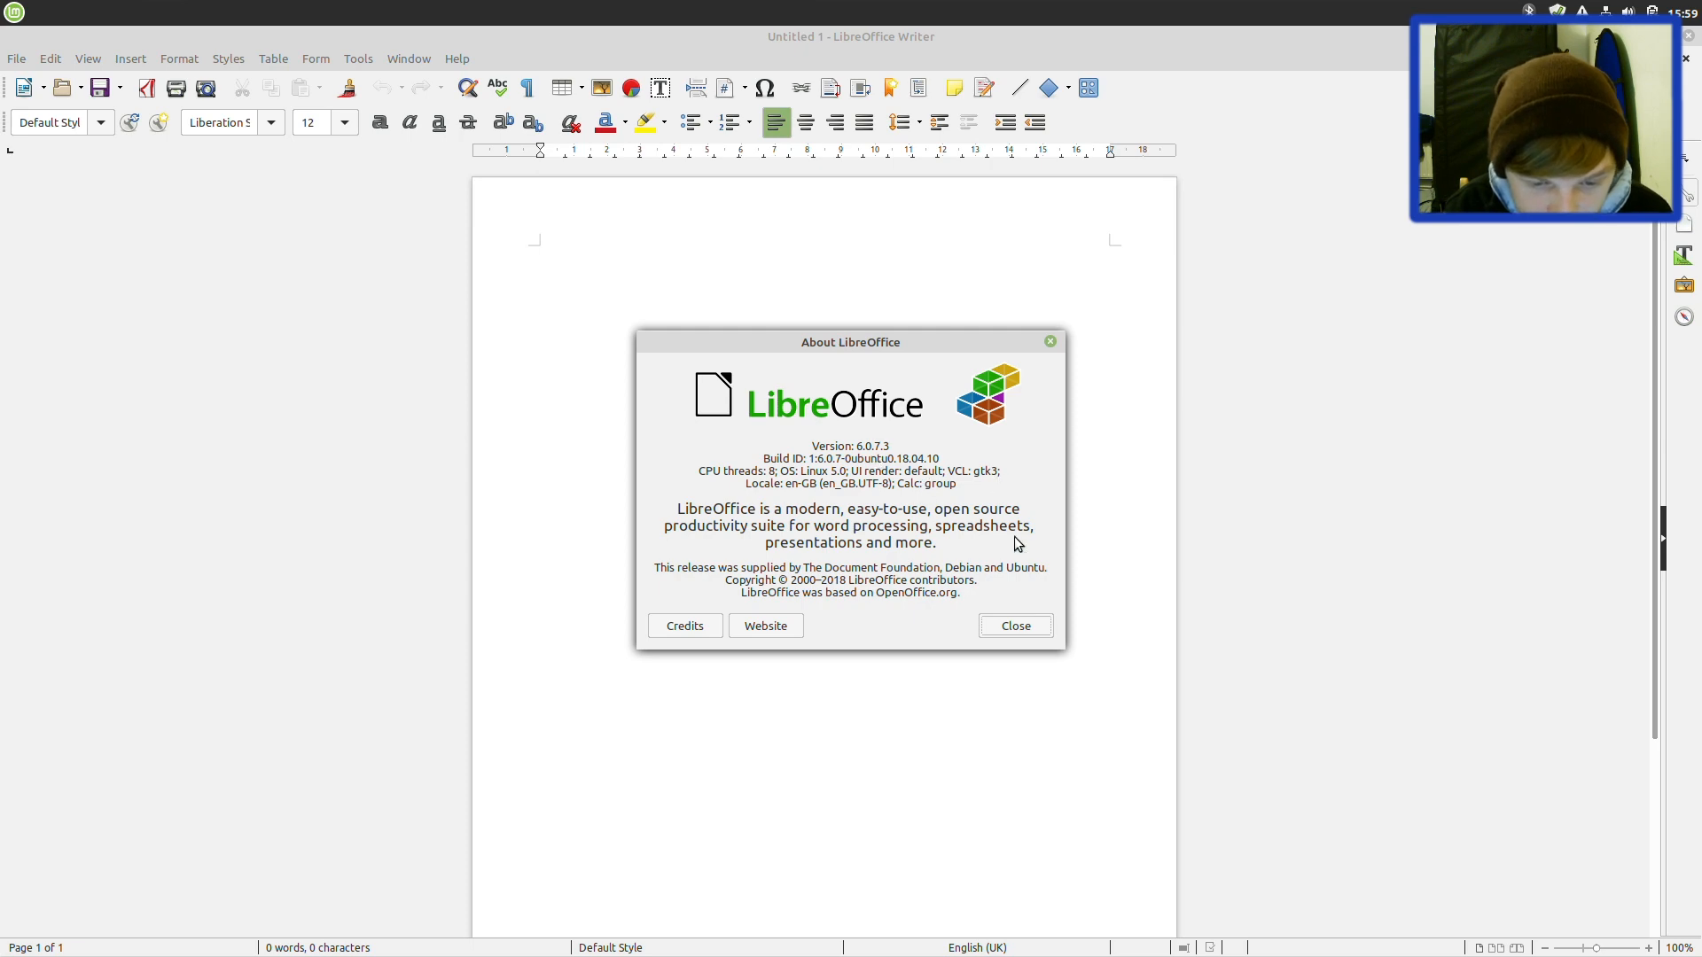
Close the About LibreOffice dialog showing version 6.0.7.3.
left_click(1016, 626)
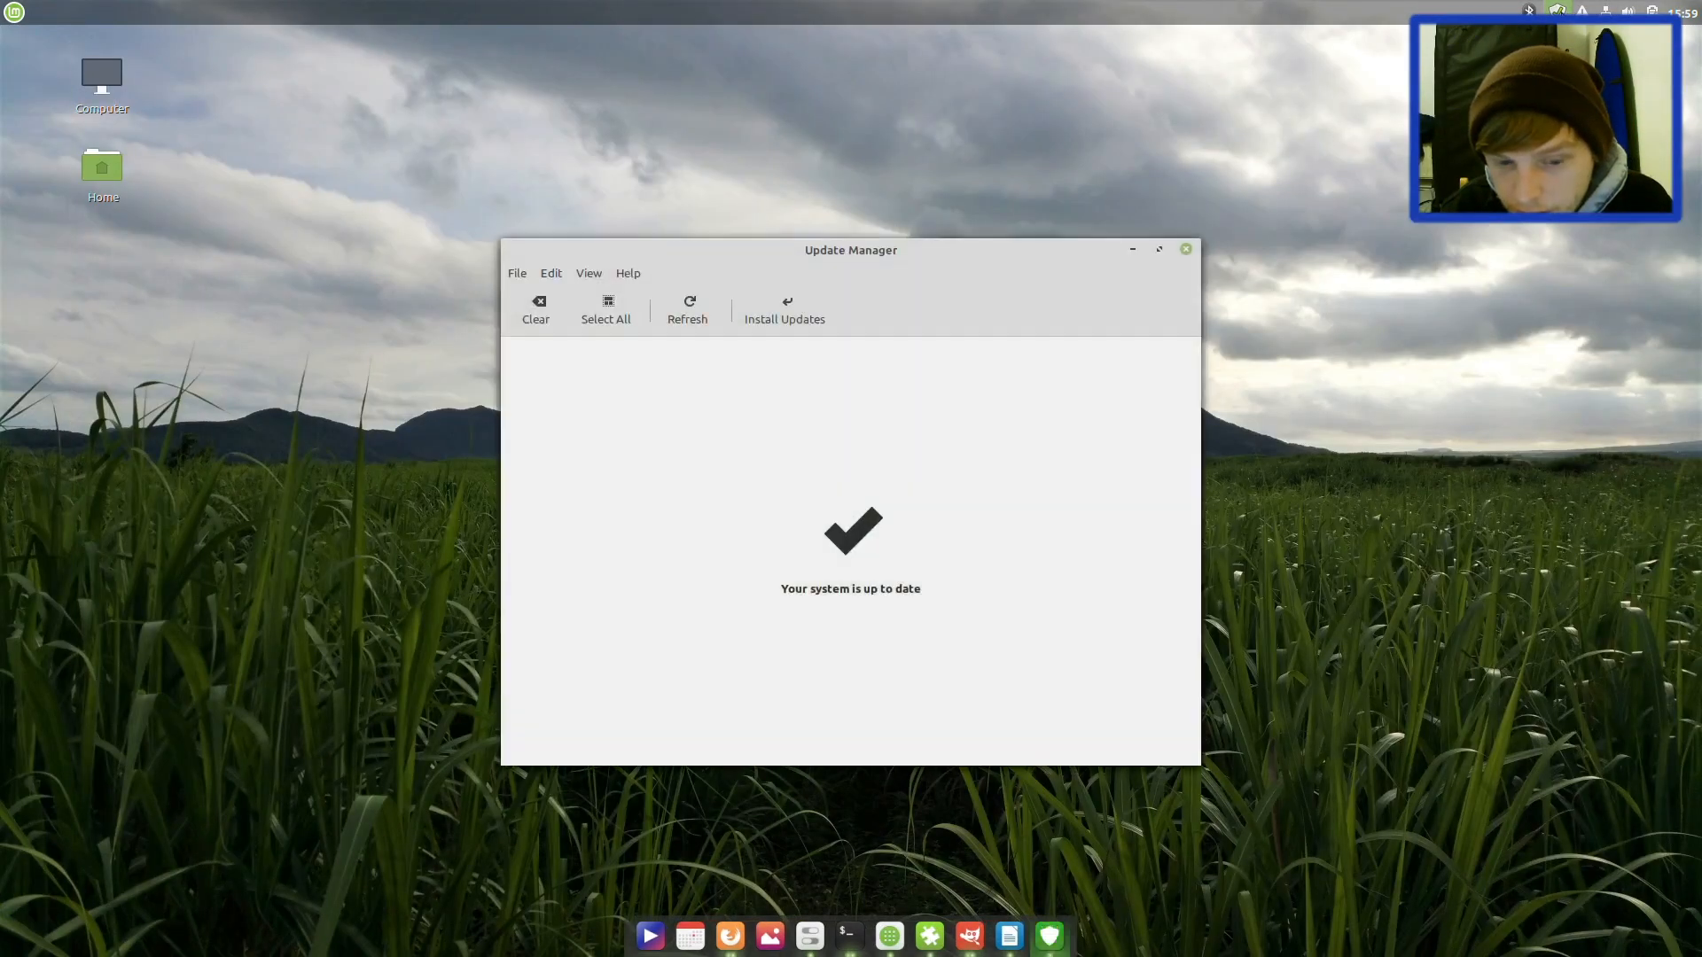
mouse_move(766, 329)
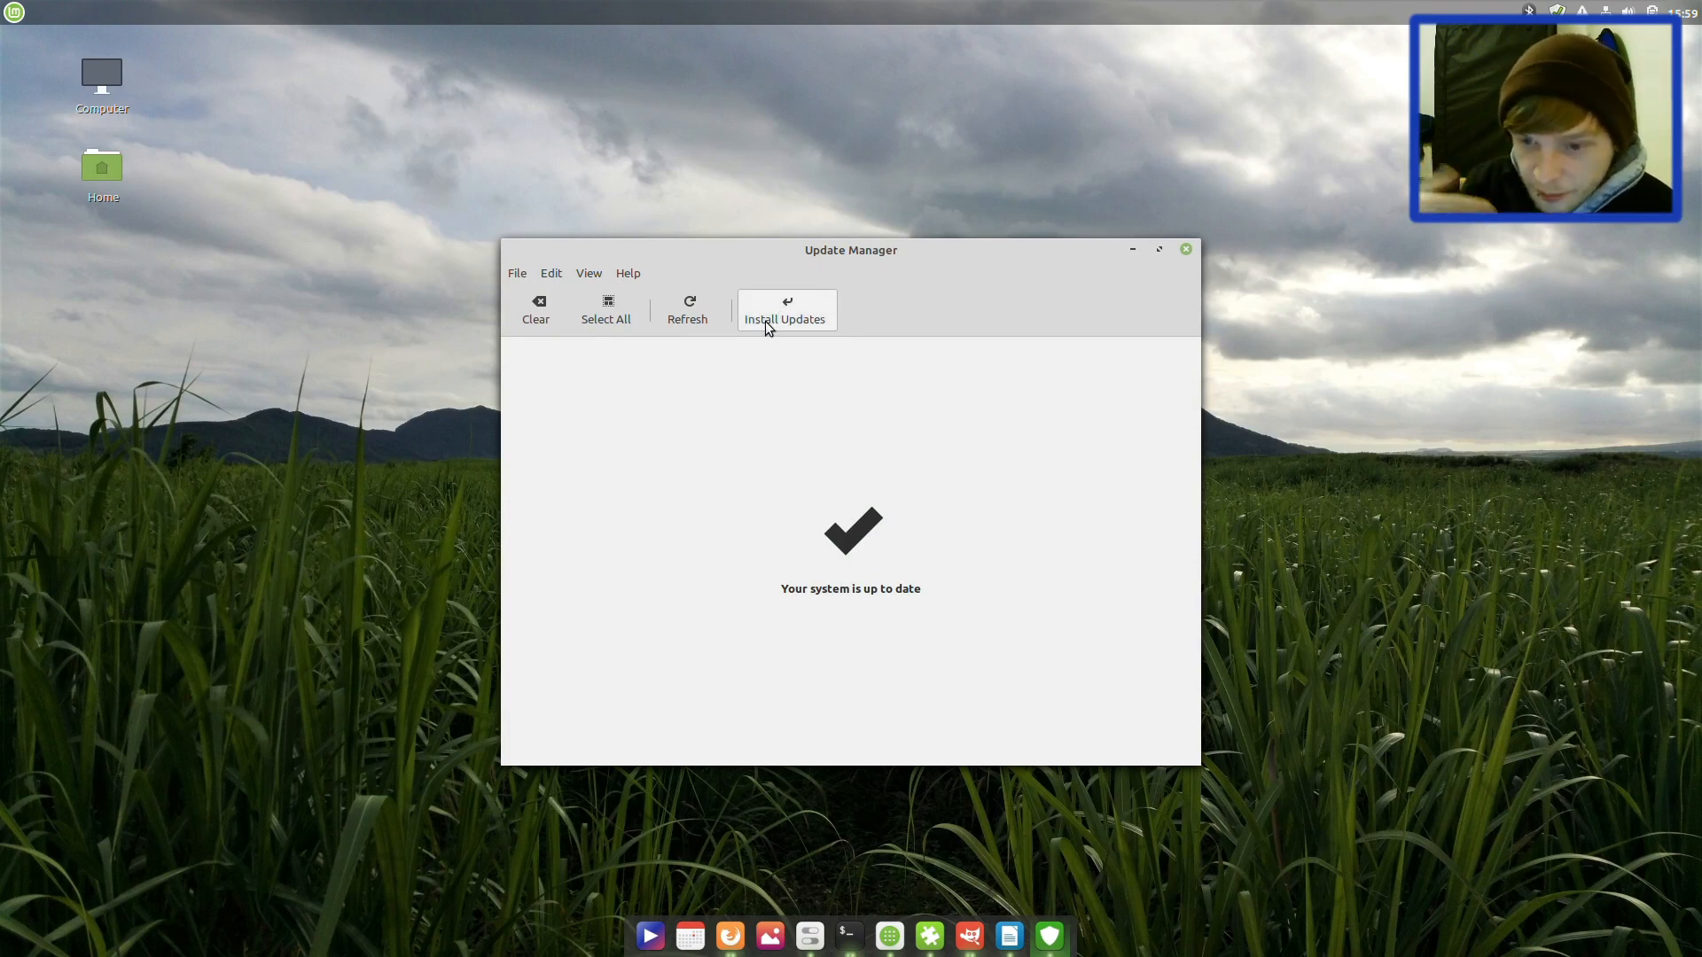
mouse_move(1202, 55)
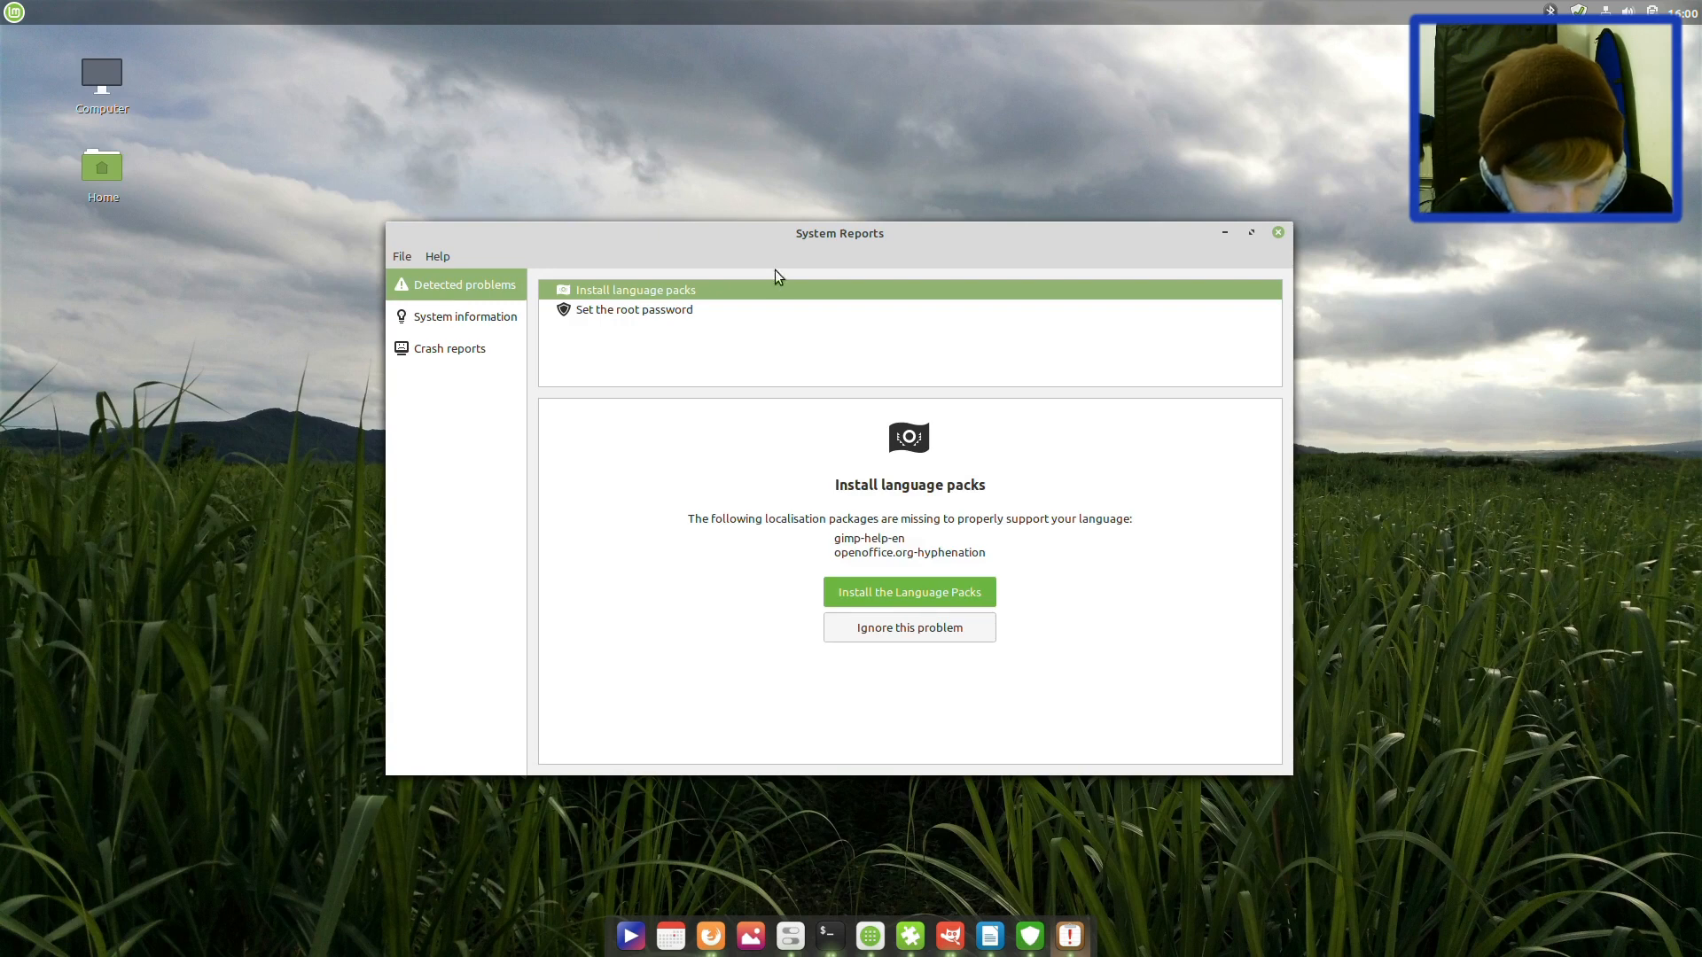
mouse_move(929, 623)
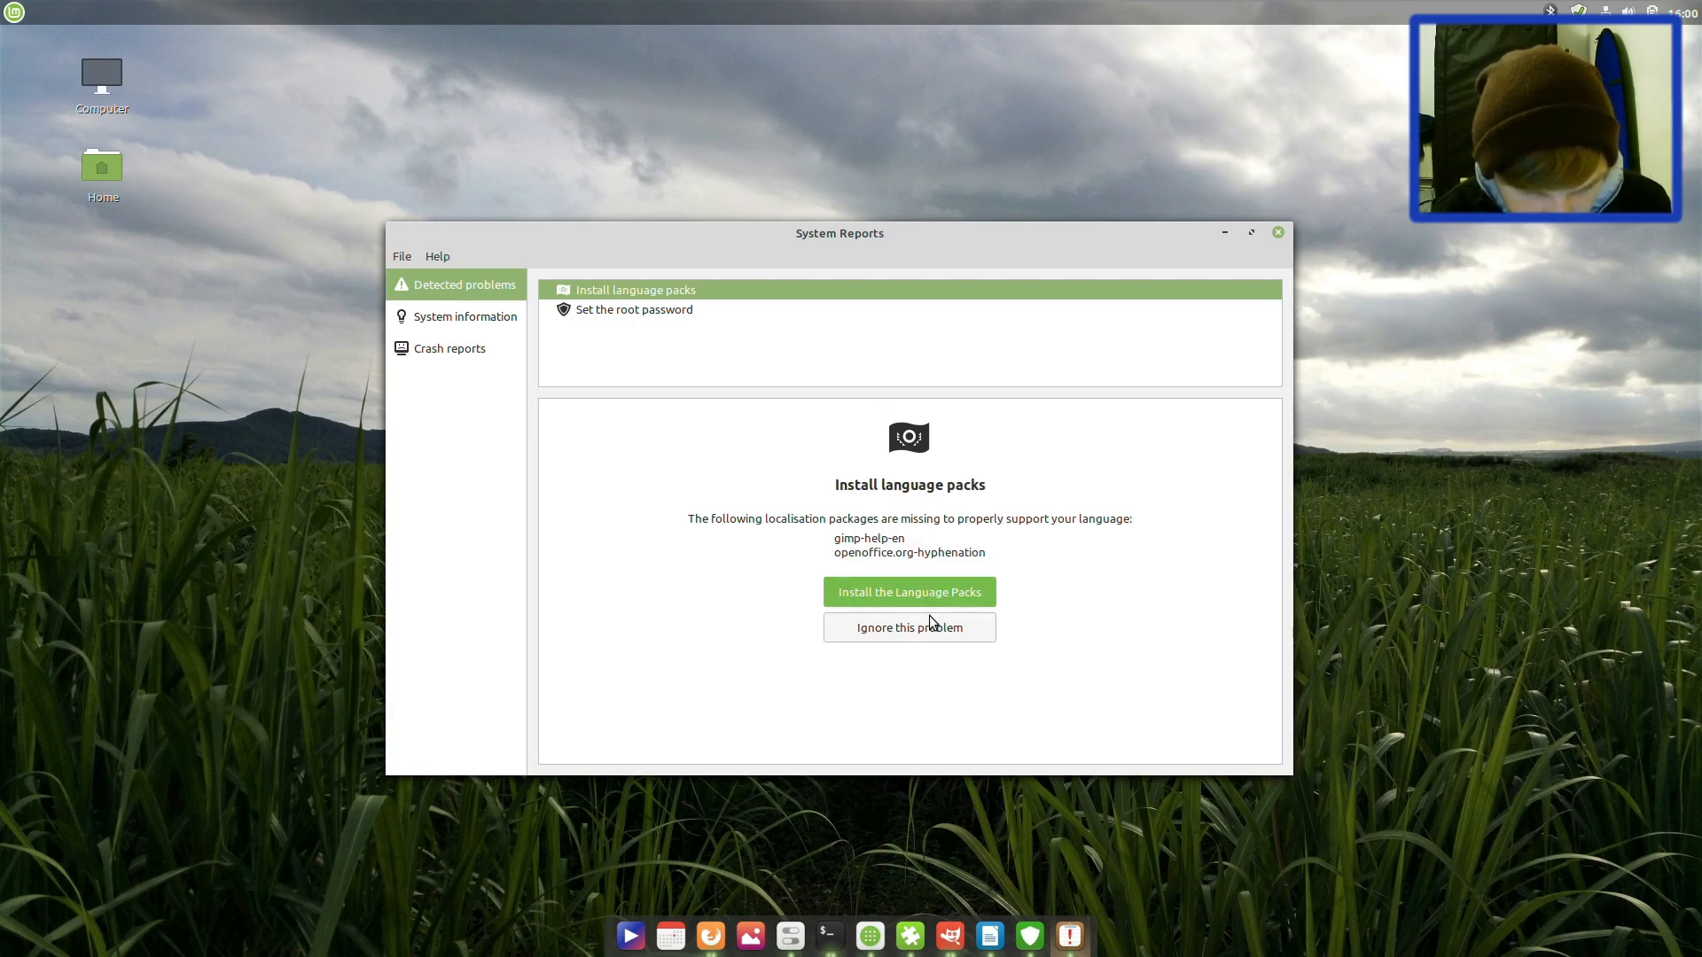
Install the missing language packs and move the Updating cache window aside.
left_click(909, 592)
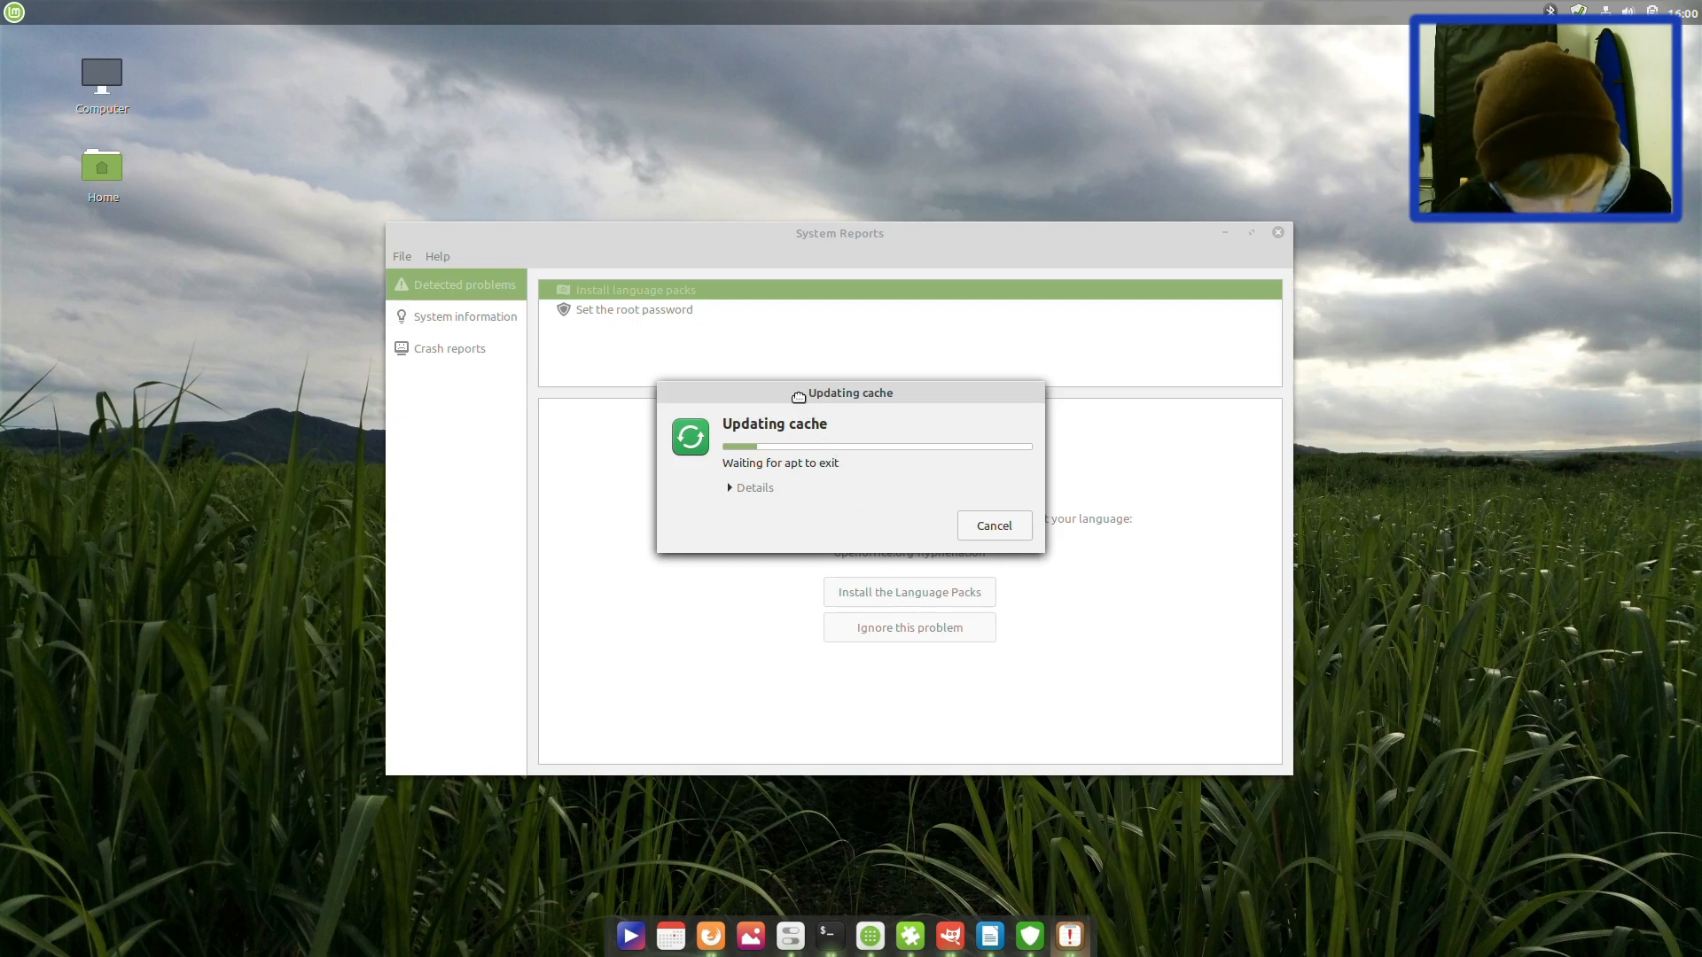
left_click_drag(849, 392, 993, 638)
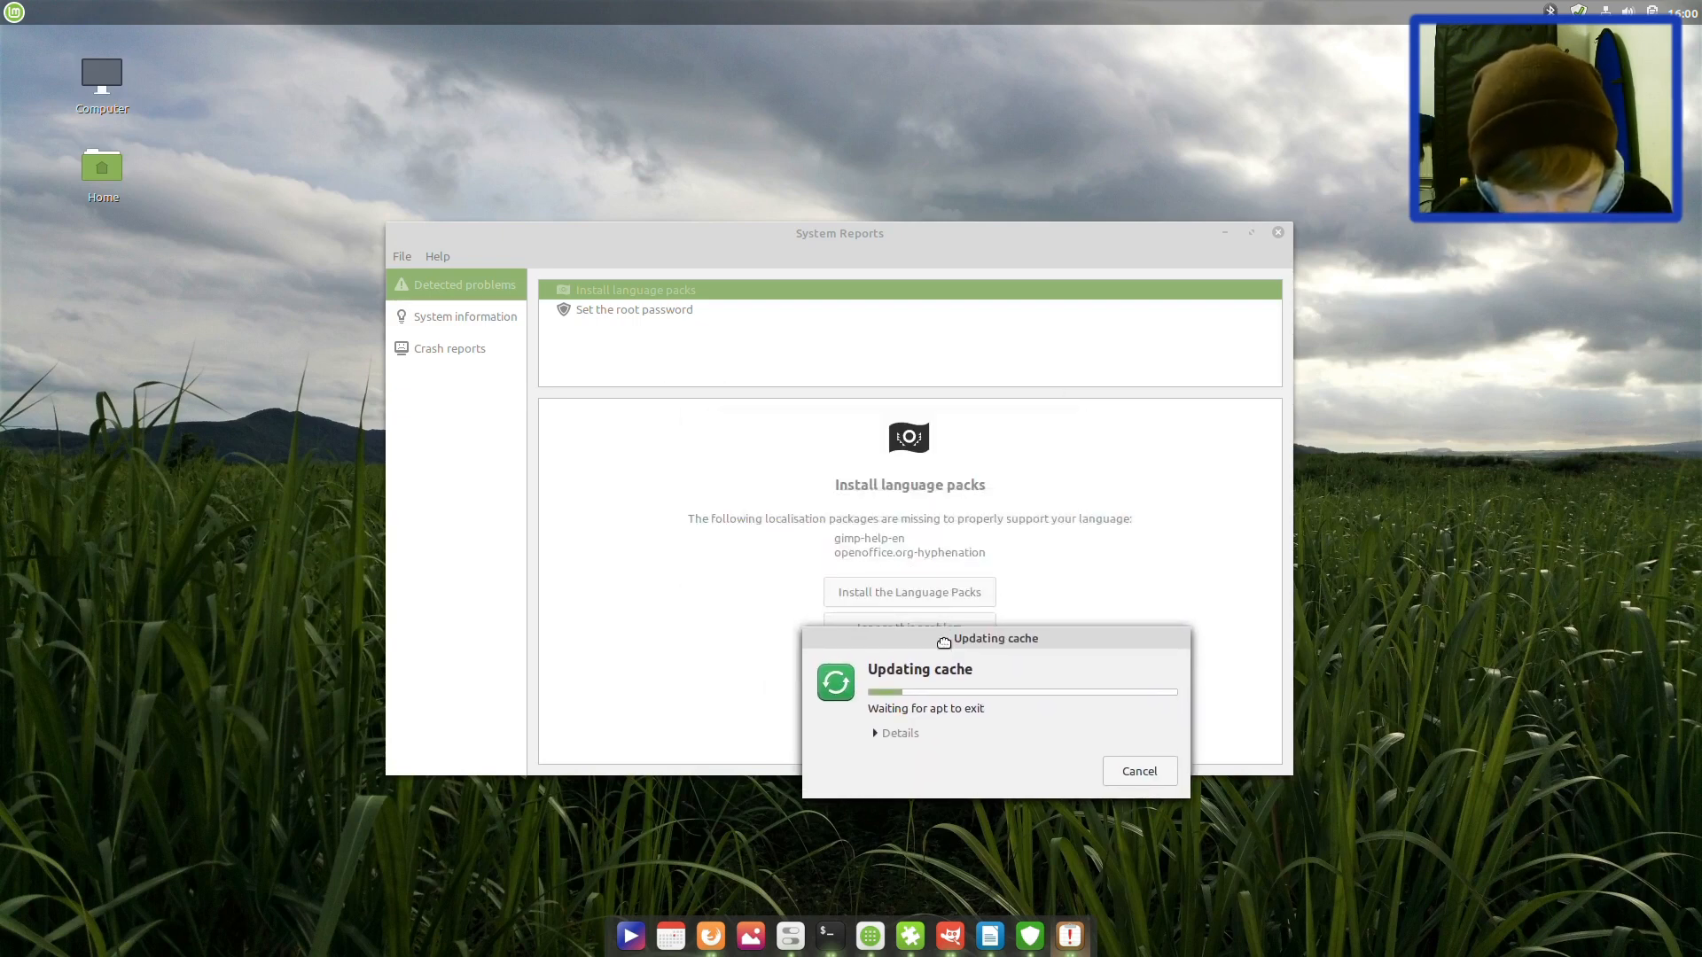
left_click_drag(993, 636, 1069, 388)
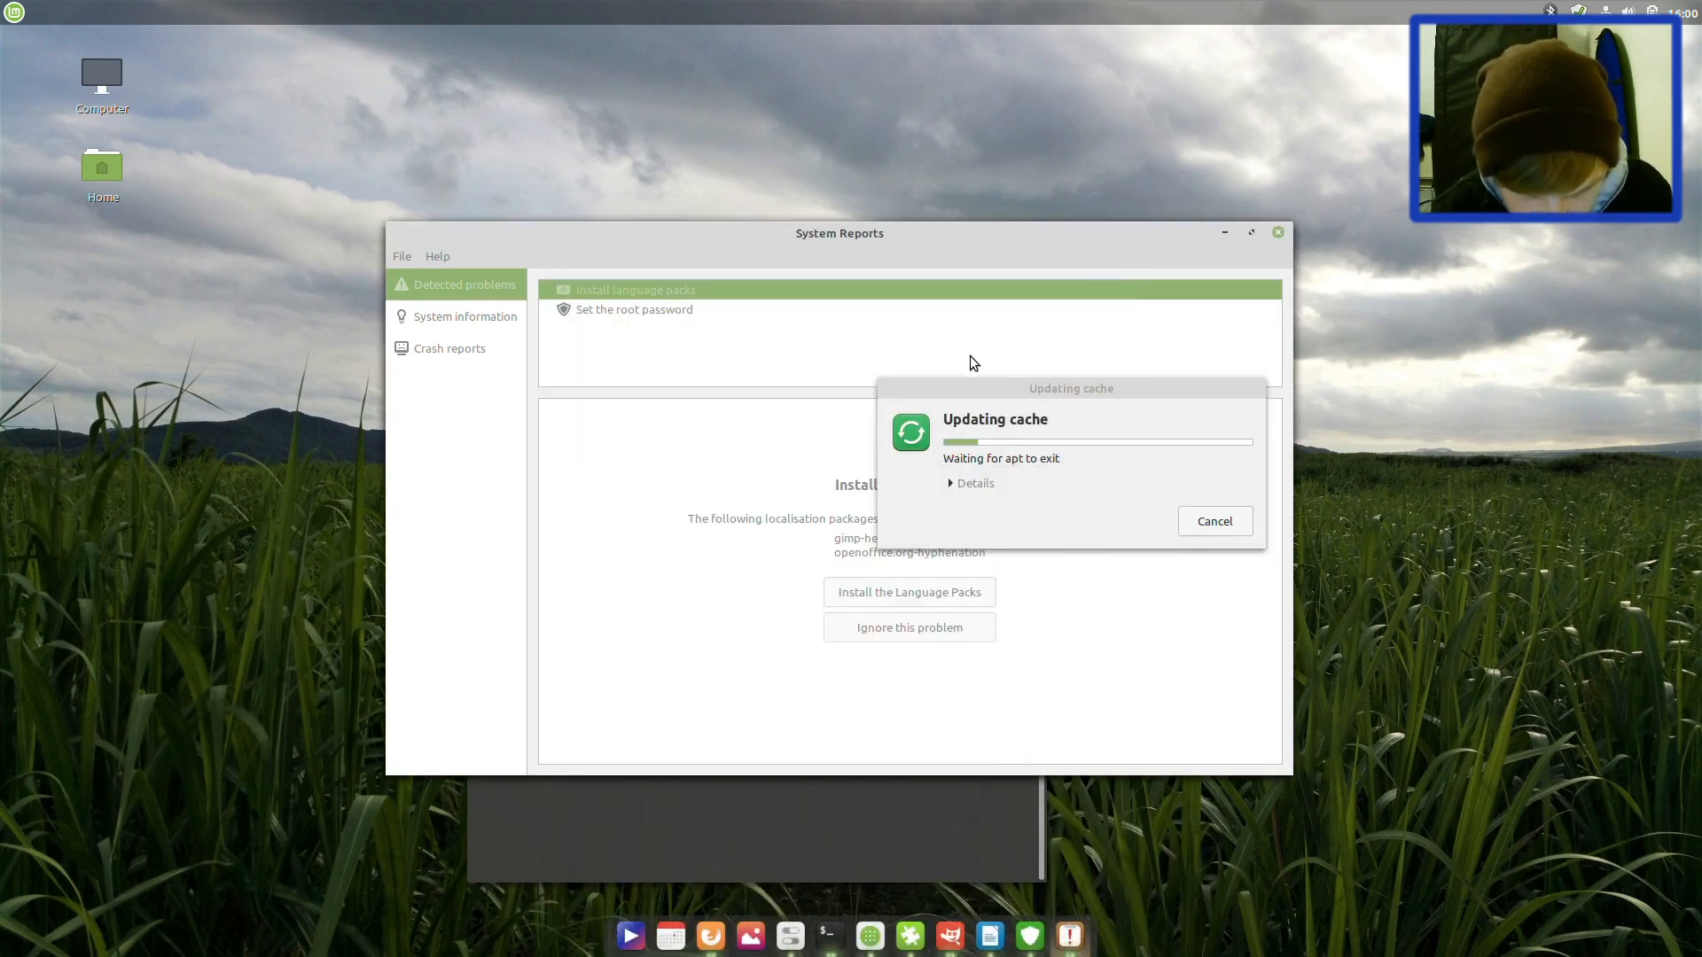
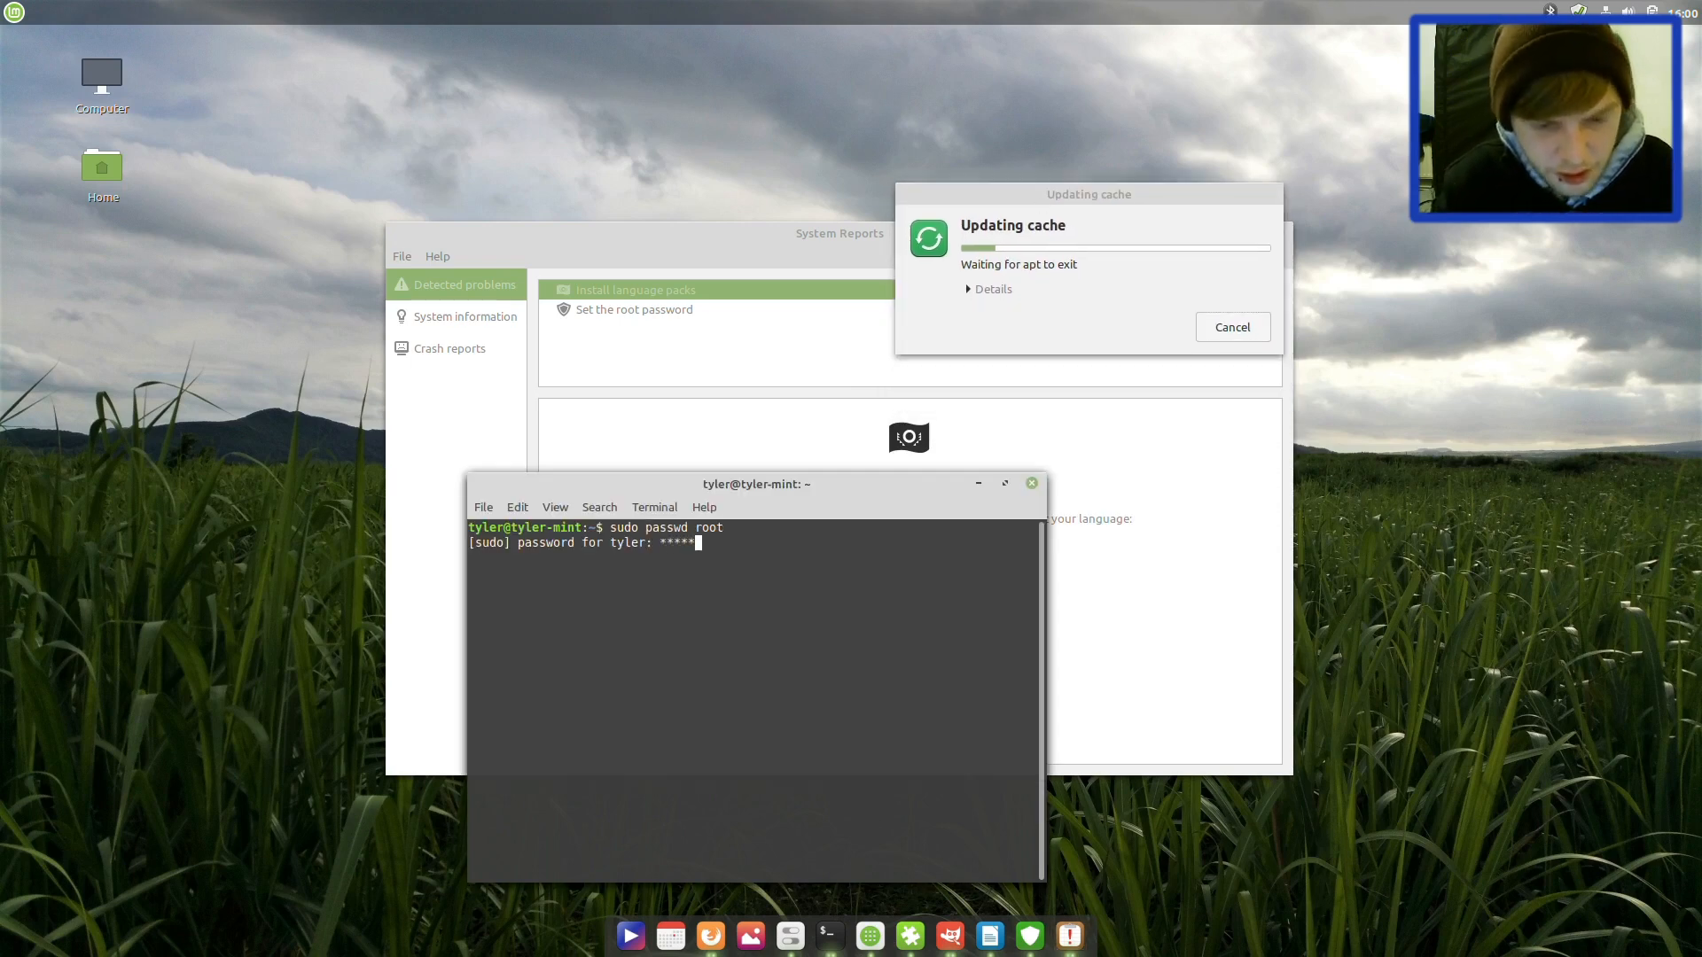
Run sudo passwd root and enter the account password; the new passwords mismatch.
key("Return")
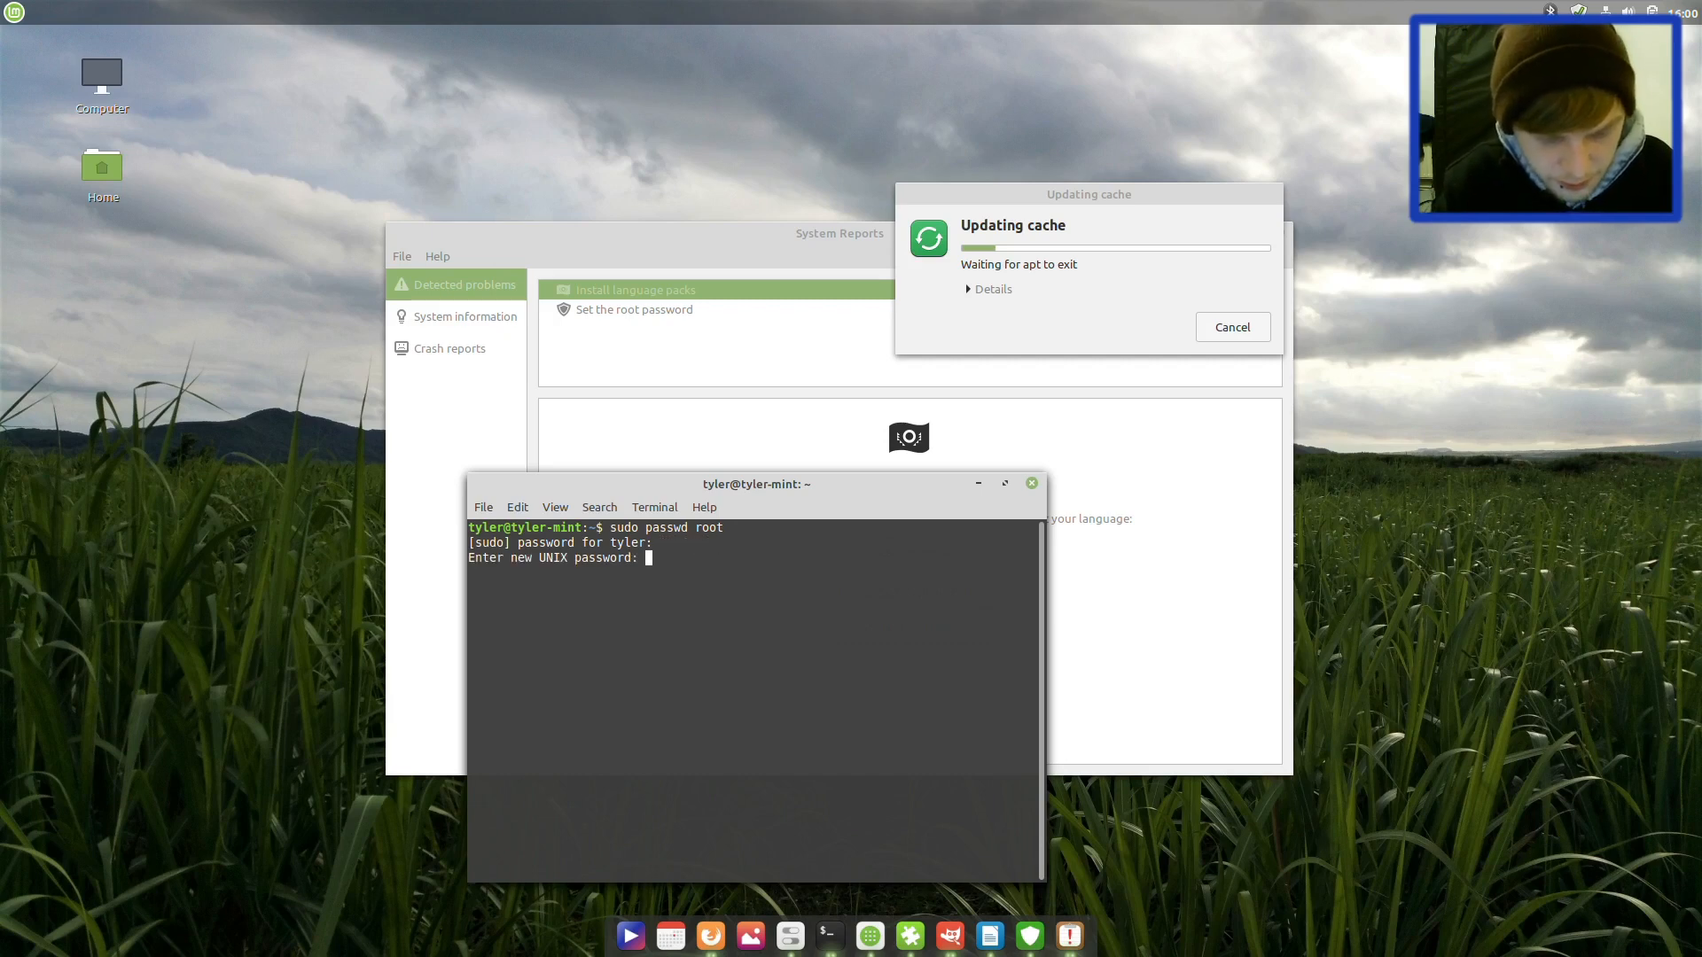
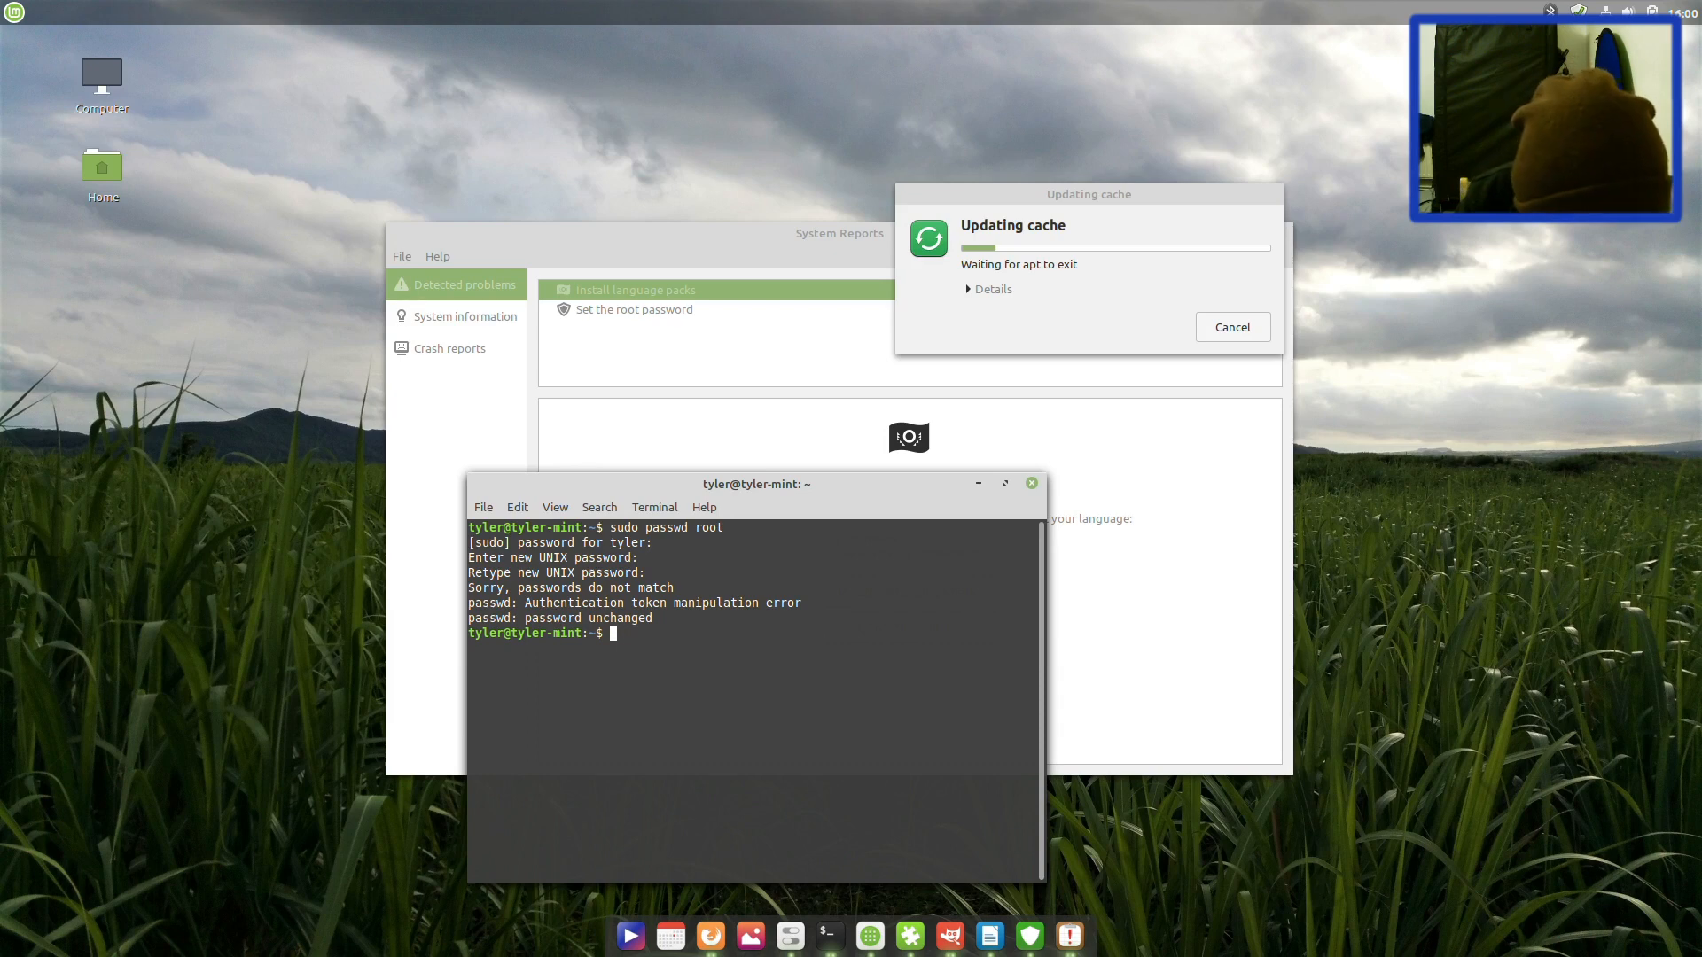
Retry sudo passwd root, fail again on mismatched passwords, and close the terminal.
type("sudo passwd root")
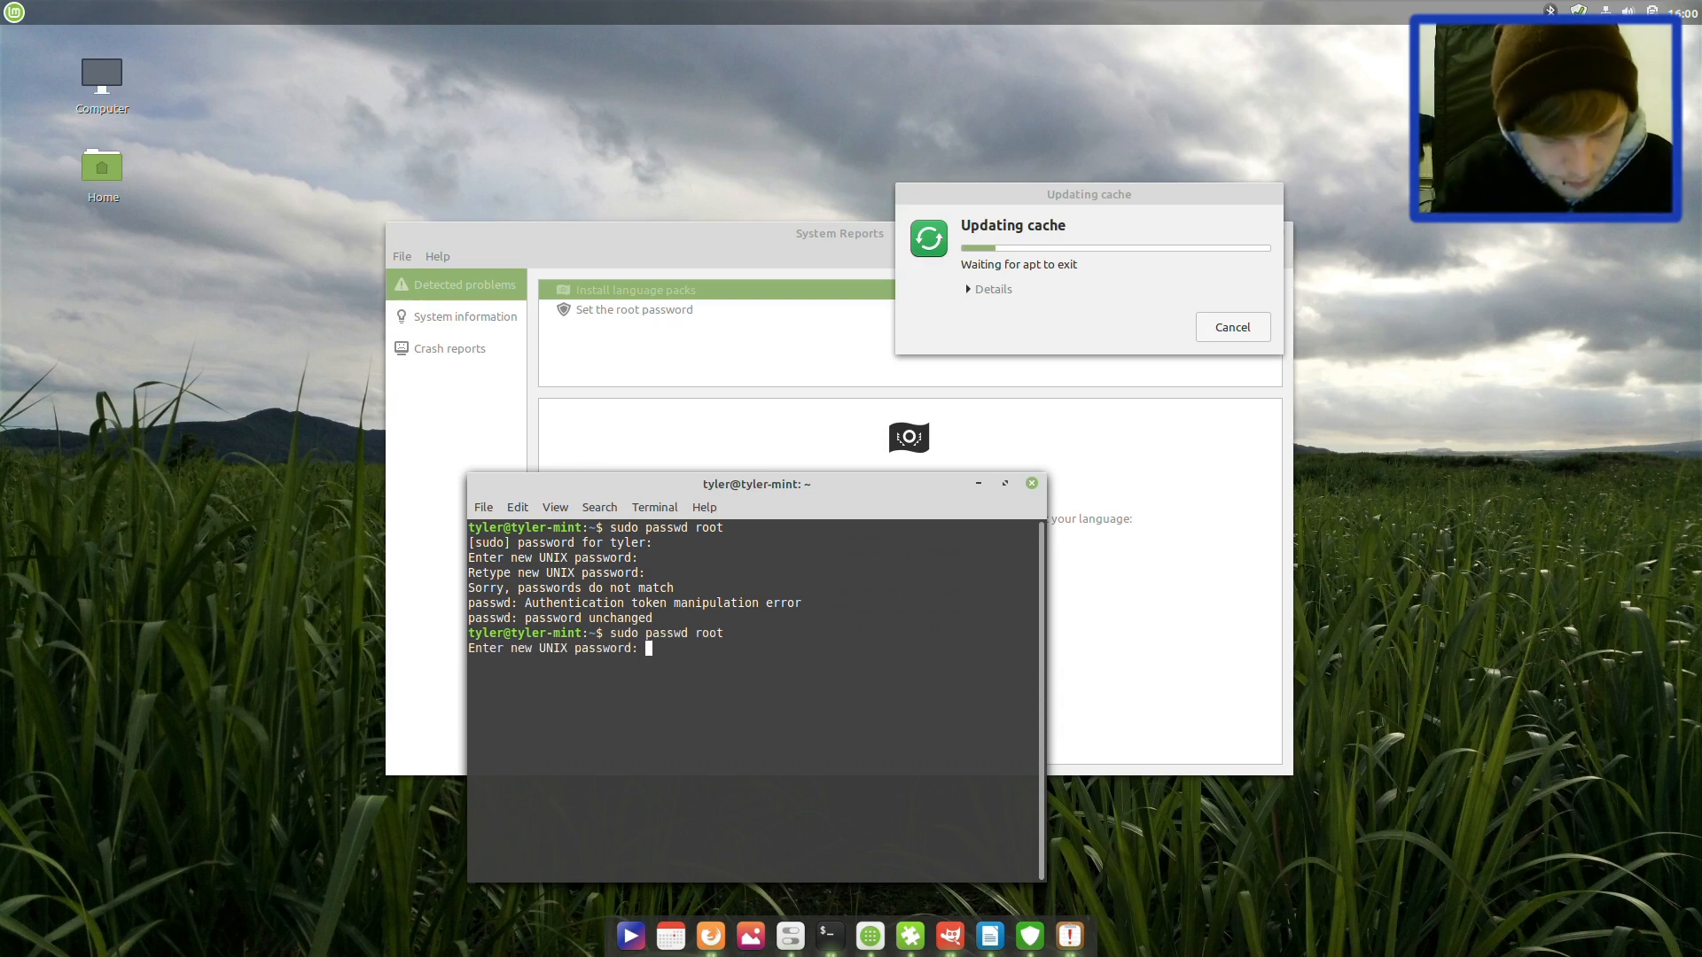
type("password")
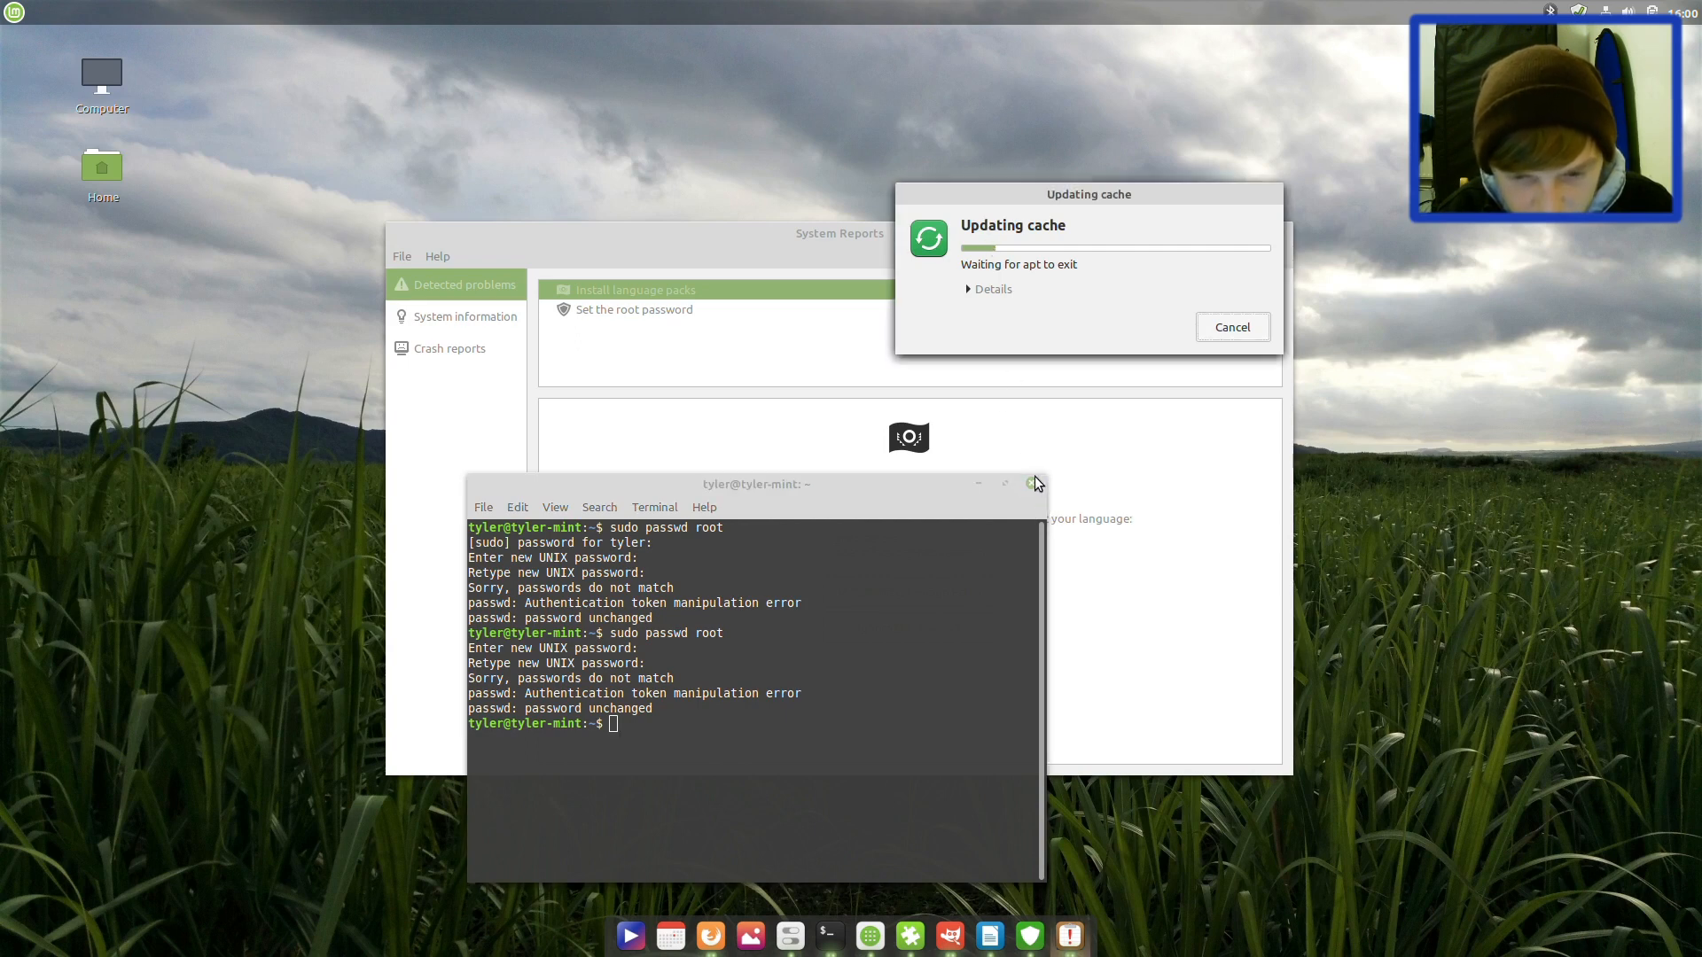
left_click(1032, 482)
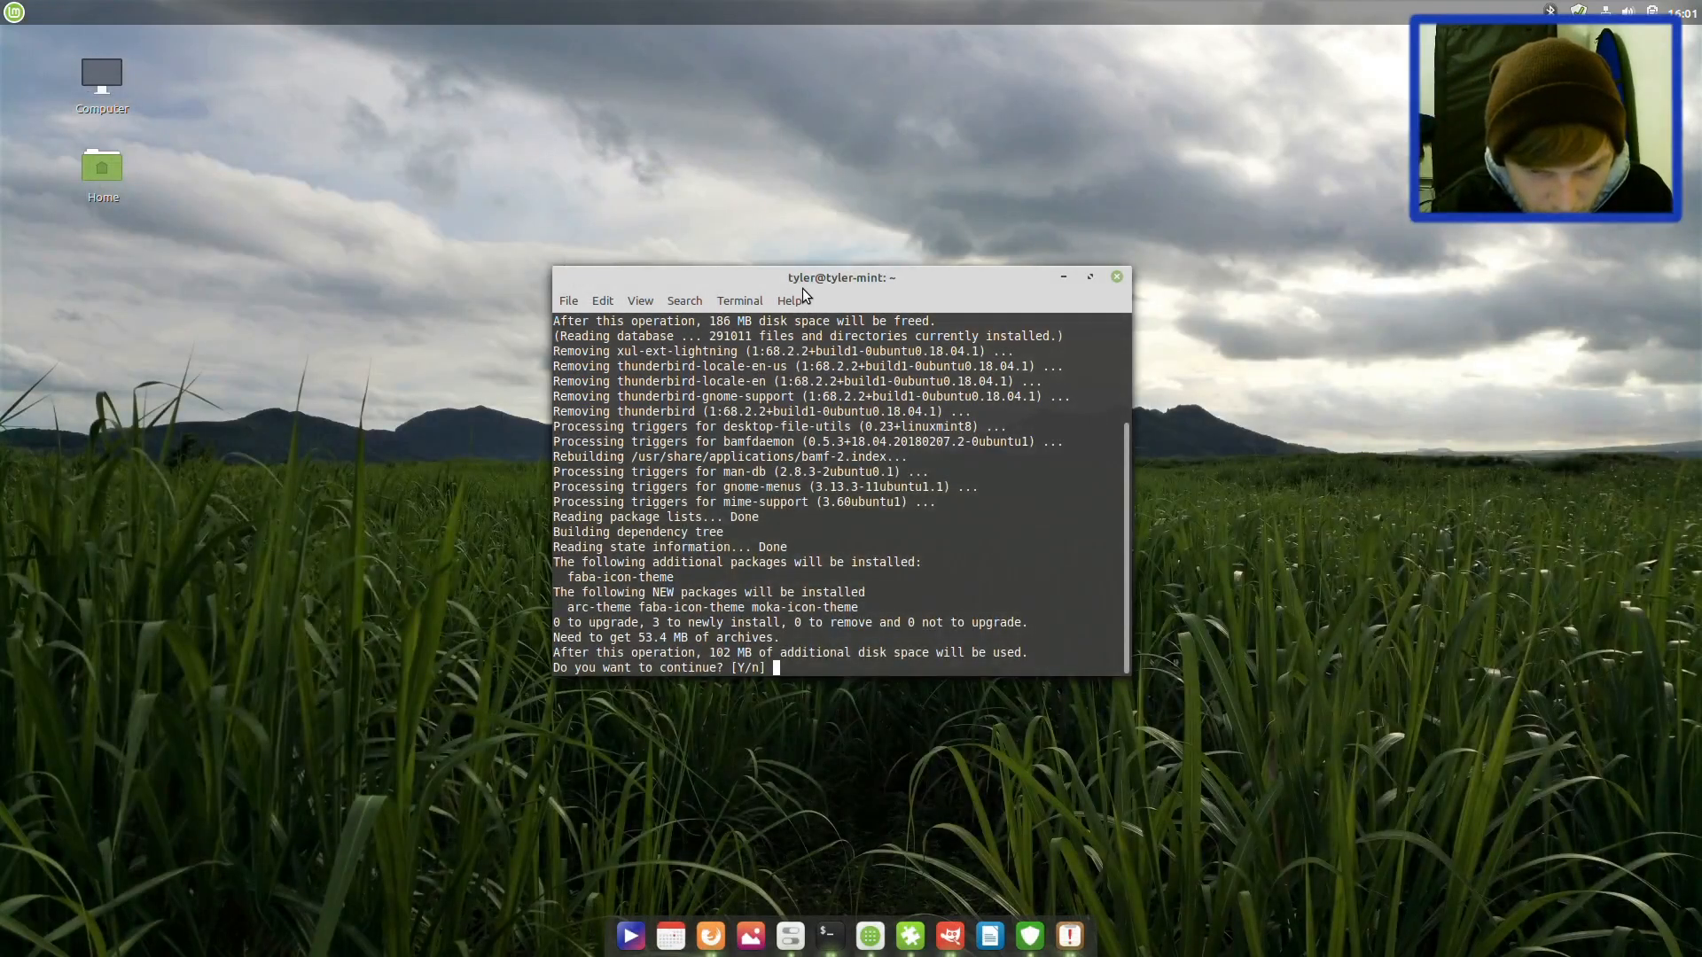
Move the terminal aside and answer y to install the Arc, Faba and Moka themes.
left_click_drag(840, 276, 1172, 205)
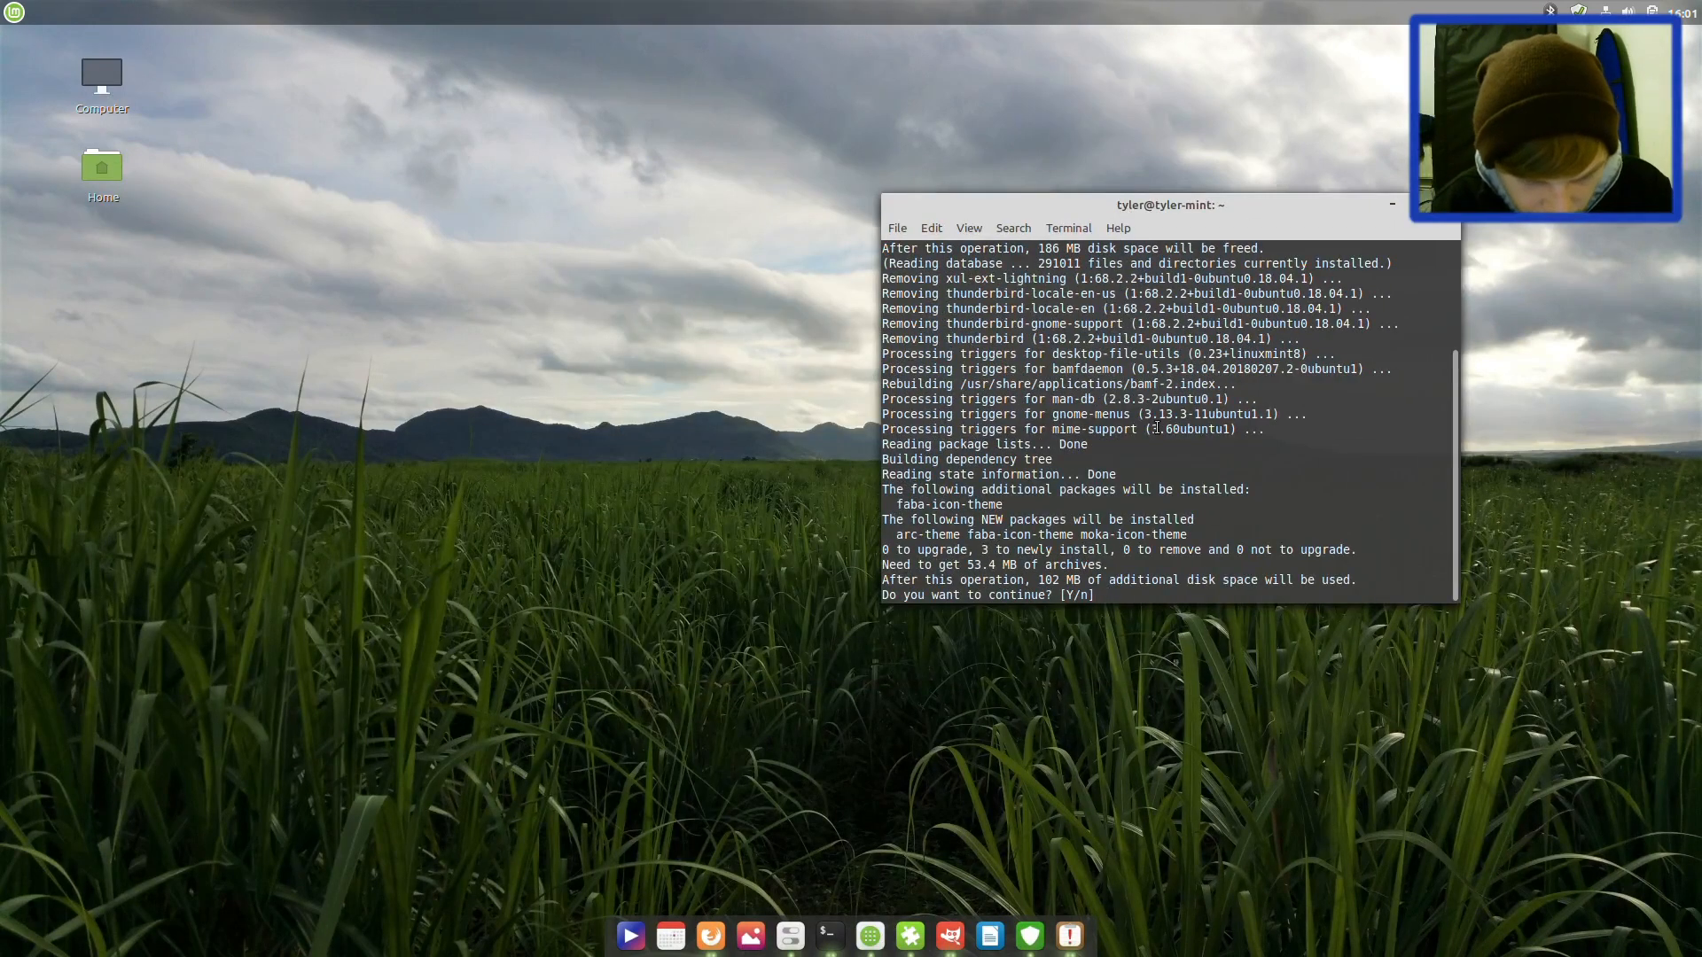
type("y")
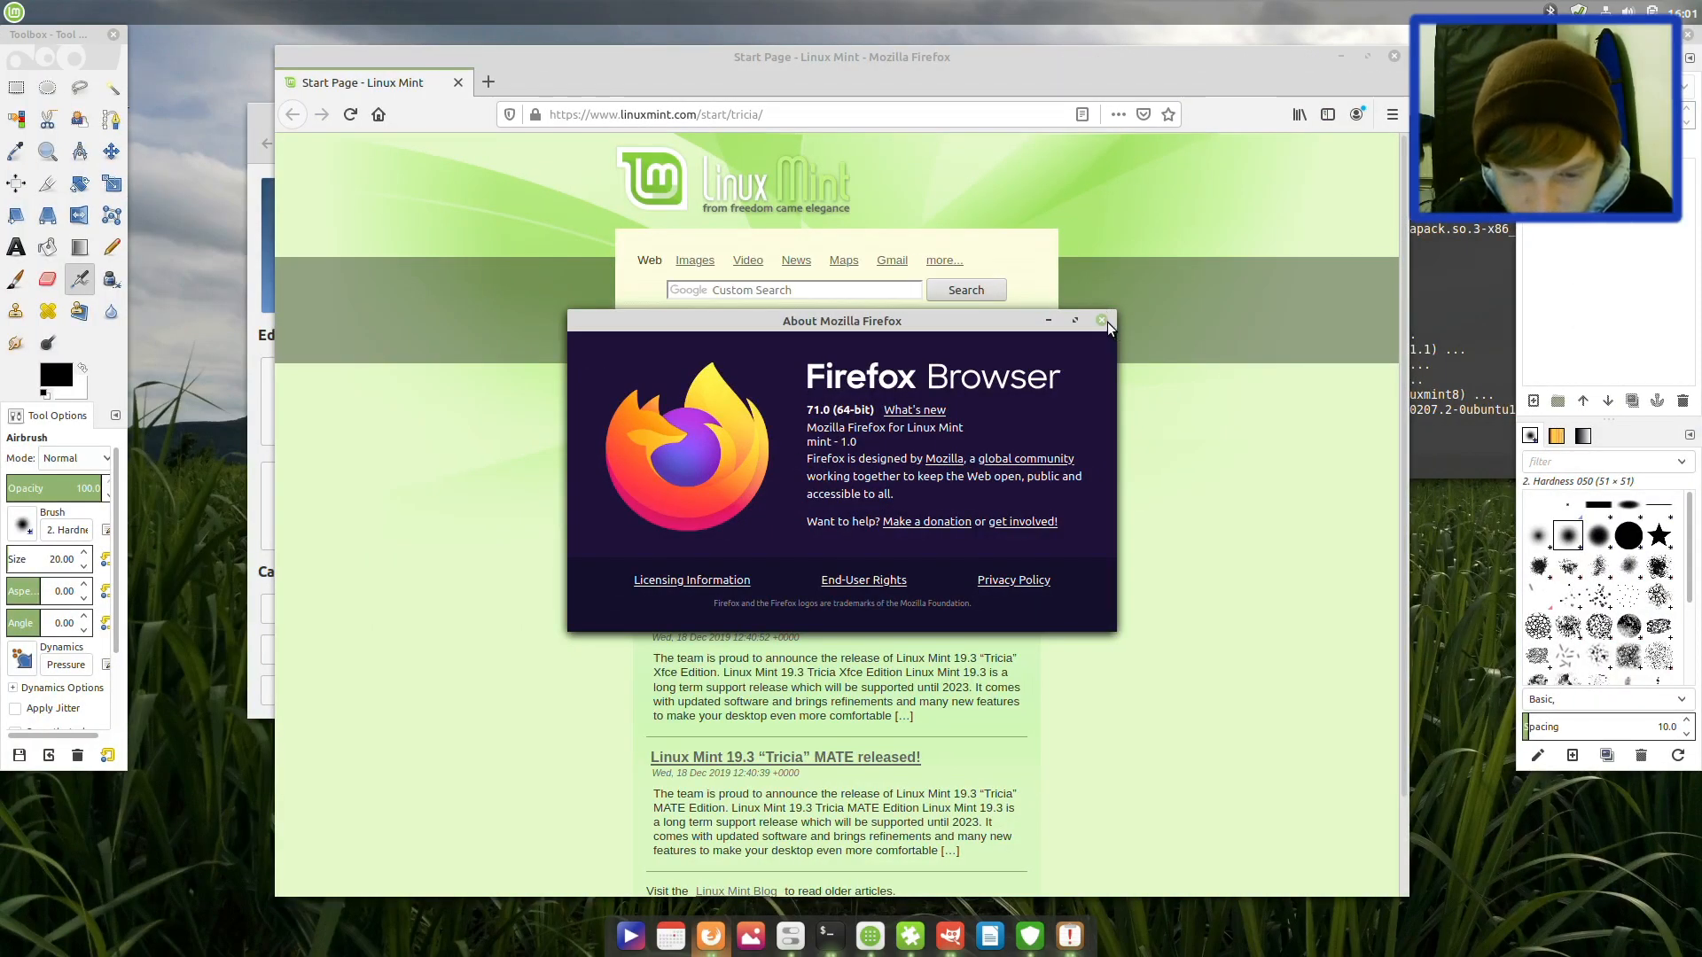
Dismiss About Firefox and search for minimal wallpaper on Reddit, scrolling to the Neon Lines image.
left_click(1101, 319)
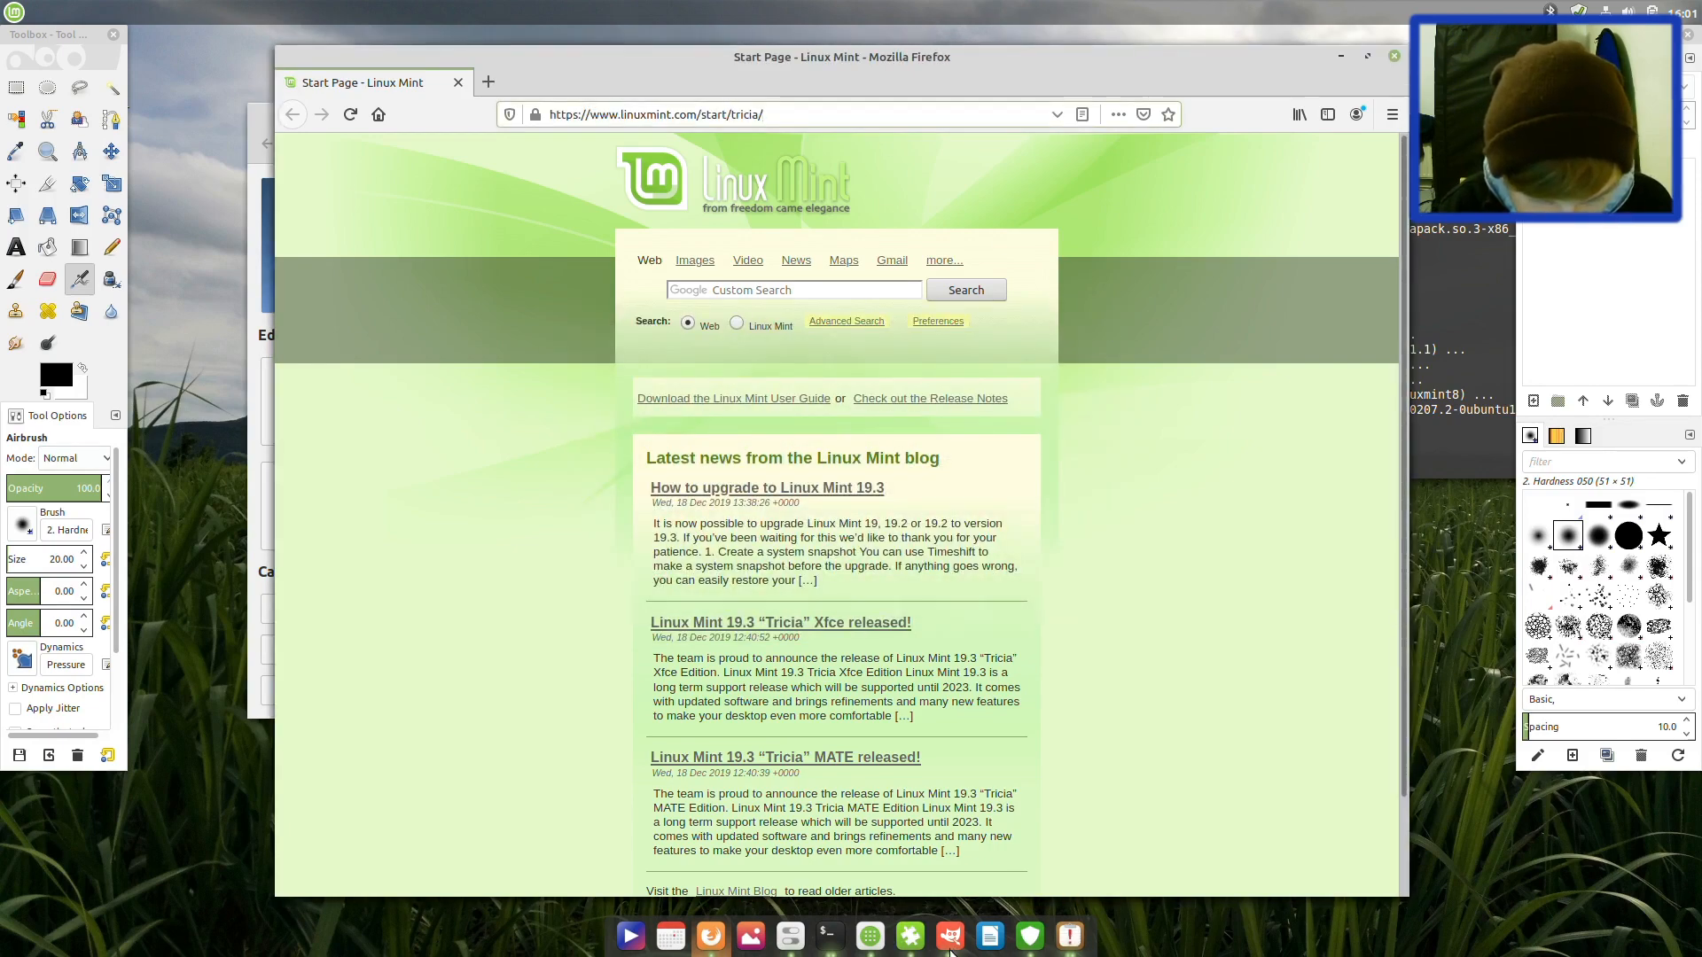
right_click(948, 936)
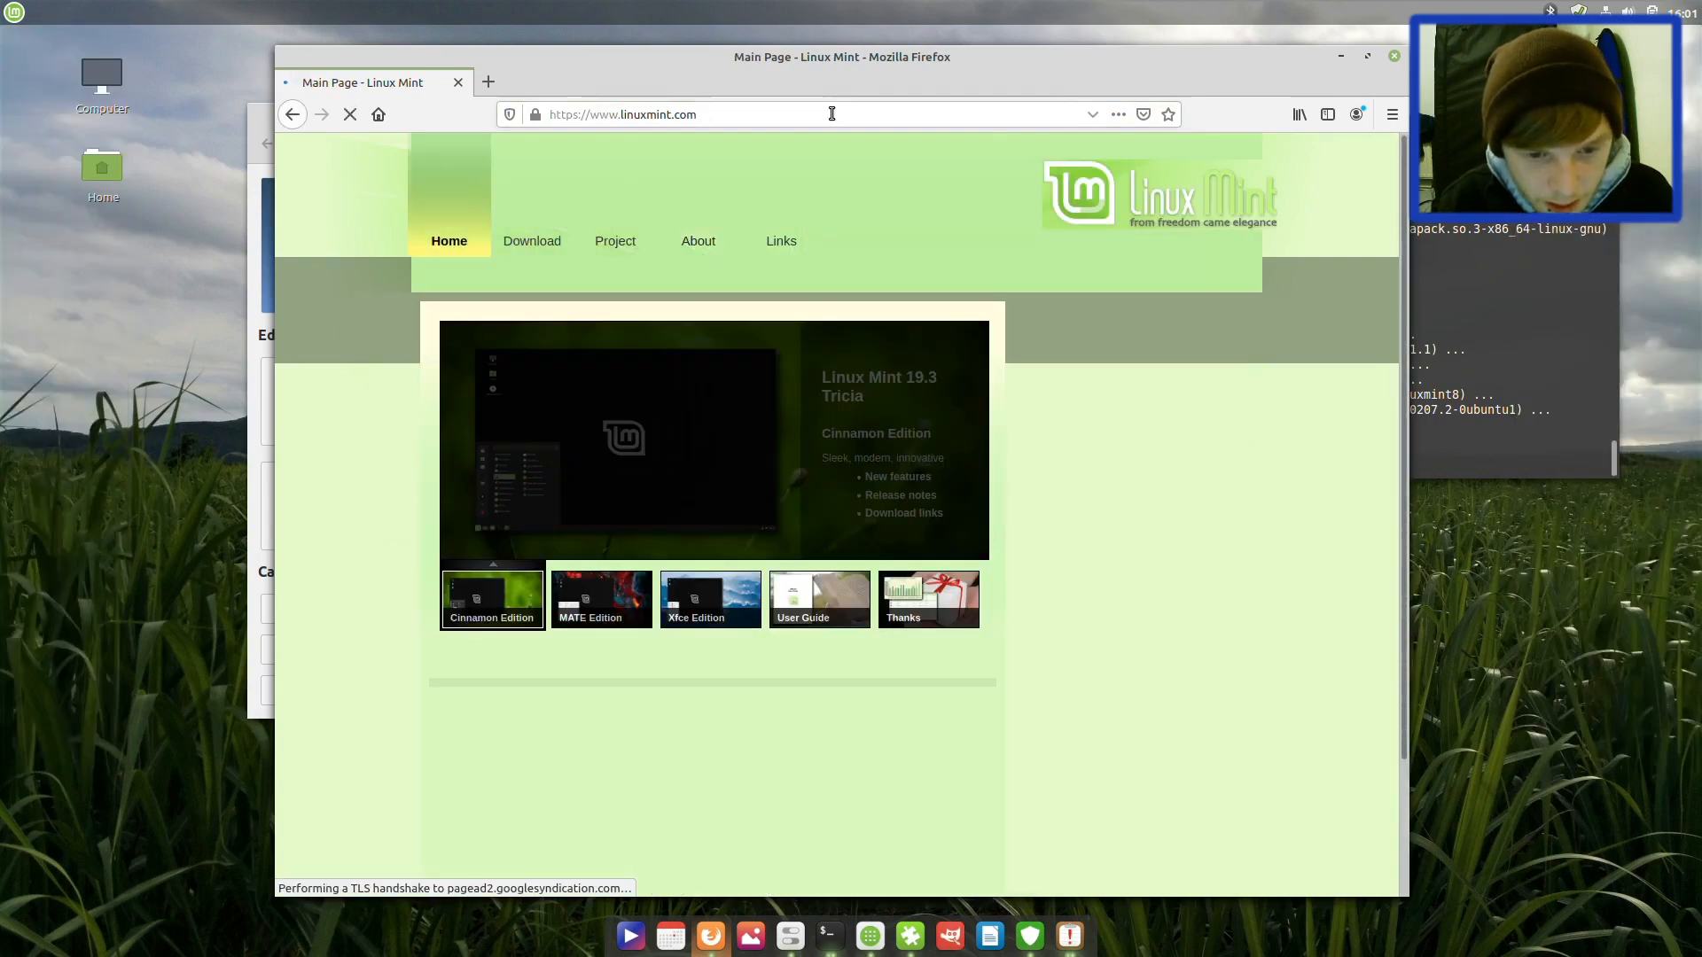
type("minimal")
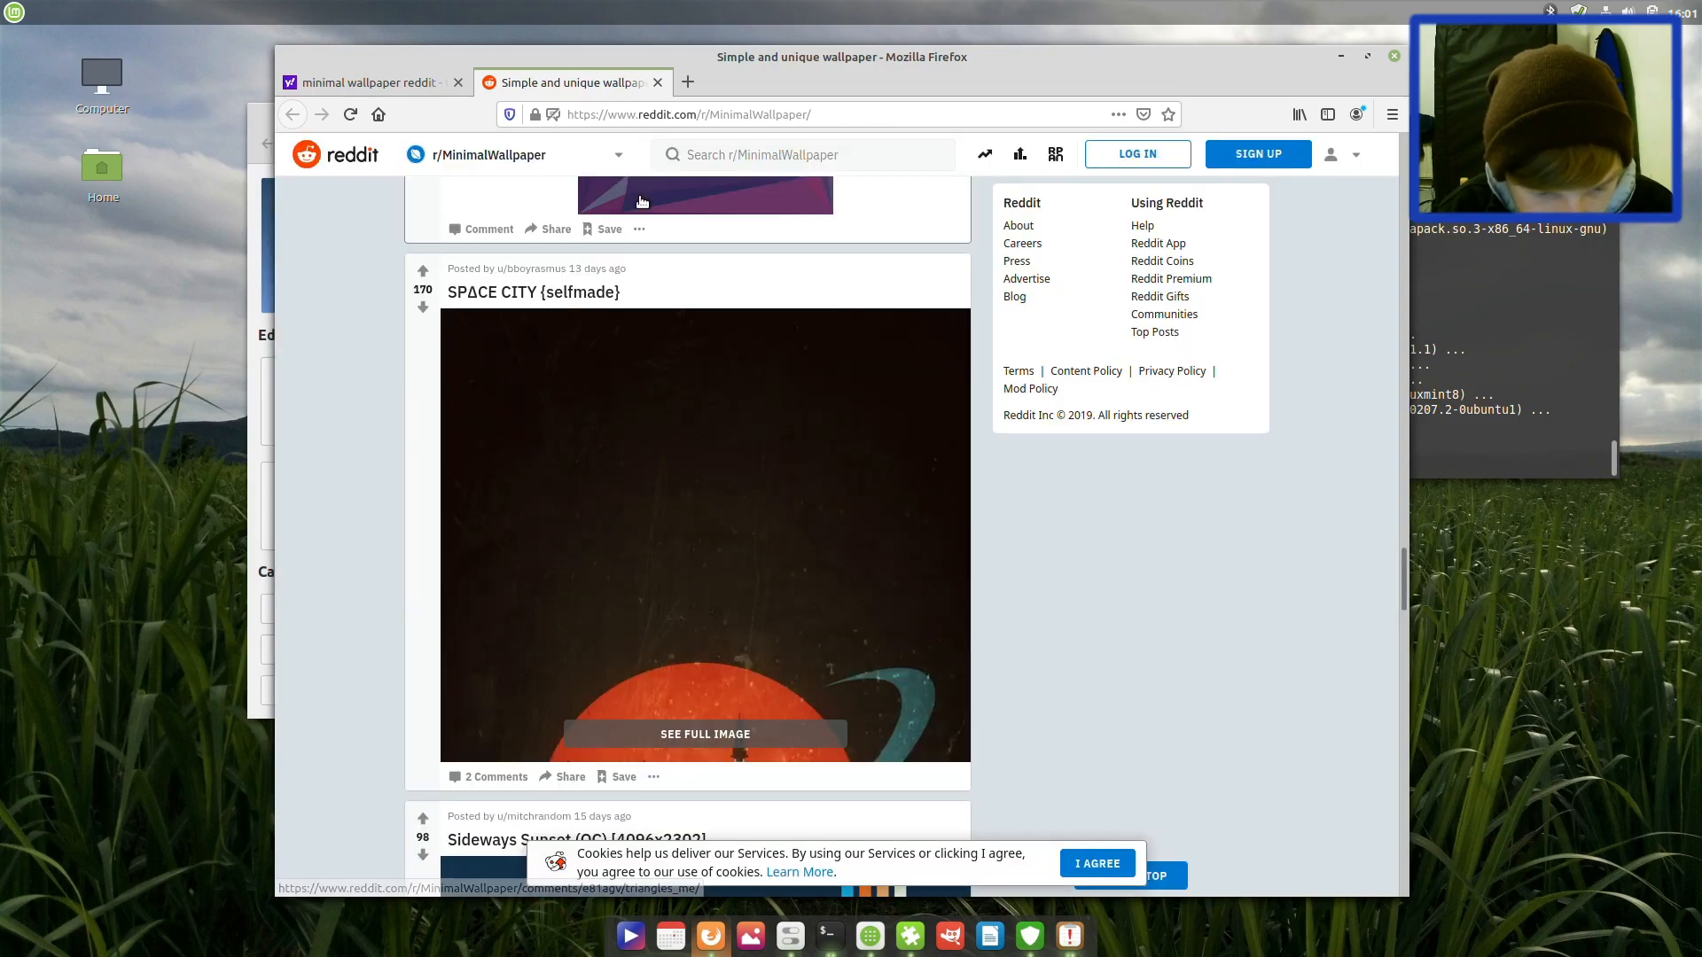
scroll("down", 3)
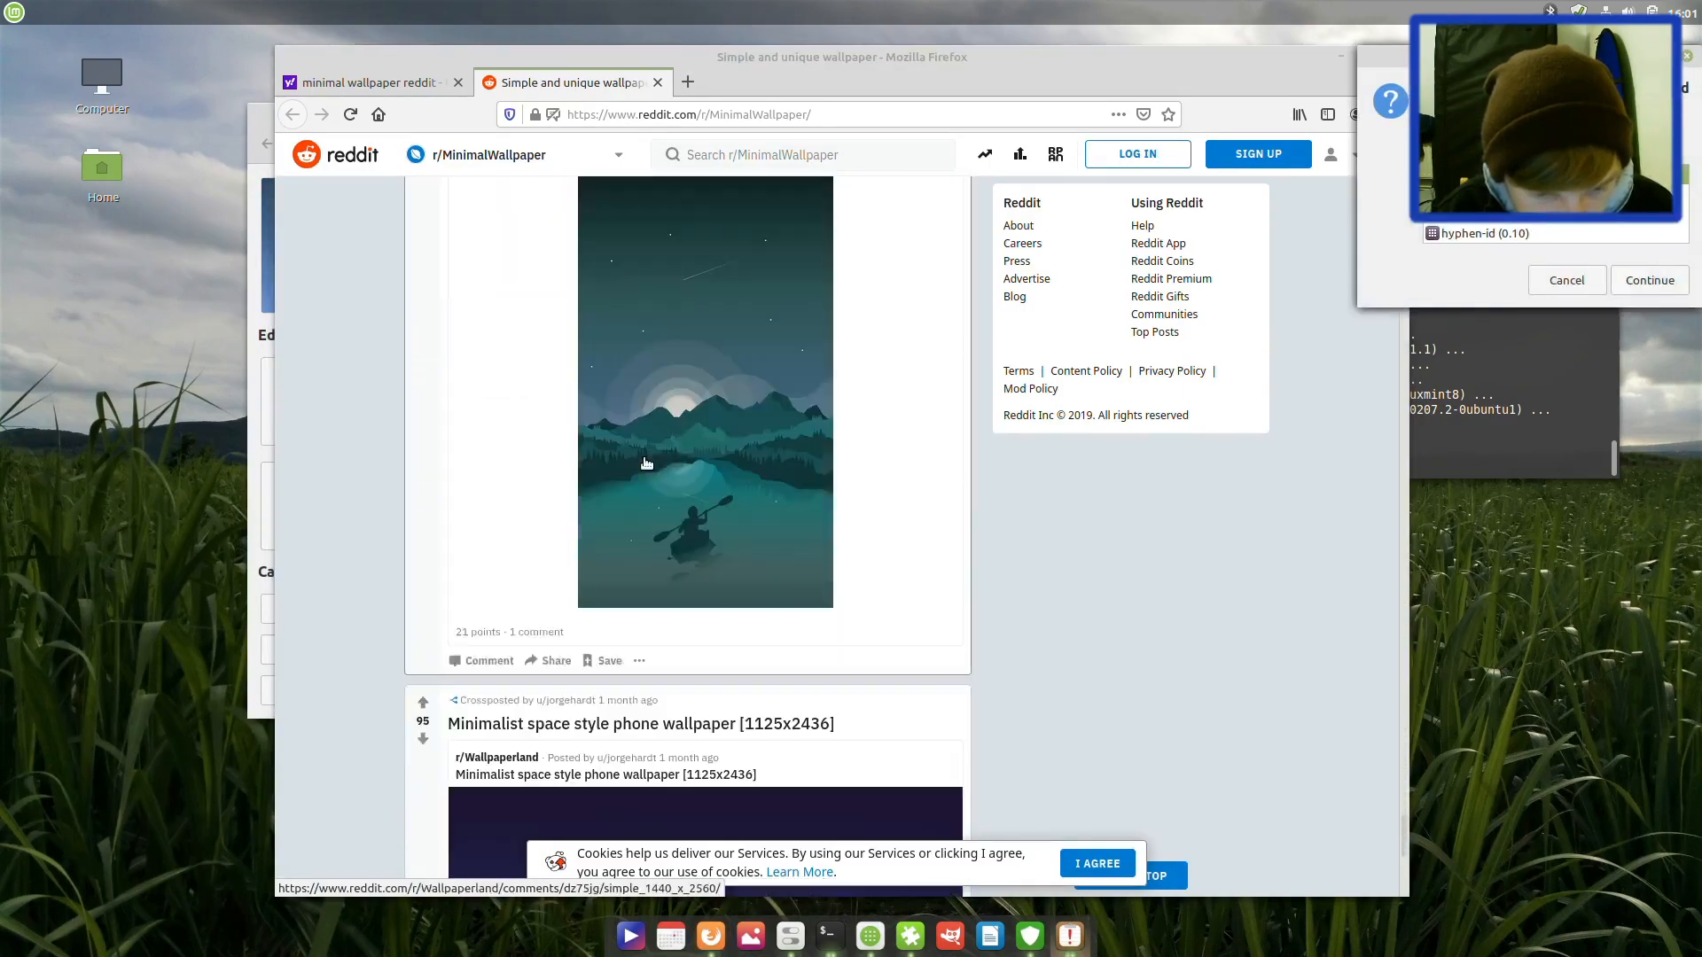
scroll("down", 3)
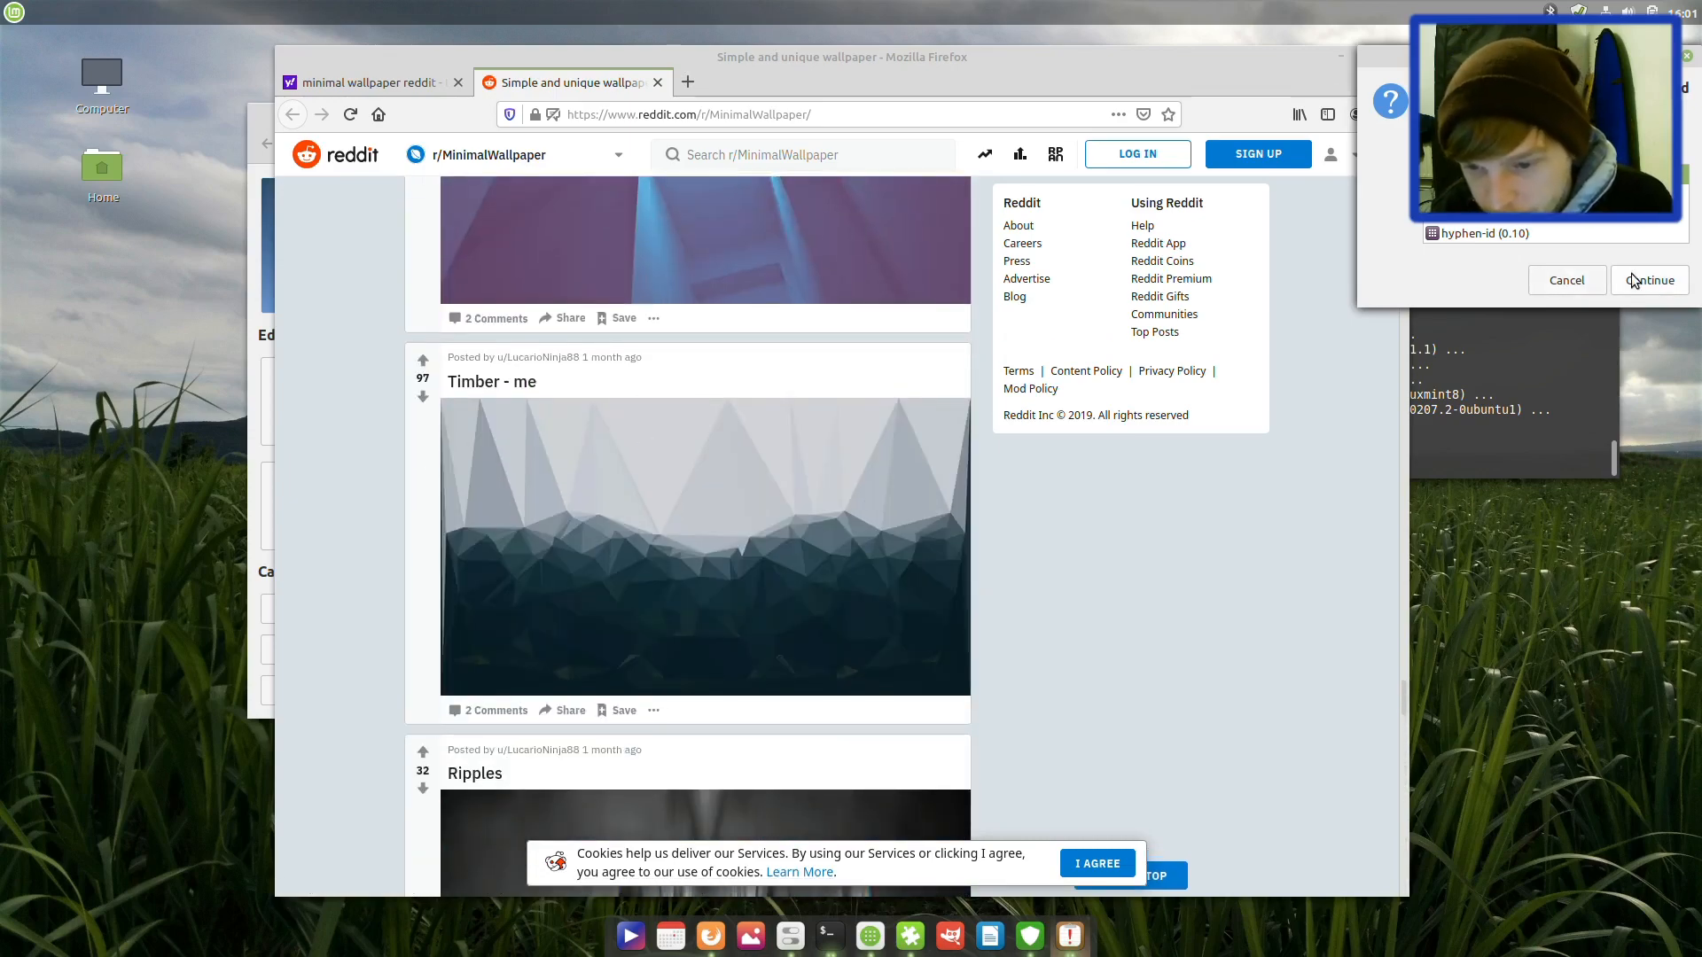
Authorize the pending language-pack install and set the Neon Lines image as desktop background.
left_click(1650, 281)
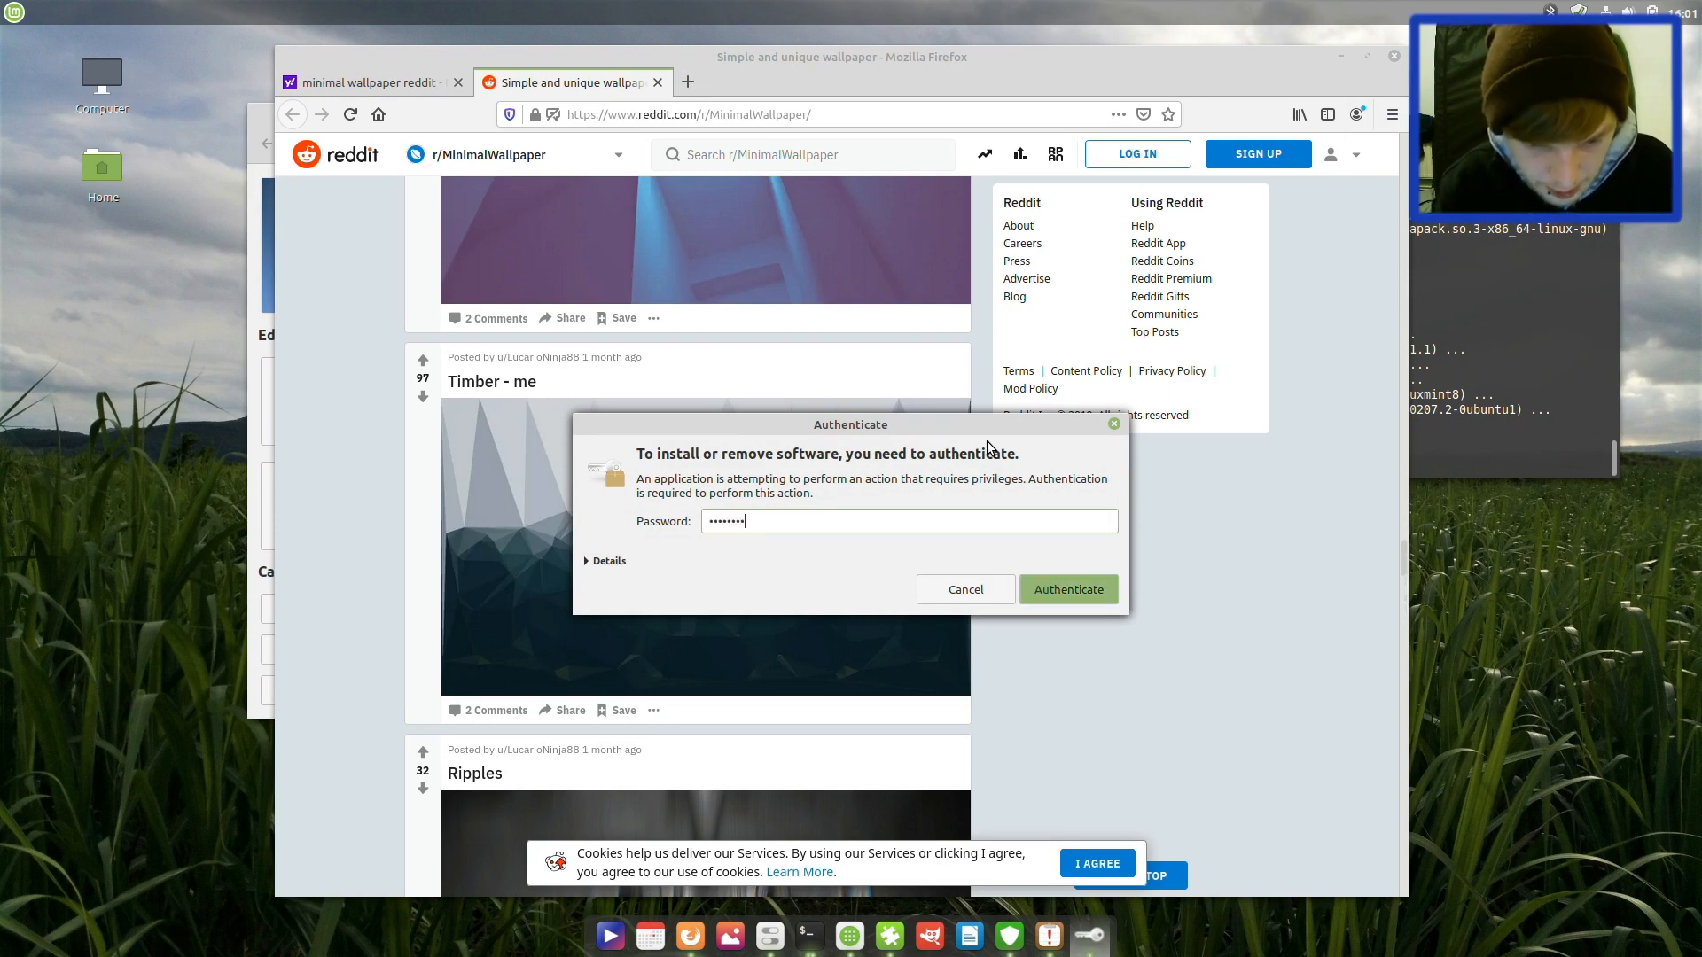
left_click(1067, 590)
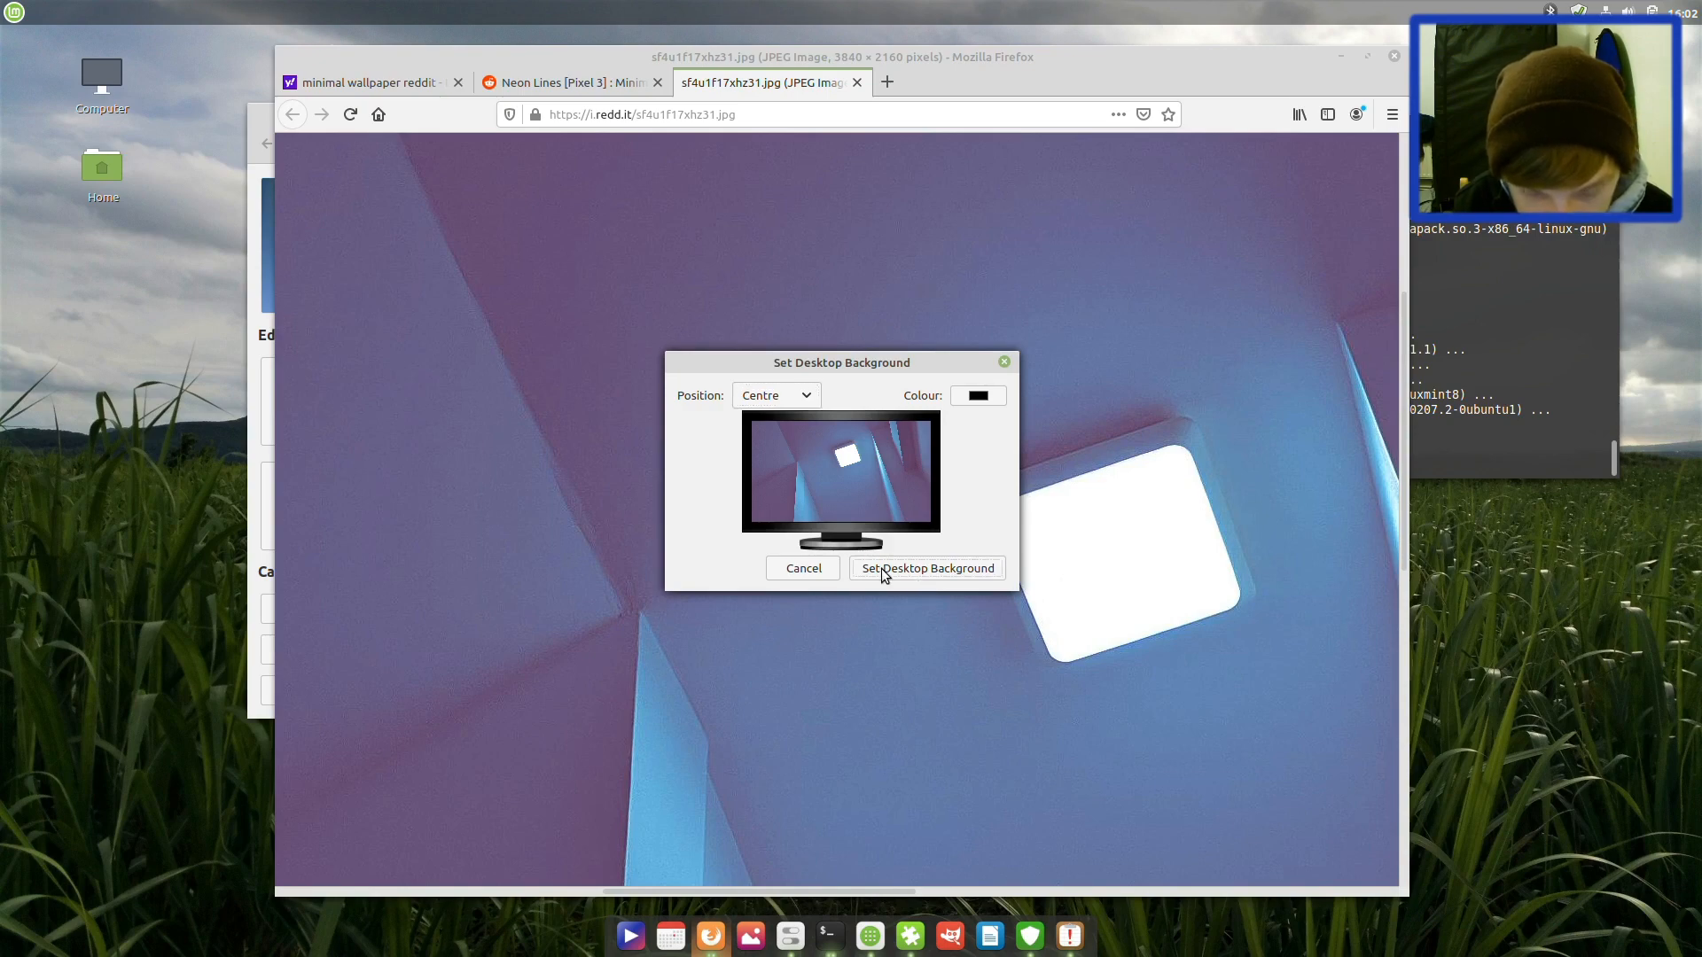
left_click(926, 567)
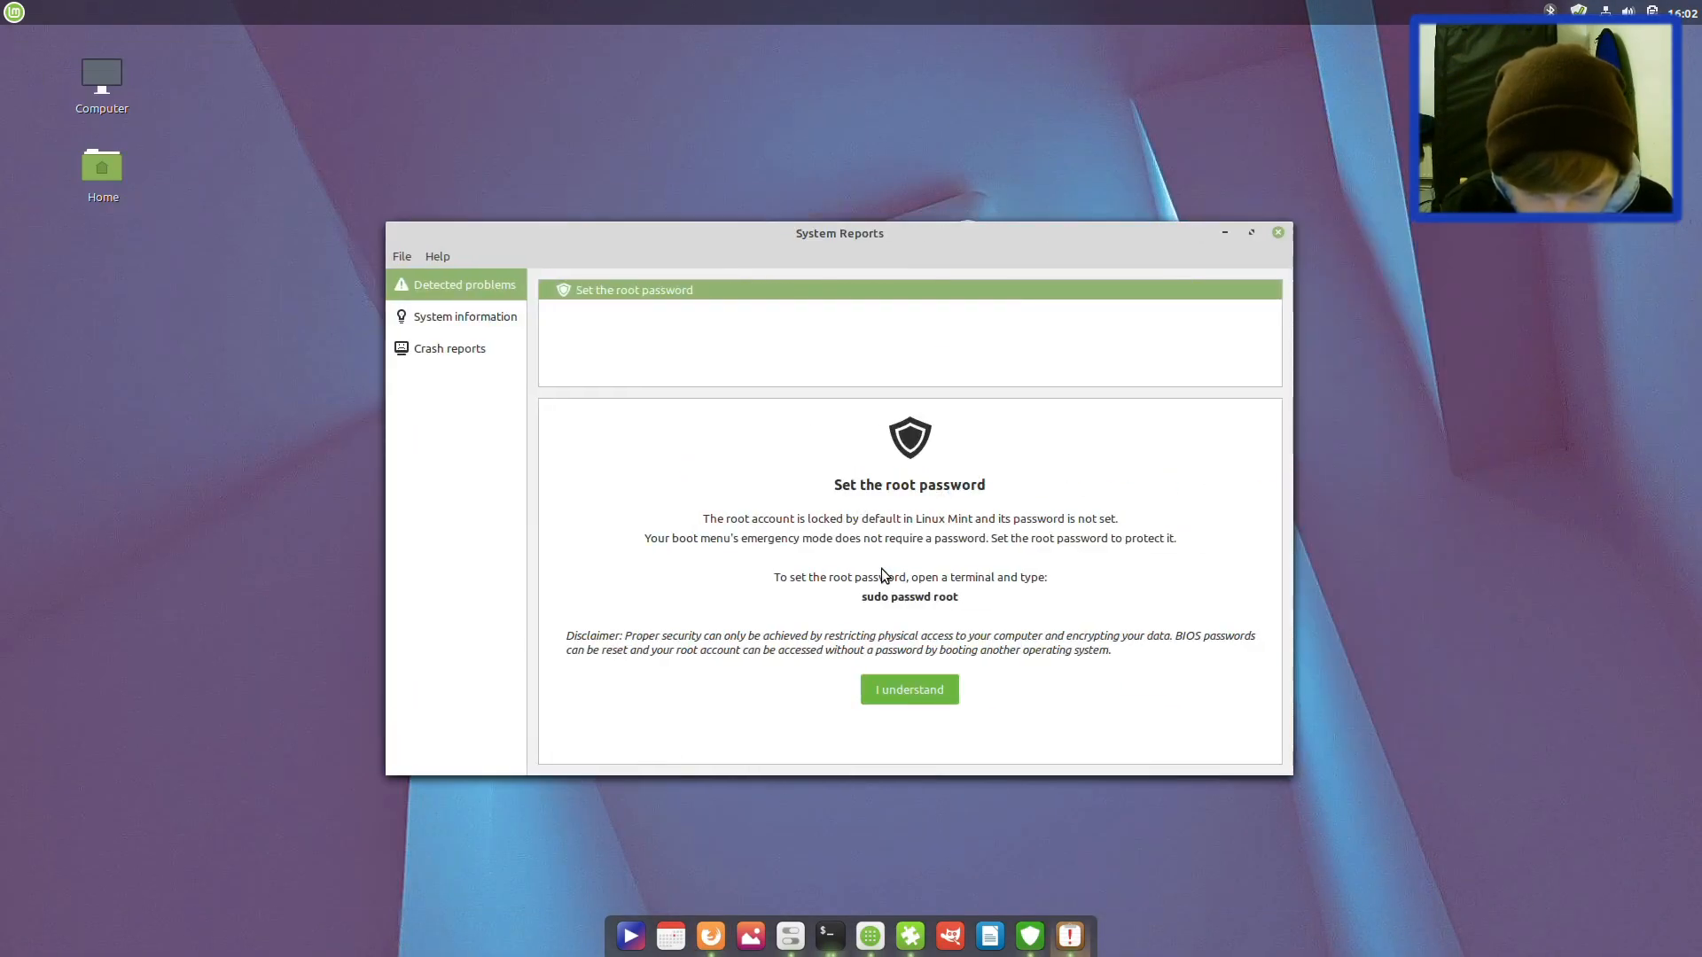
mouse_move(911, 656)
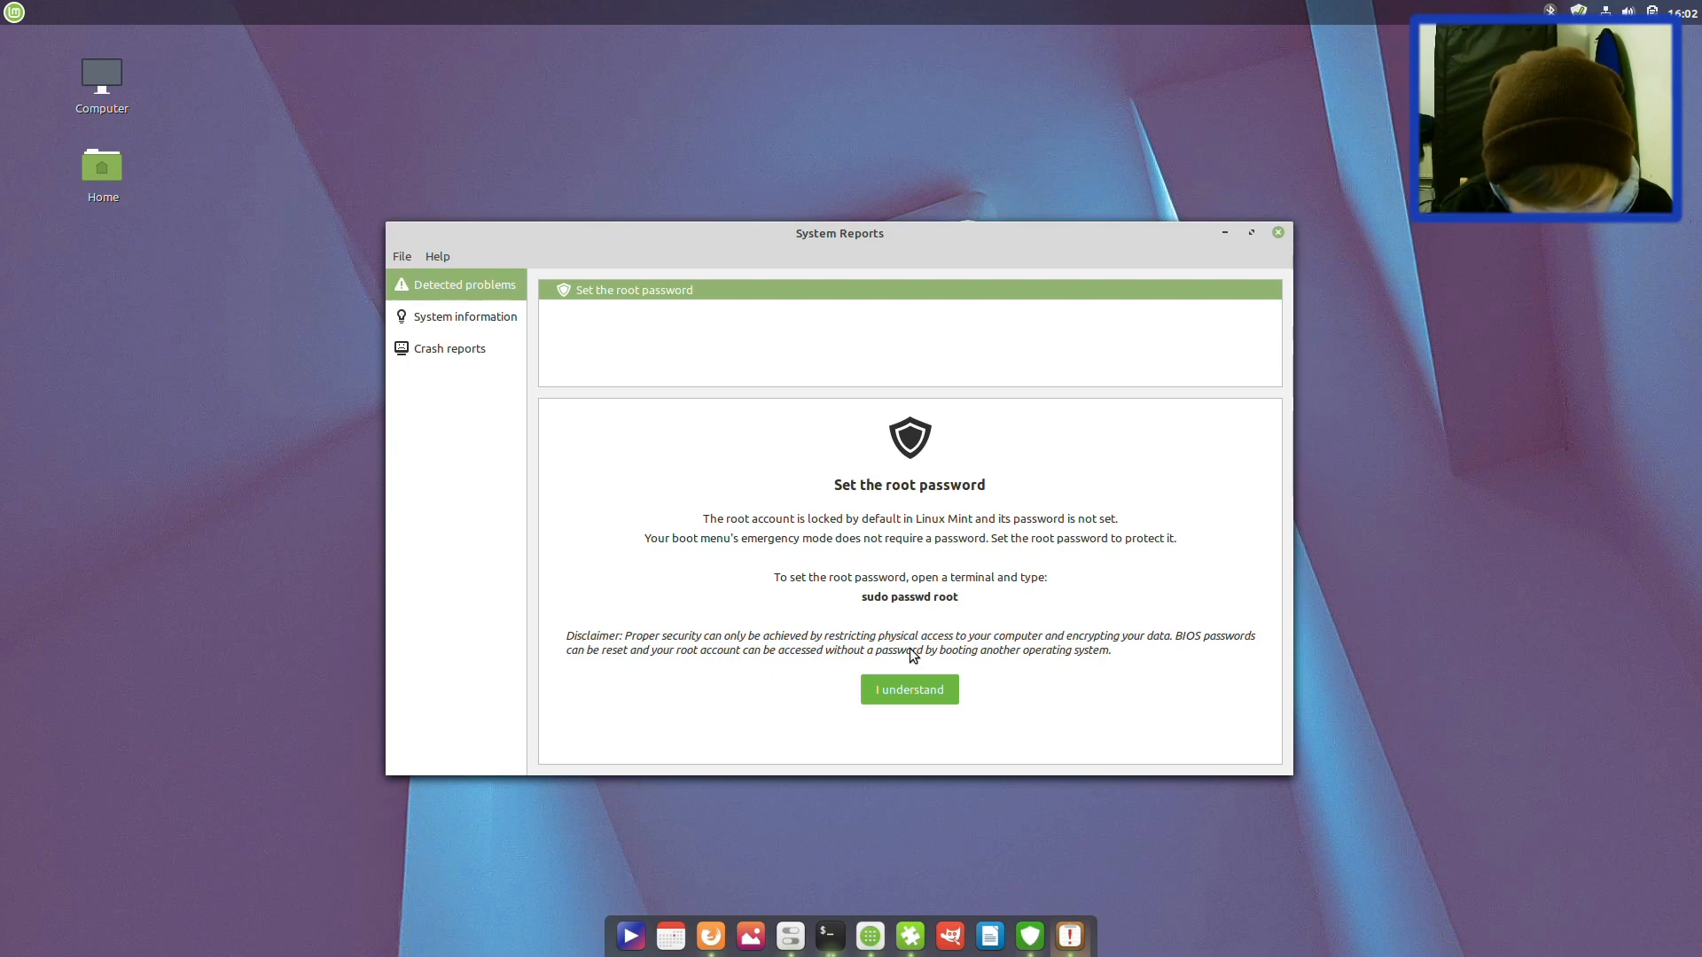
Acknowledge the Set the root password advice with I understand and rerun sudo passwd root.
left_click(910, 690)
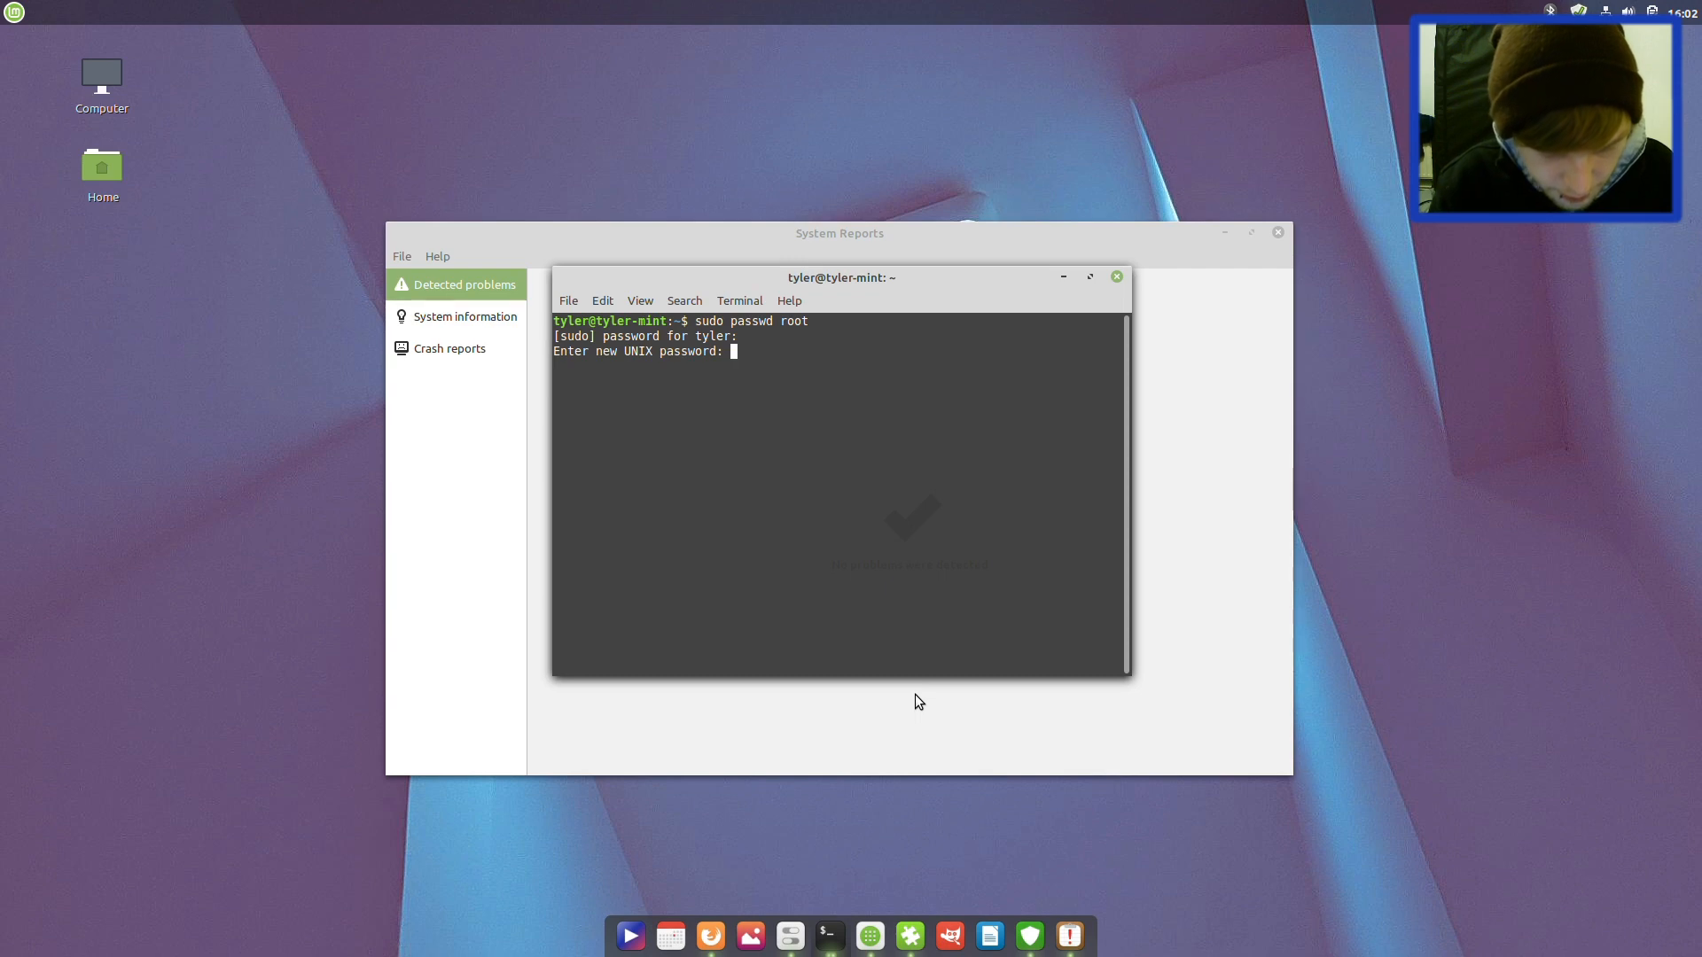
key("Enter")
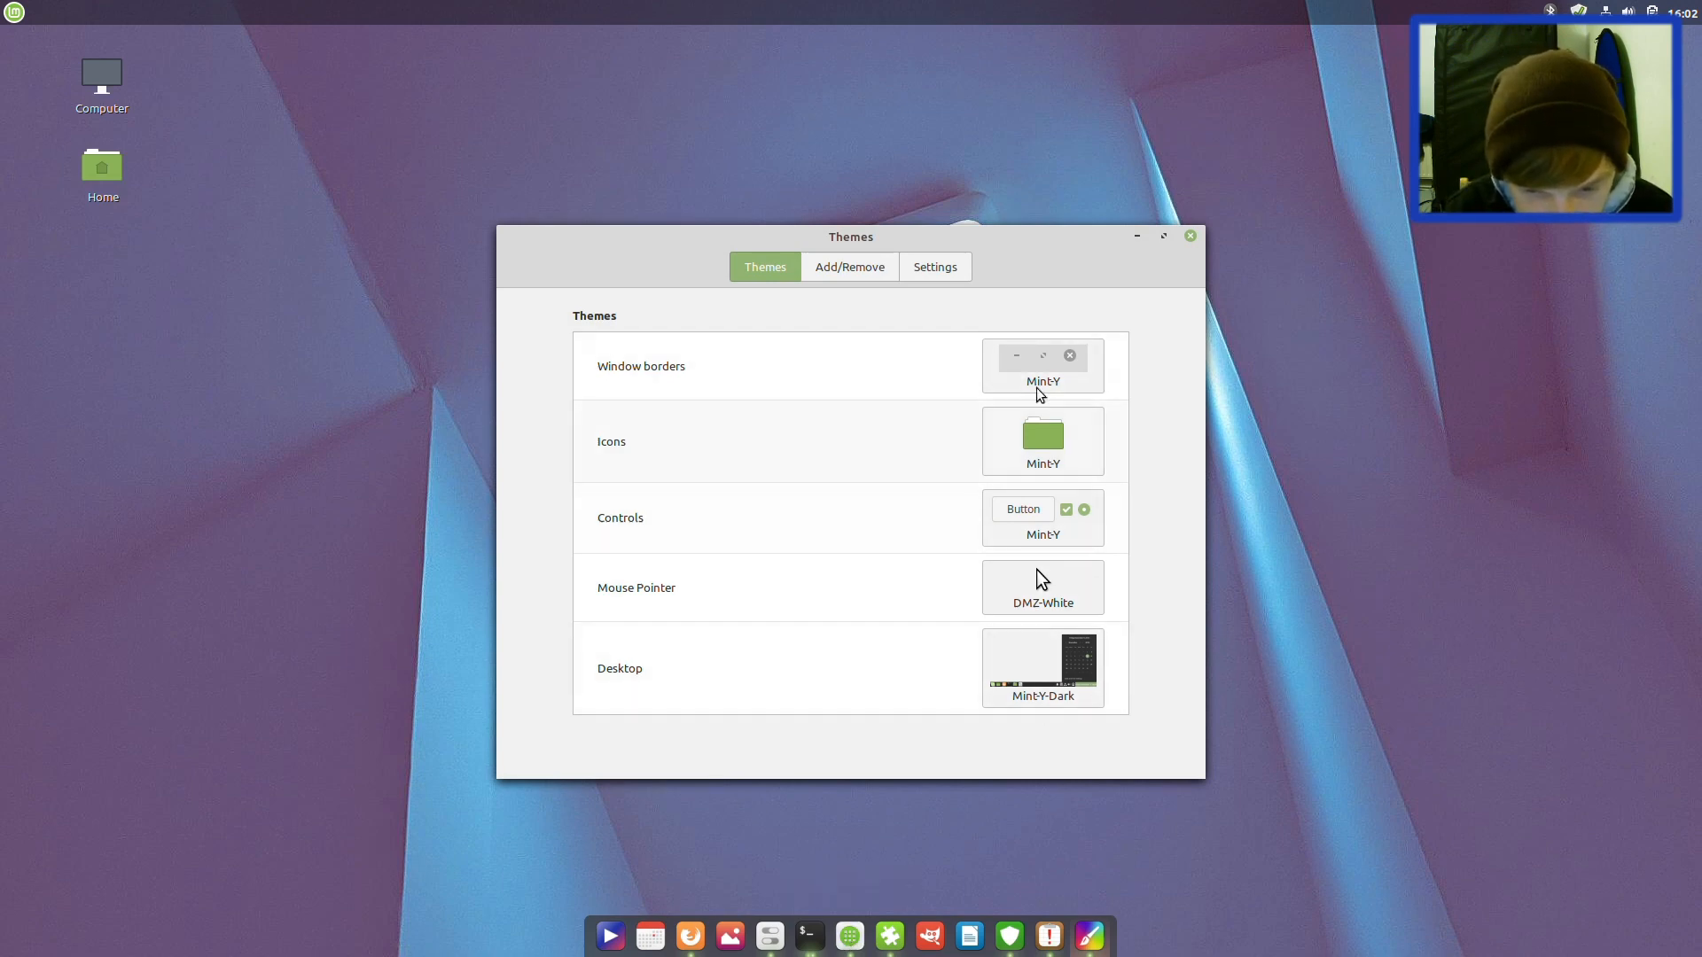
Set Window borders to Arc-Dark and Icons to Moka.
left_click(1043, 364)
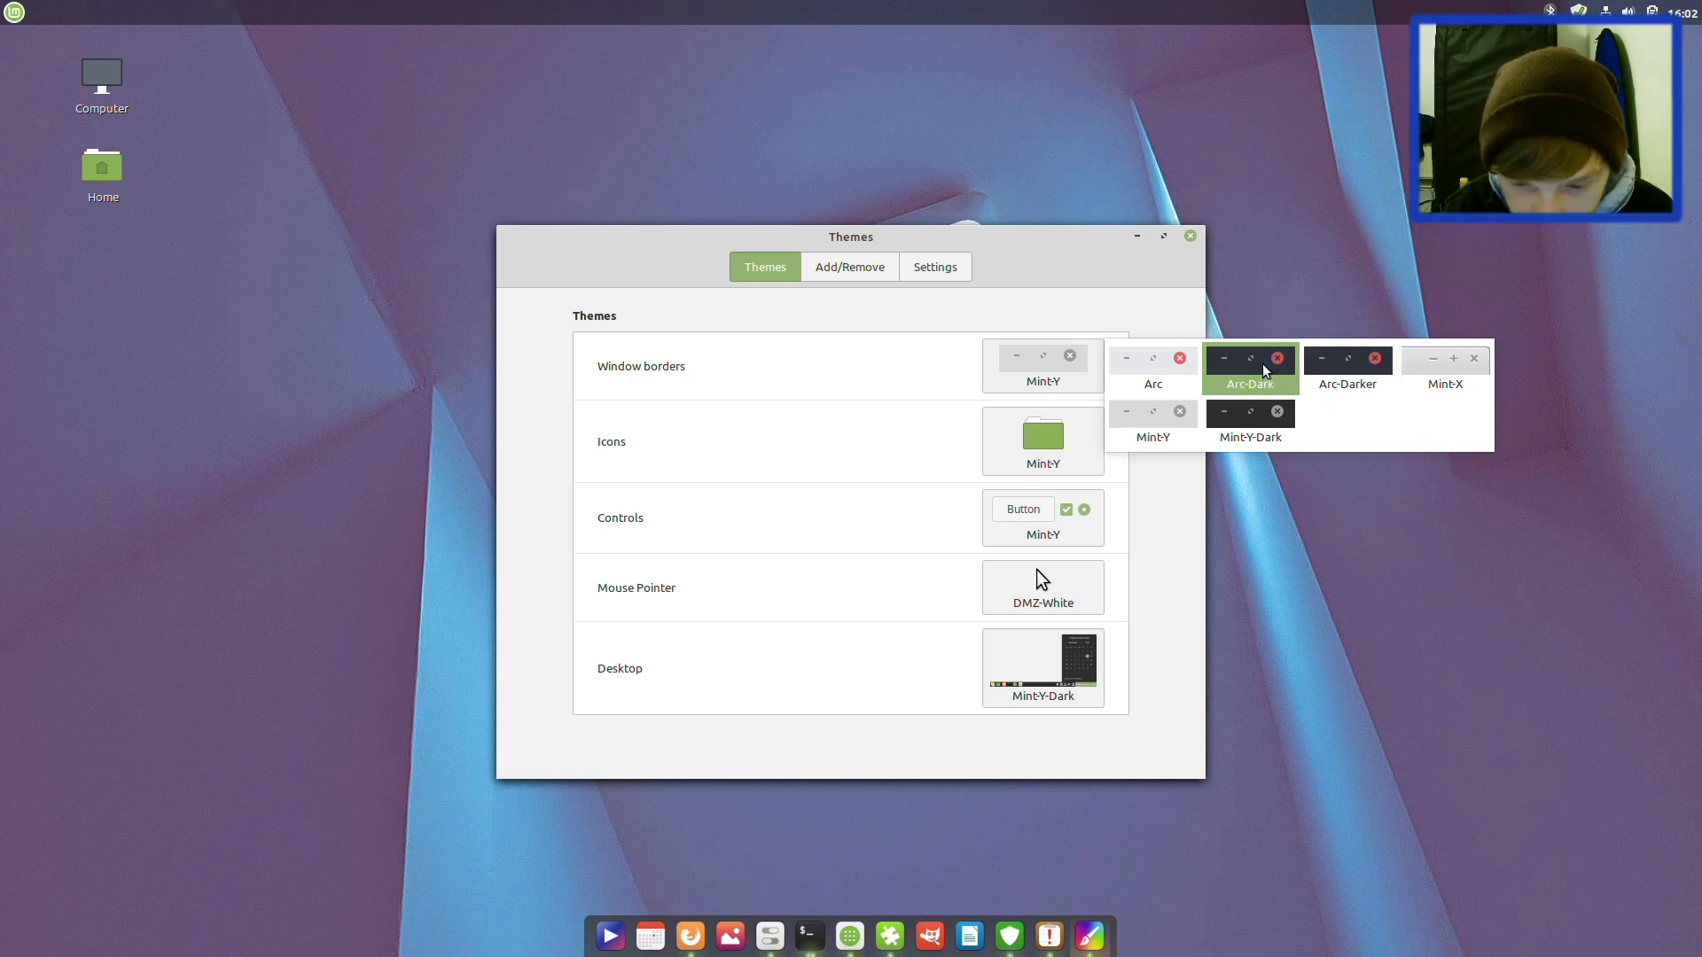
left_click(1249, 362)
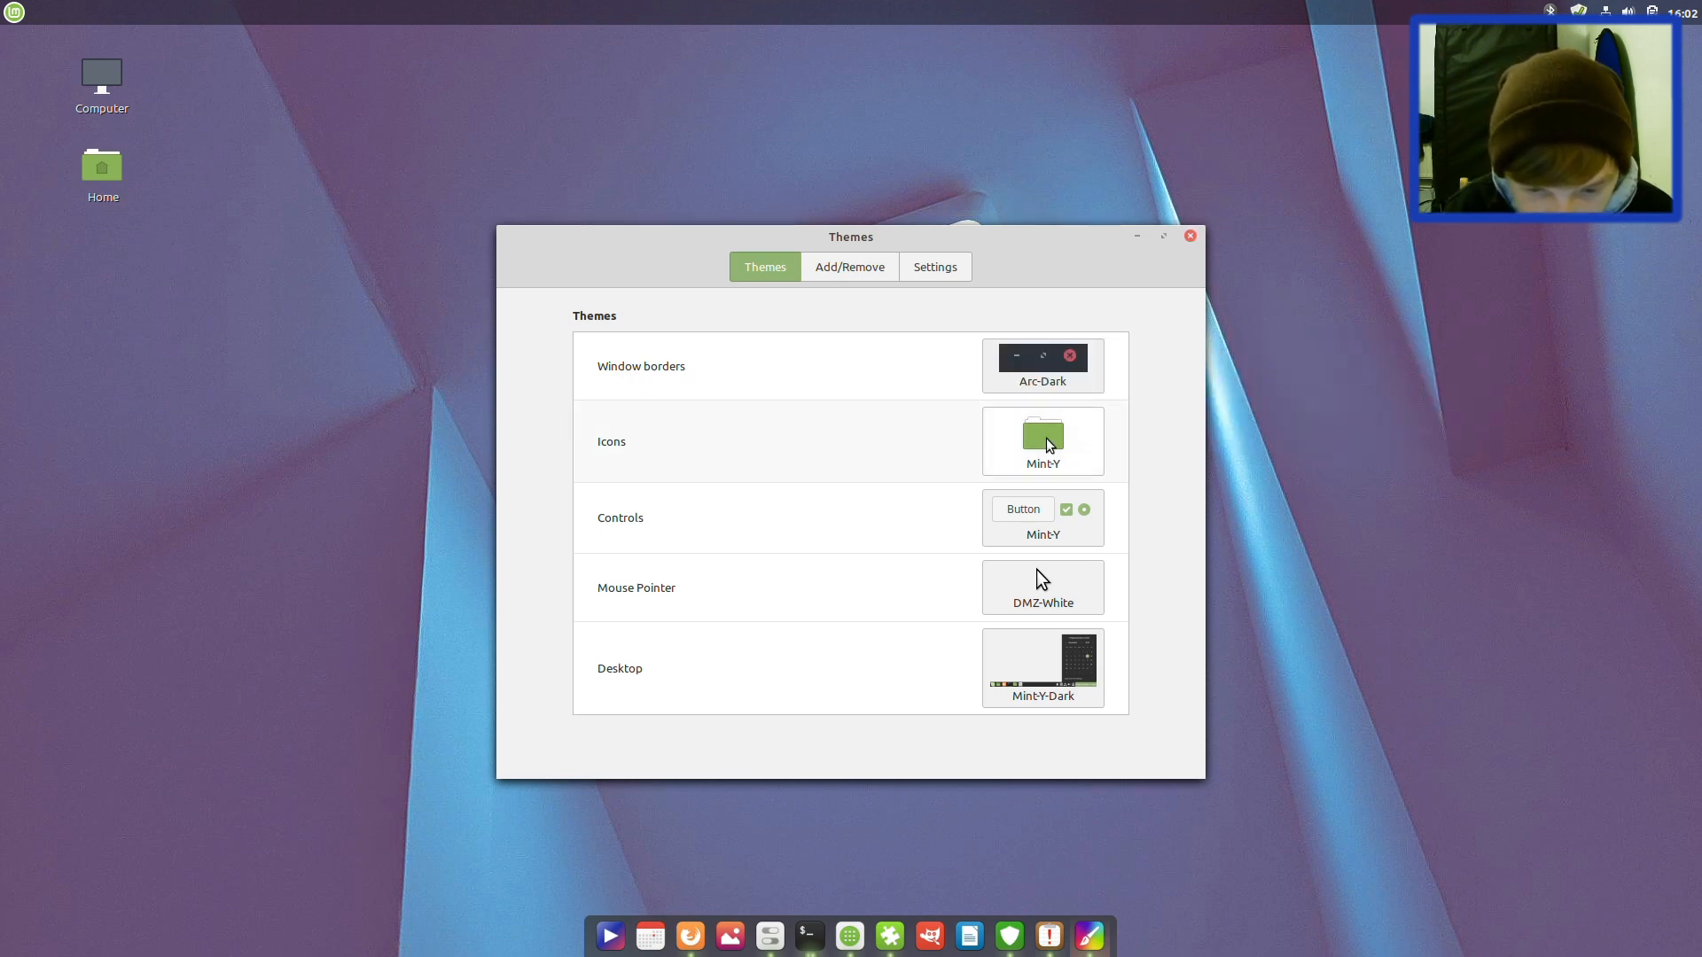
left_click(1042, 441)
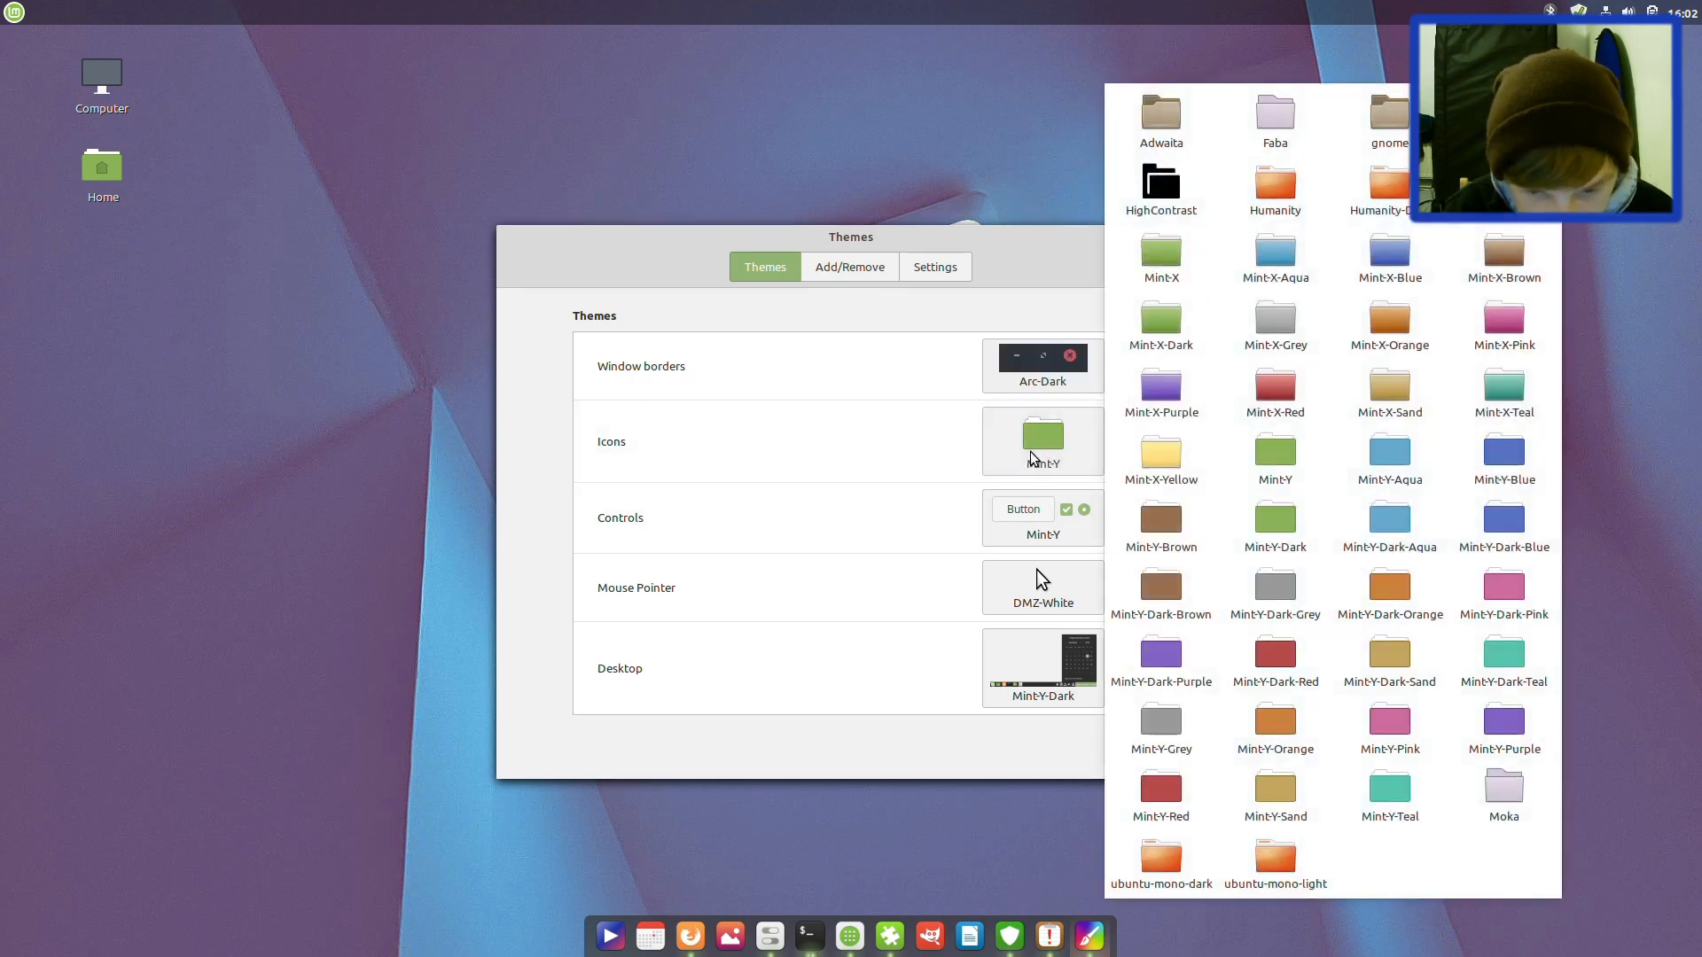
left_click(1504, 724)
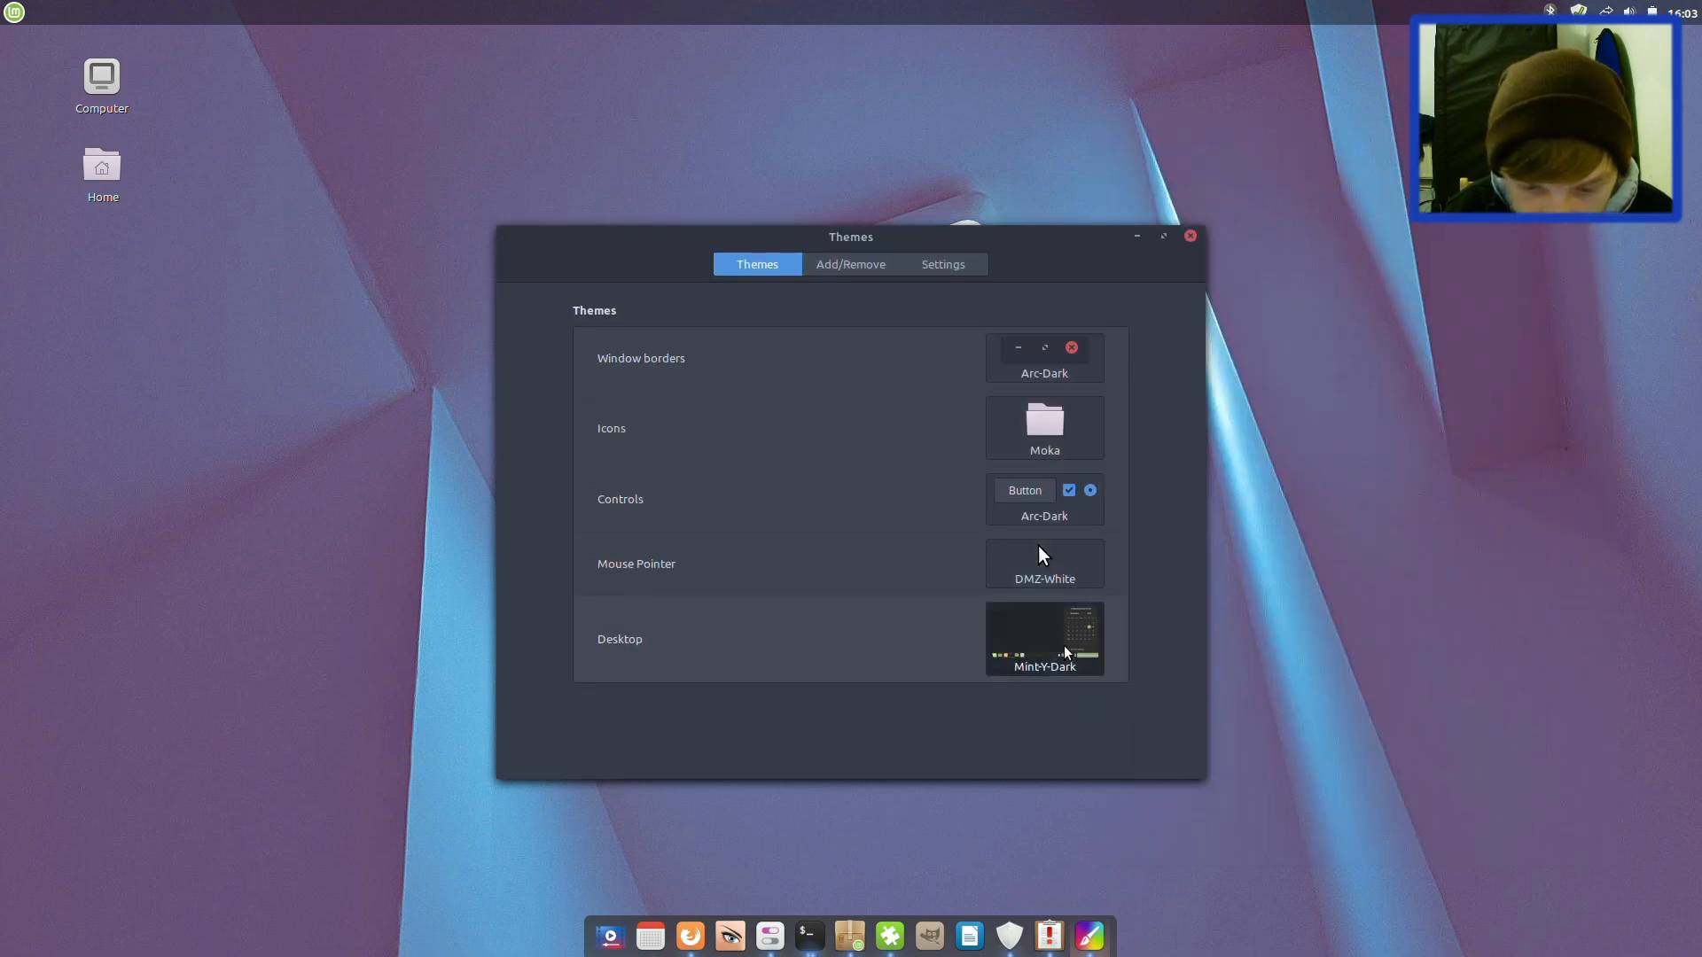
Set the Desktop theme to Arc-Dark and close the Themes window.
left_click(1044, 639)
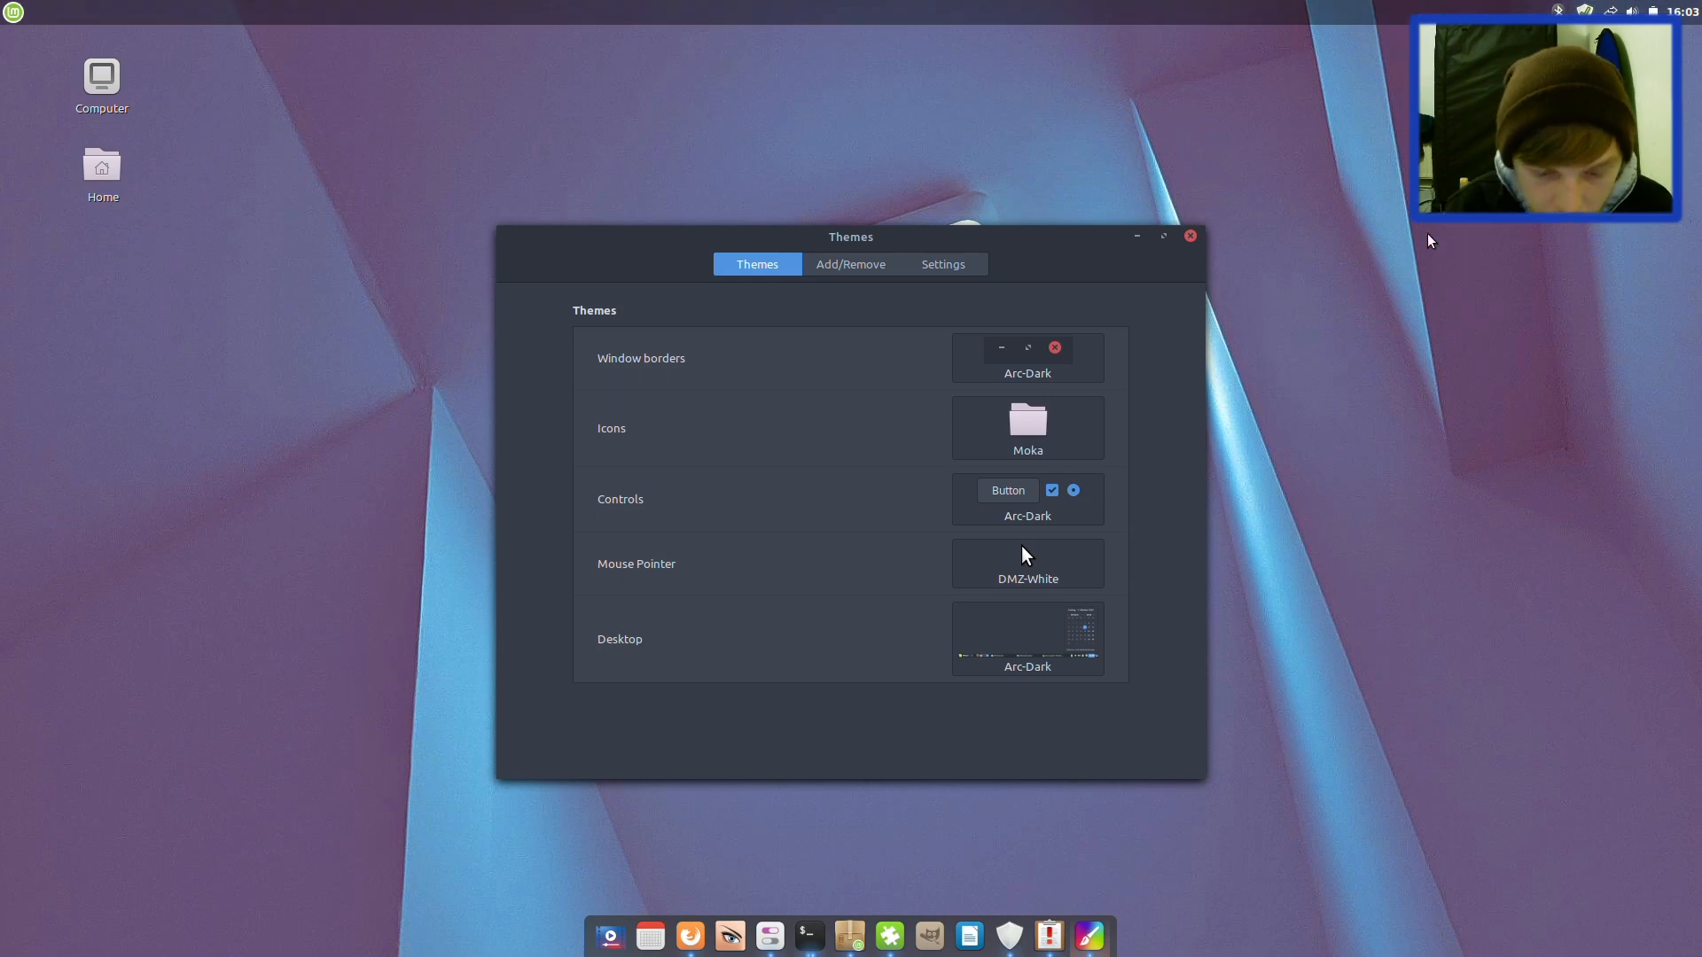
left_click(1192, 235)
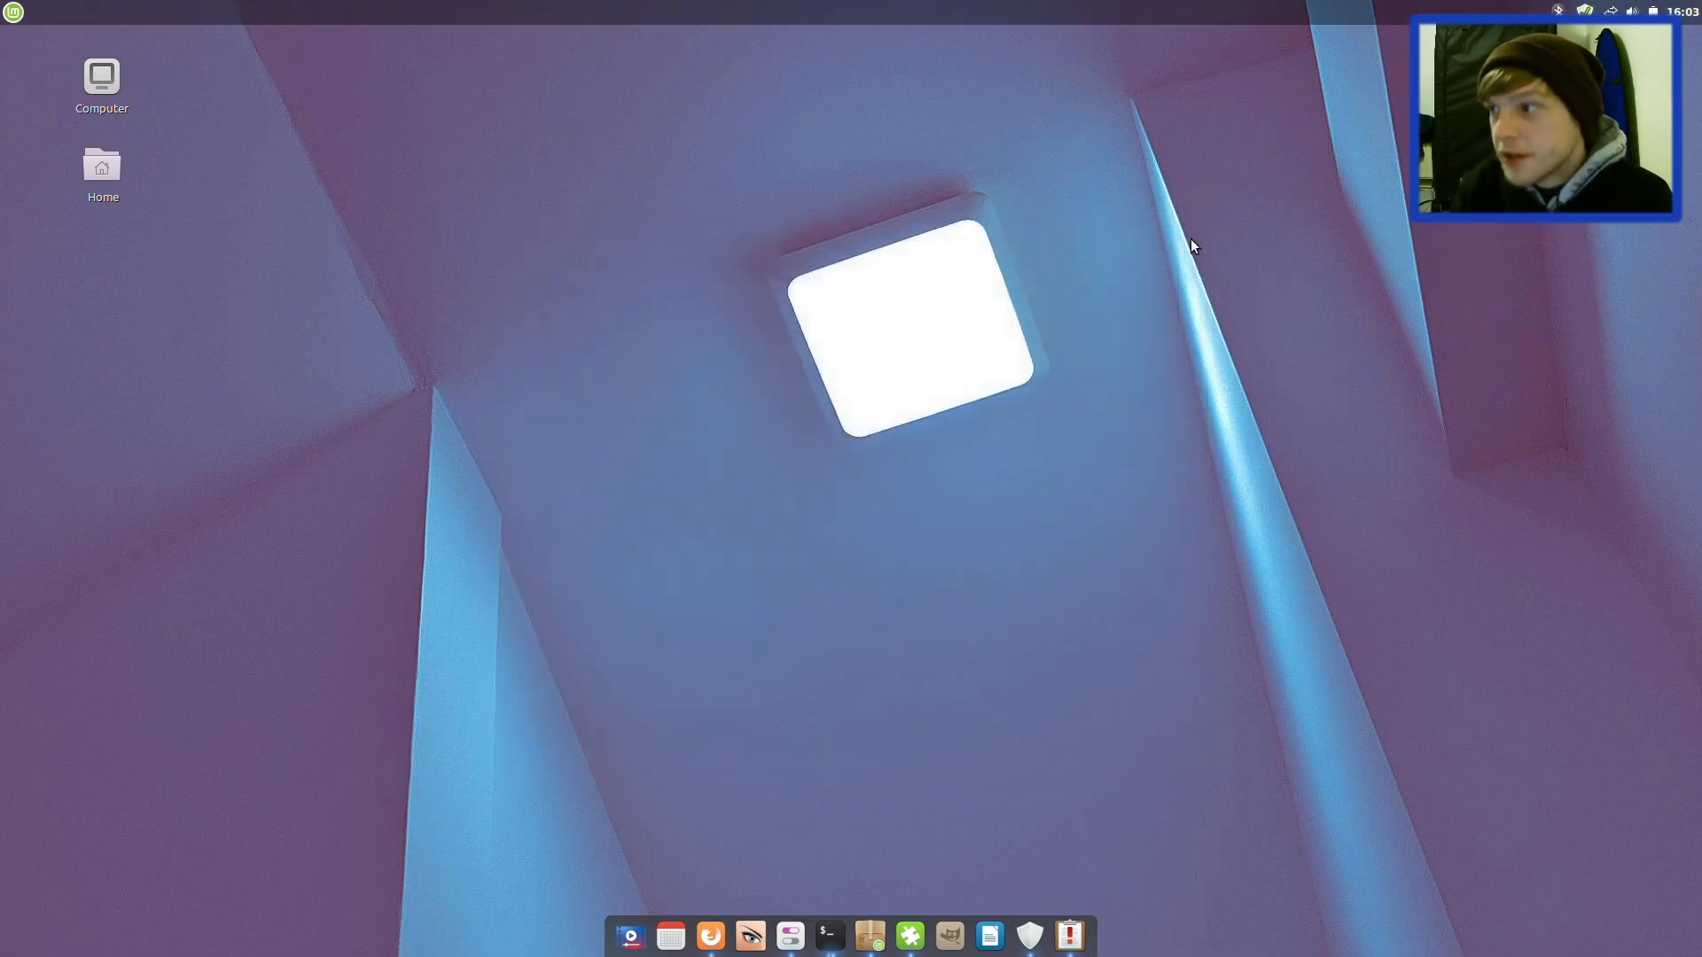